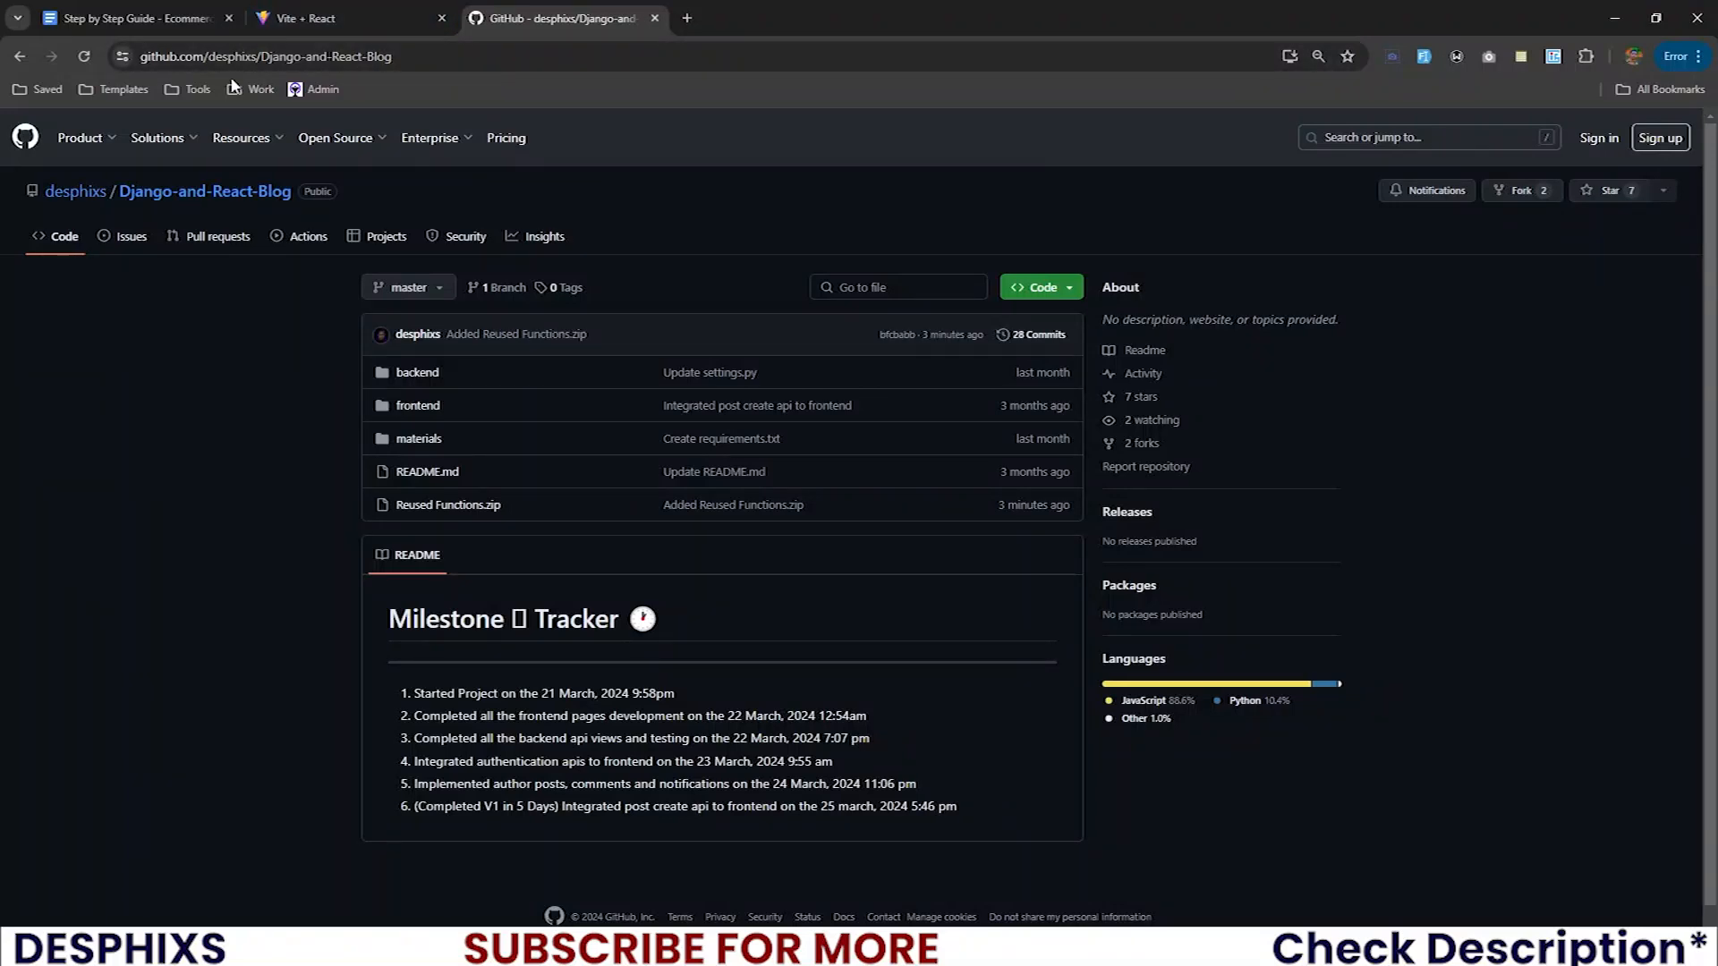
mouse_move(537, 543)
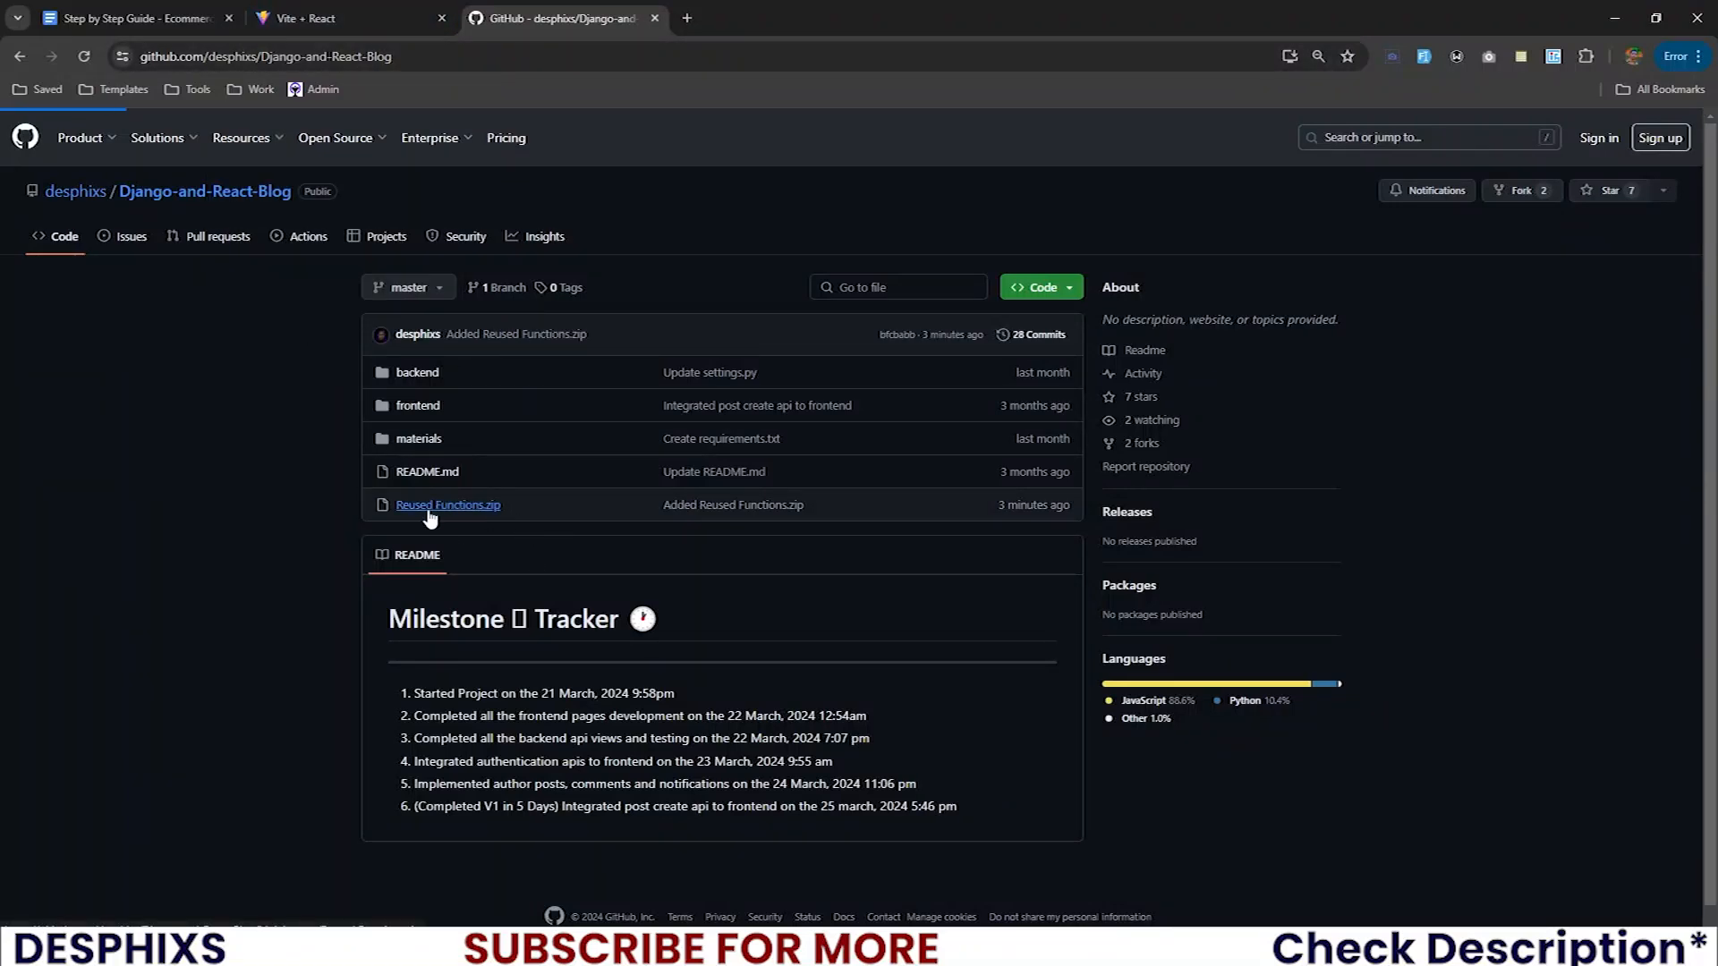
Download Reused Functions.zip from the Django-and-React-Blog repo and confirm it in Chrome's downloads.
click(449, 505)
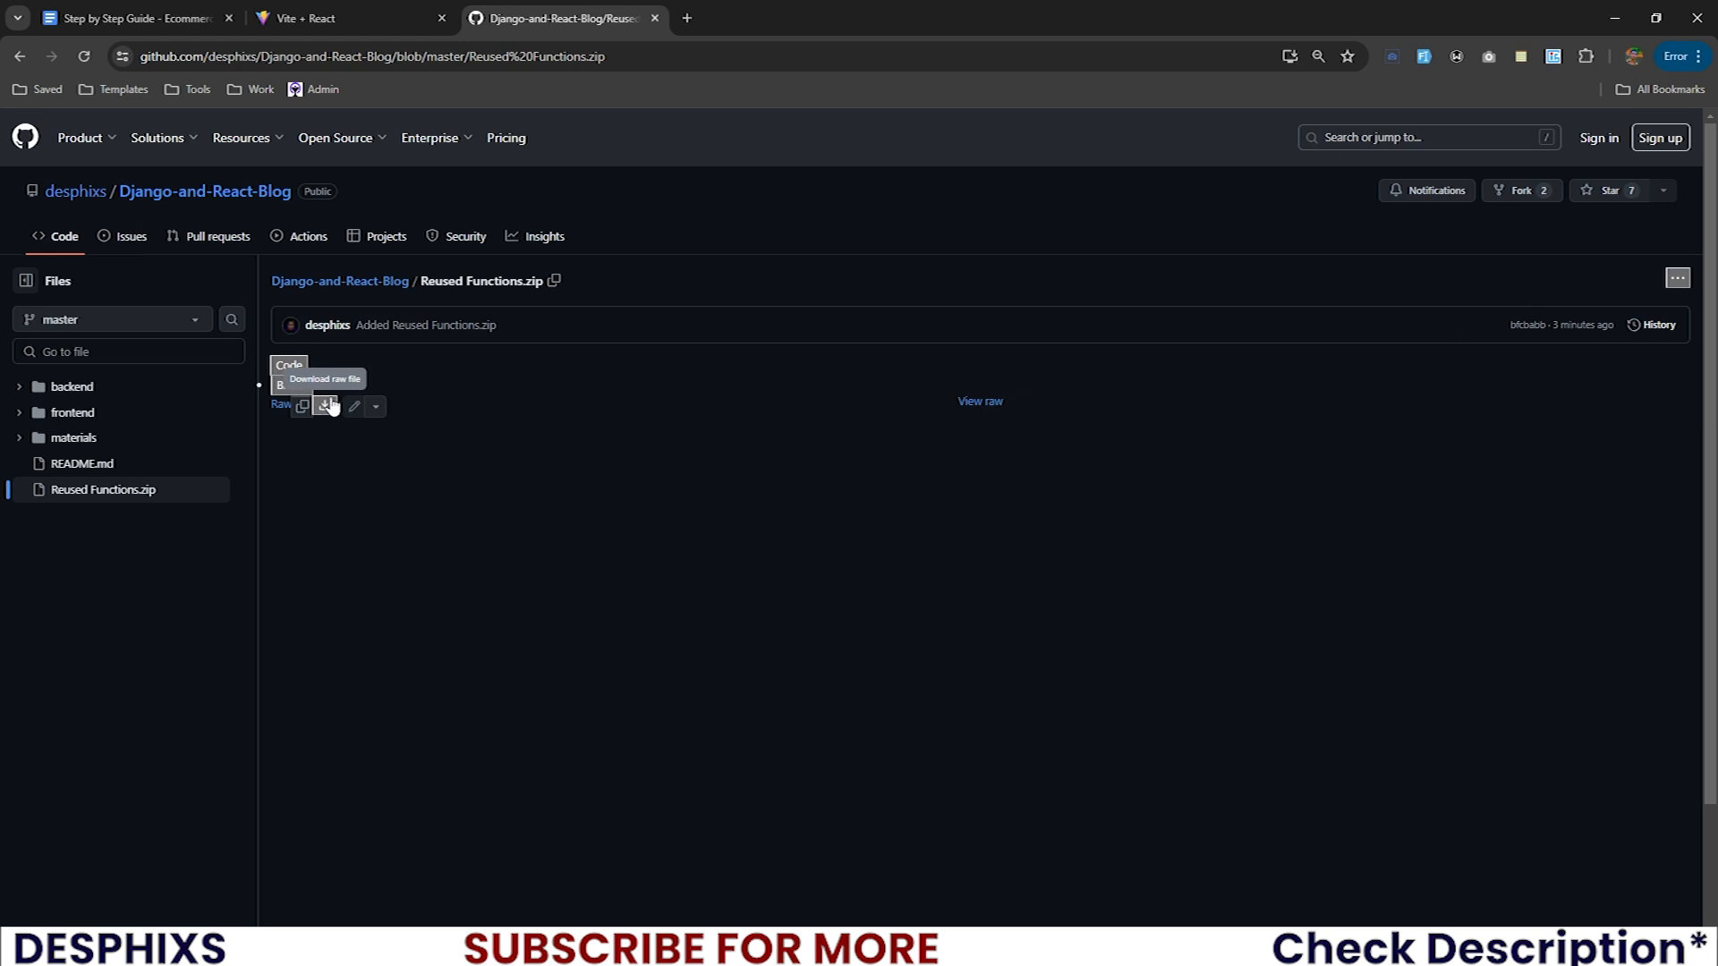
click(326, 406)
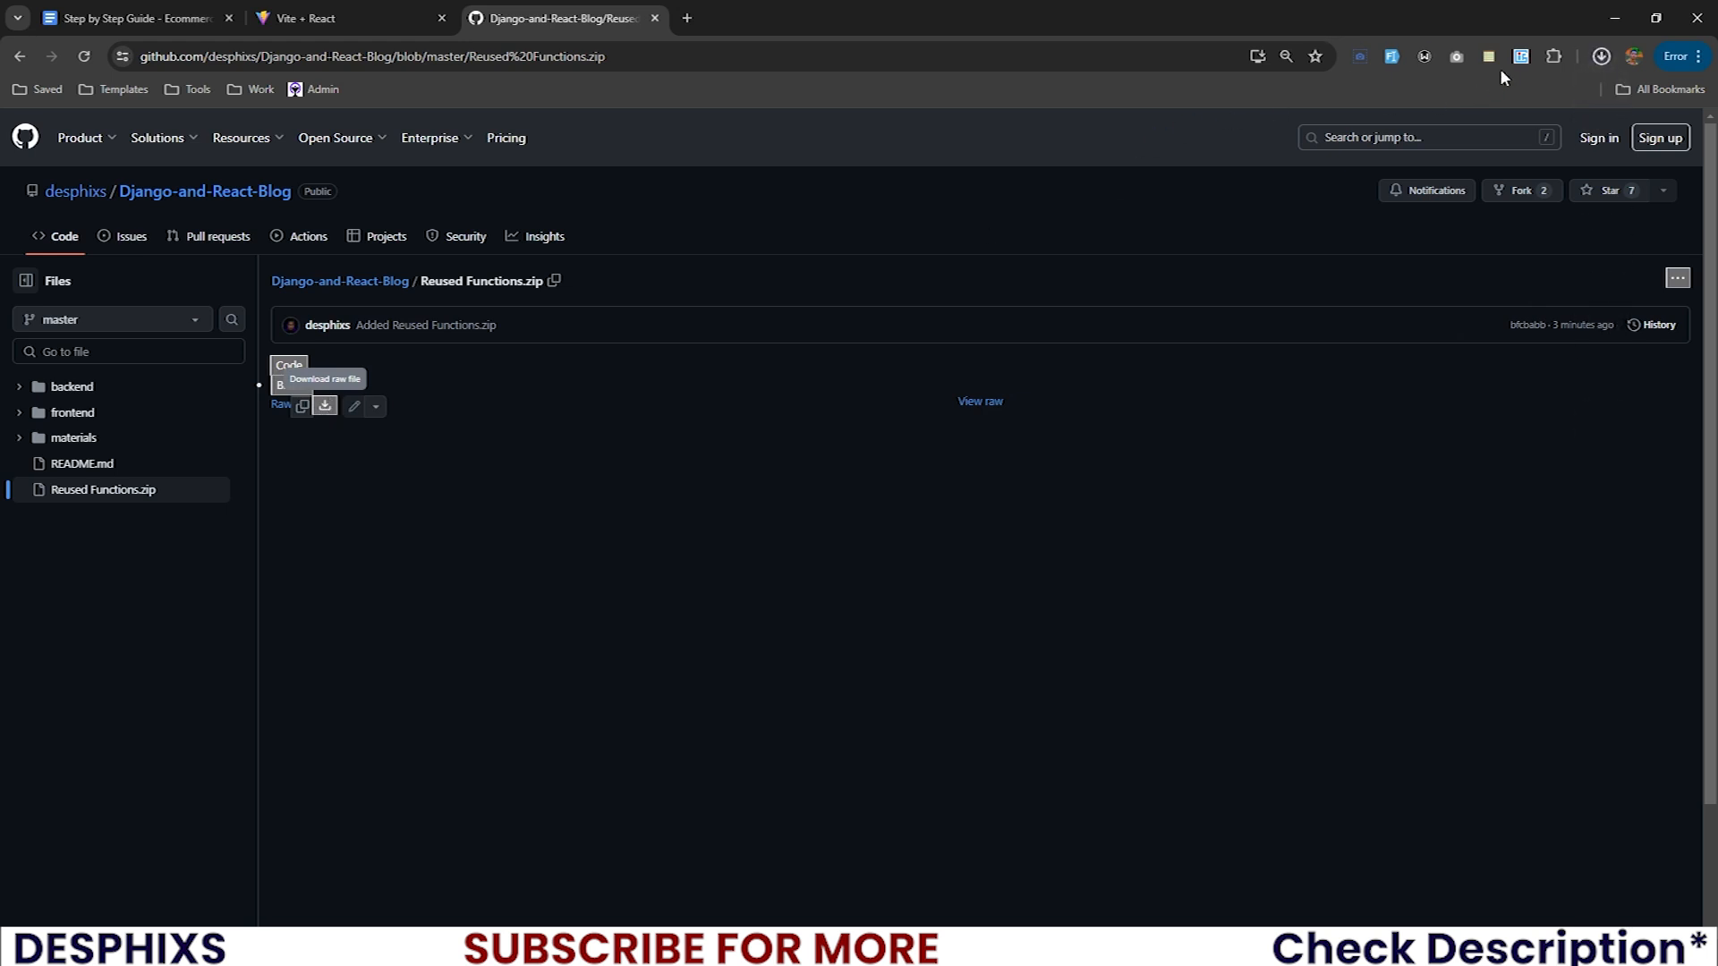
click(1601, 55)
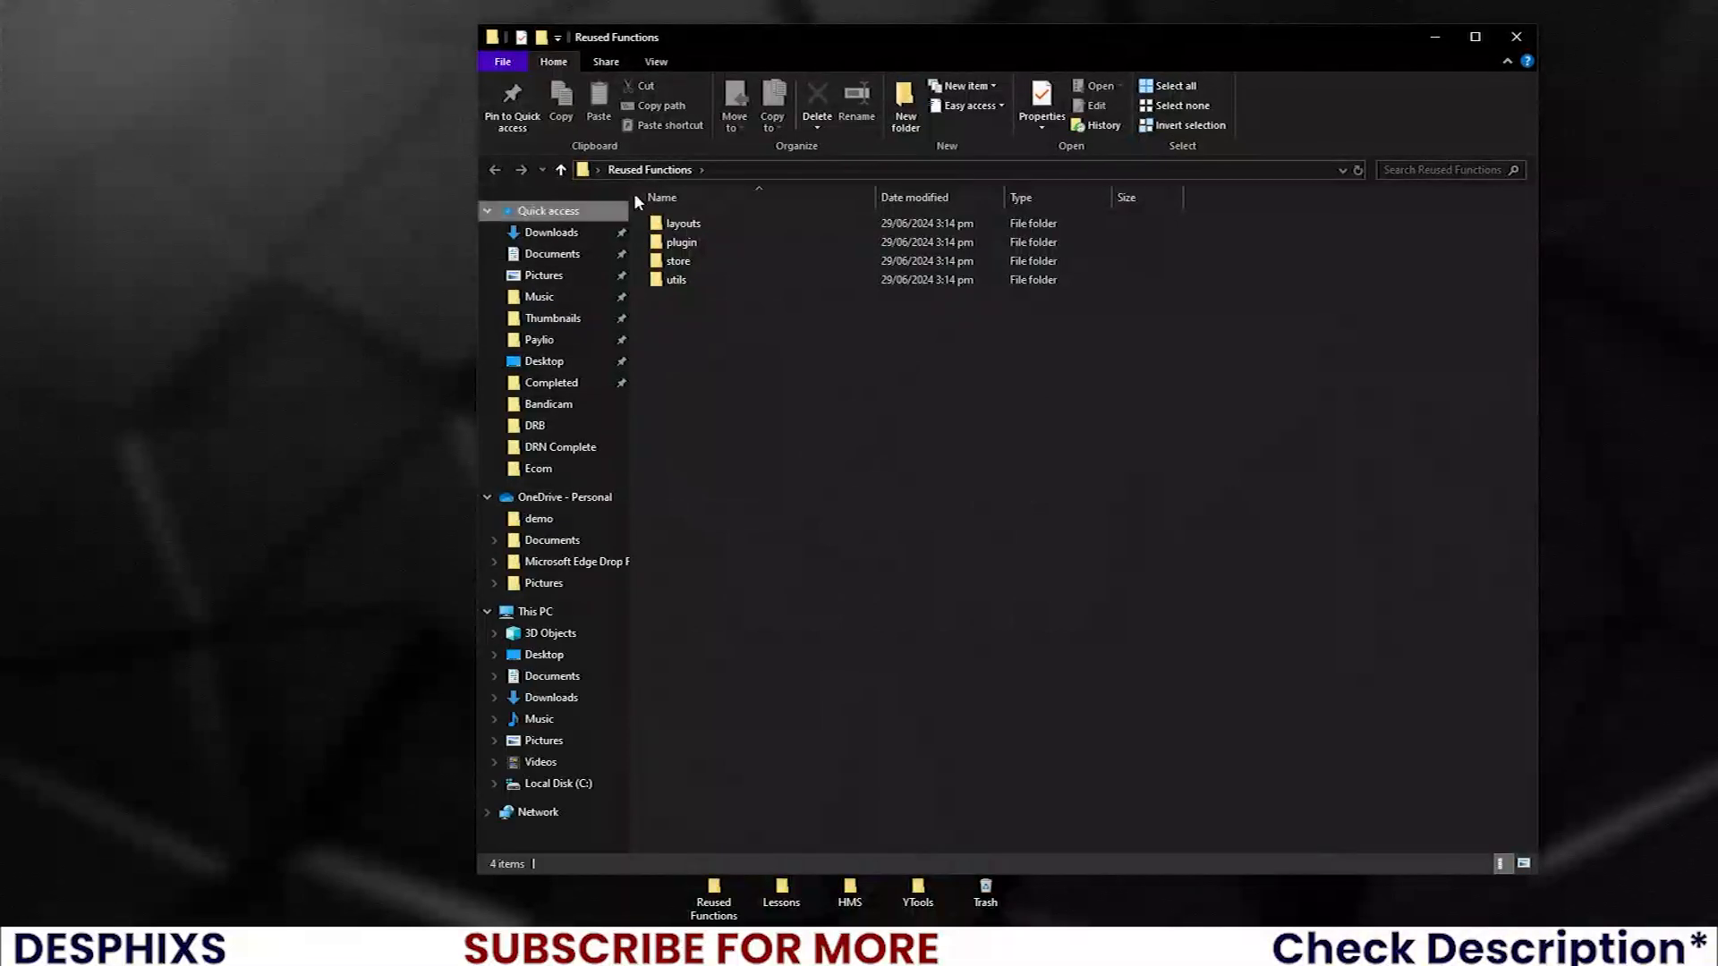
Inspect the extracted store folder, then open utils and select the auth file.
double_click(683, 224)
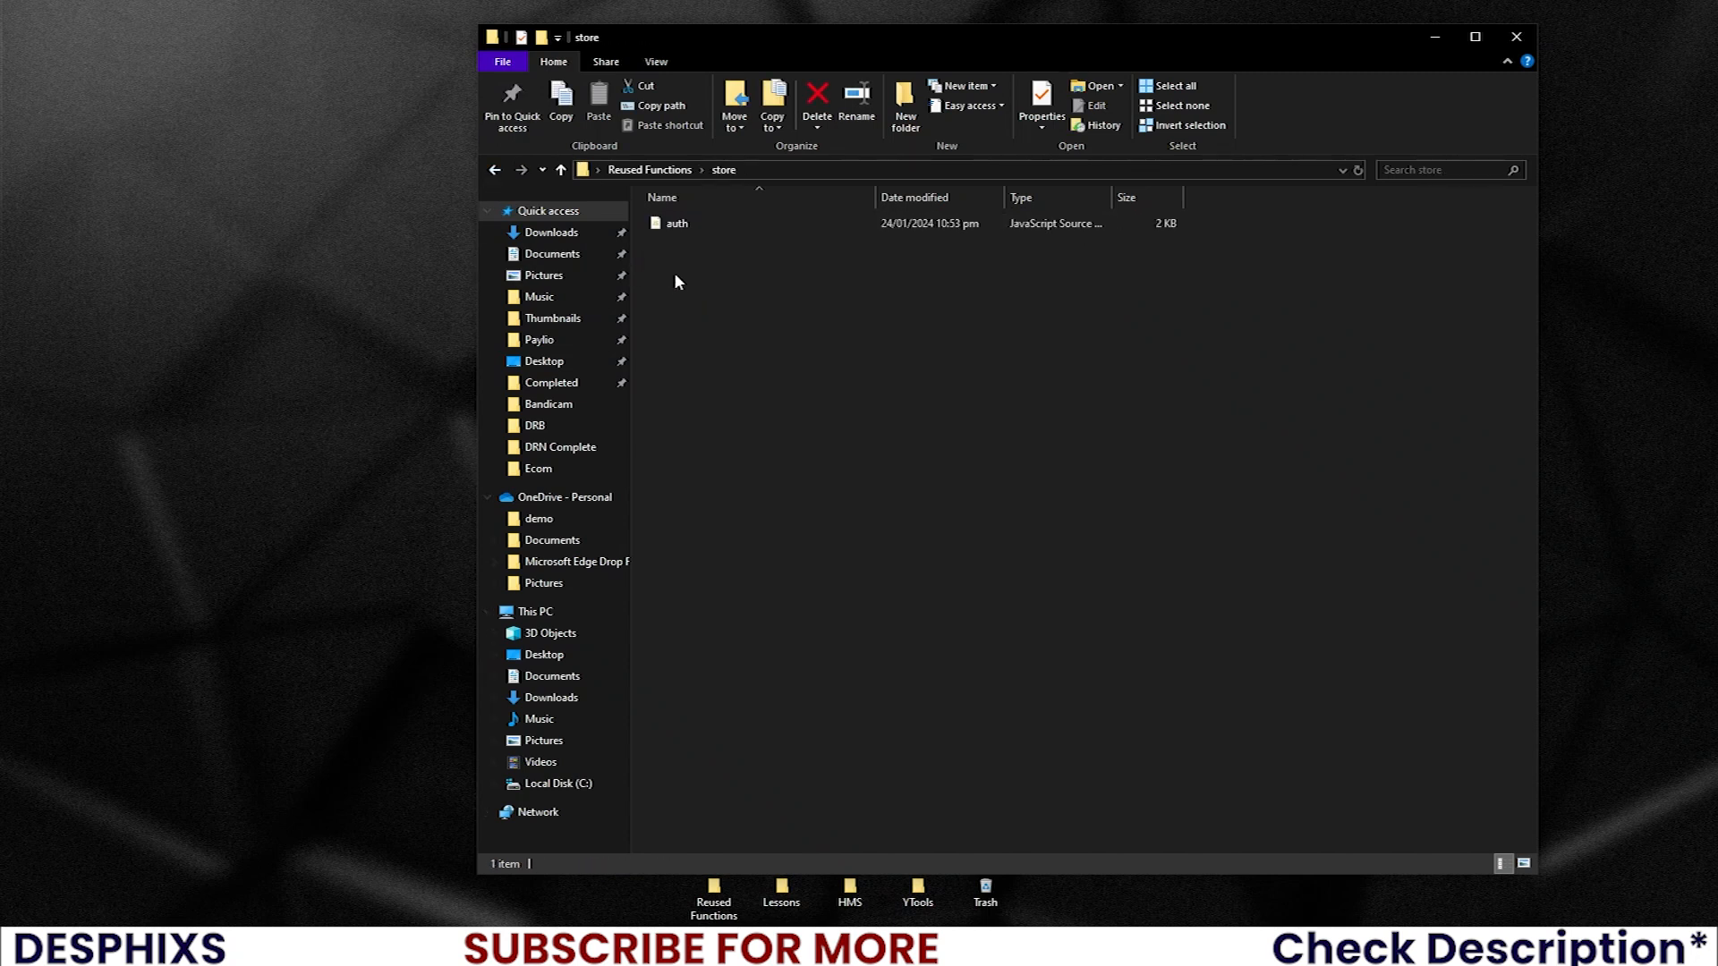
click(561, 170)
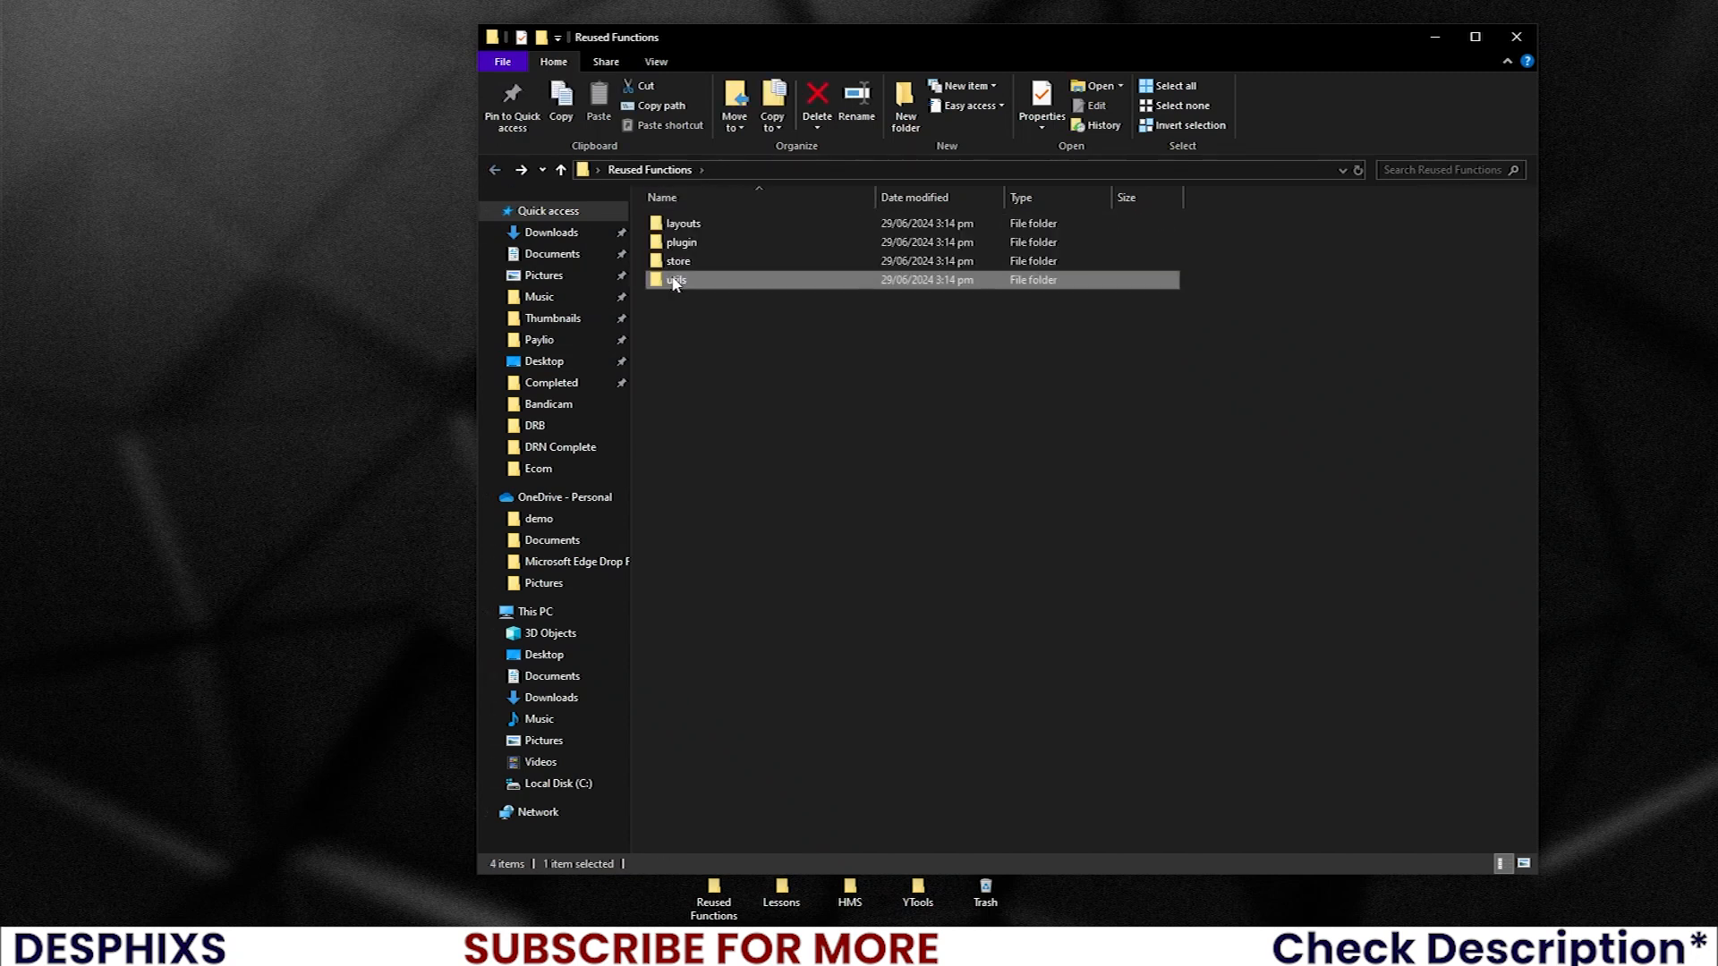
double_click(676, 279)
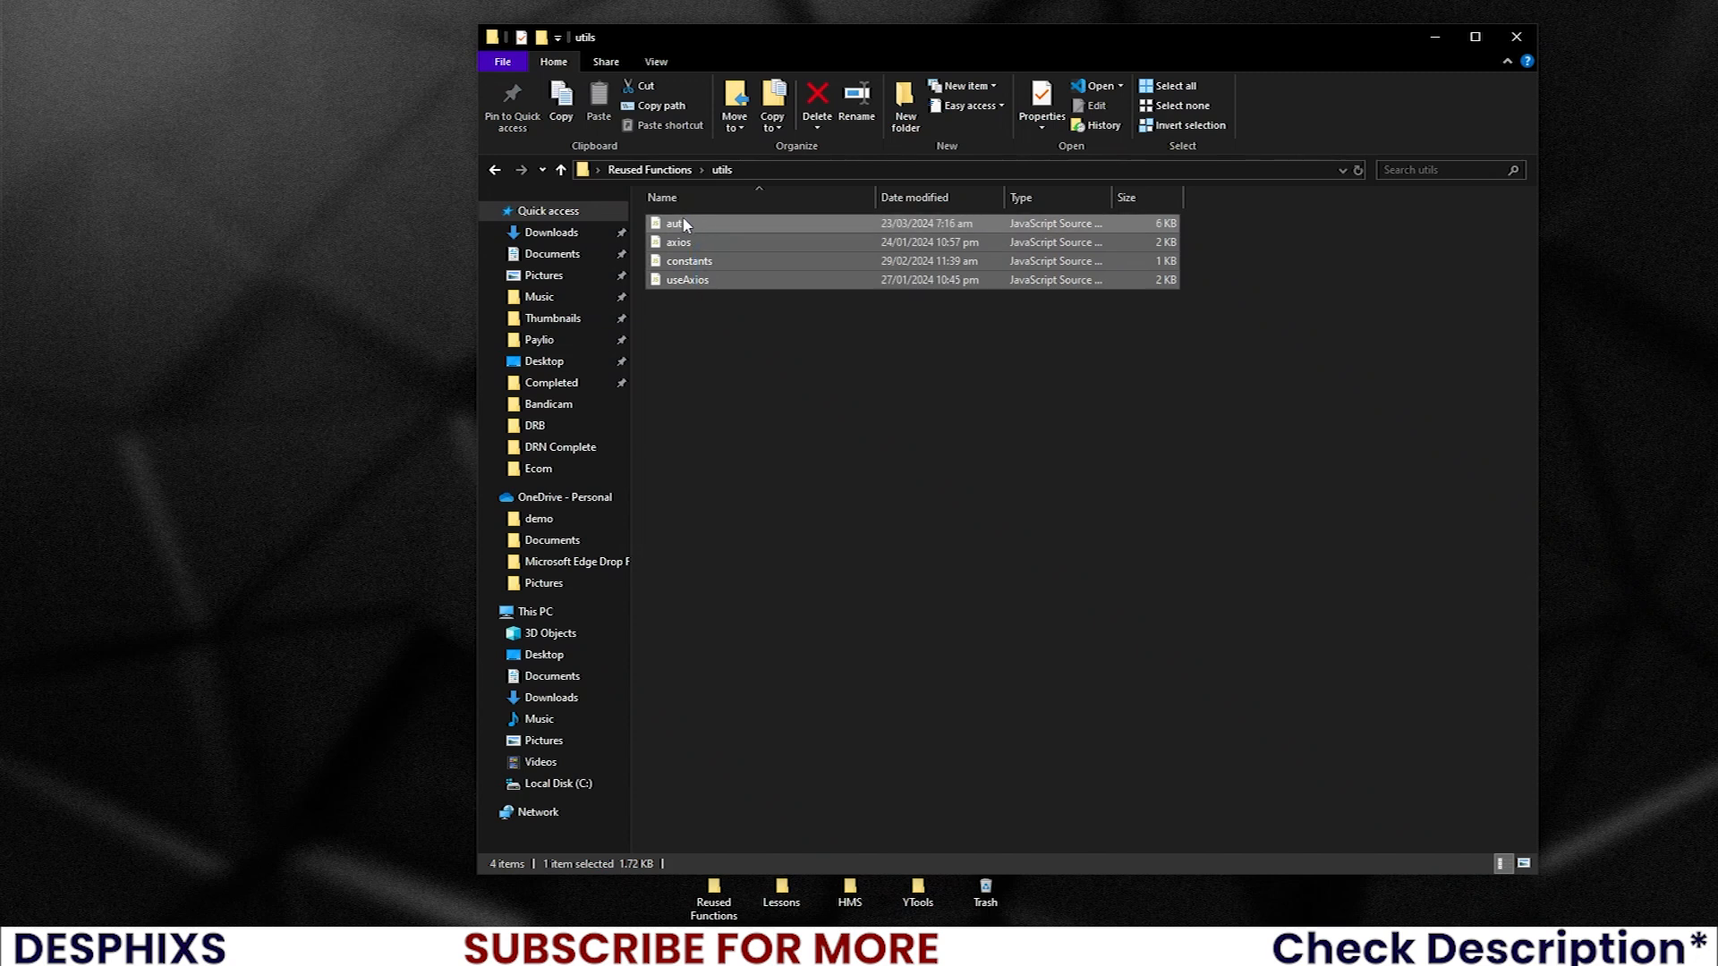
click(493, 170)
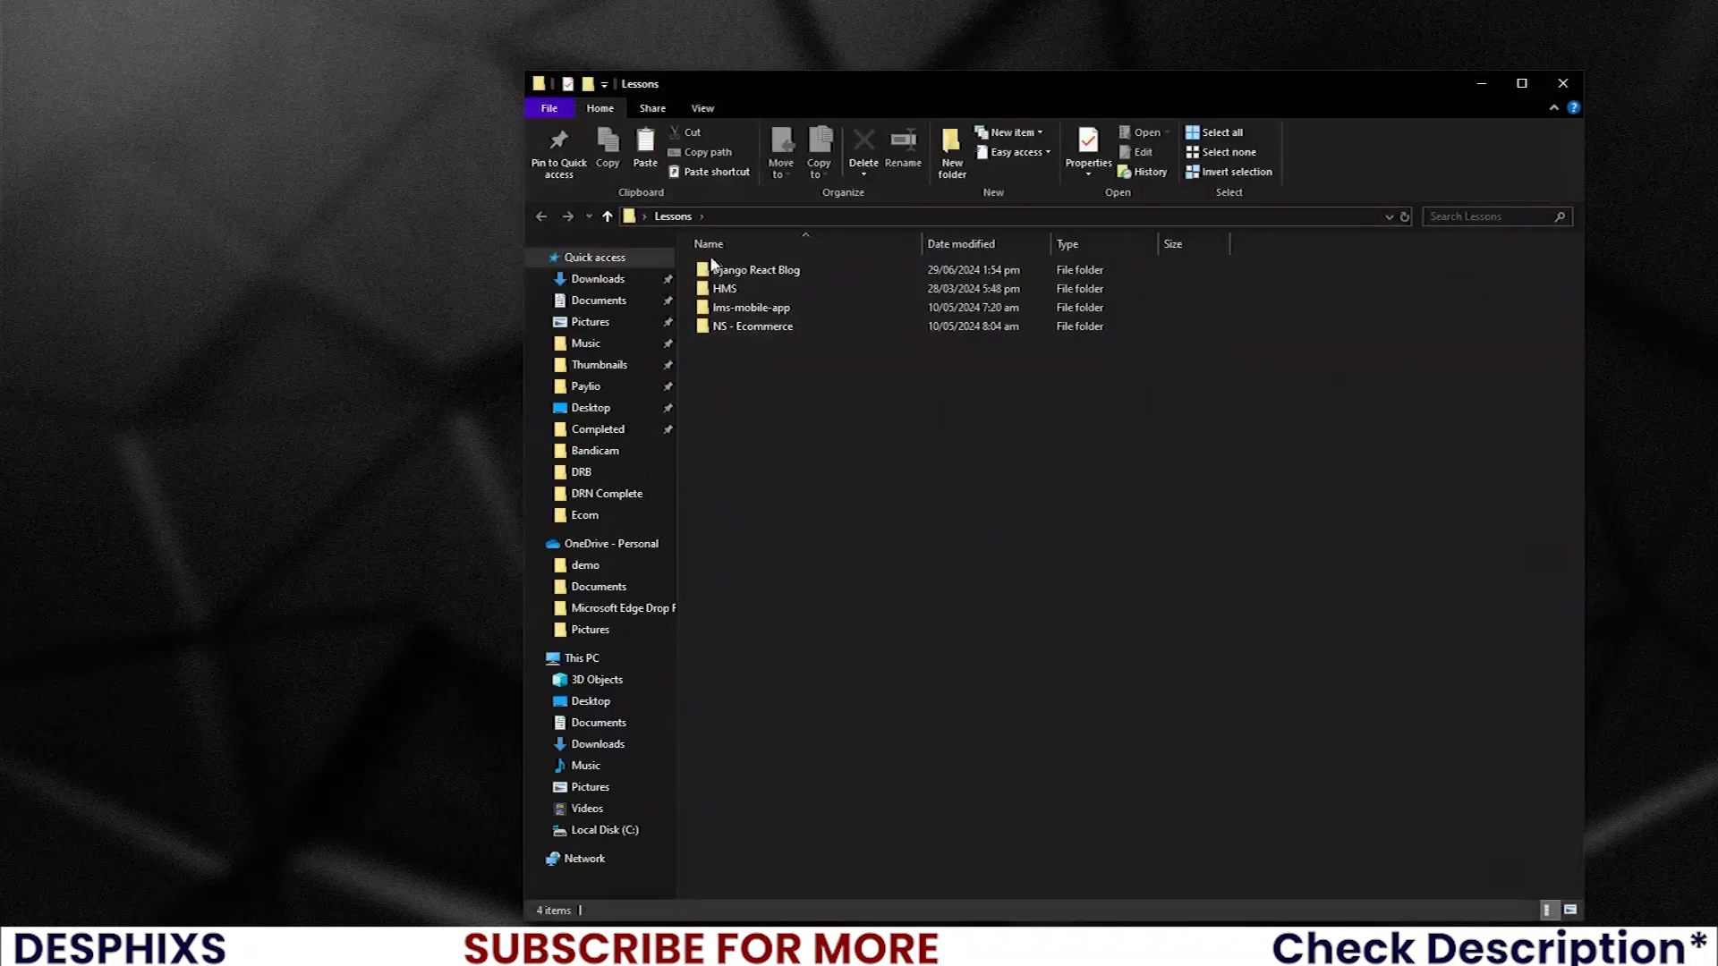
Navigate into Django React Blog > frontend > src in File Explorer.
click(757, 269)
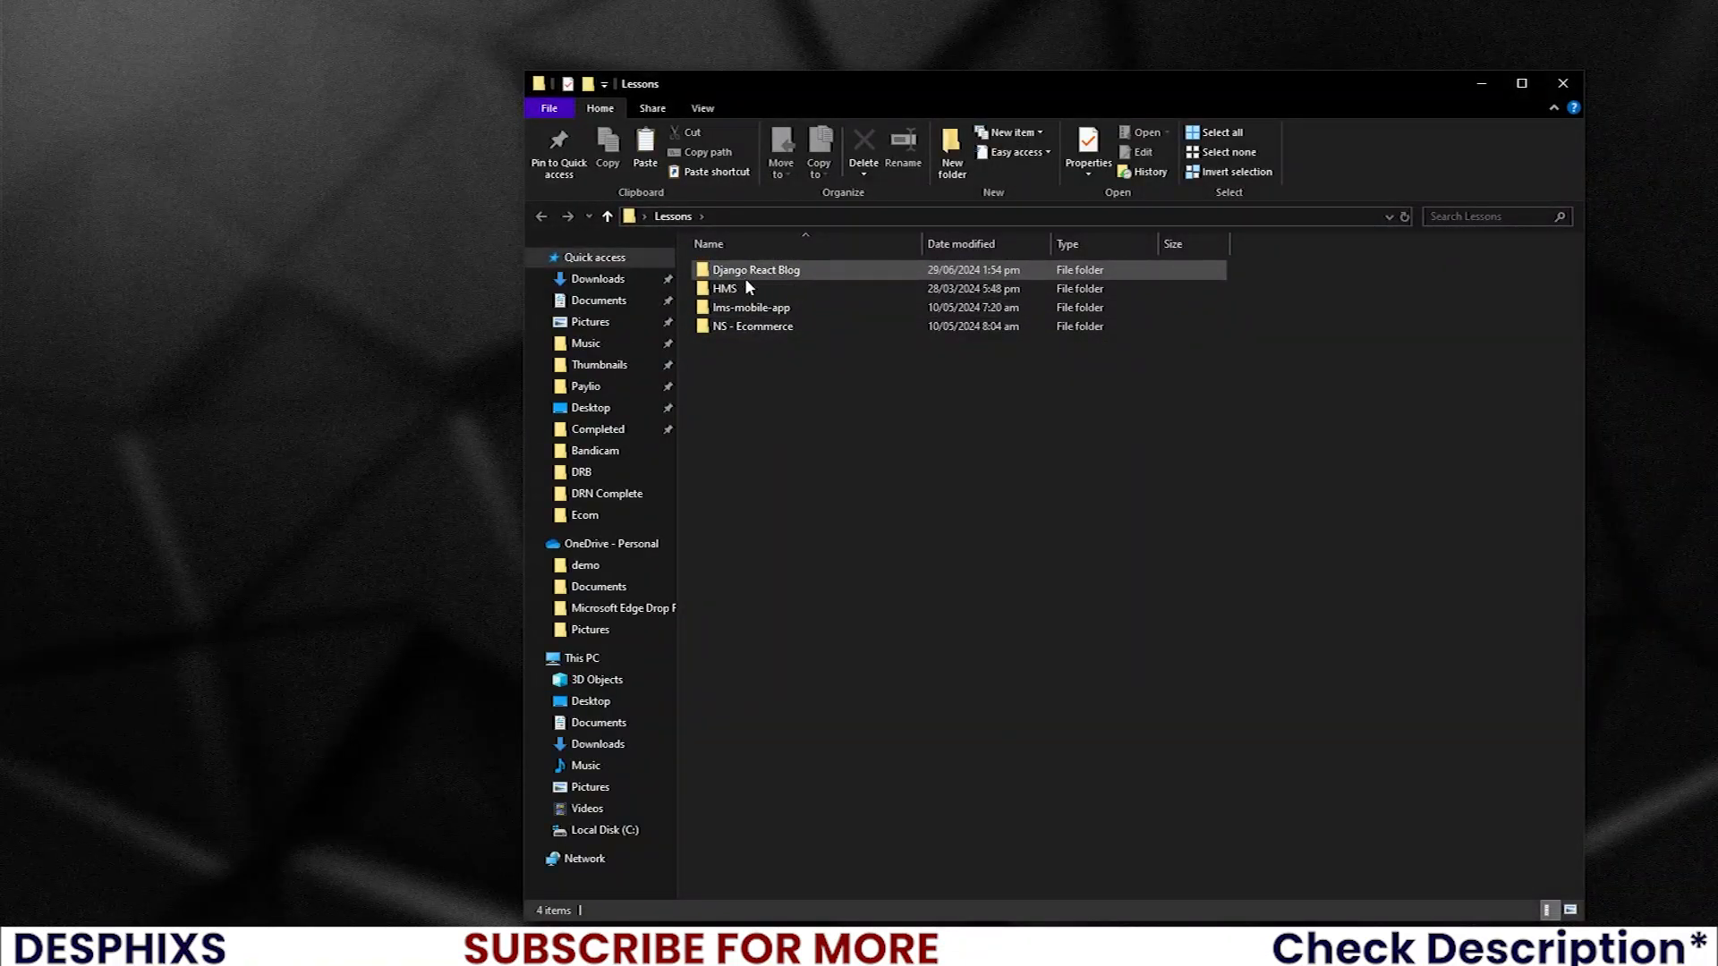
double_click(756, 270)
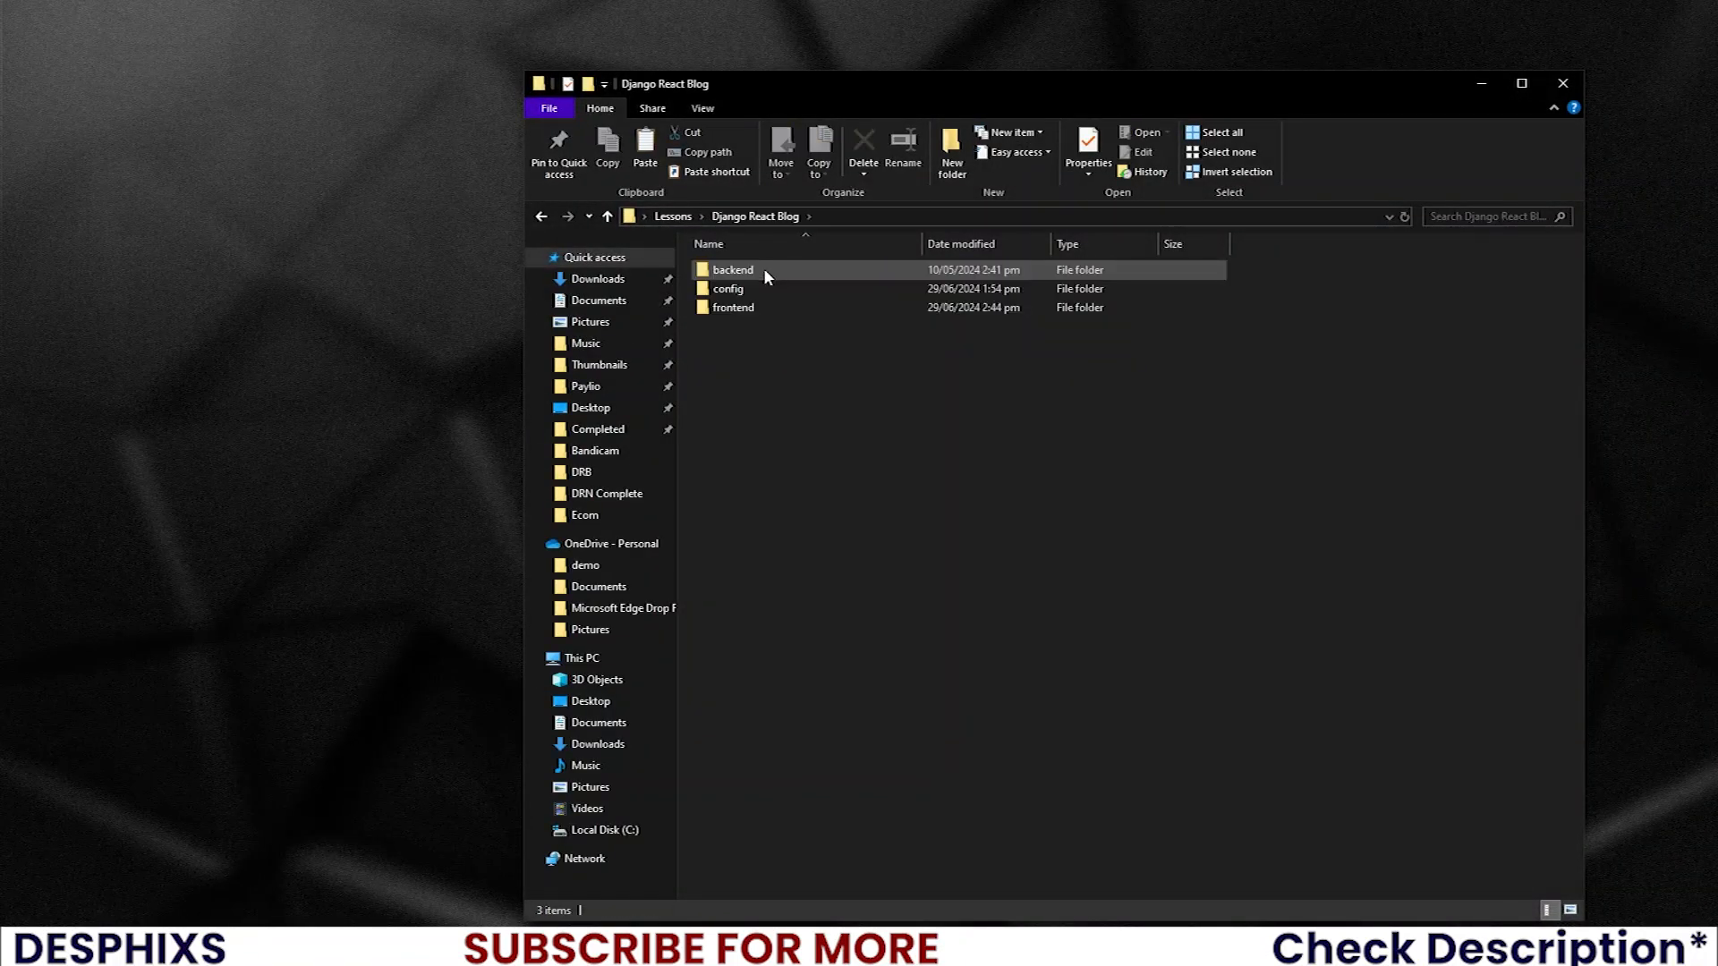
double_click(732, 307)
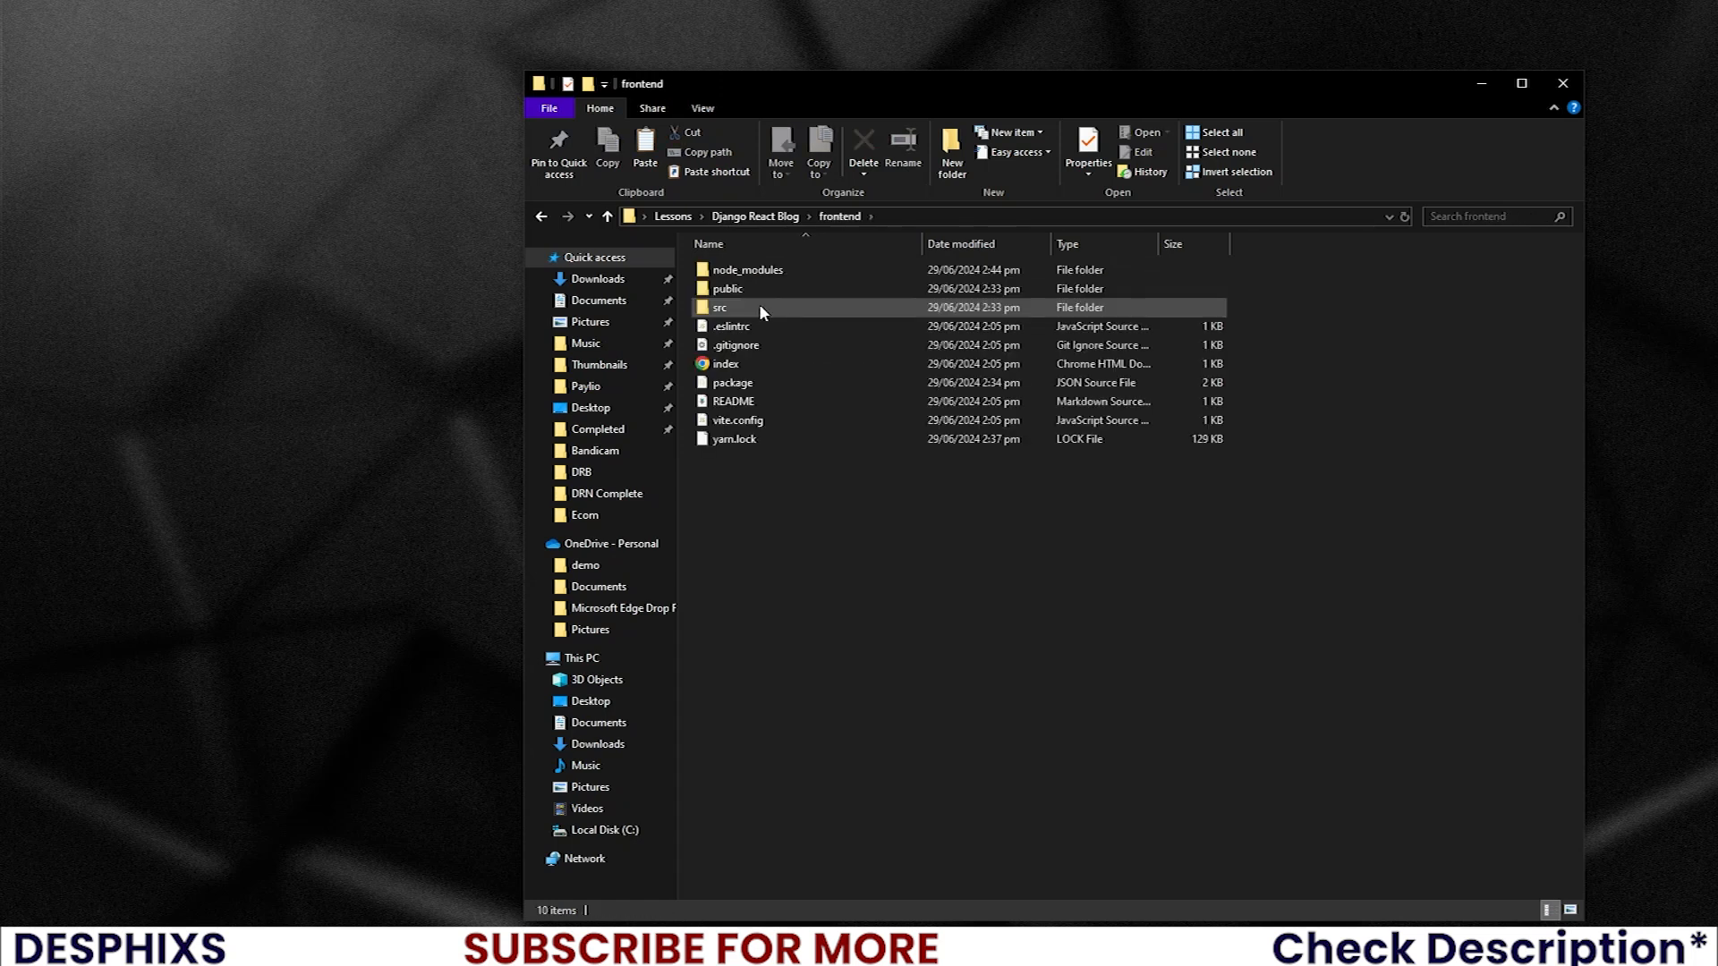
mouse_move(761, 310)
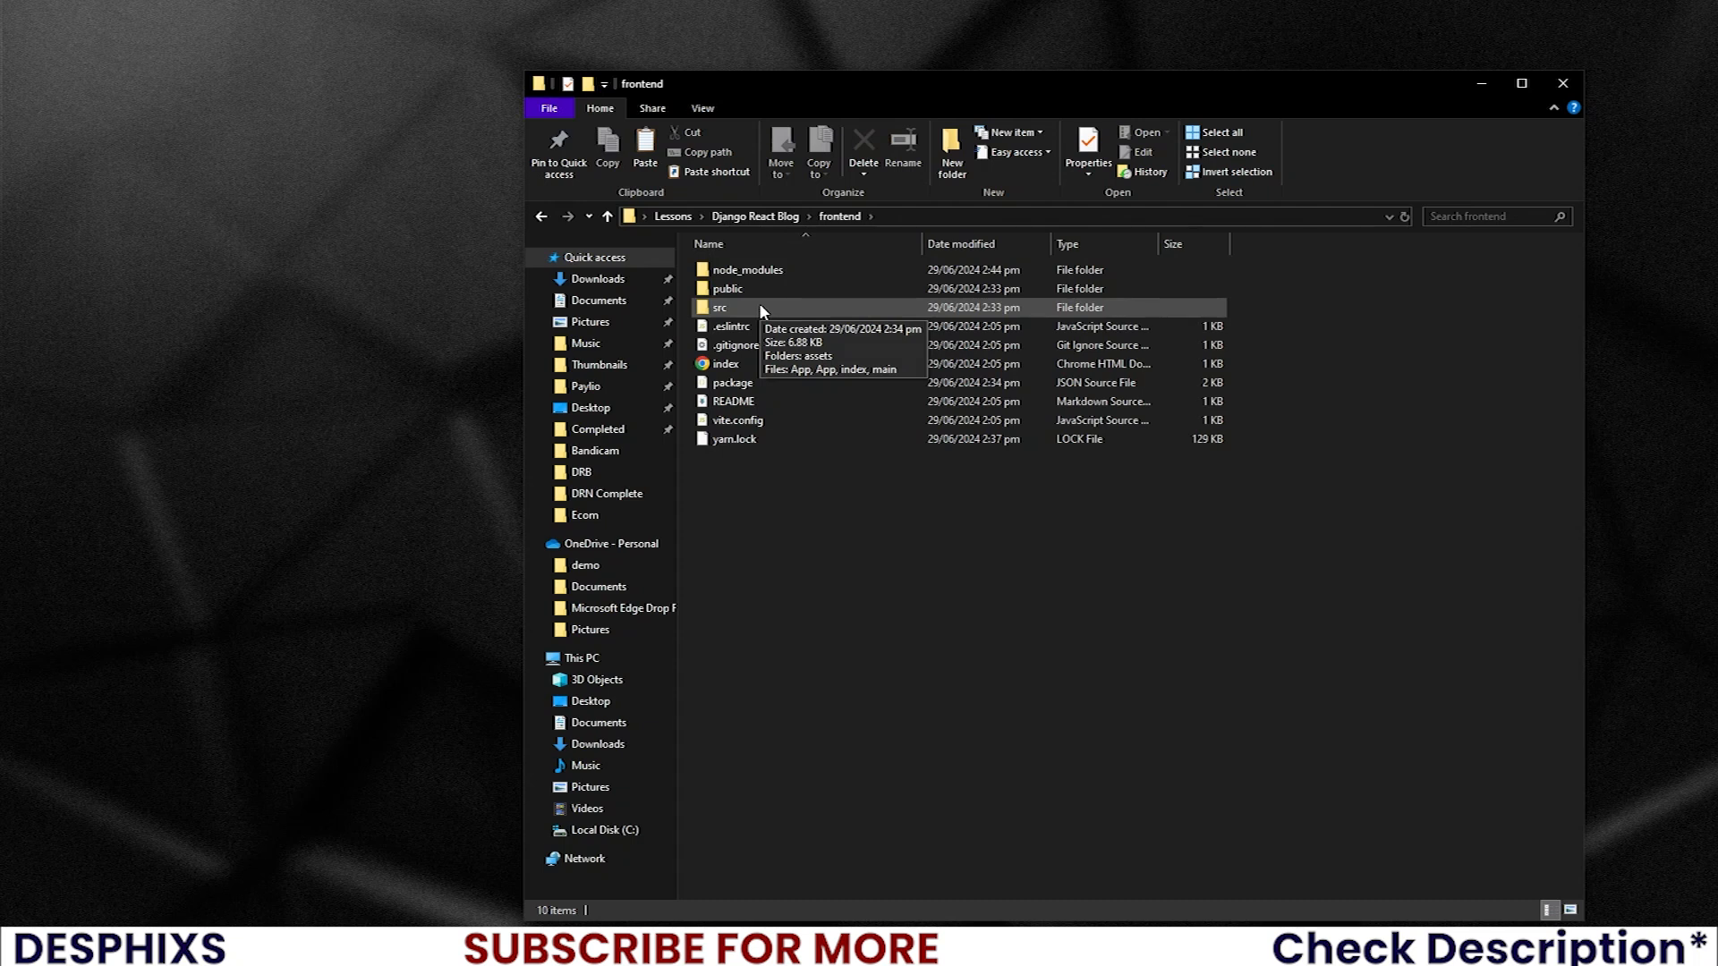
double_click(720, 307)
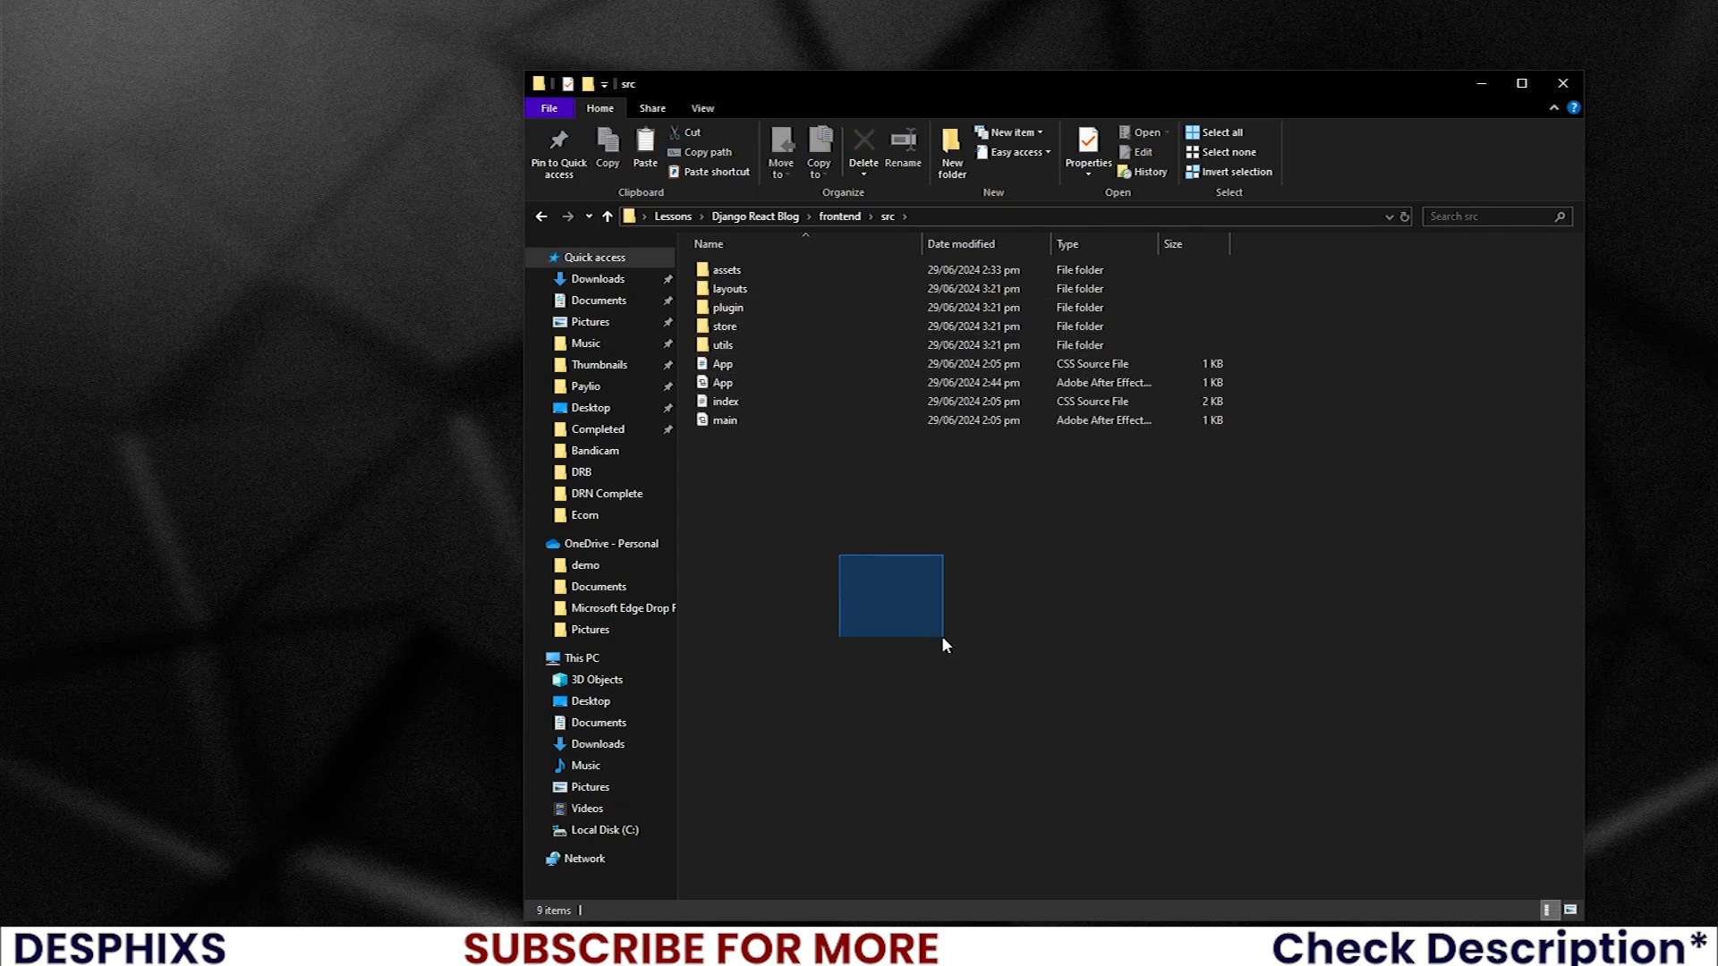
click(773, 464)
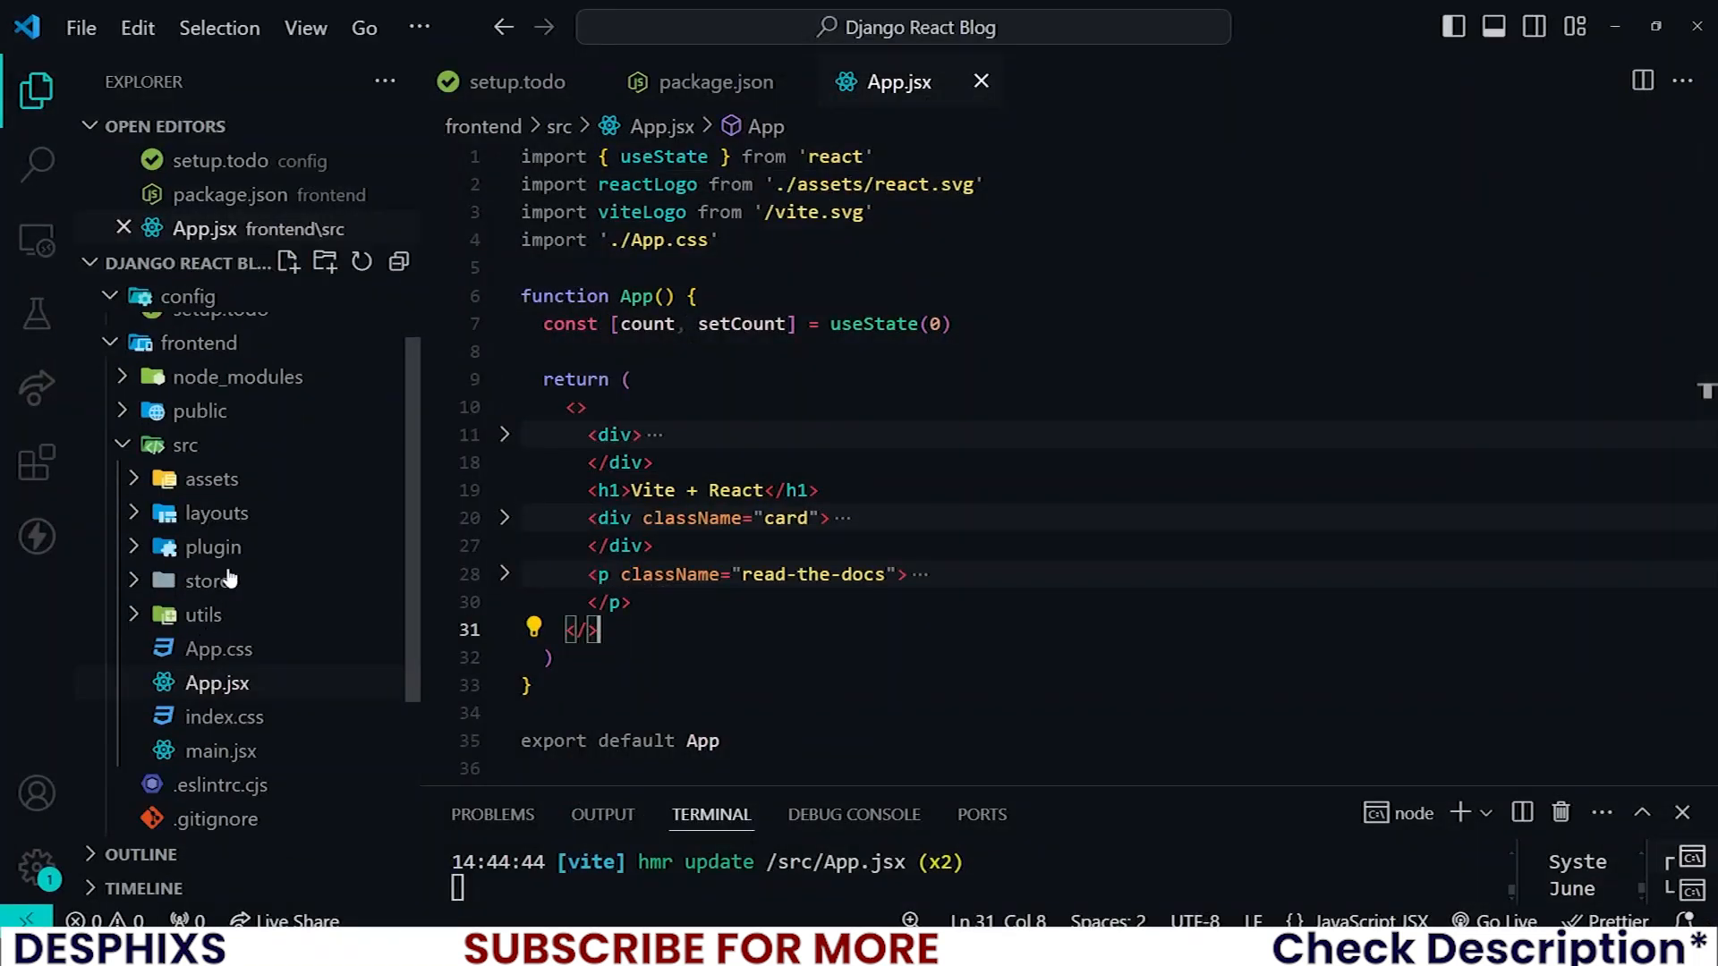
mouse_move(216, 512)
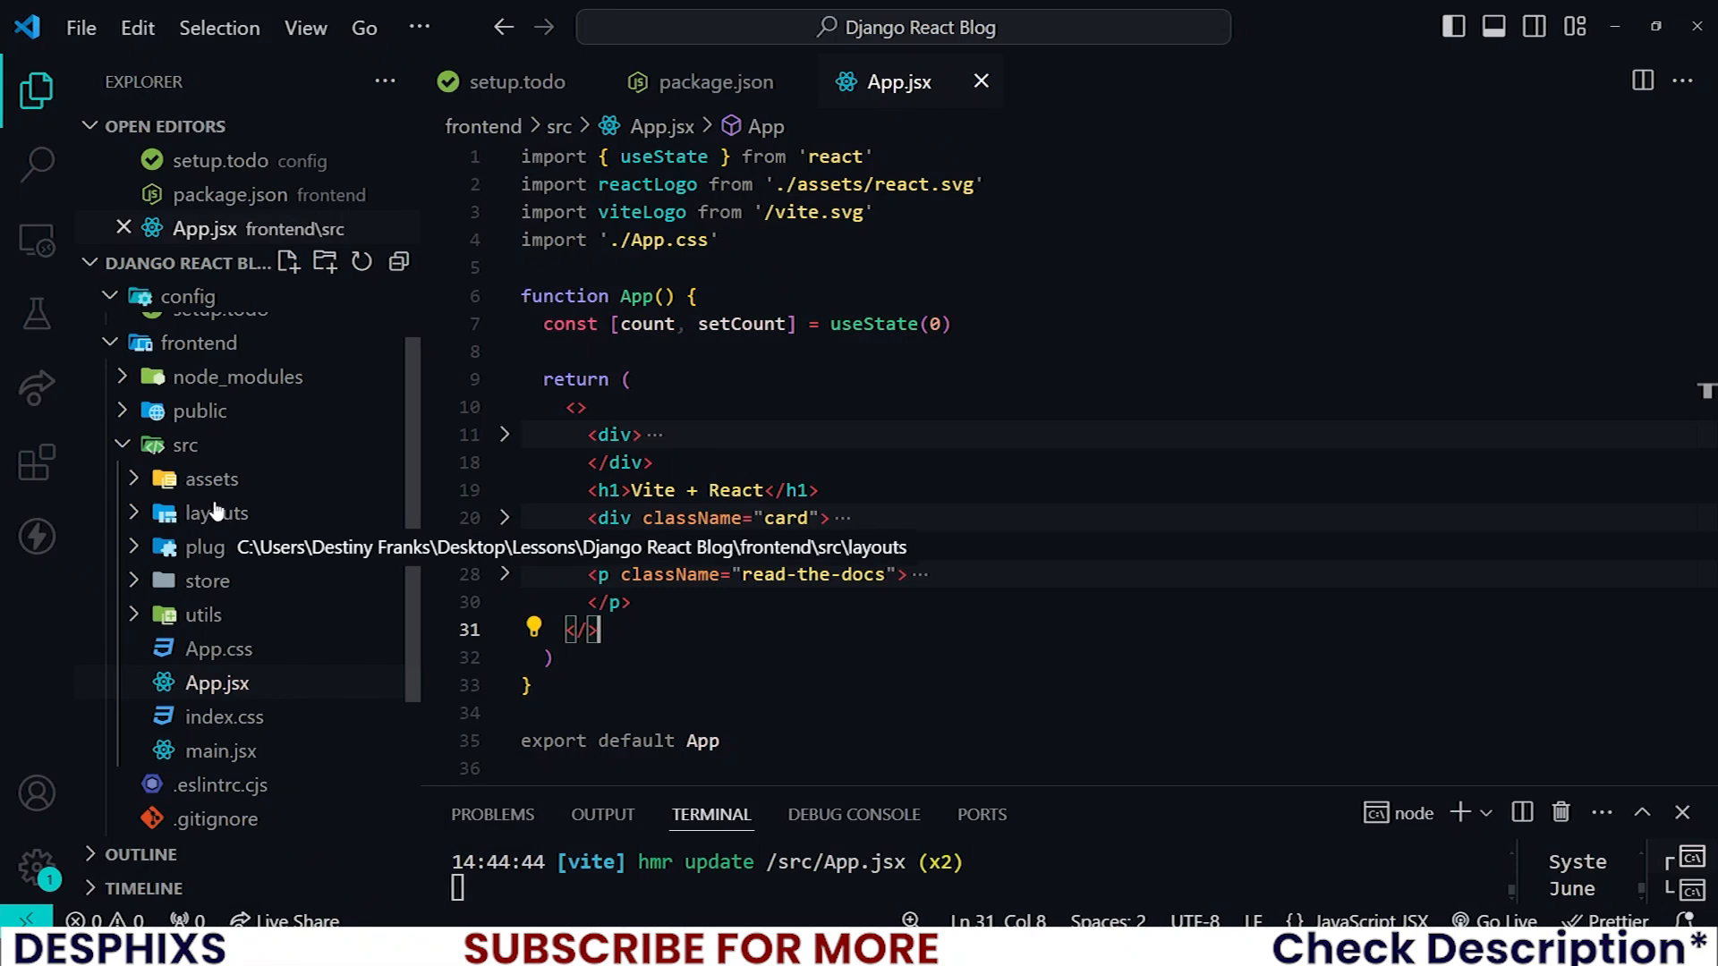
mouse_move(216, 513)
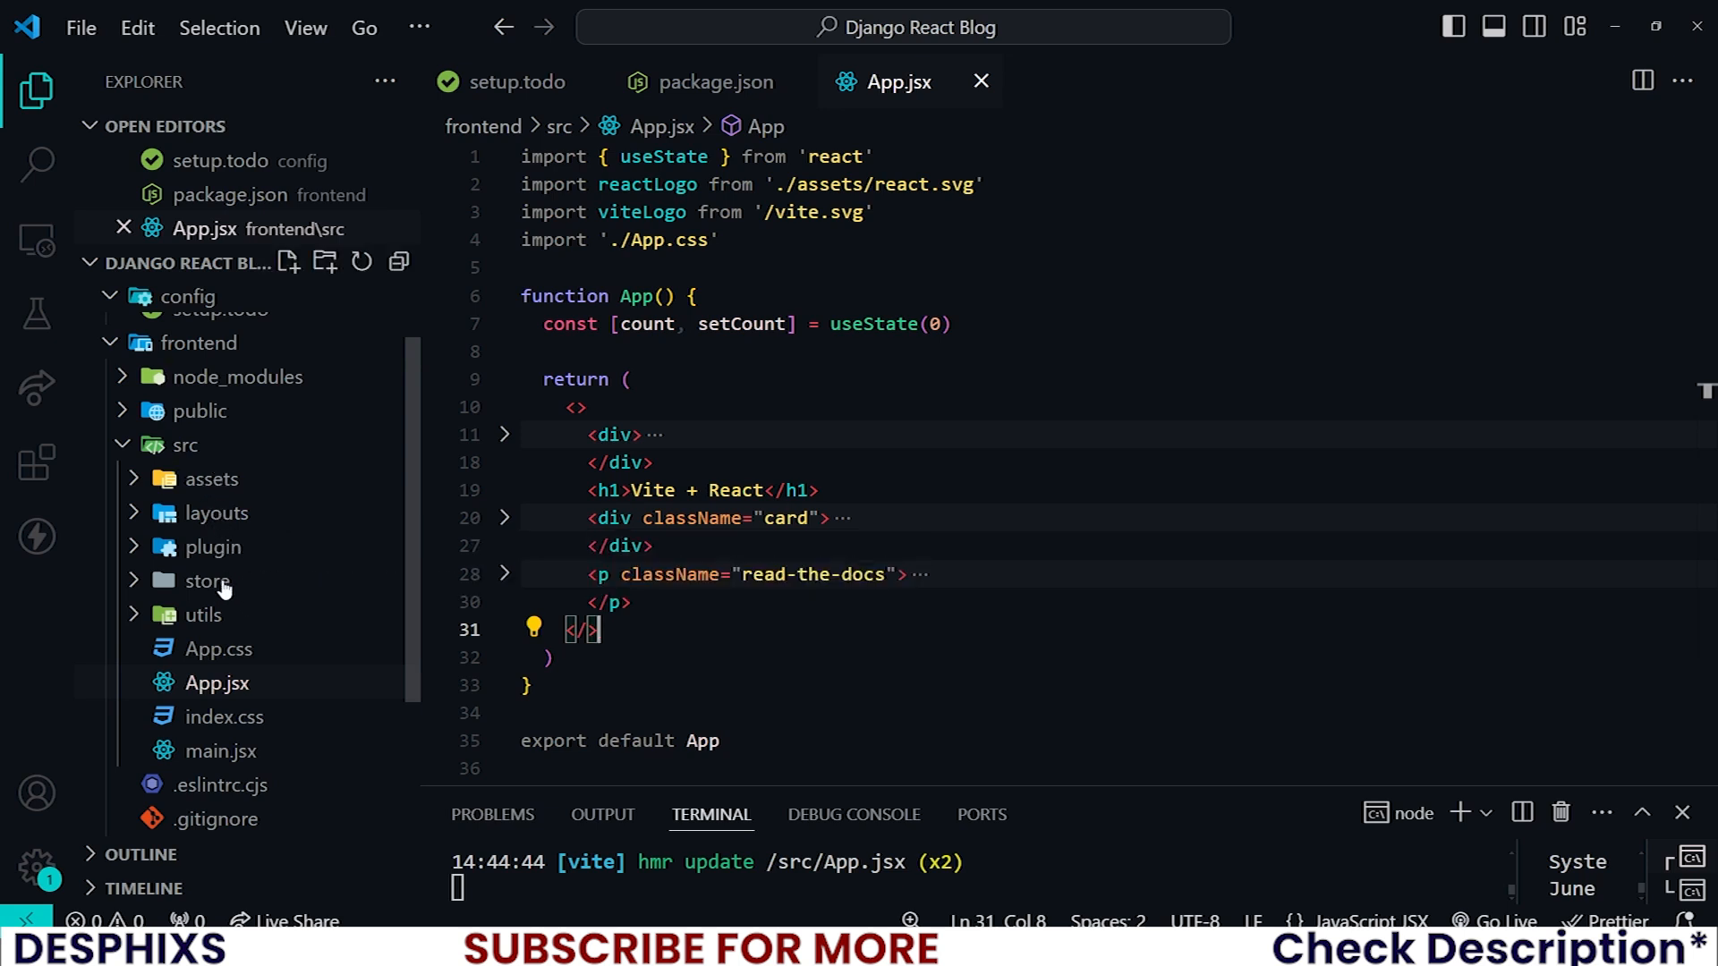
Expand src/utils in the VS Code sidebar and scroll through useAxios.js.
click(204, 615)
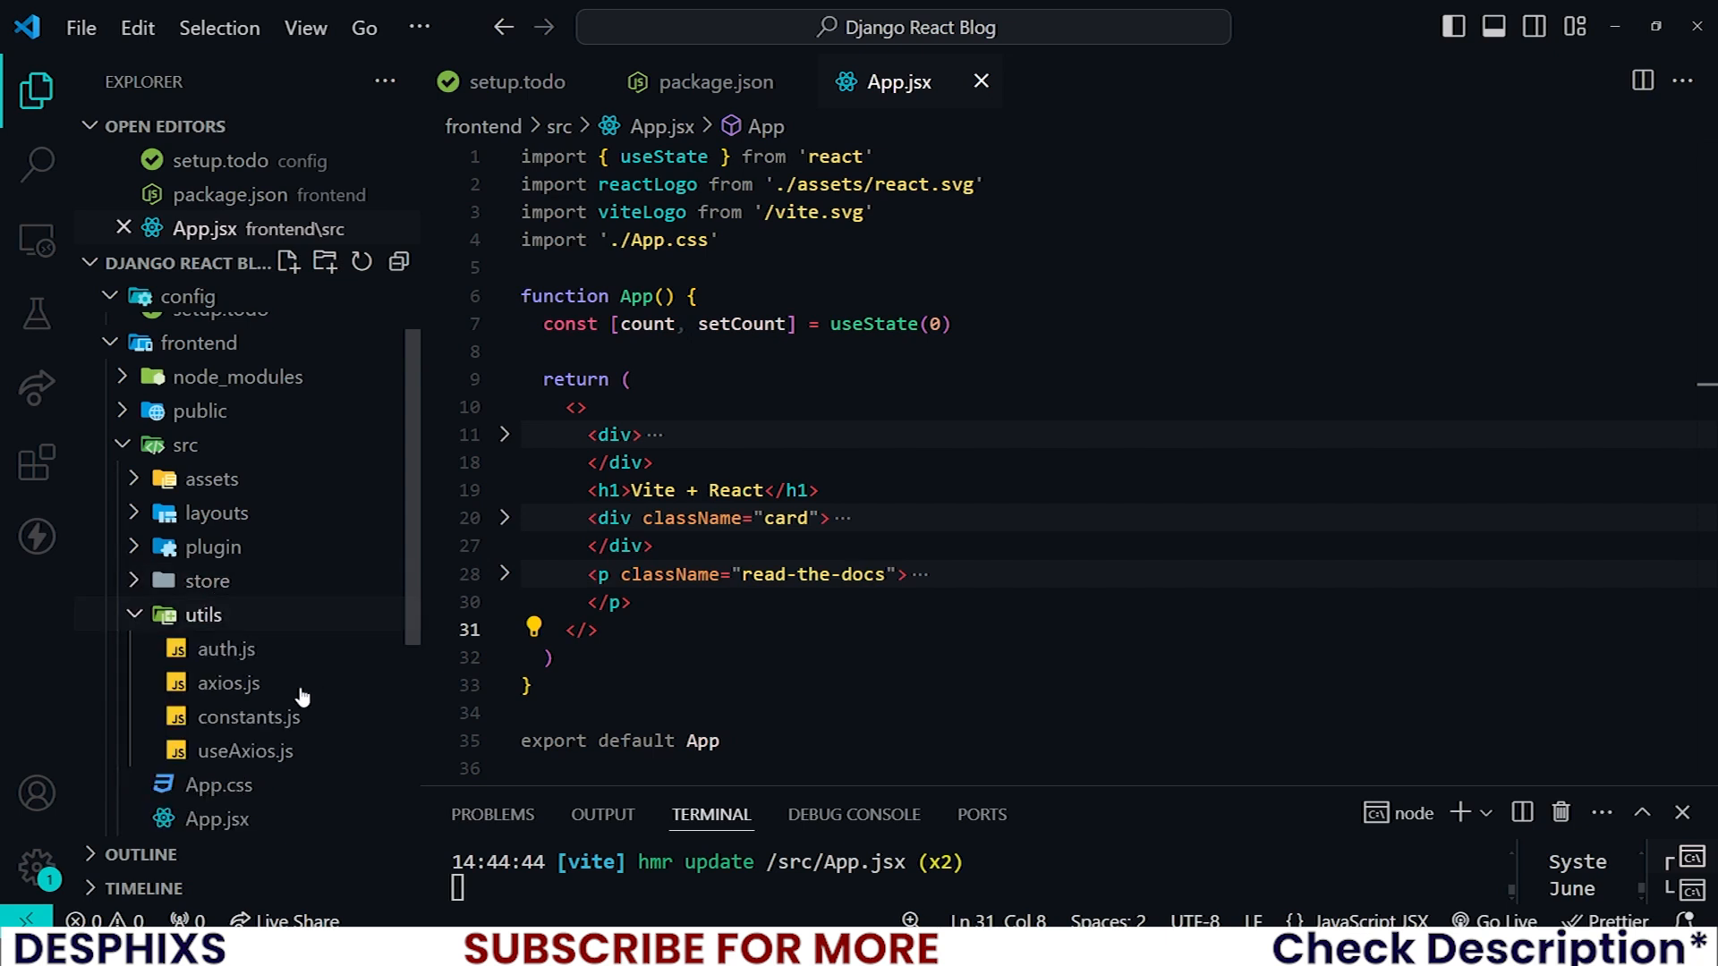
click(245, 751)
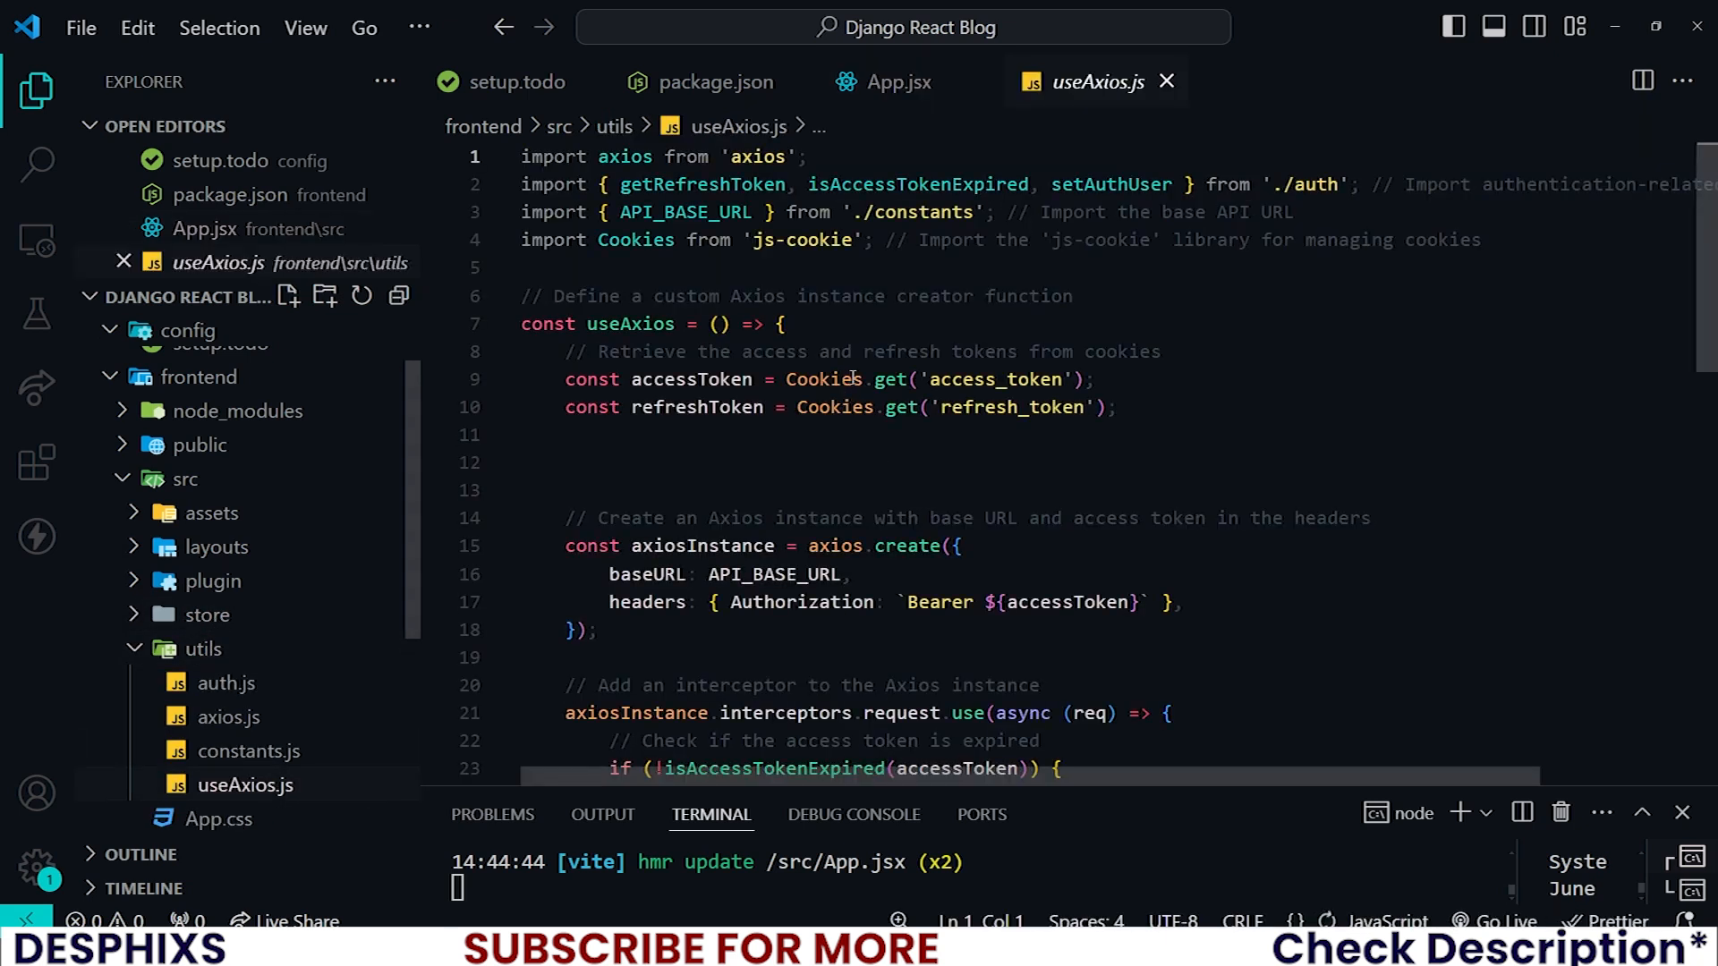
scroll(down, 3)
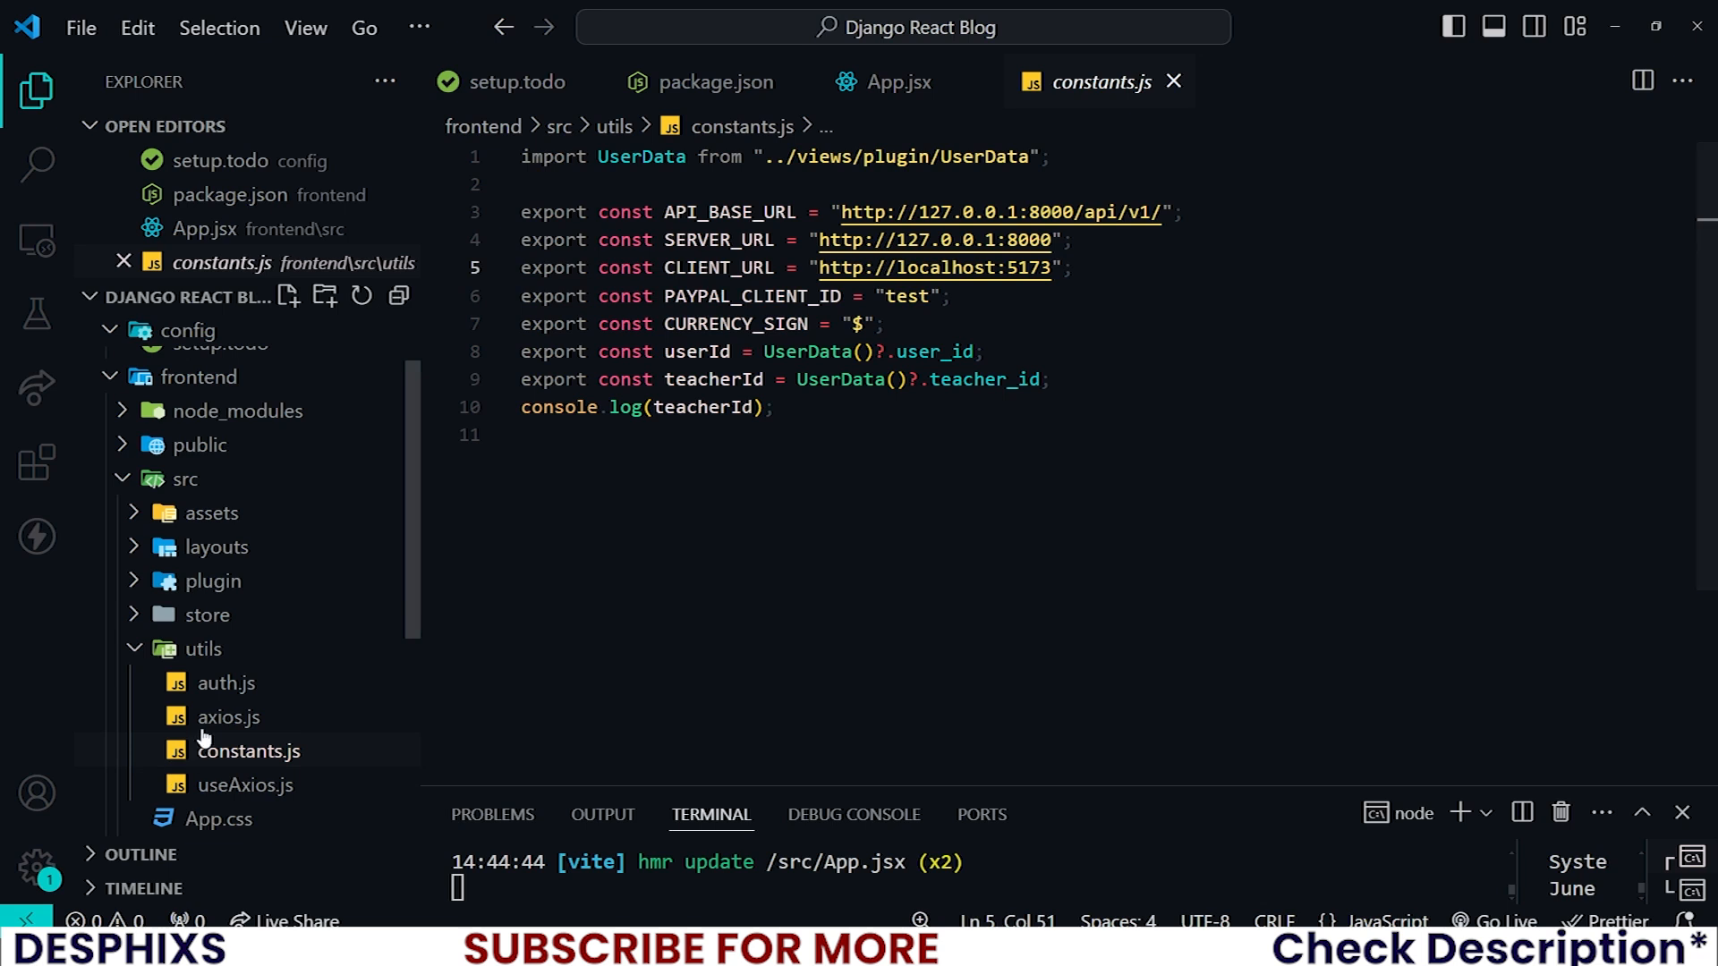
Open axios.js from utils and highlight its timeout comment.
click(229, 717)
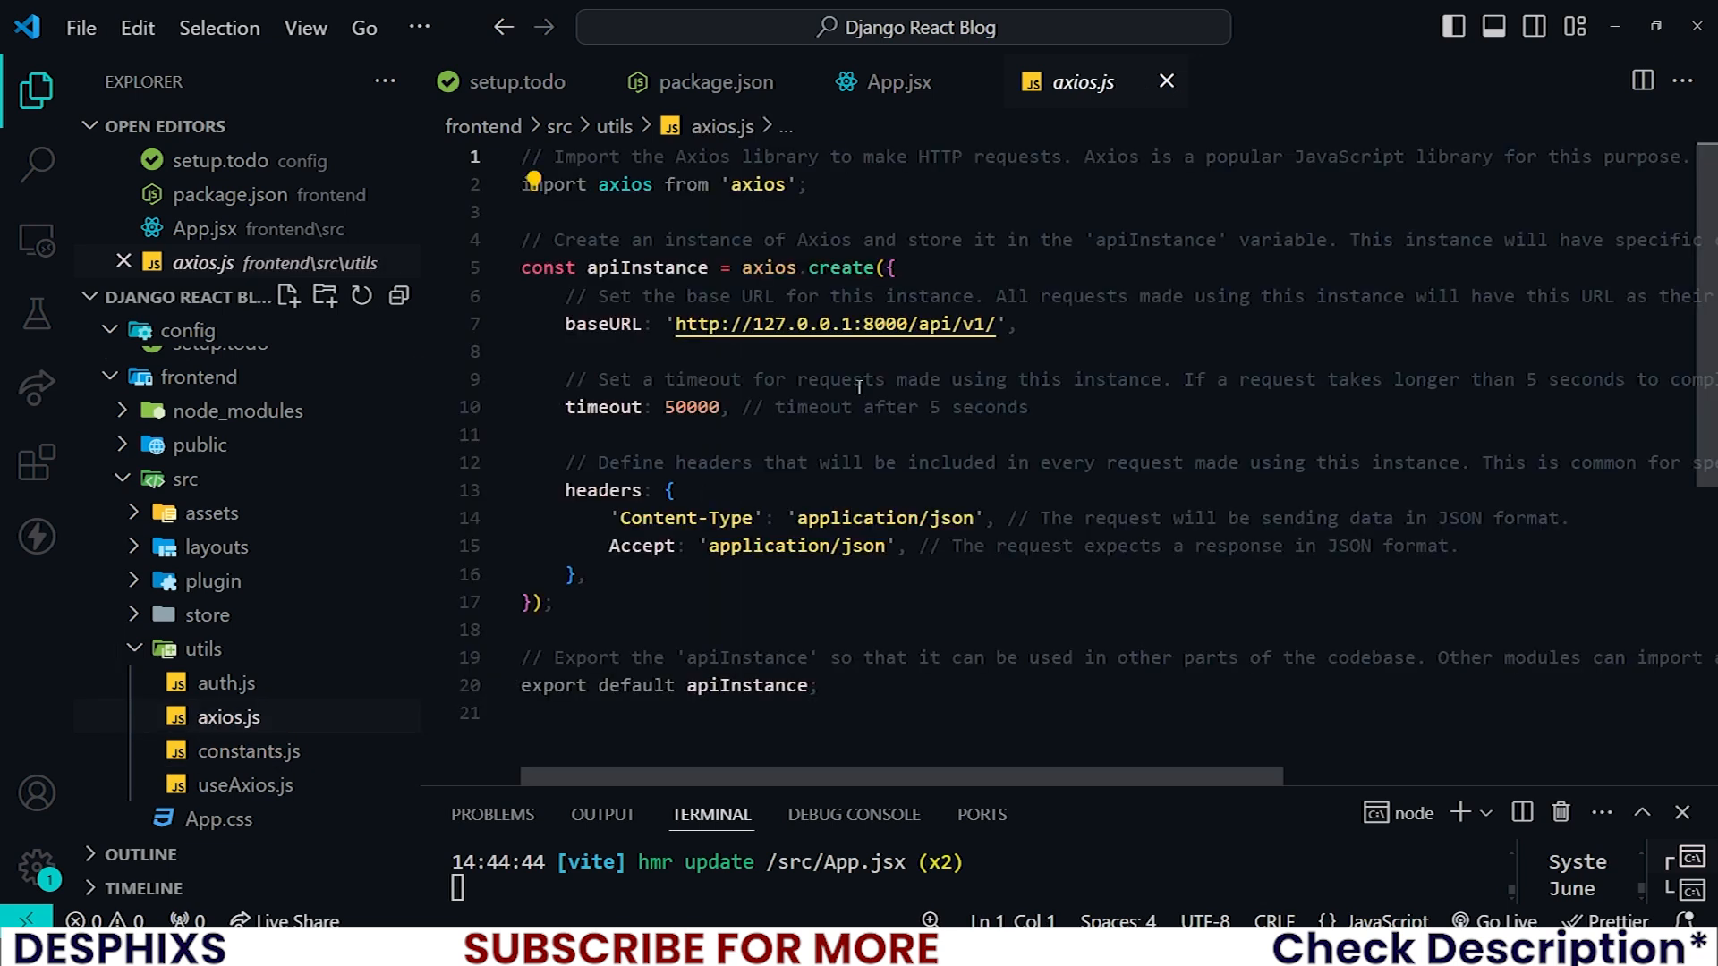
drag(565, 379, 853, 379)
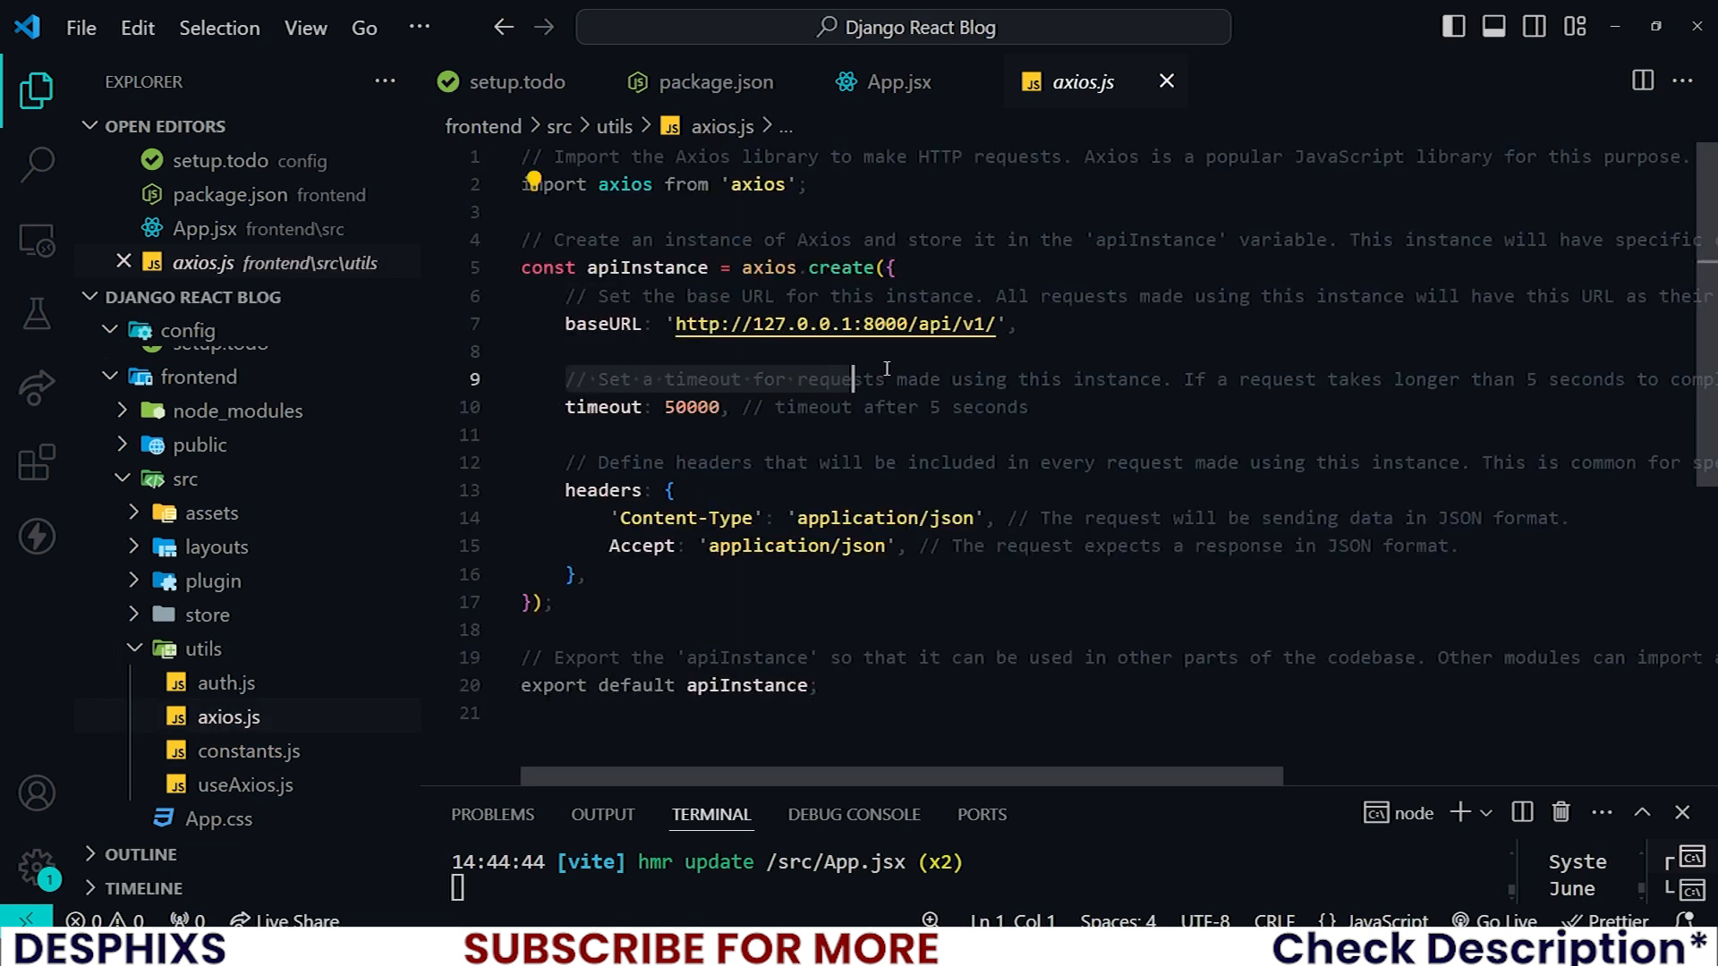
drag(887, 380, 1017, 406)
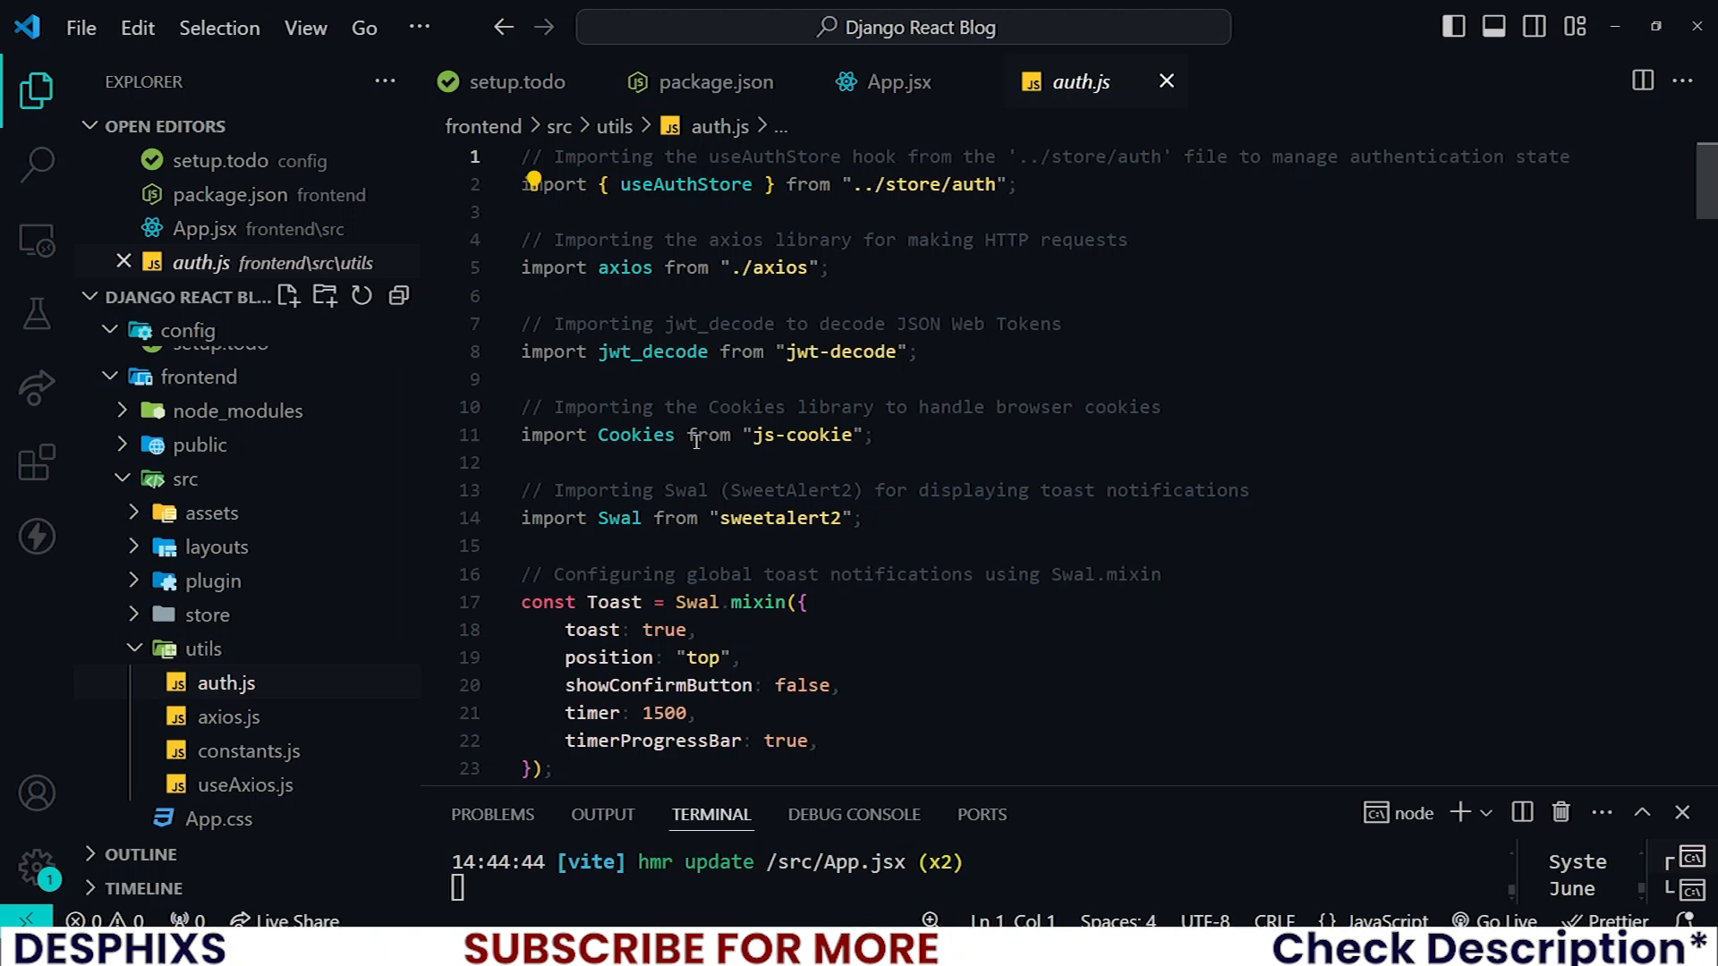
Walk through auth.js, selecting the jwt-decode import and scrolling to register.
double_click(683, 185)
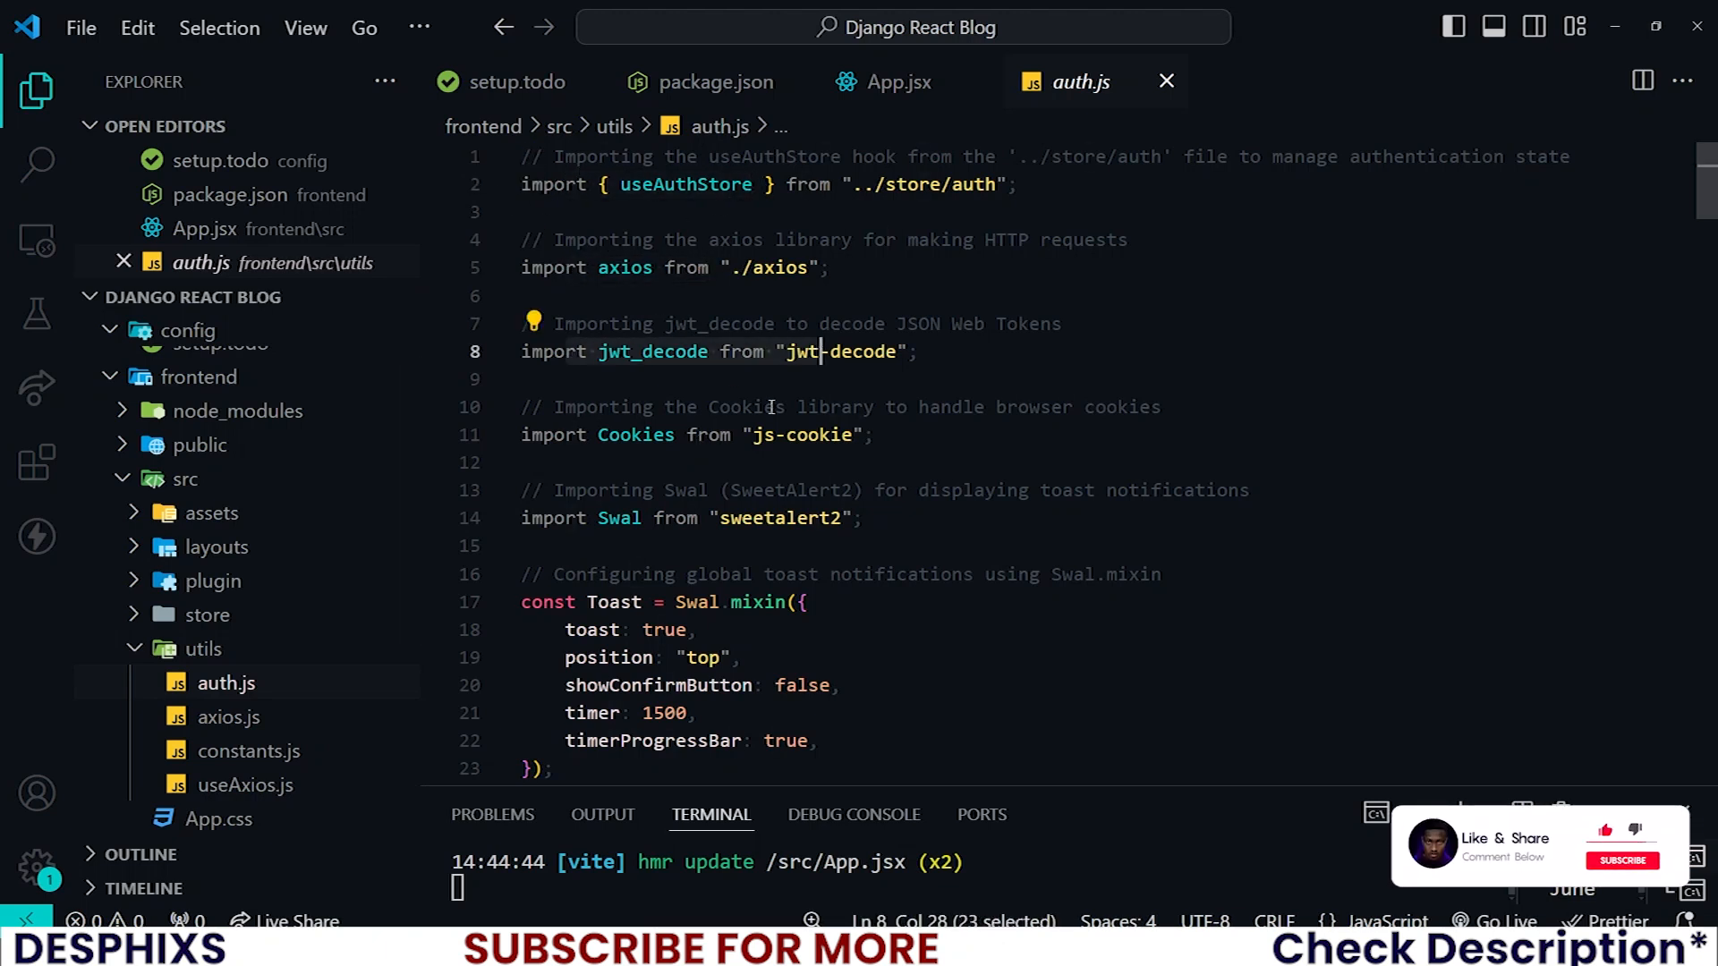
scroll(down, 3)
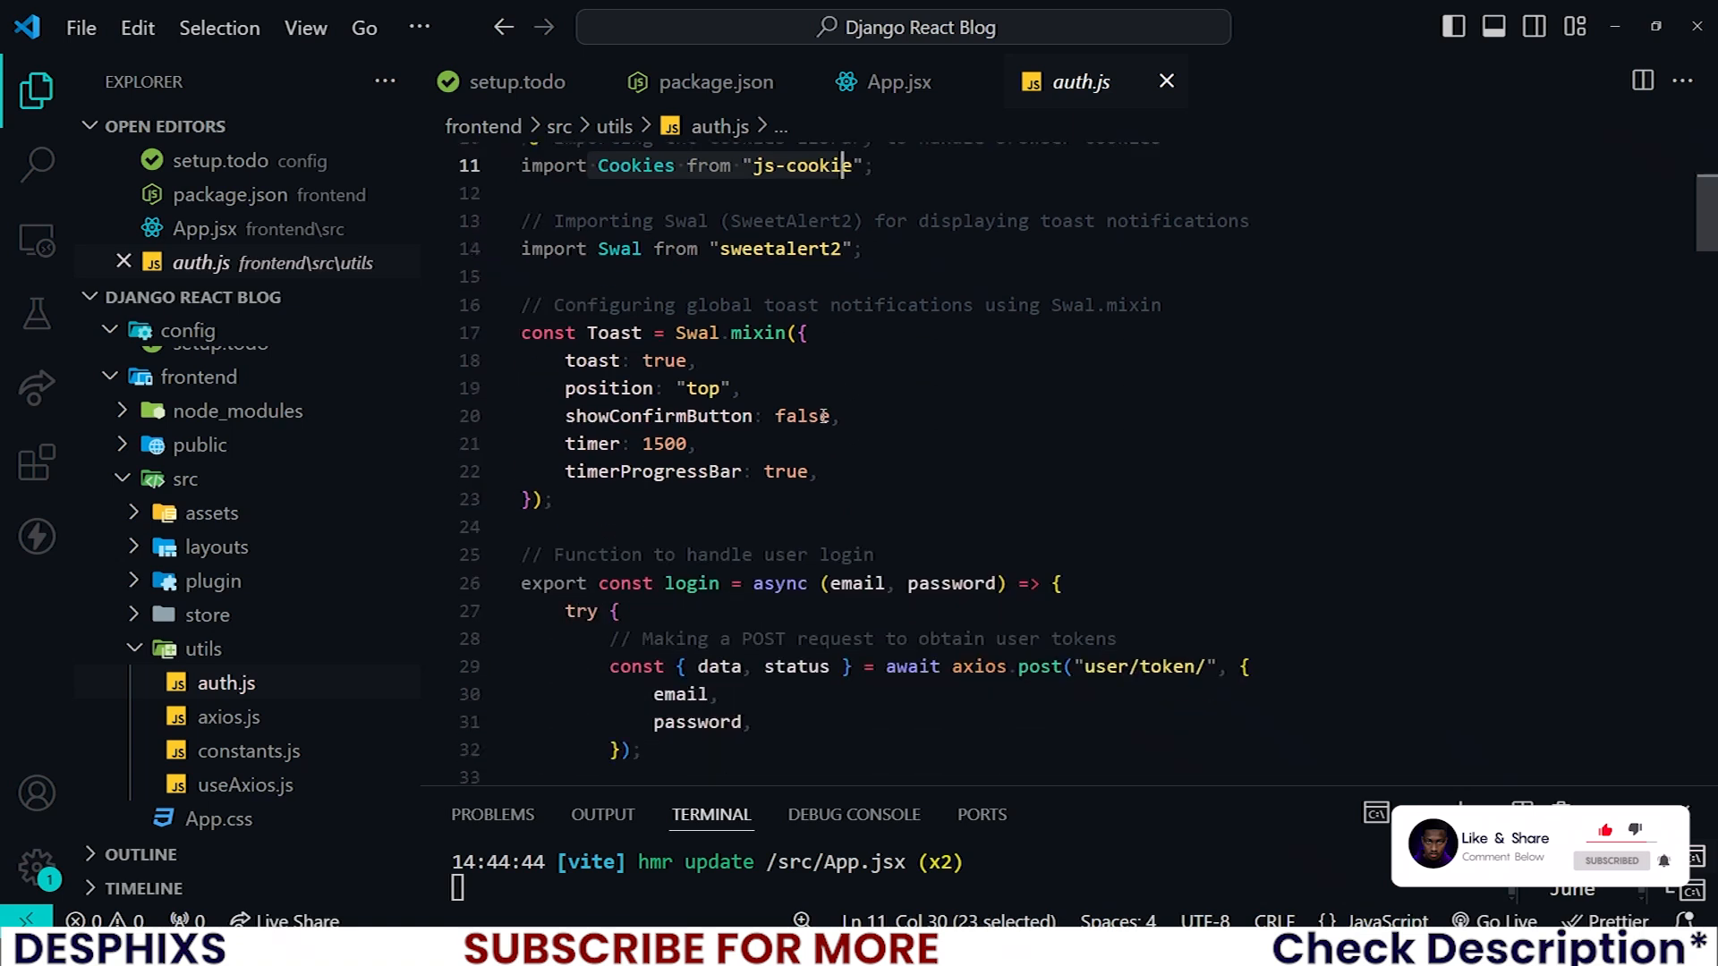
scroll(down, 3)
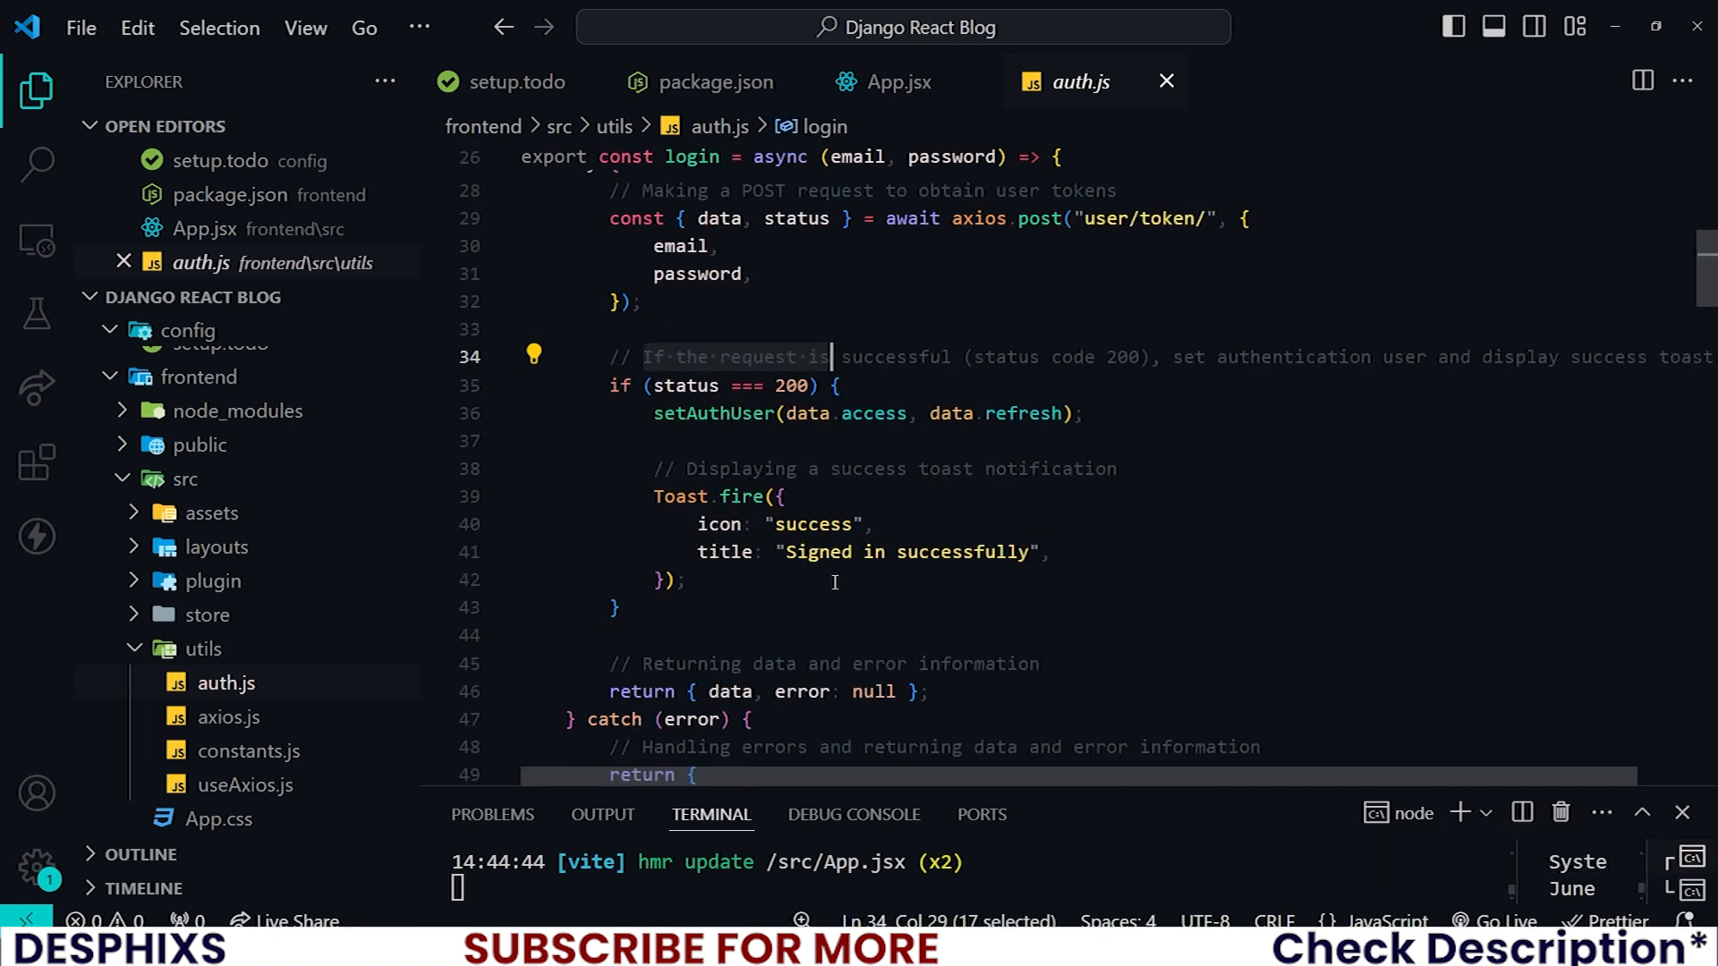
scroll(down, 3)
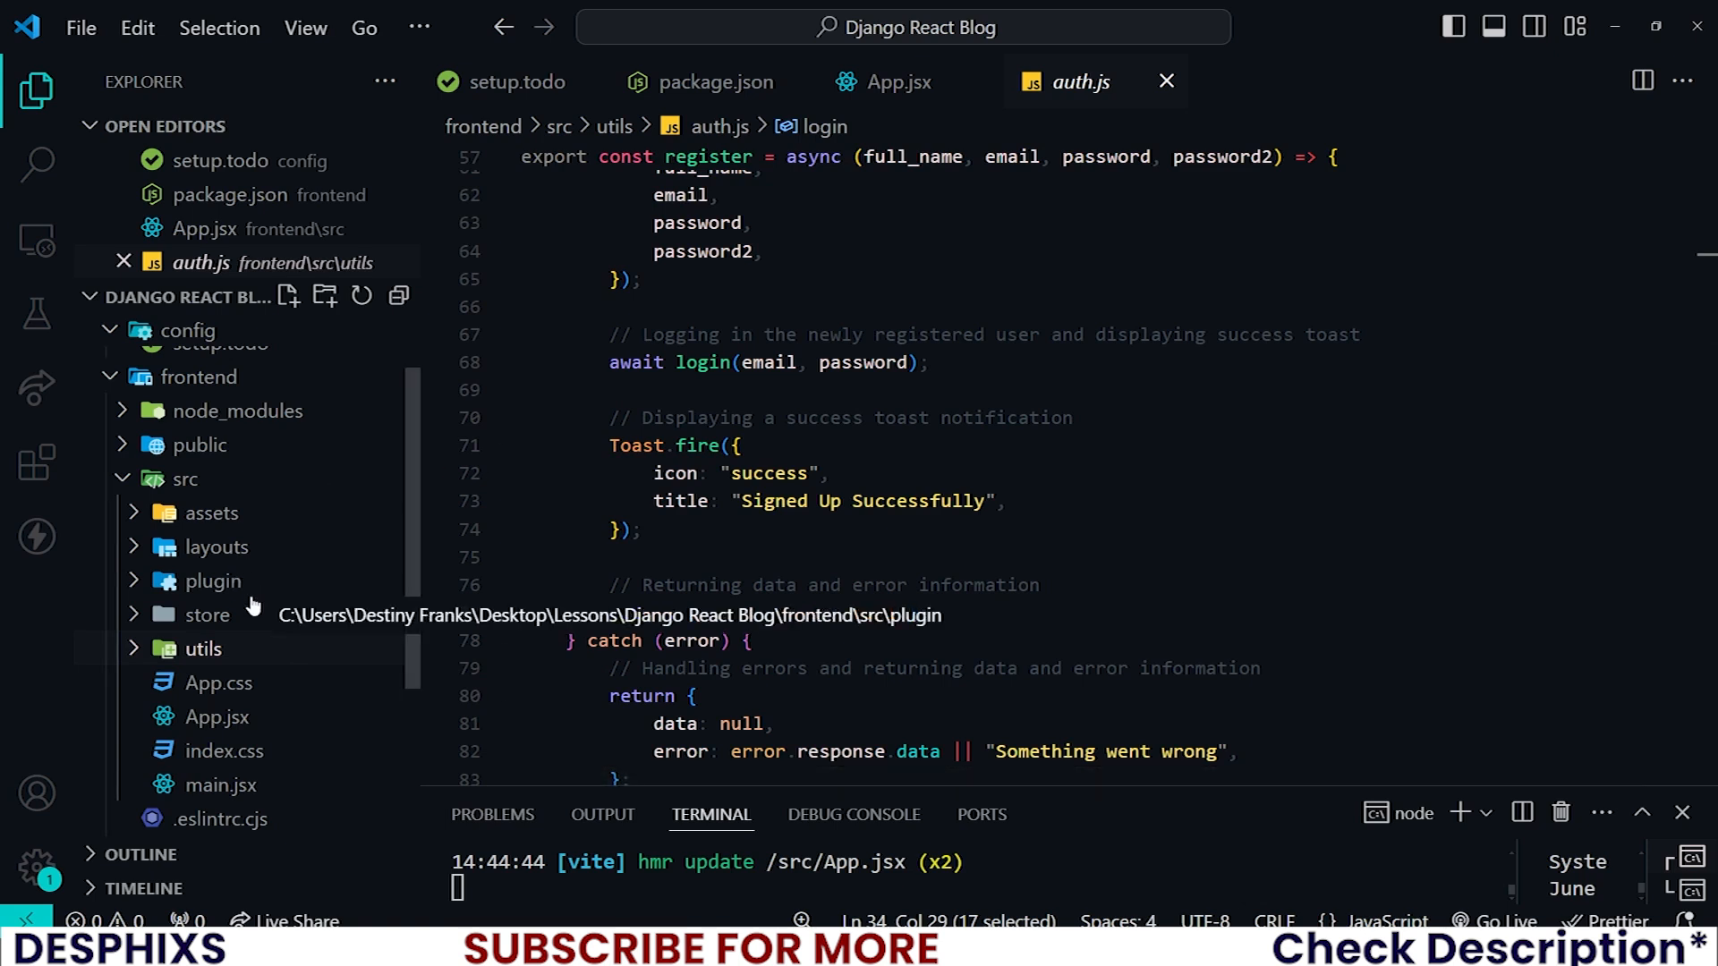
click(215, 581)
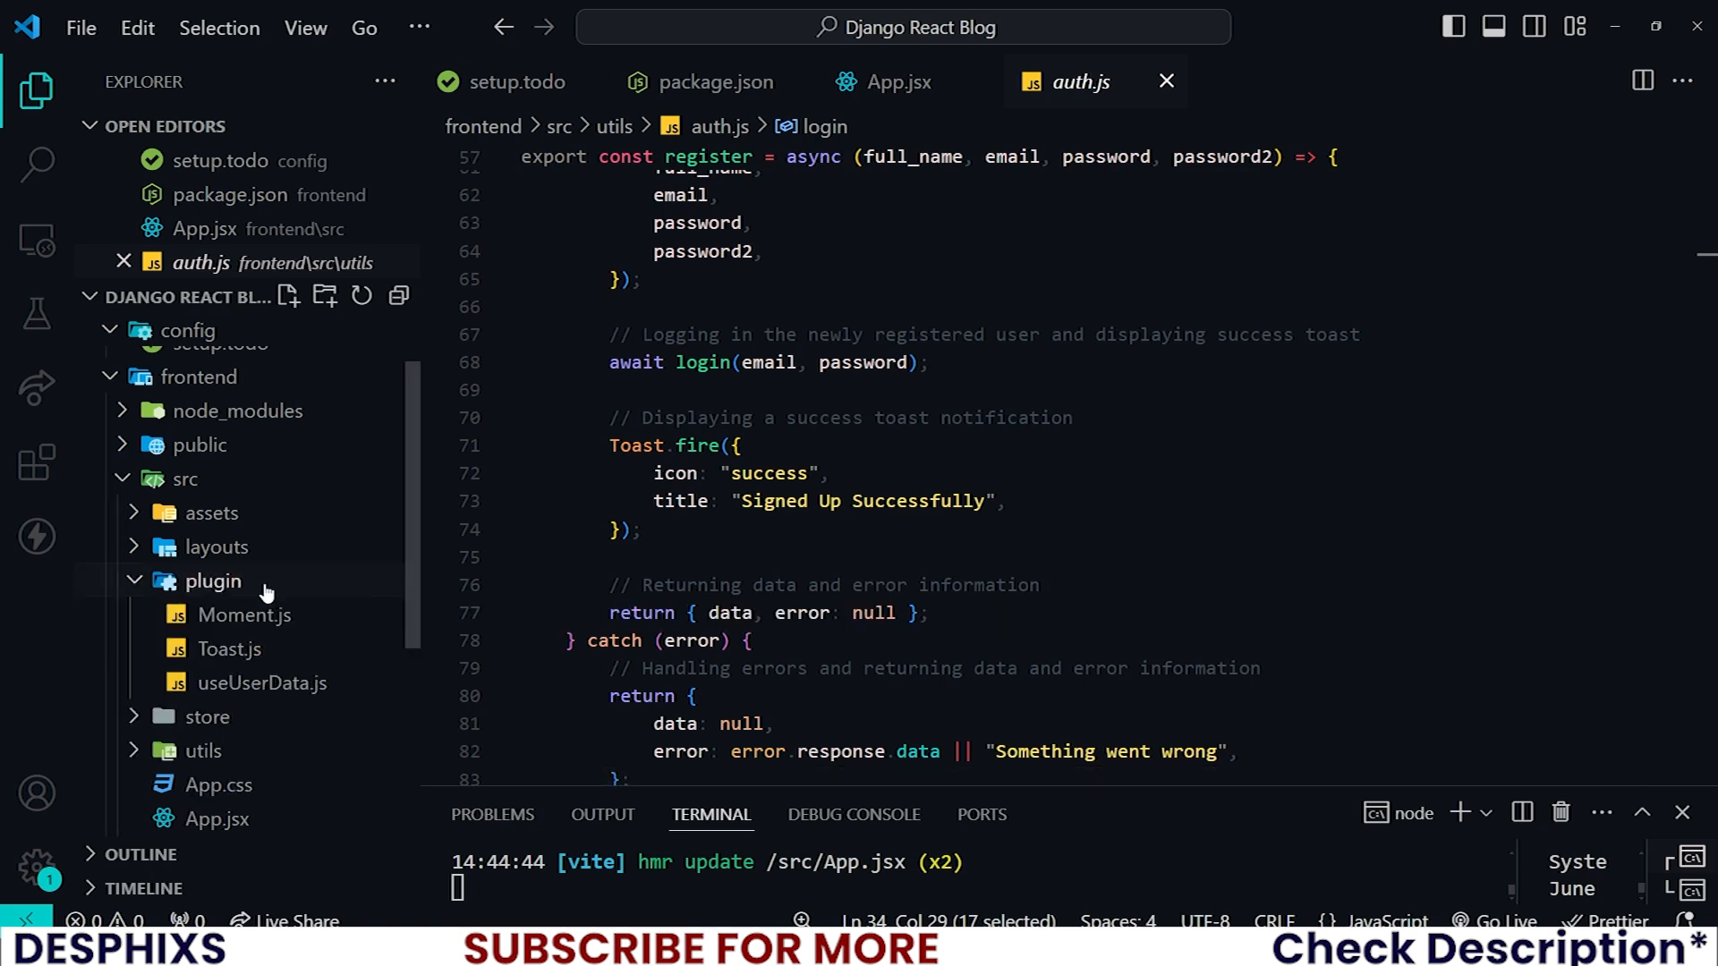
click(244, 615)
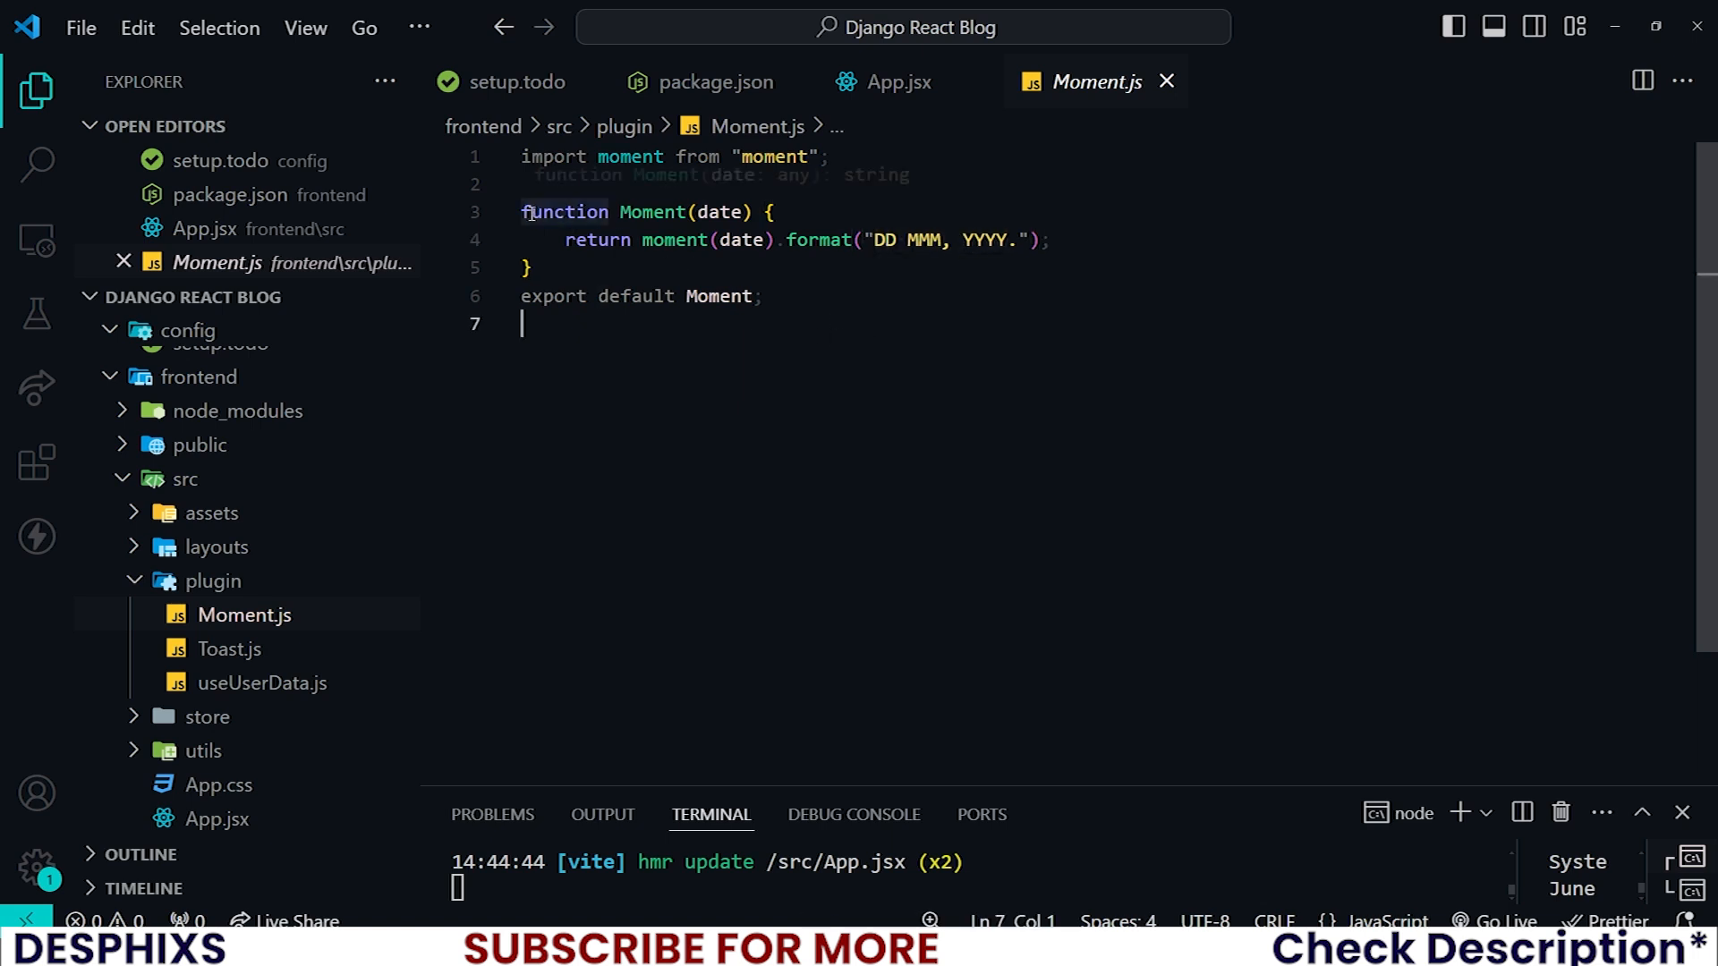
double_click(652, 212)
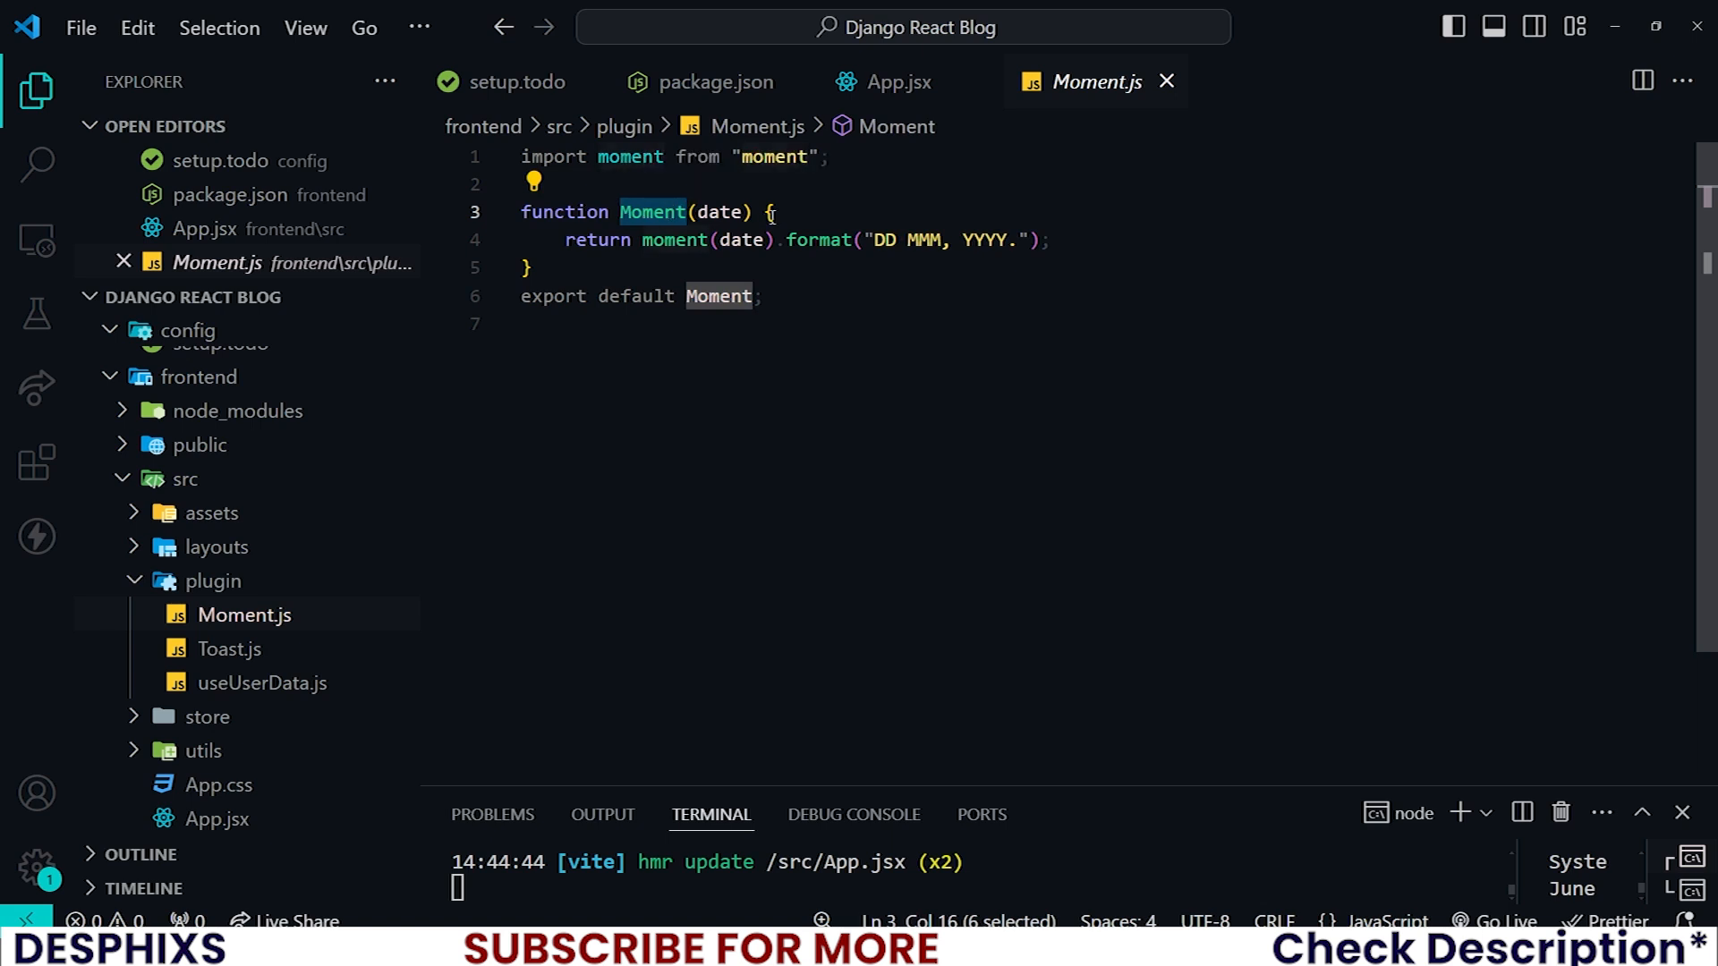
click(772, 211)
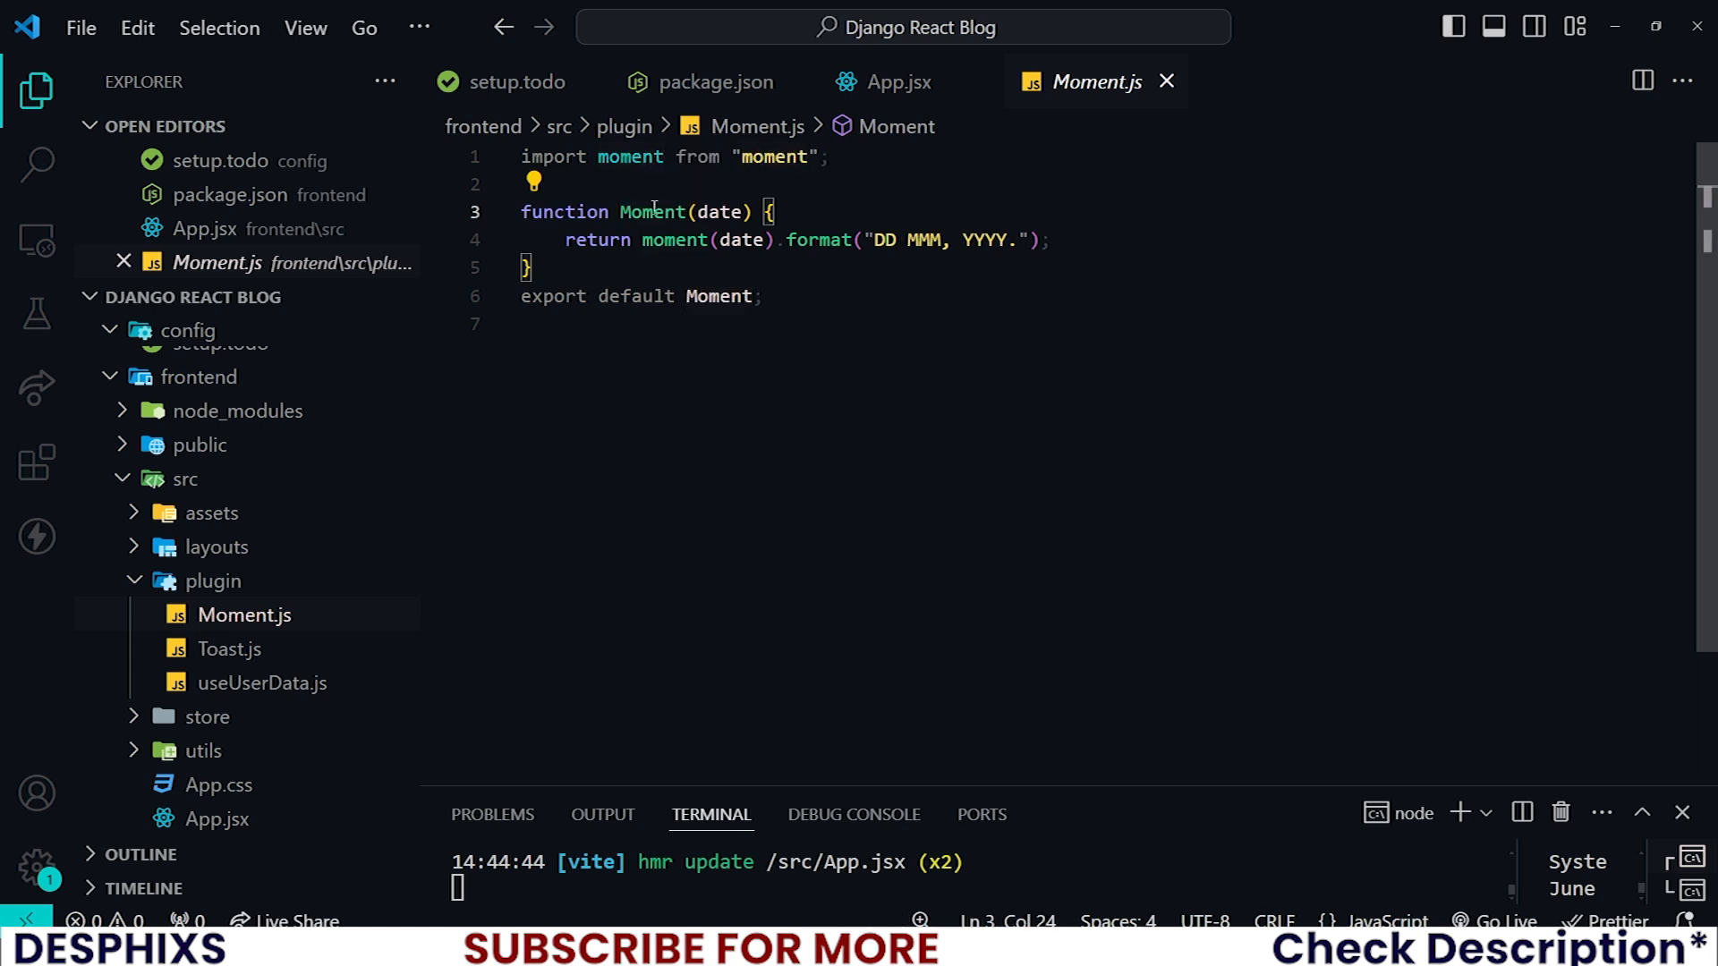
double_click(717, 211)
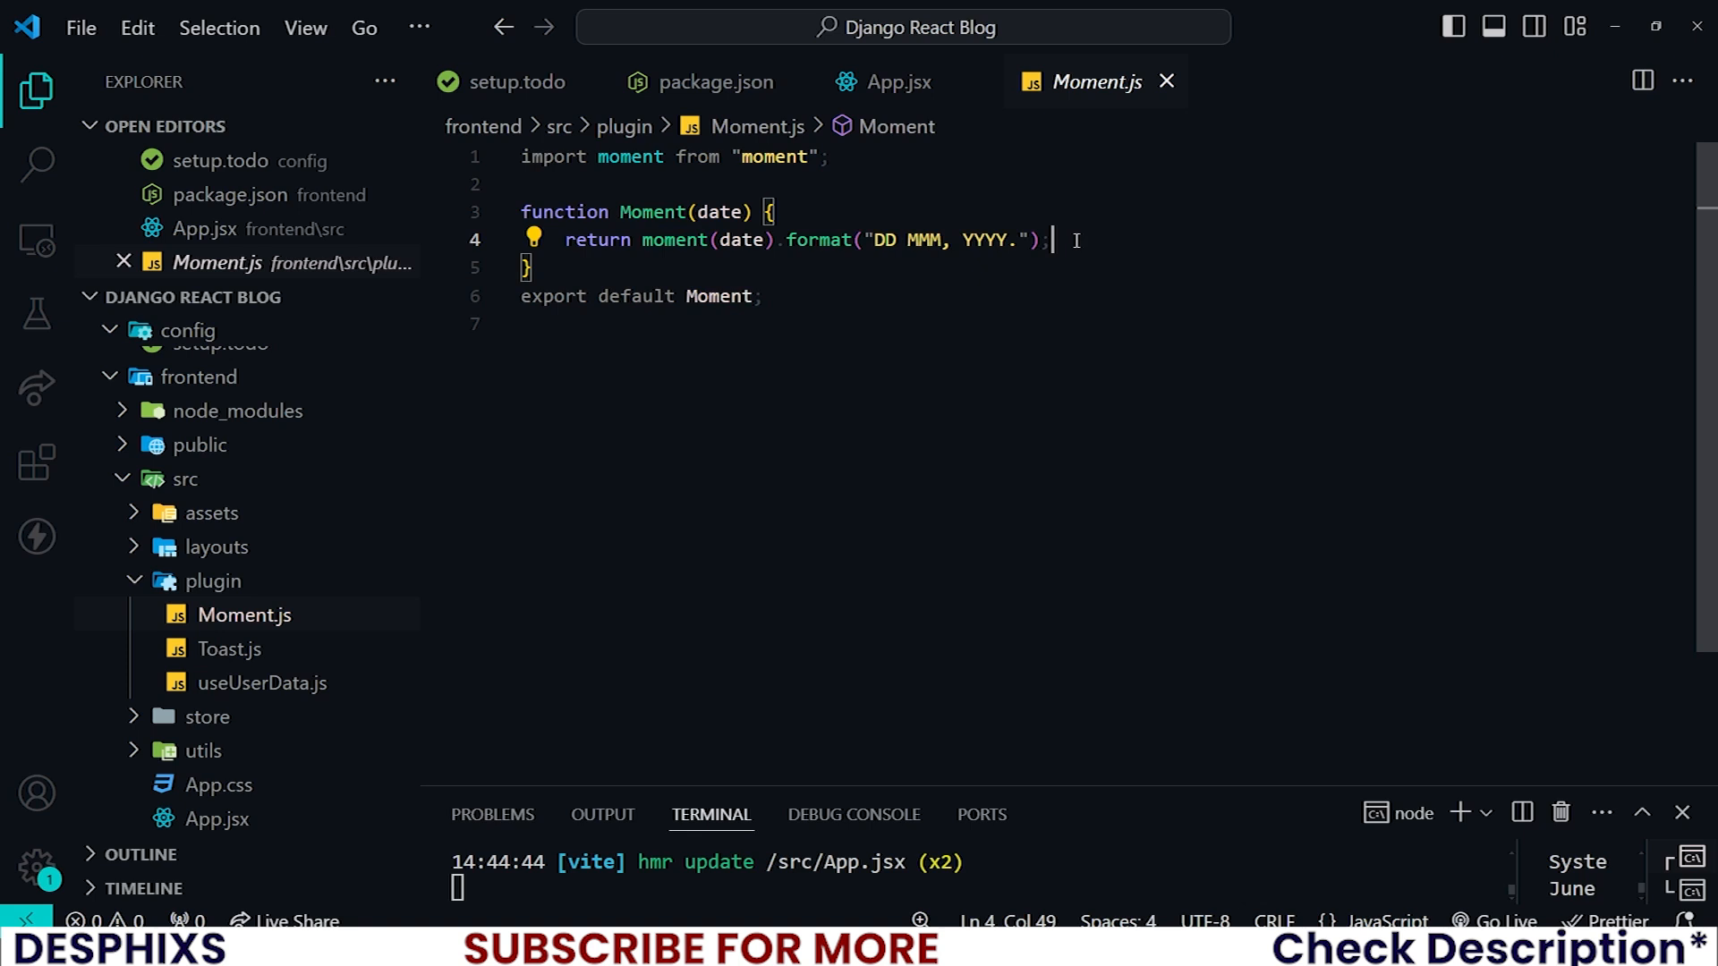
mouse_move(817, 244)
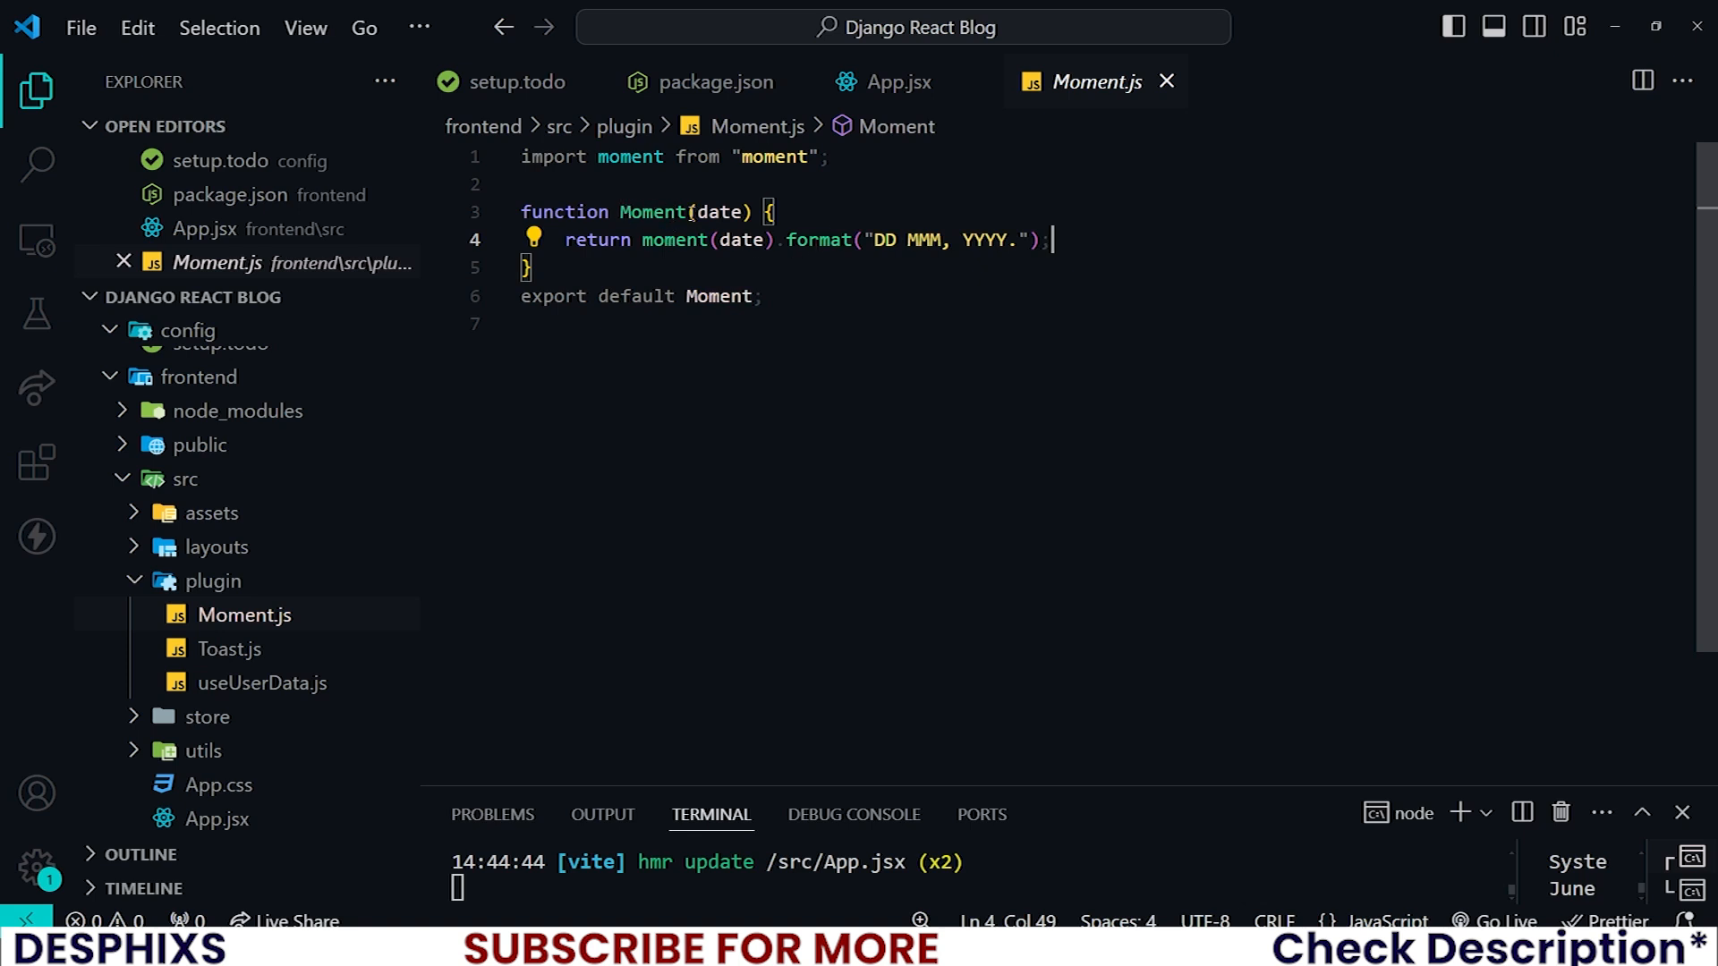
double_click(650, 211)
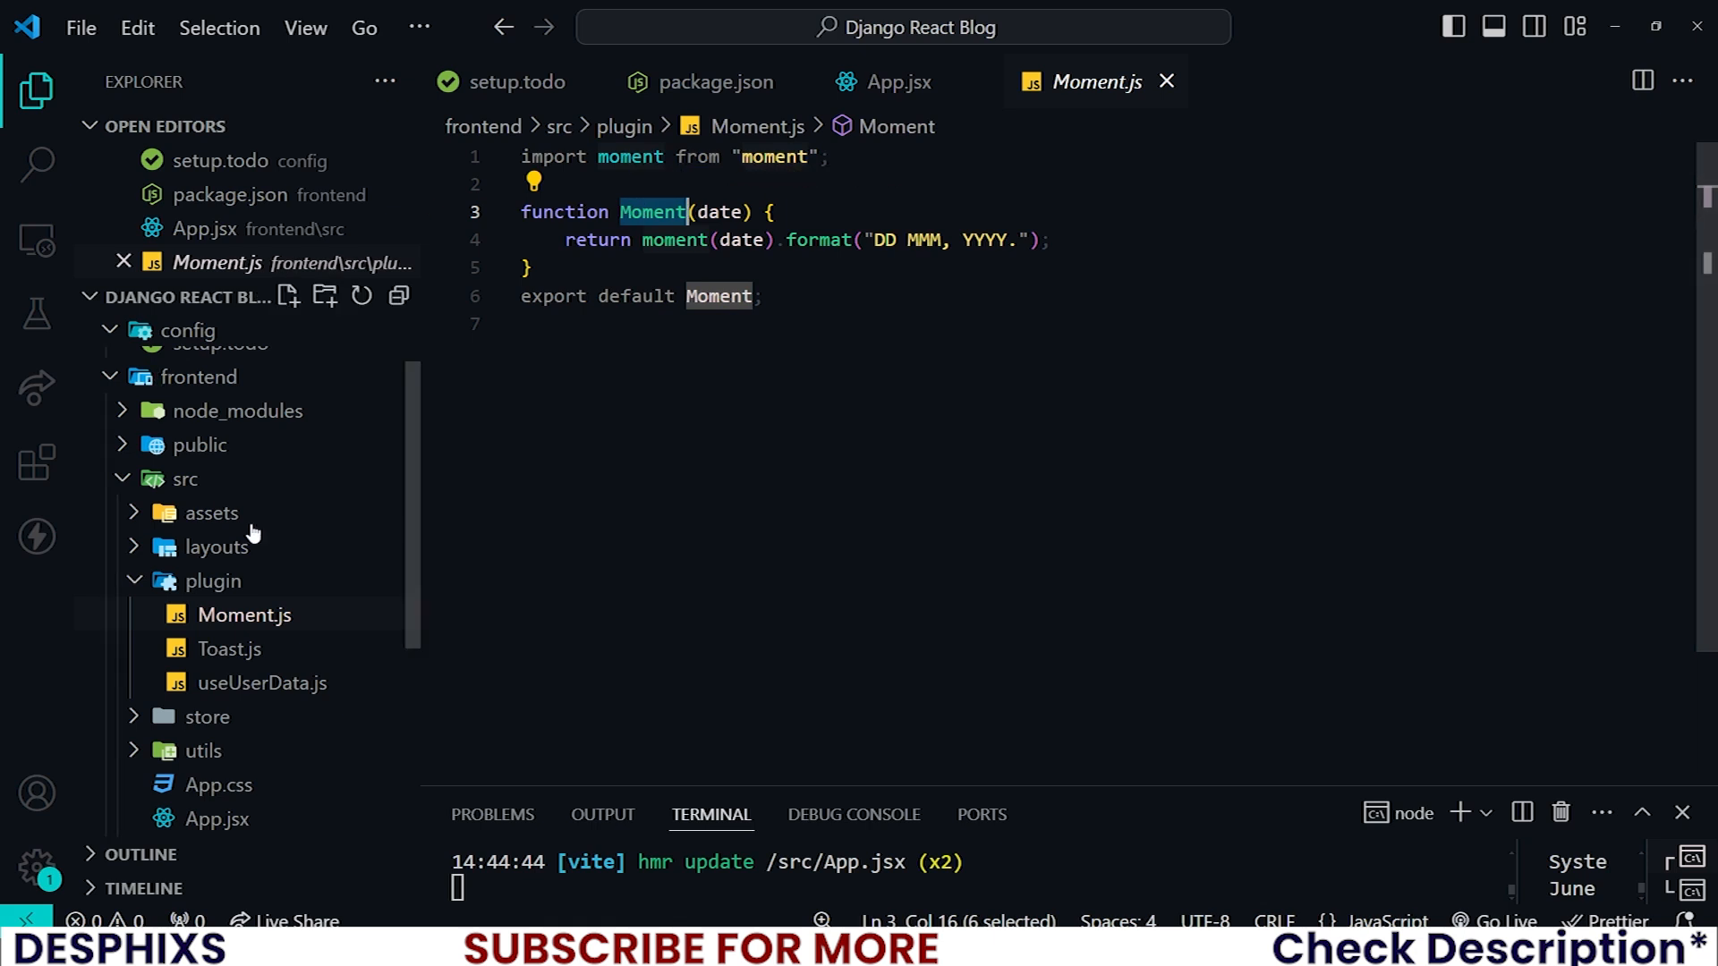
mouse_move(171, 605)
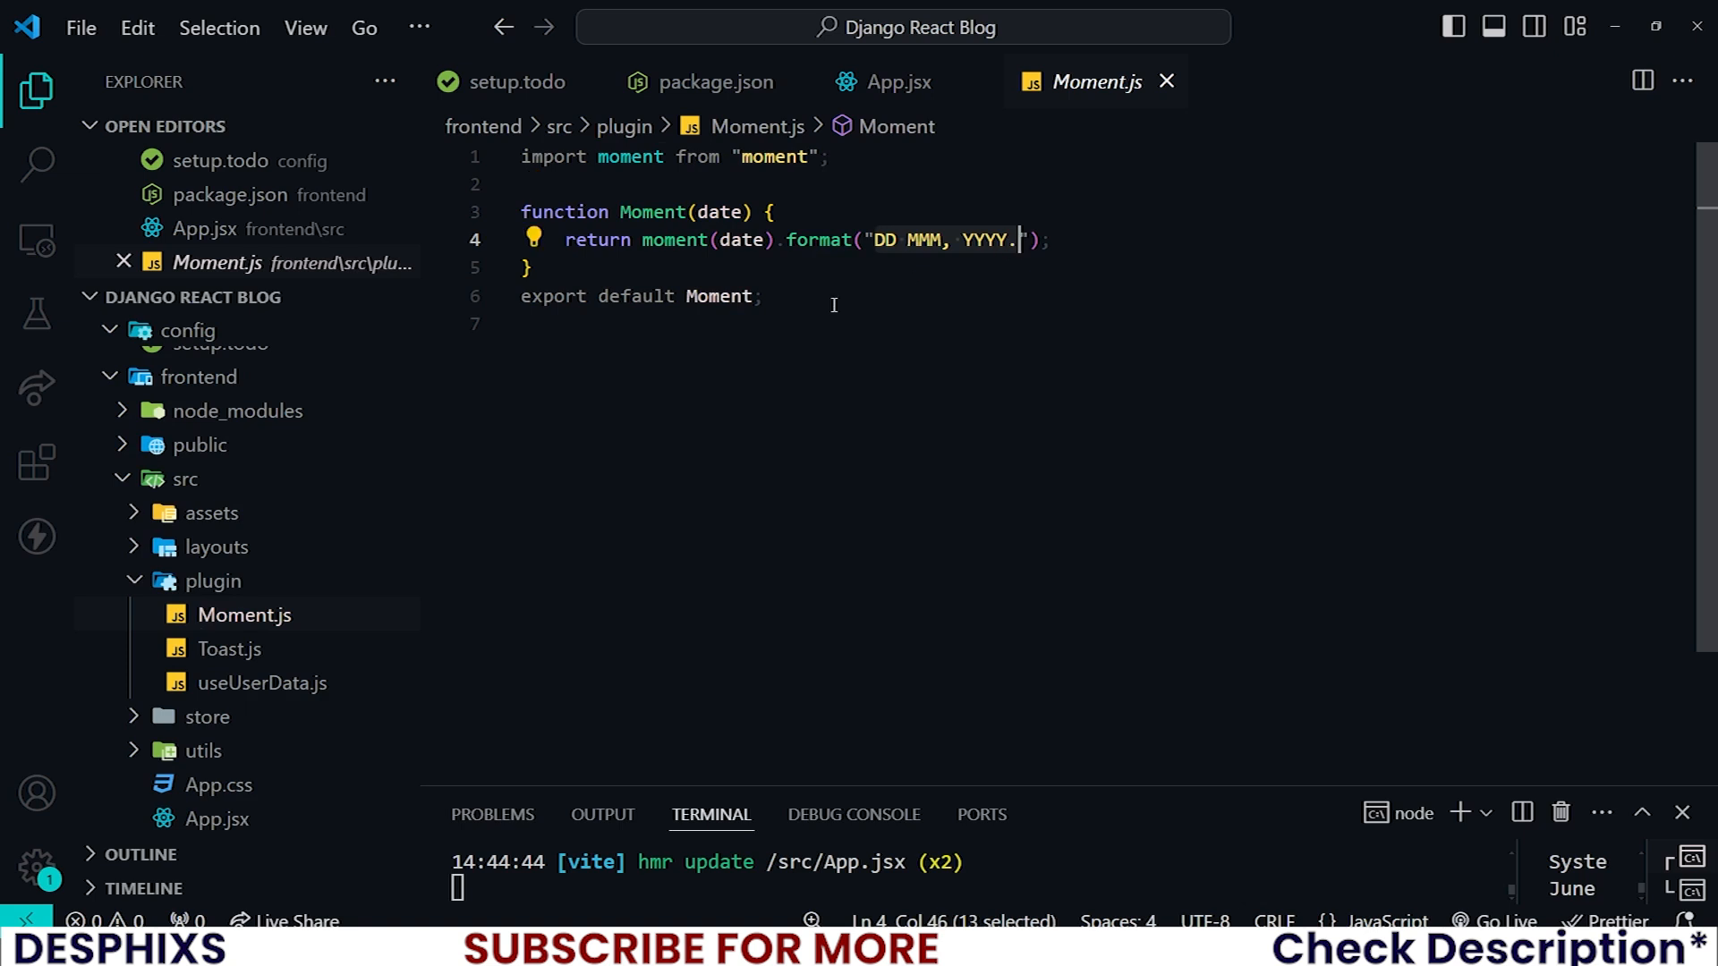
click(230, 649)
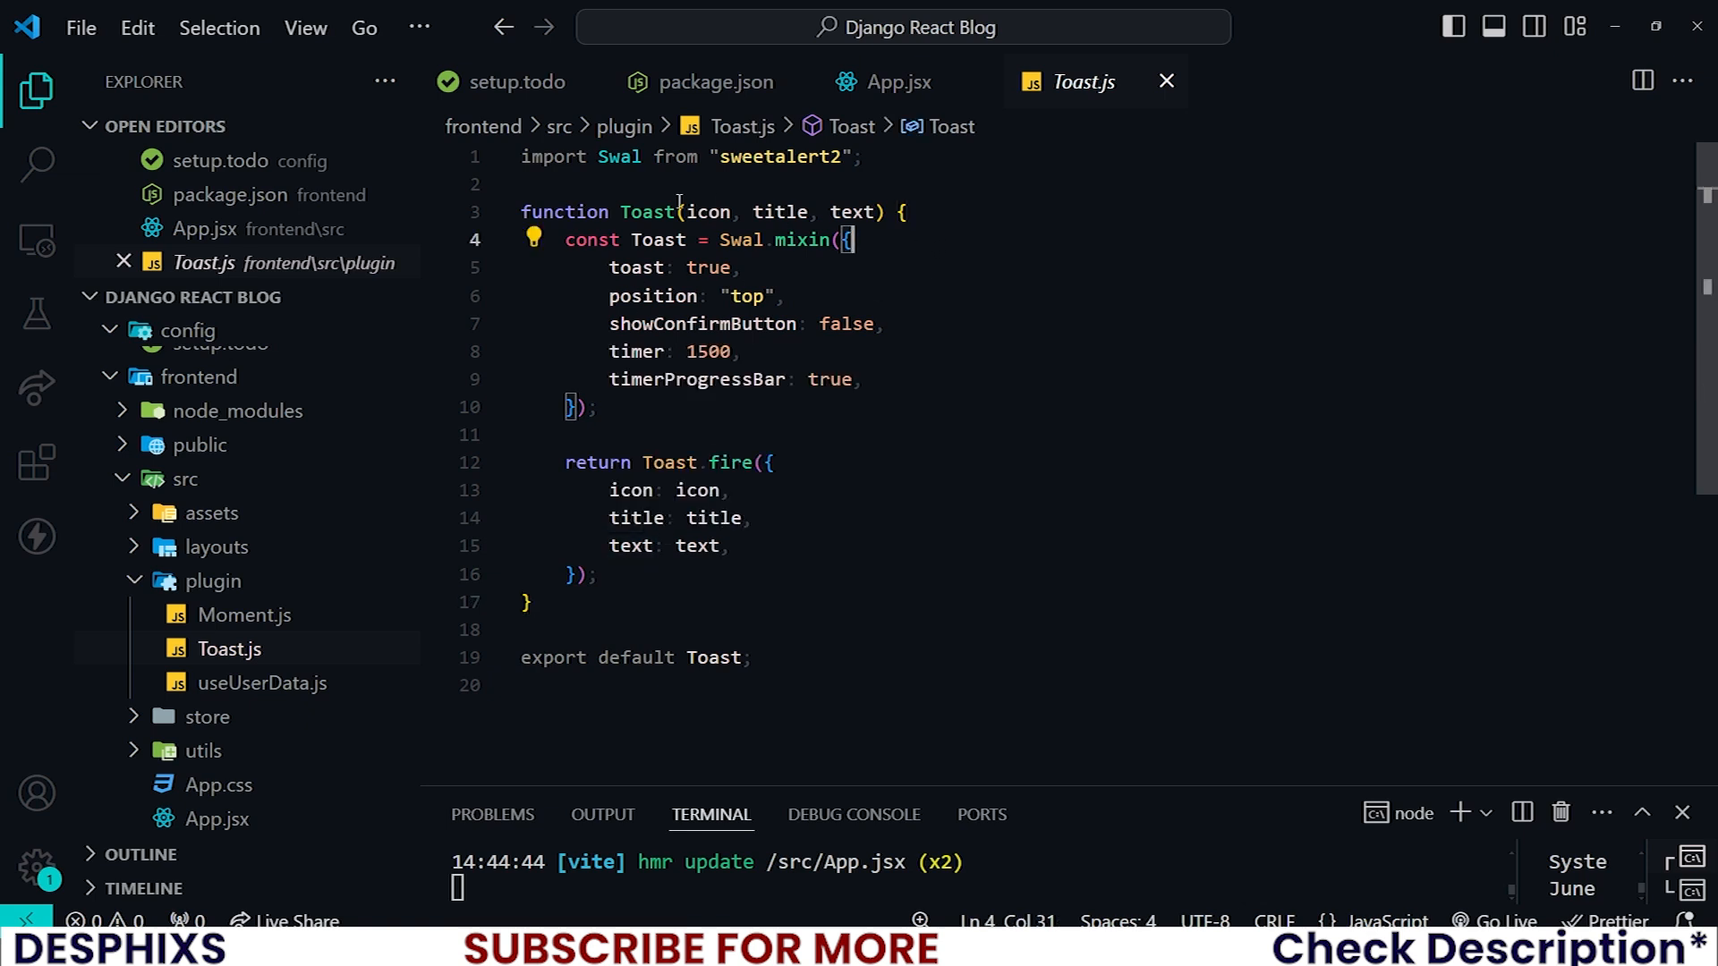
Remove the text parameter from the Toast function in Toast.js.
double_click(649, 211)
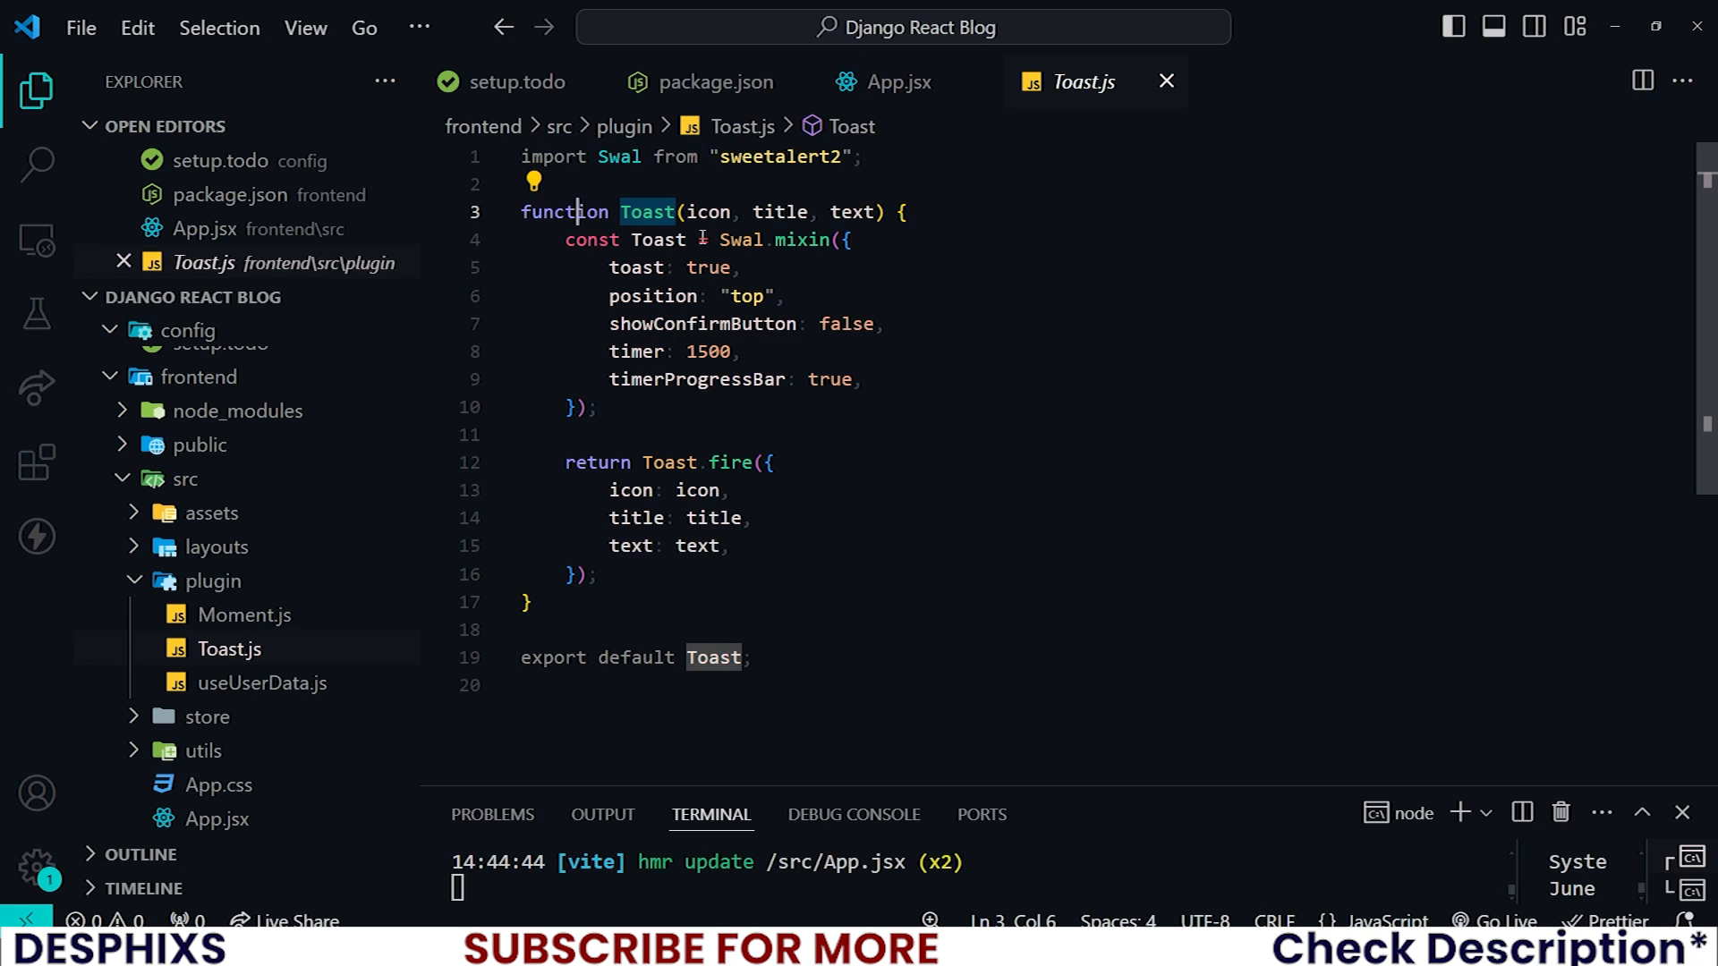
double_click(779, 212)
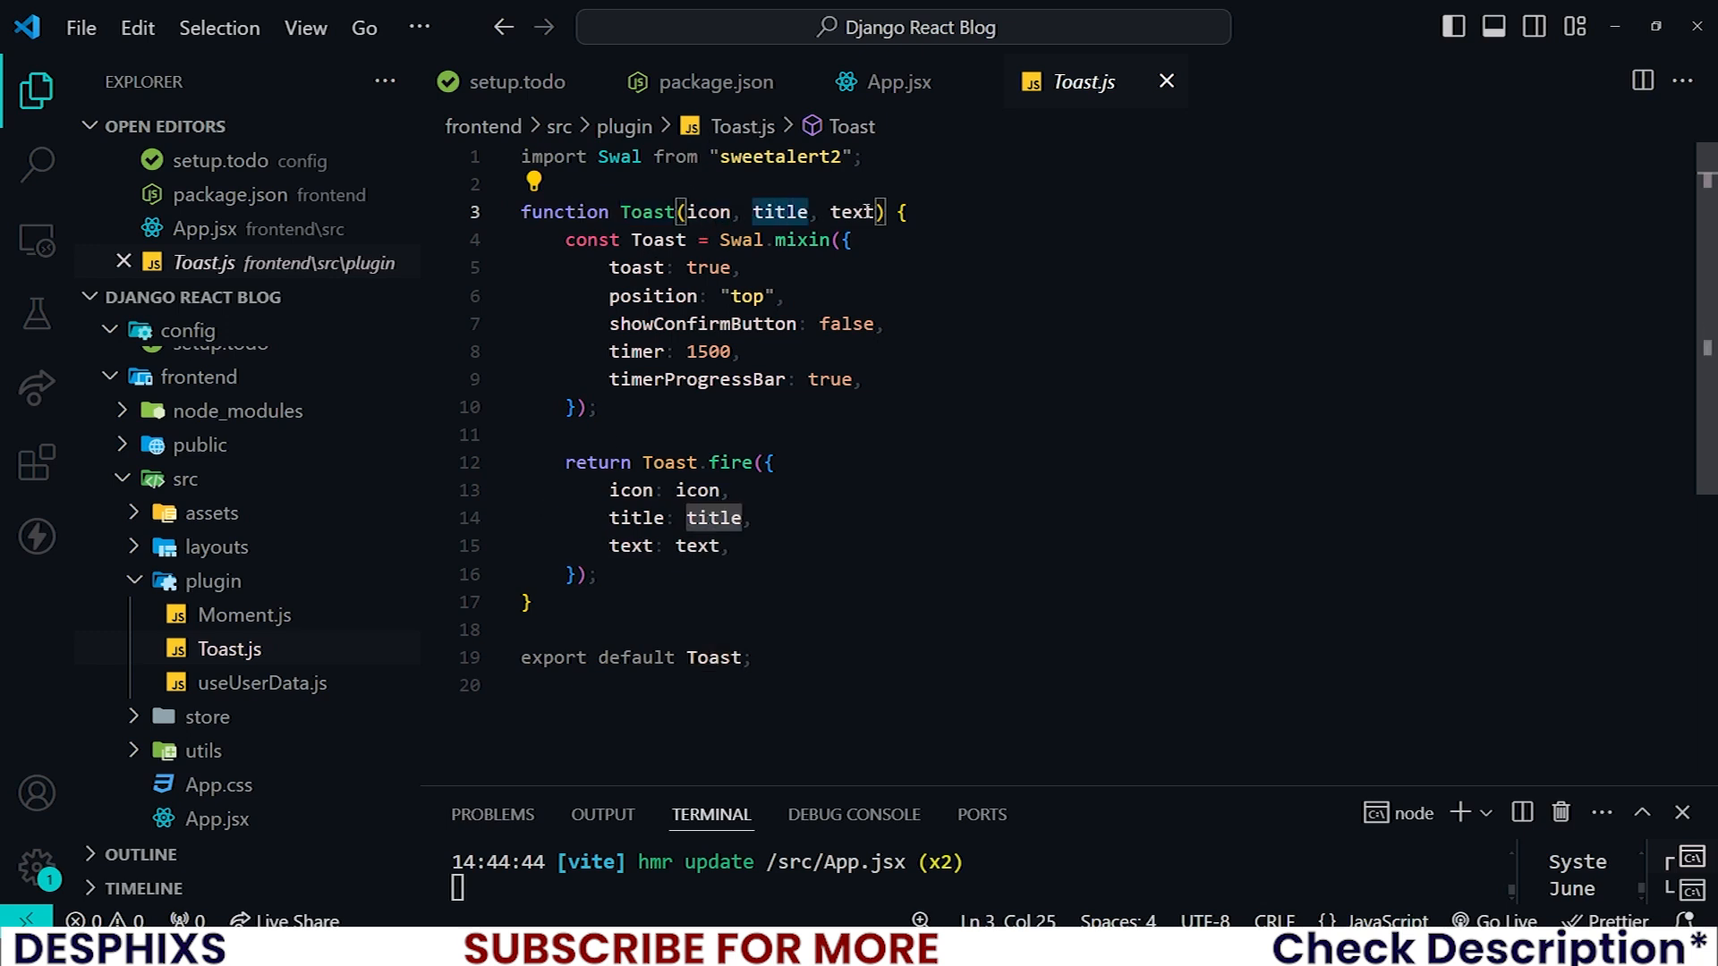
double_click(850, 211)
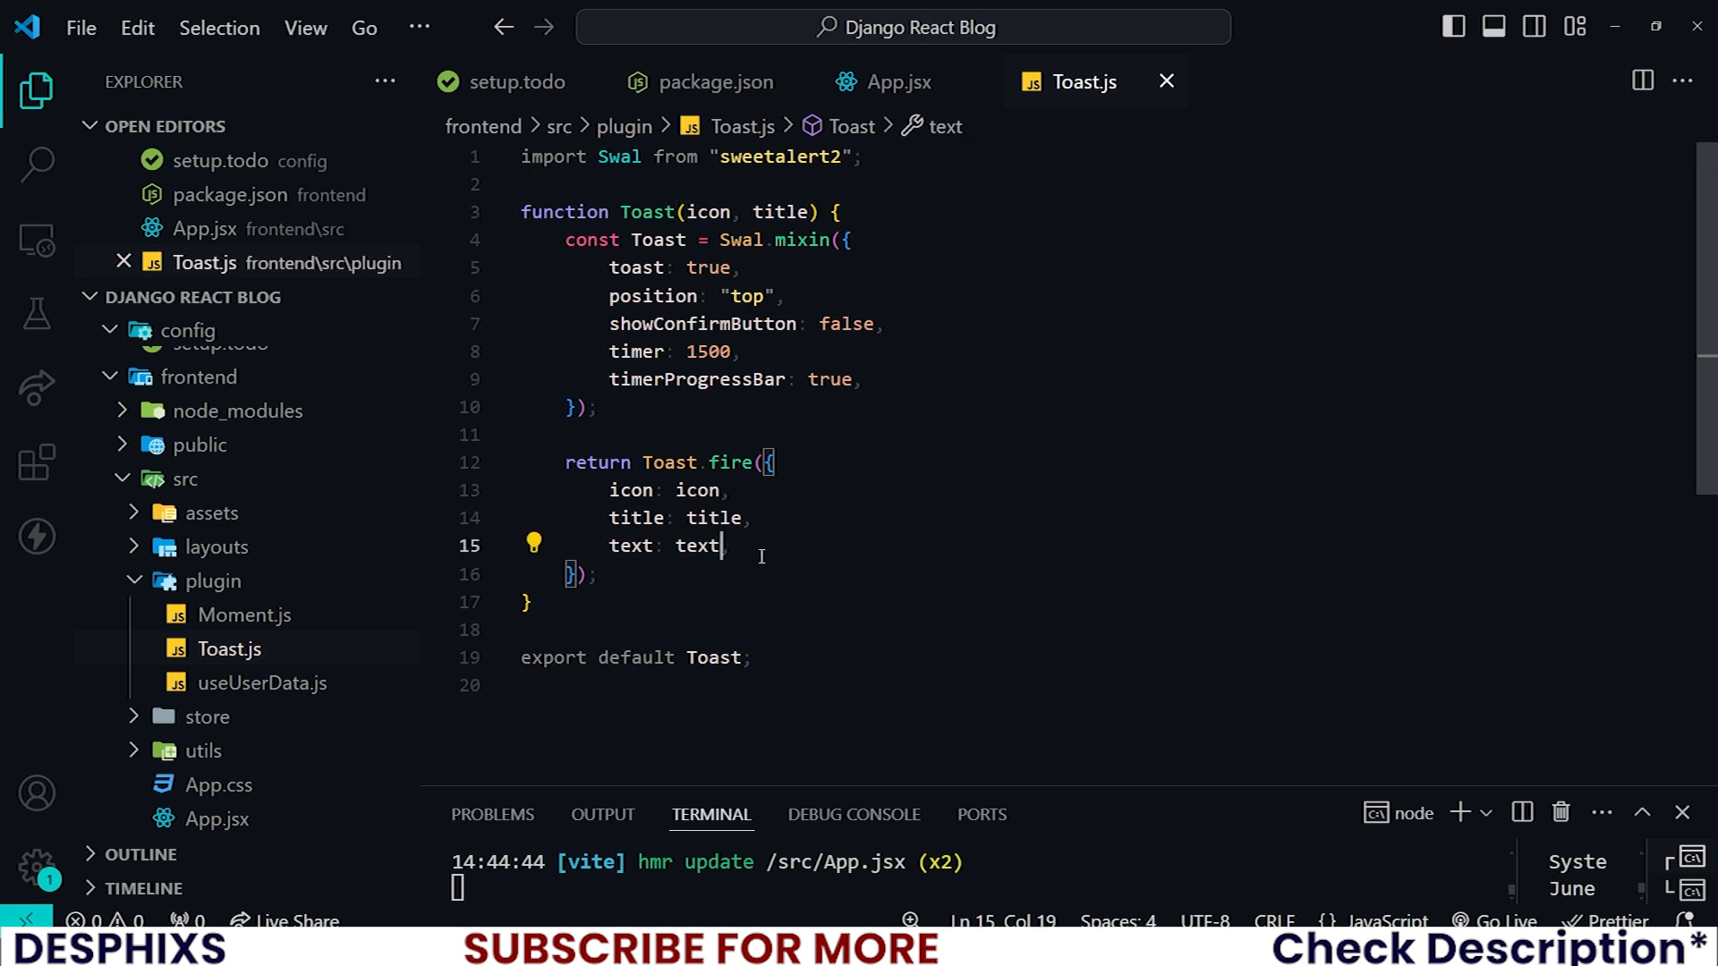
key(Backspace)
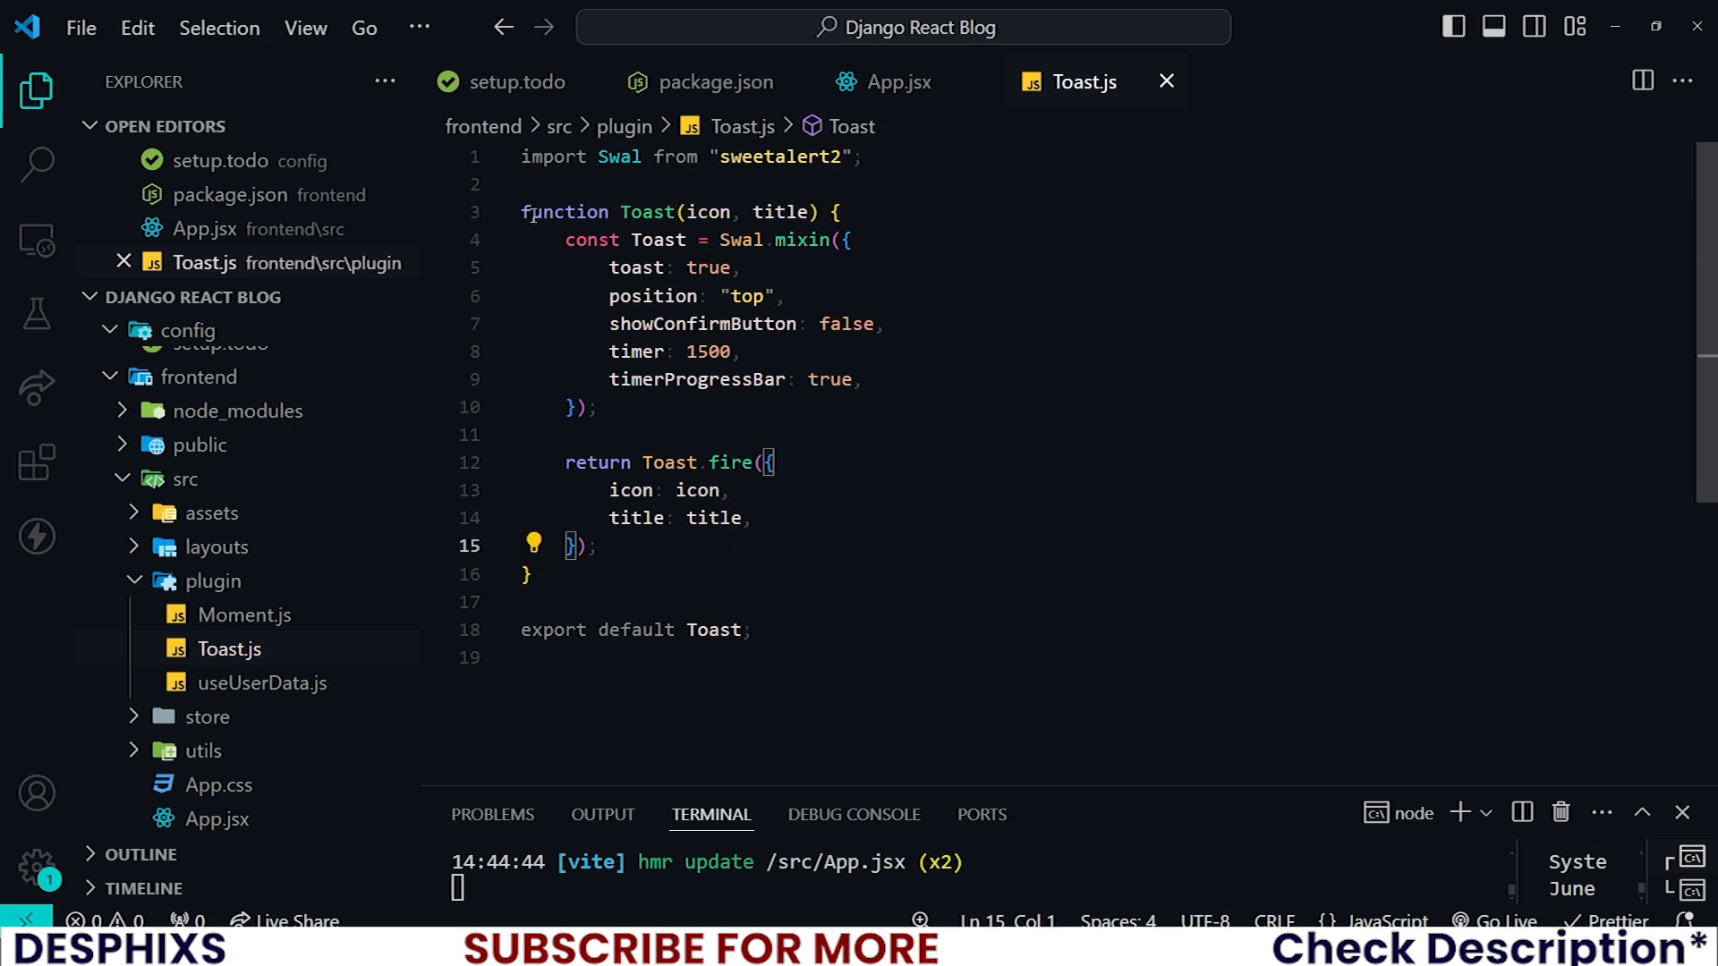
double_click(646, 211)
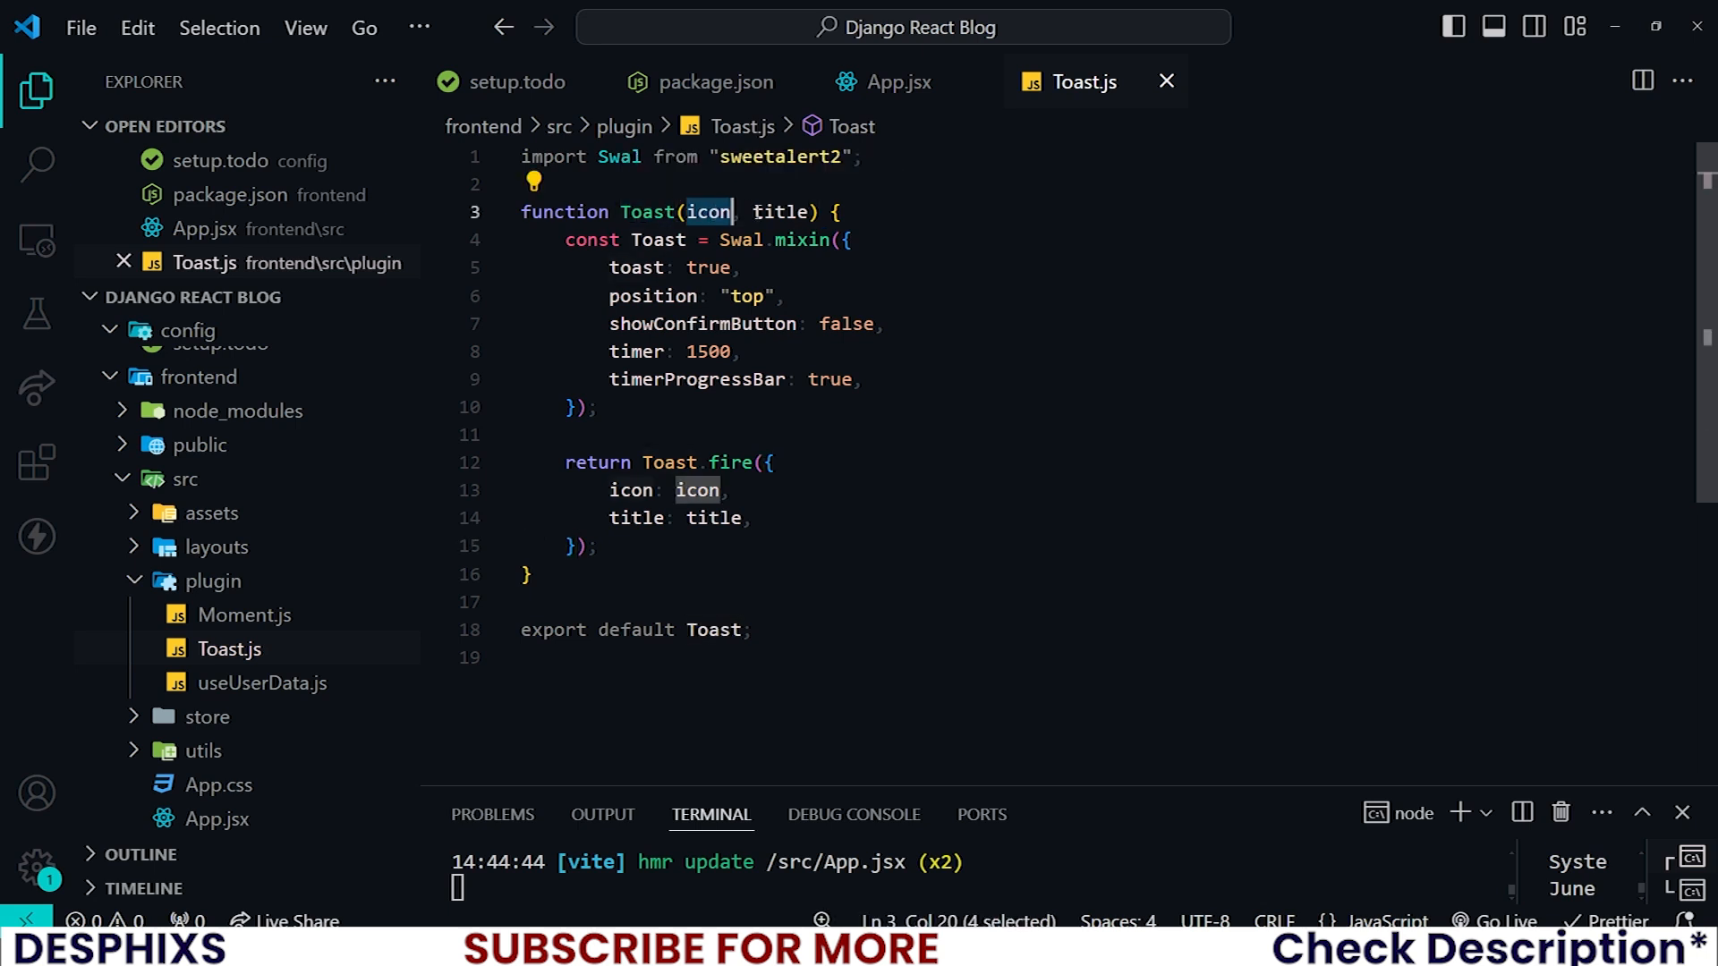
double_click(781, 211)
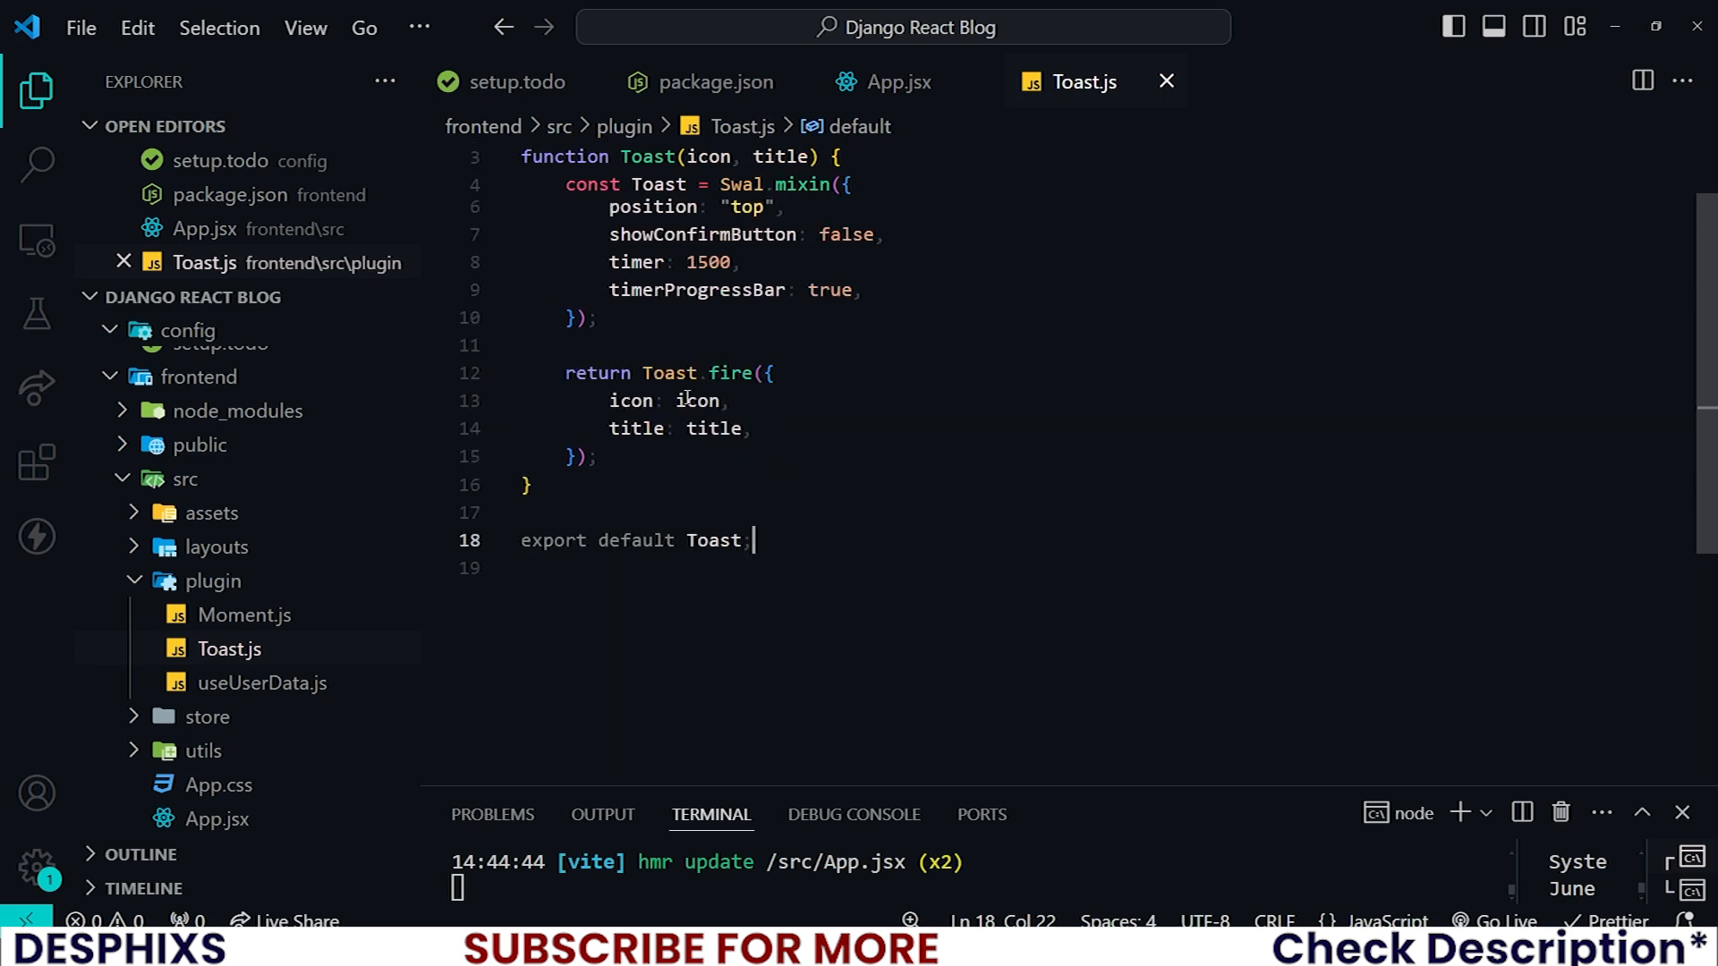
Add comment examples '// import Toast' and '// Toast("success", ...liked)' below the function.
text(//)
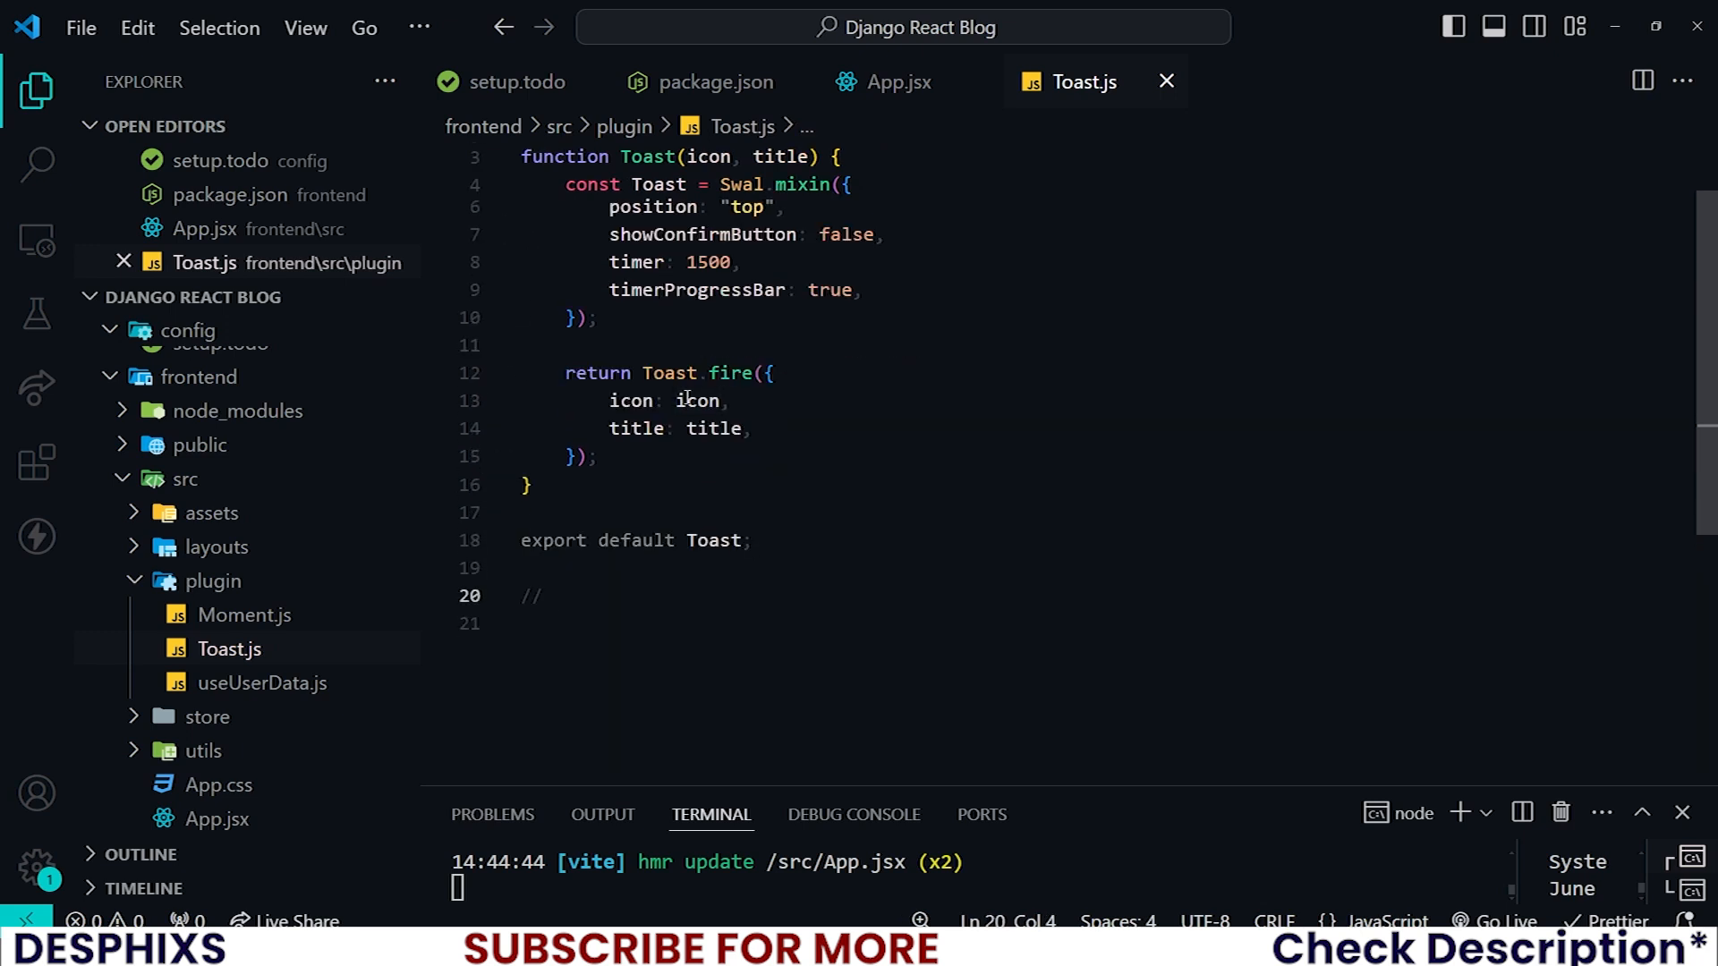
text(import)
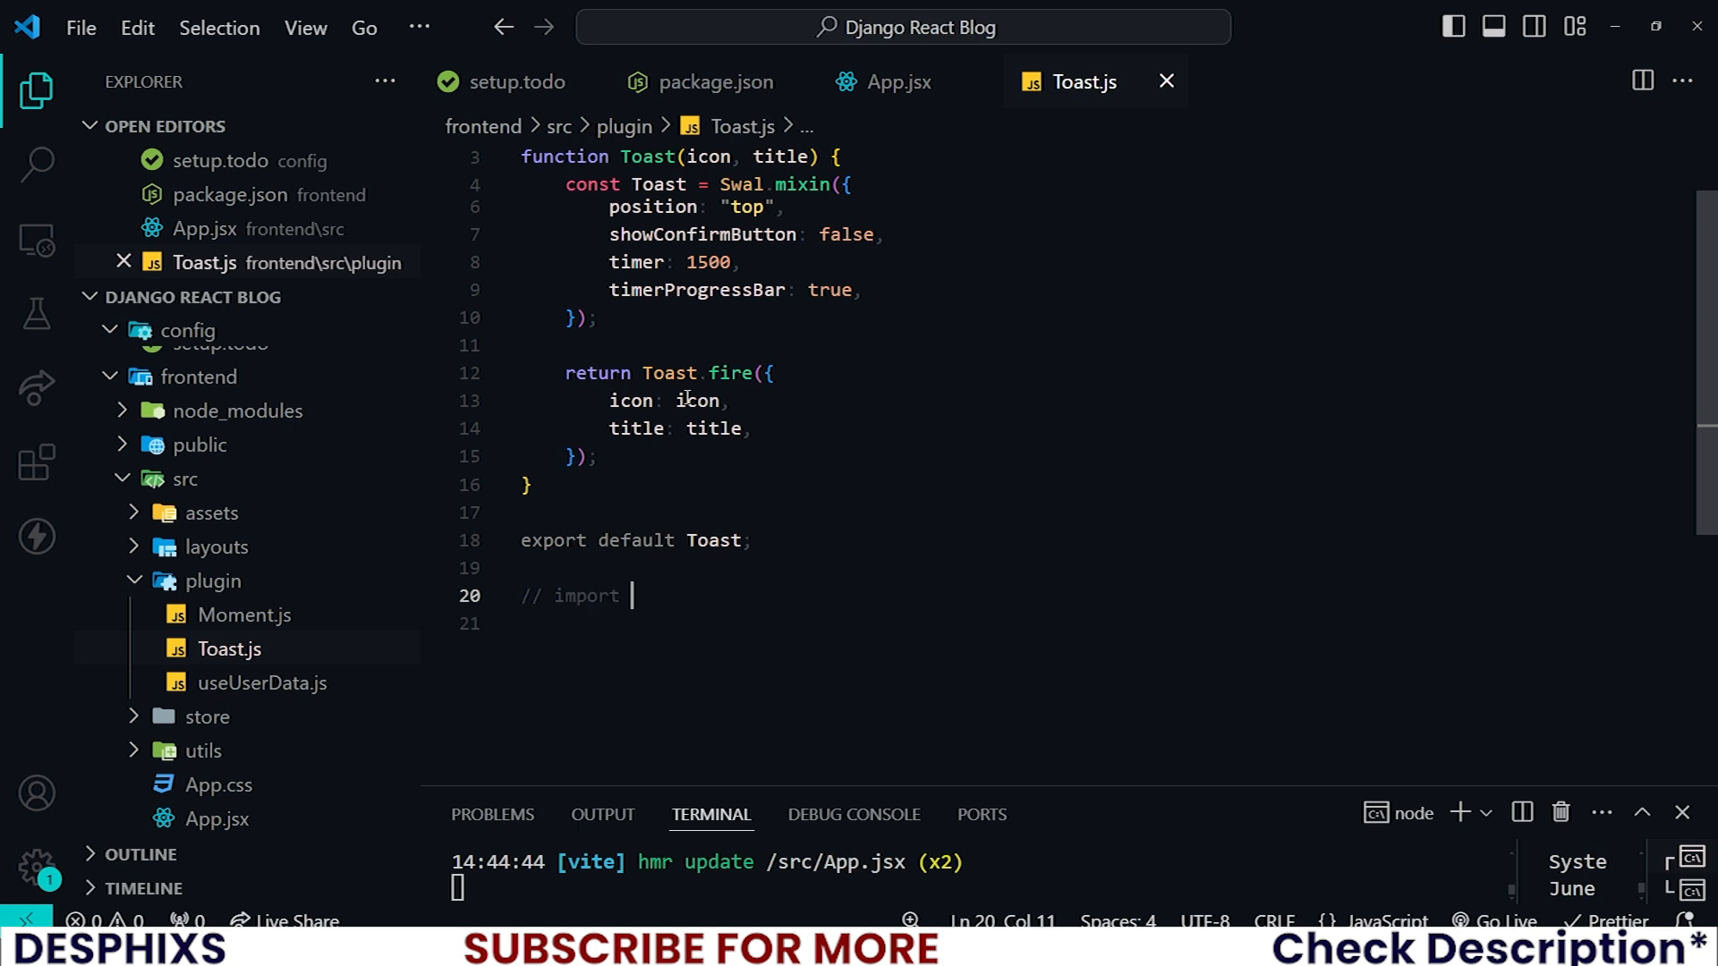
text(Toast)
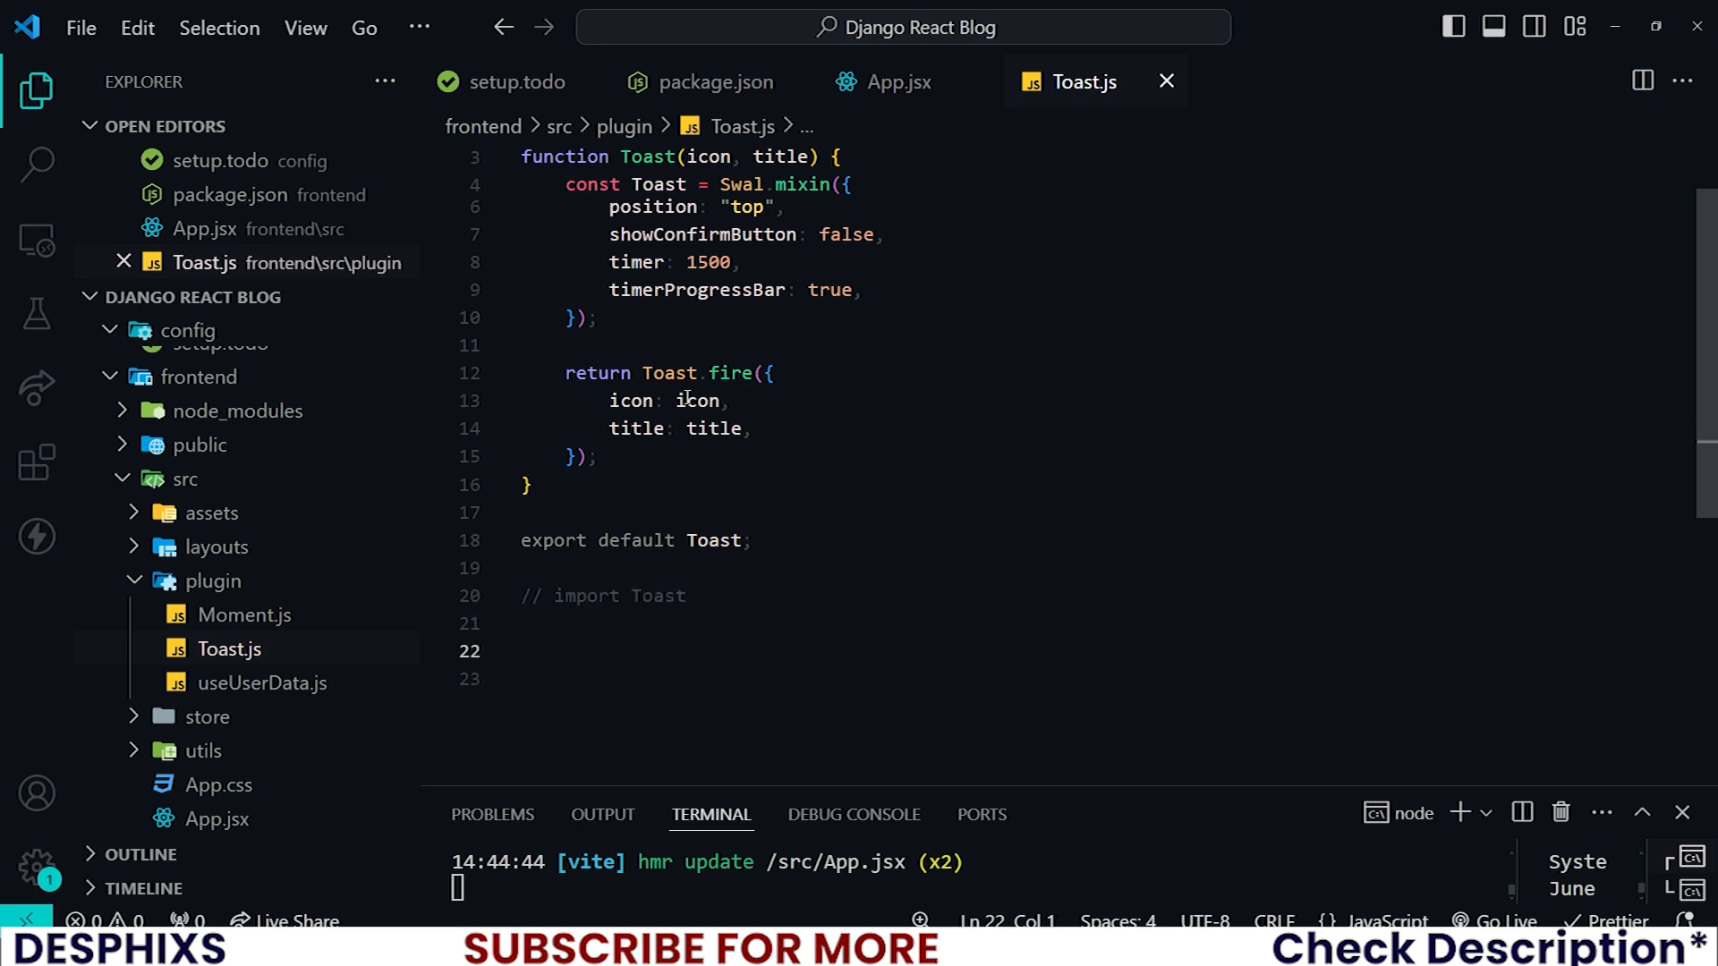
text(// Toast)
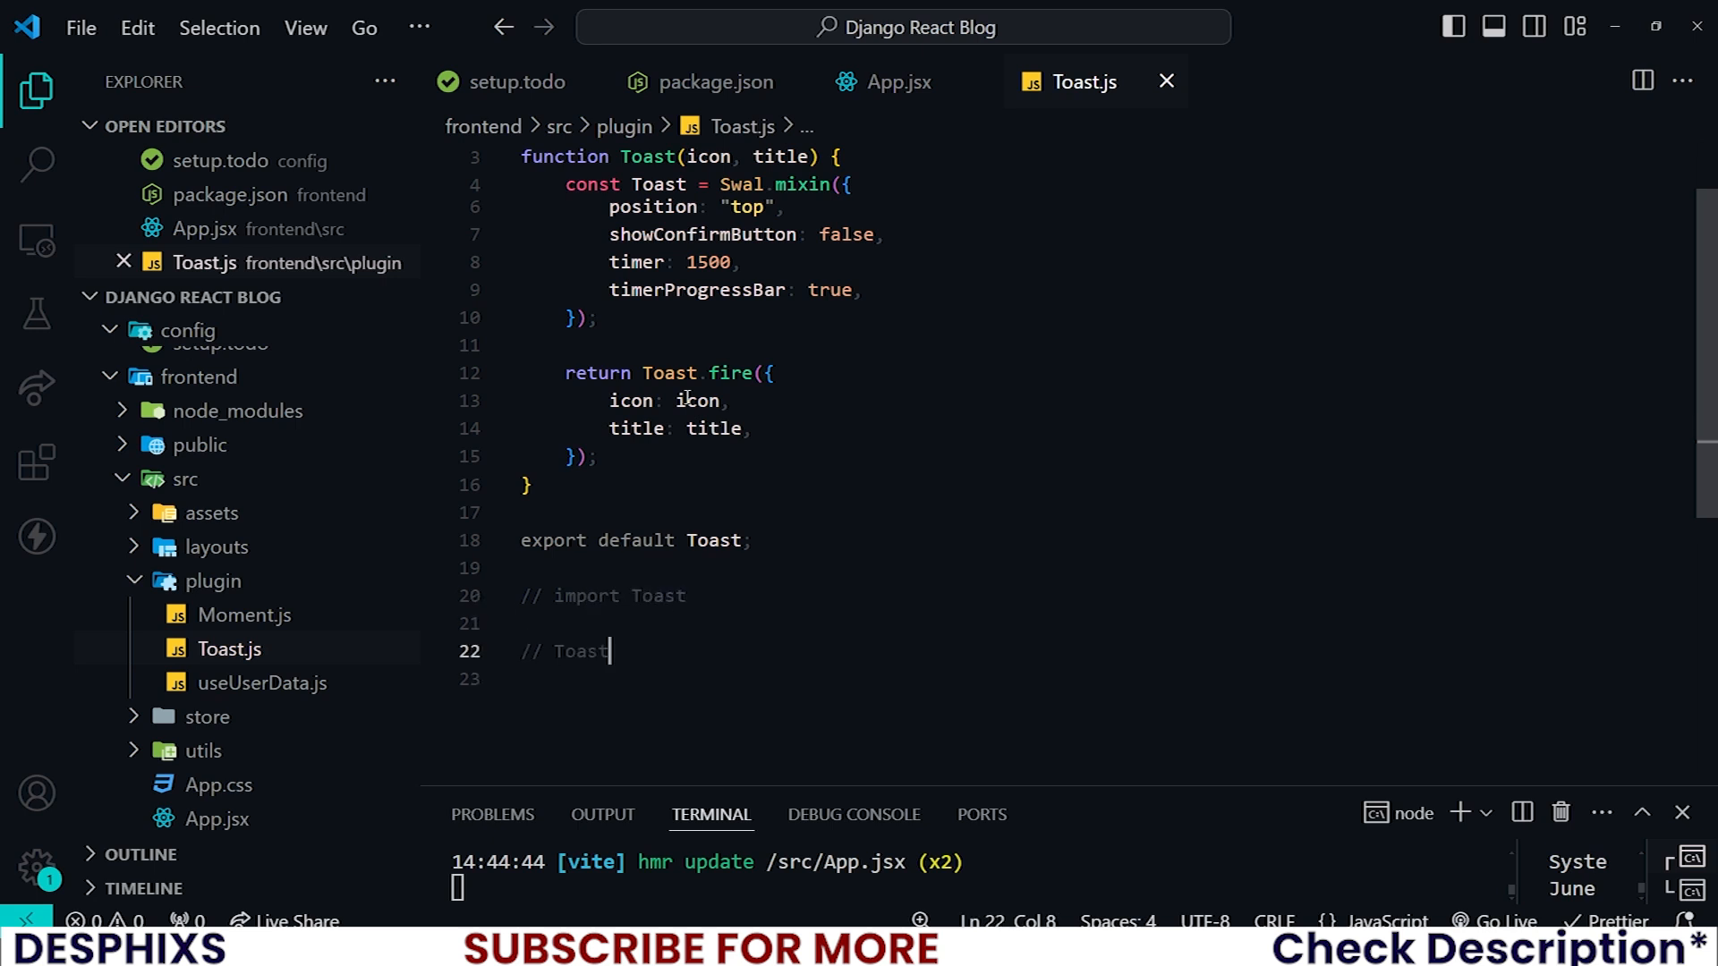
text((""))
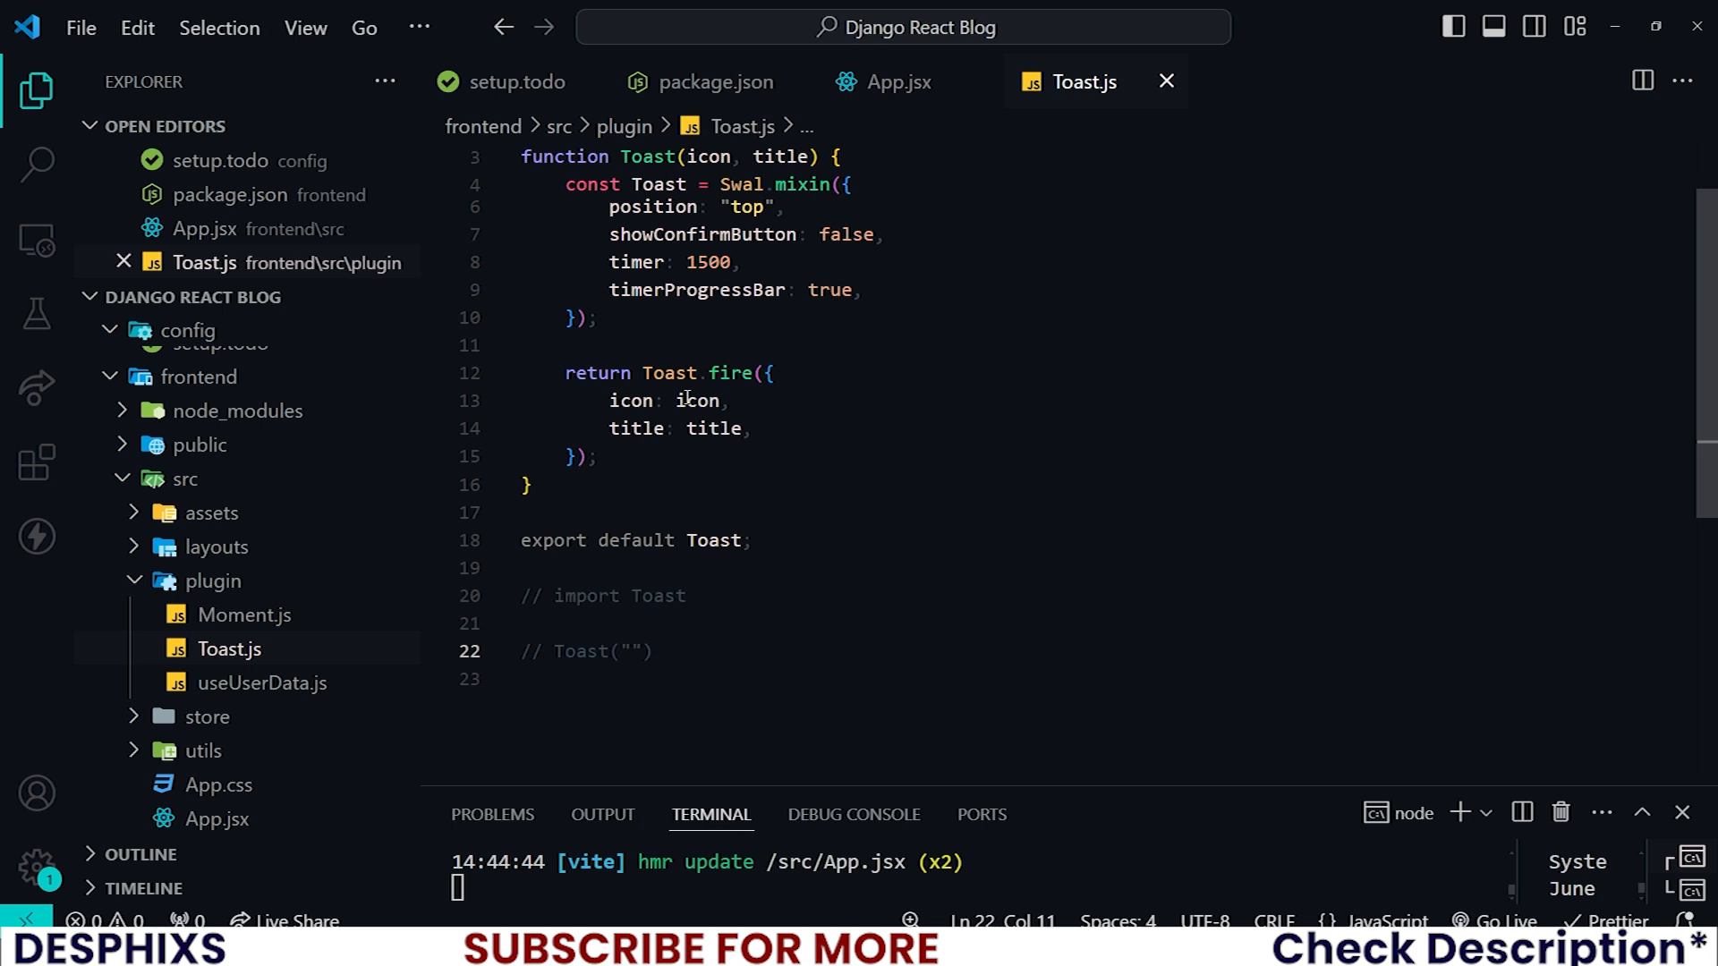
text(success", "Post)
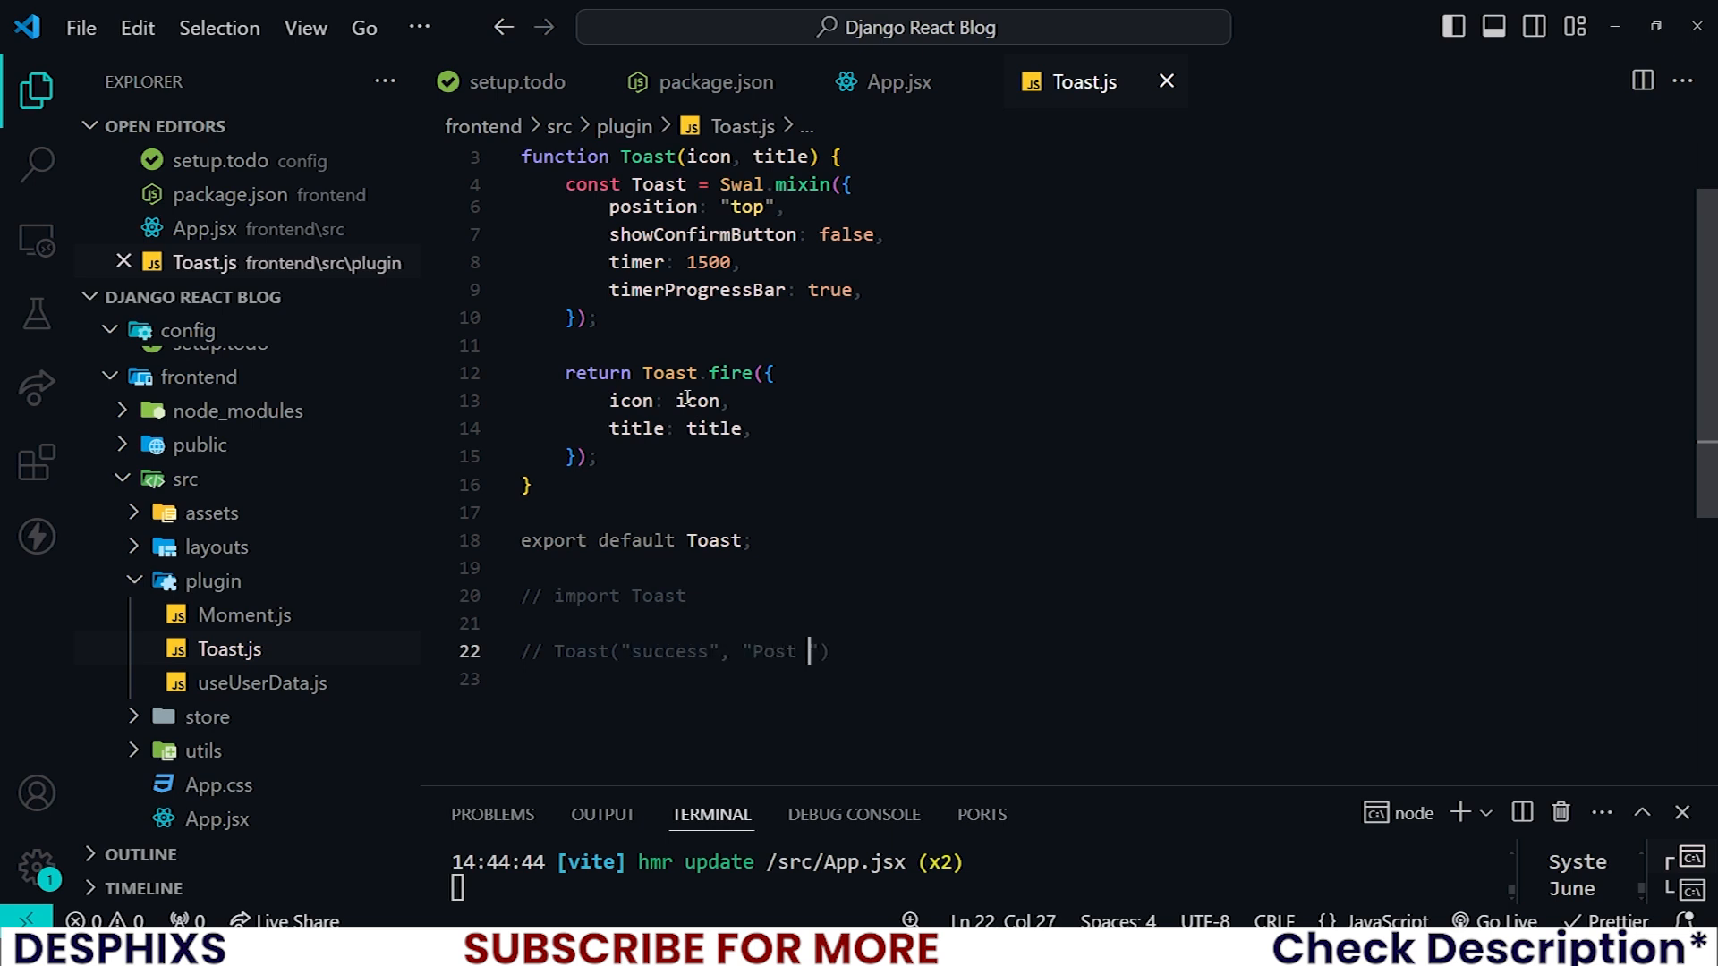
text(liked)
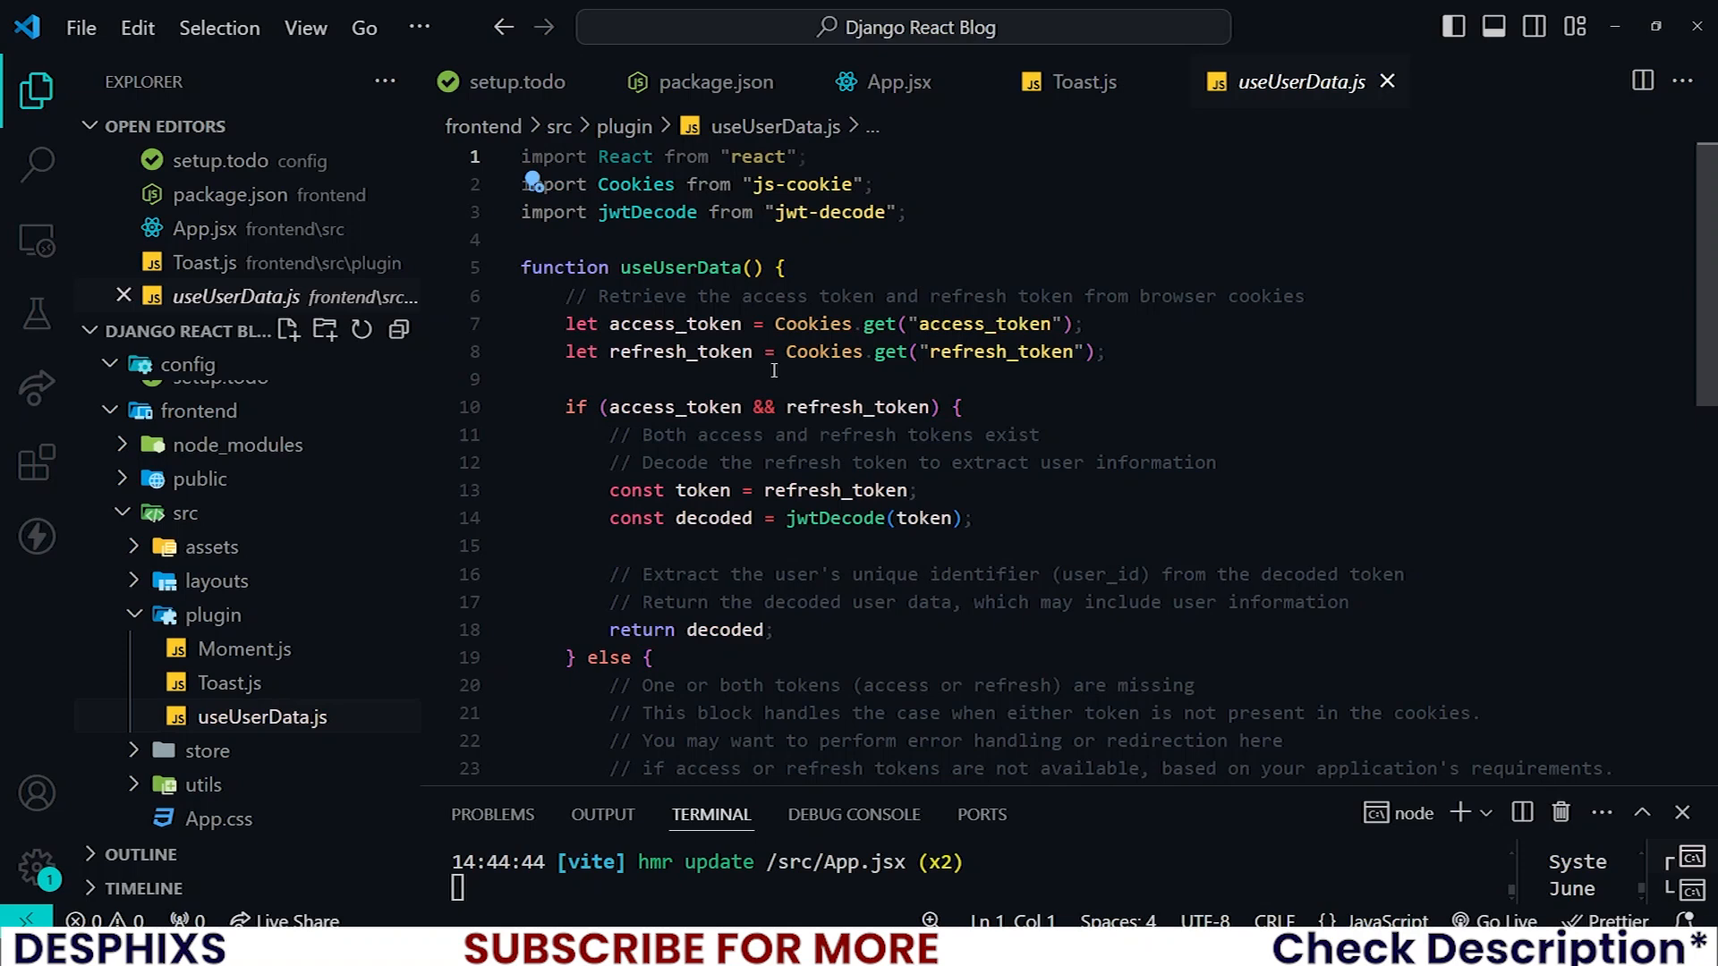
mouse_move(680, 323)
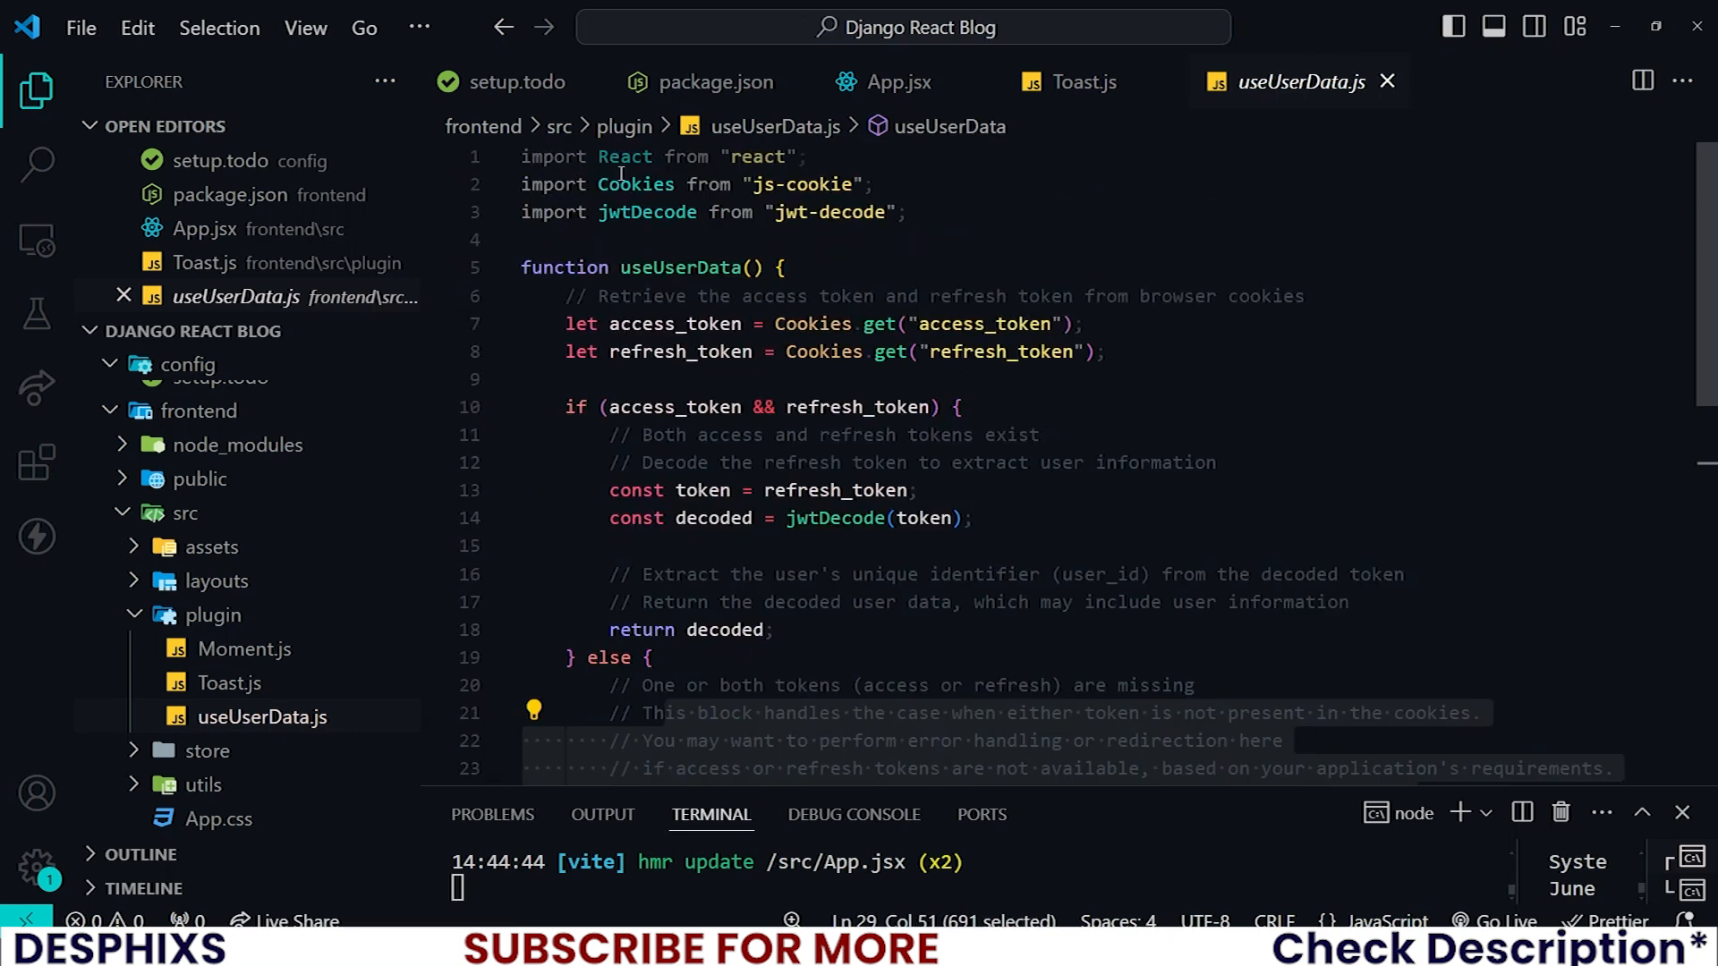
Highlight the token-decoding code in useUserData.js and begin adding a folder in src.
click(971, 517)
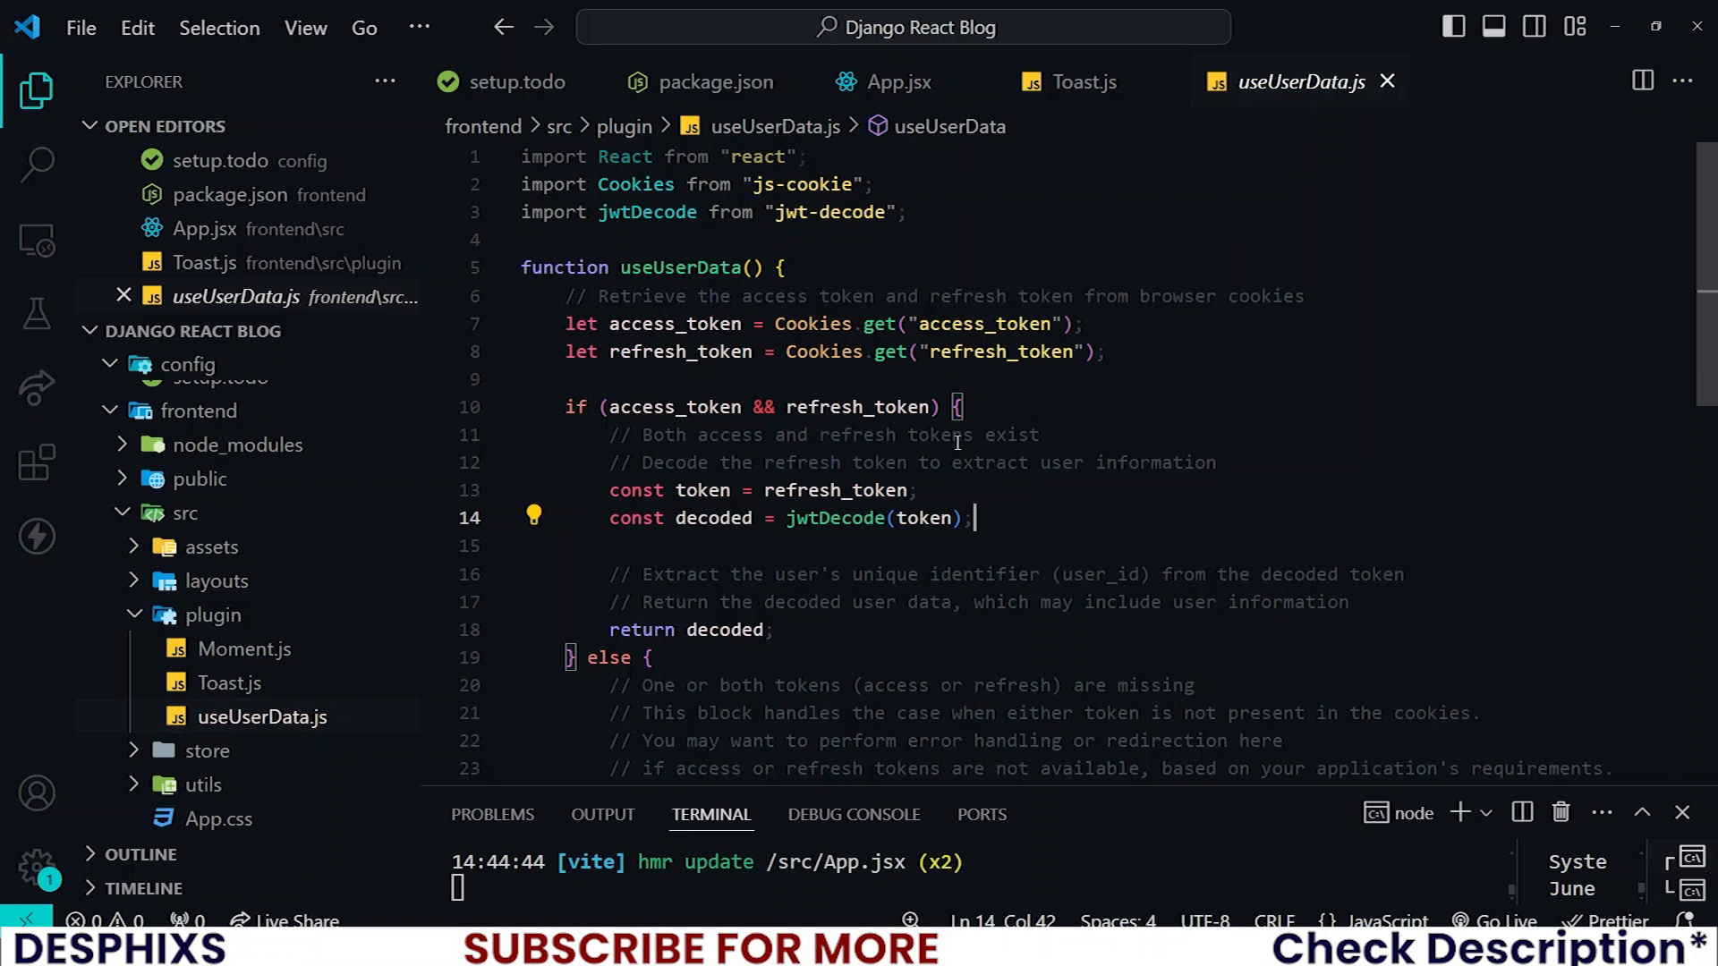
double_click(683, 351)
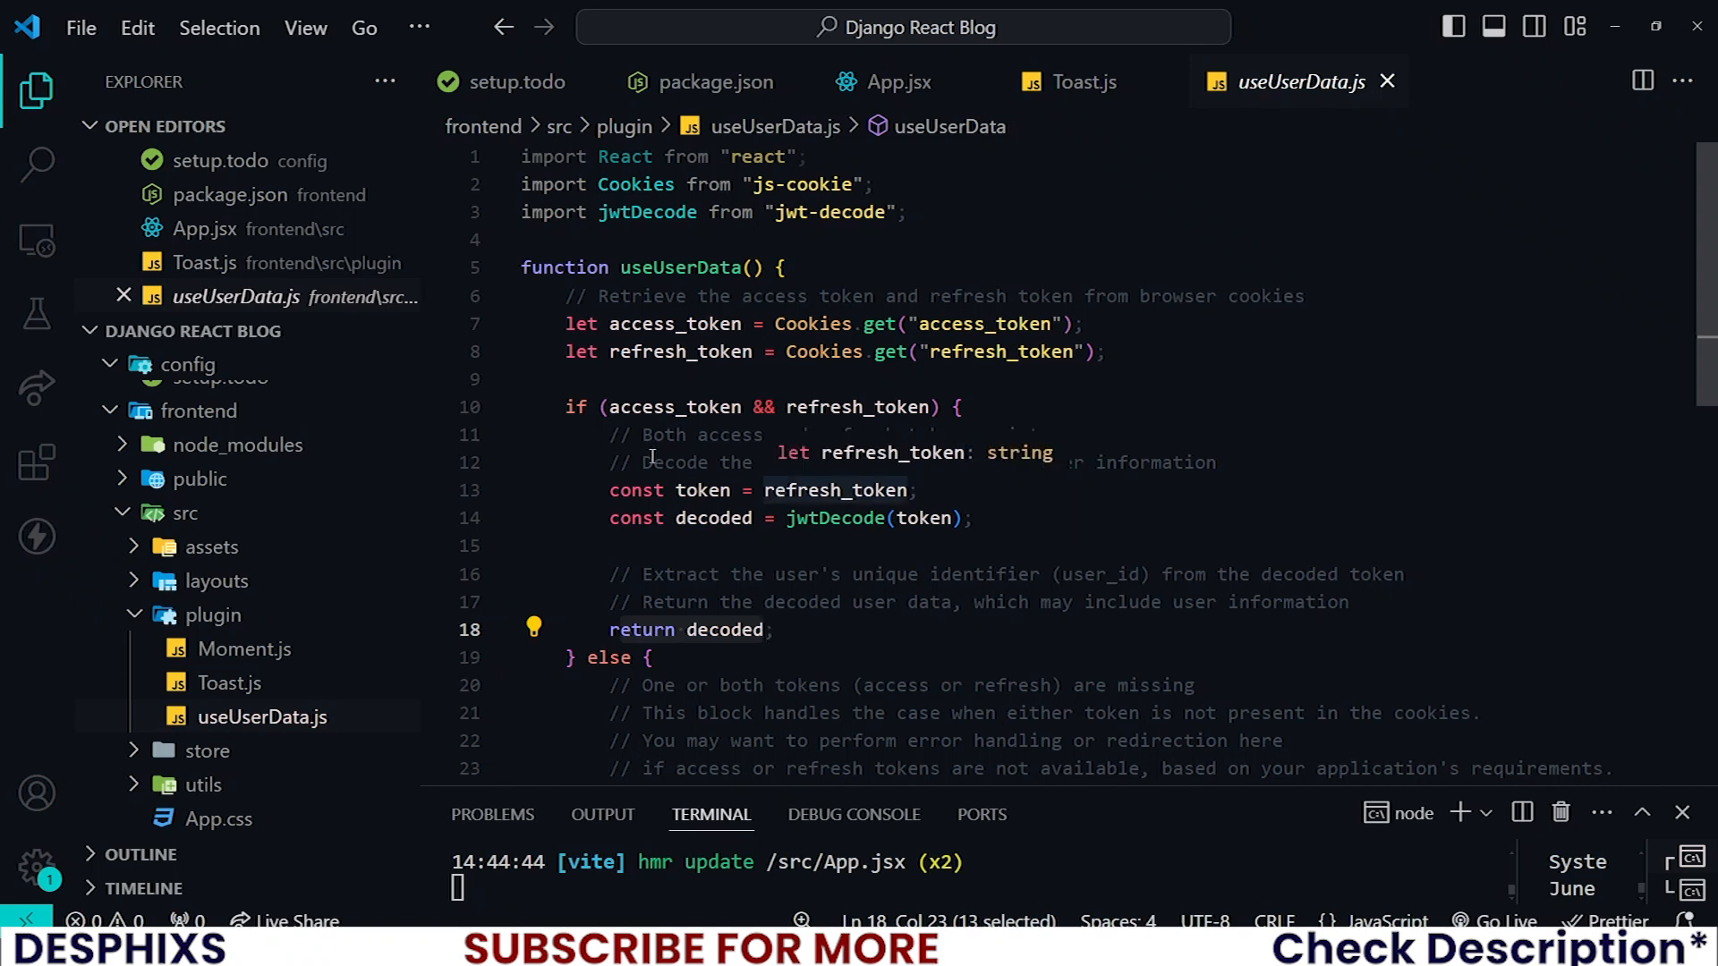
mouse_move(259, 717)
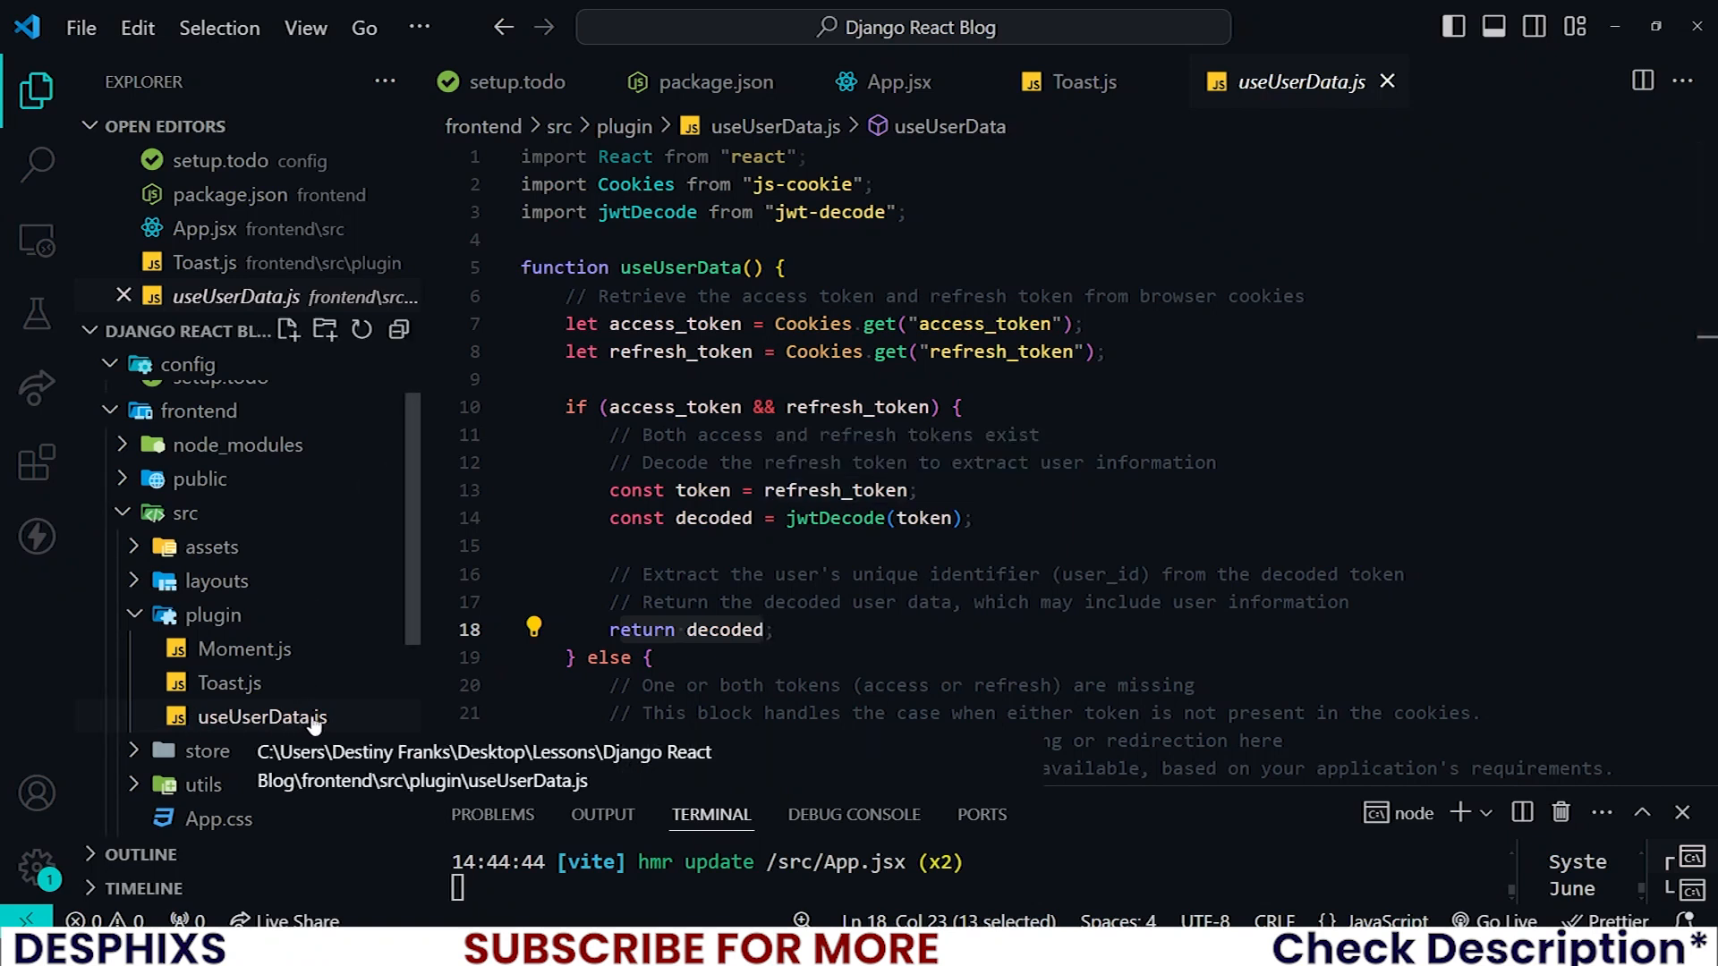
mouse_move(296, 737)
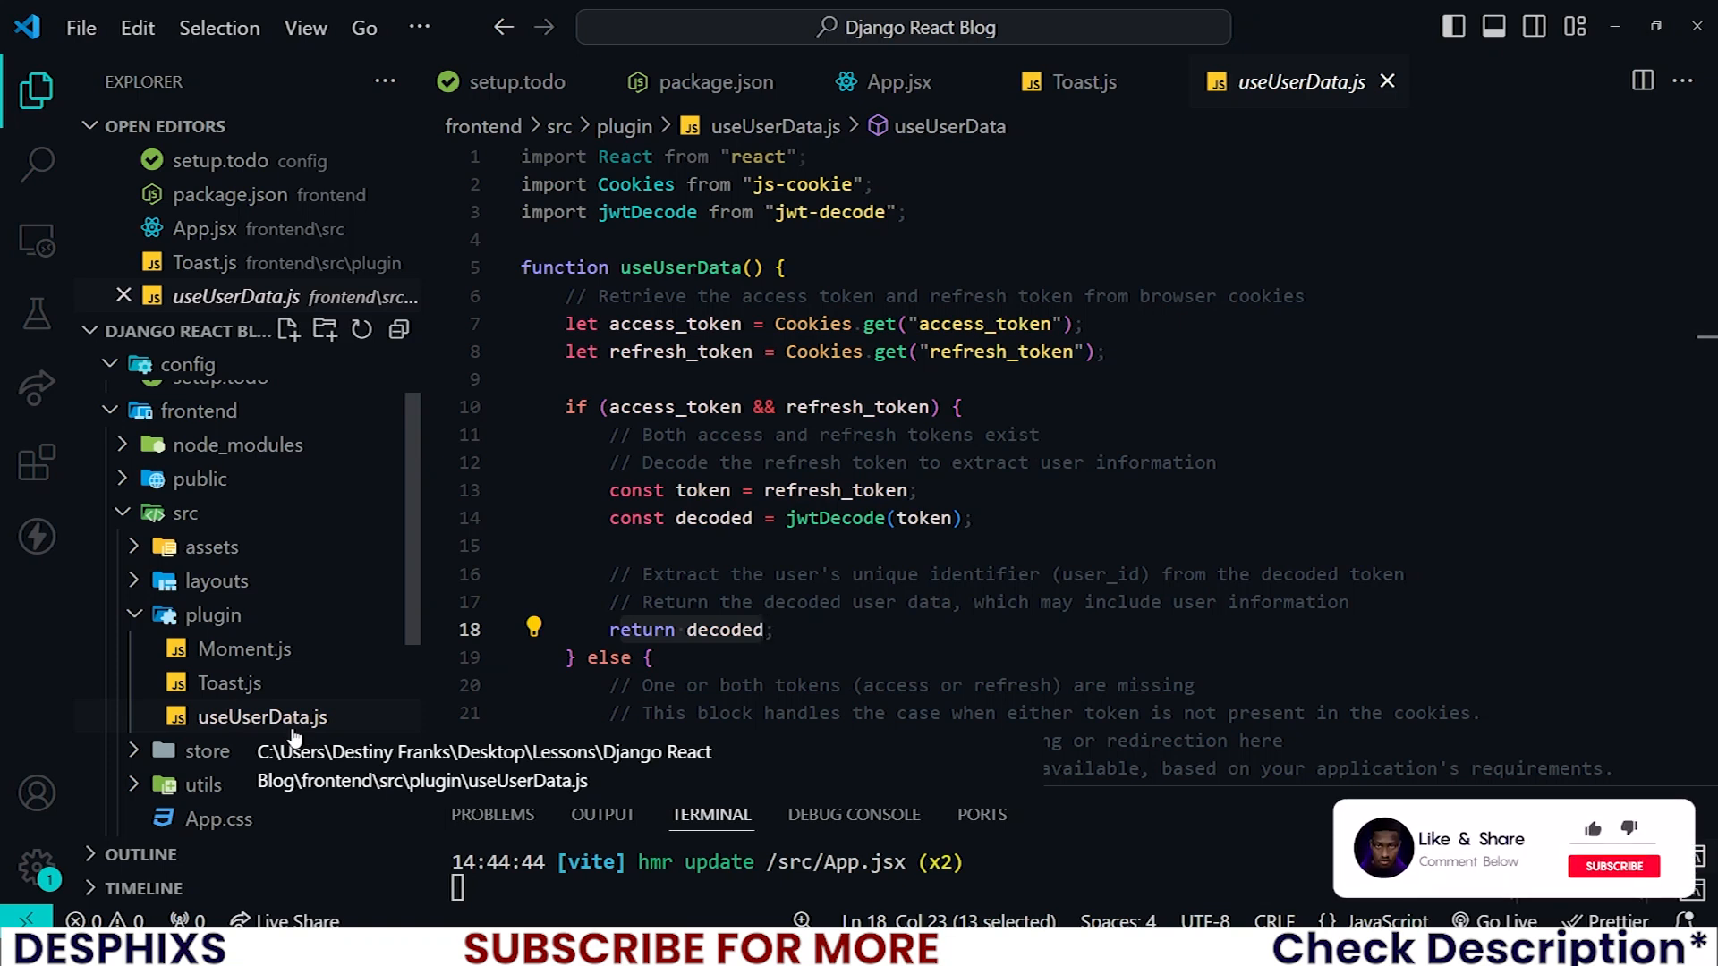
click(214, 615)
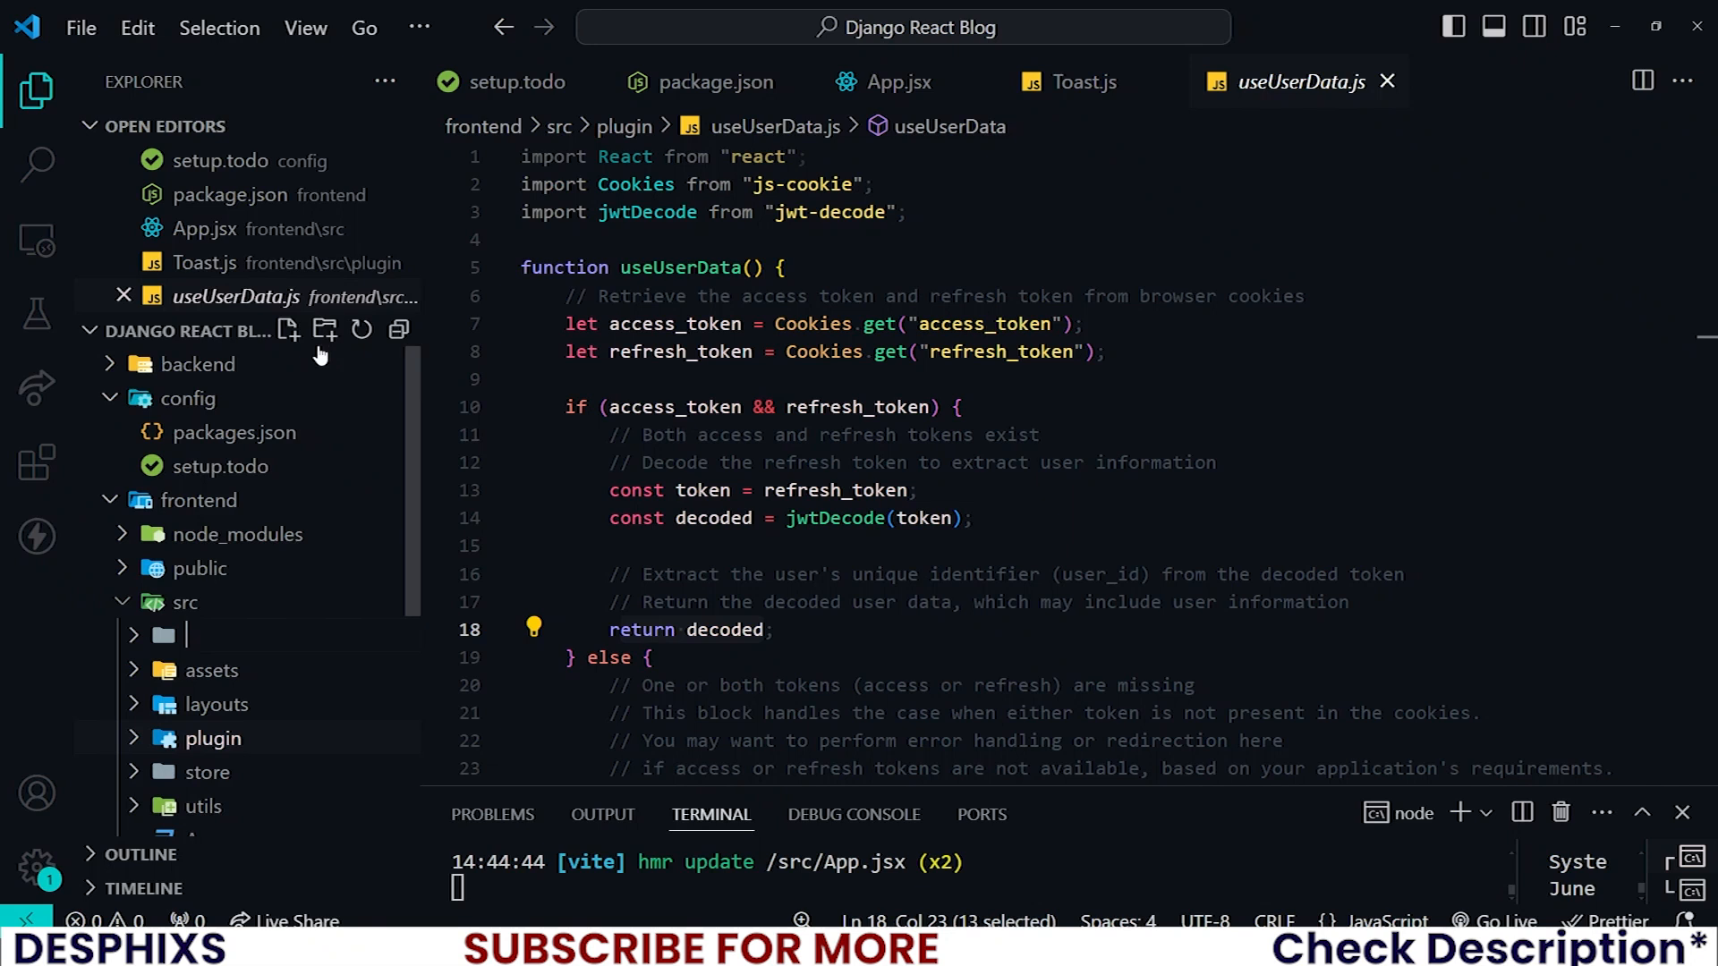
Name the new folder 'views' and create core/index.jsx inside it.
text(views)
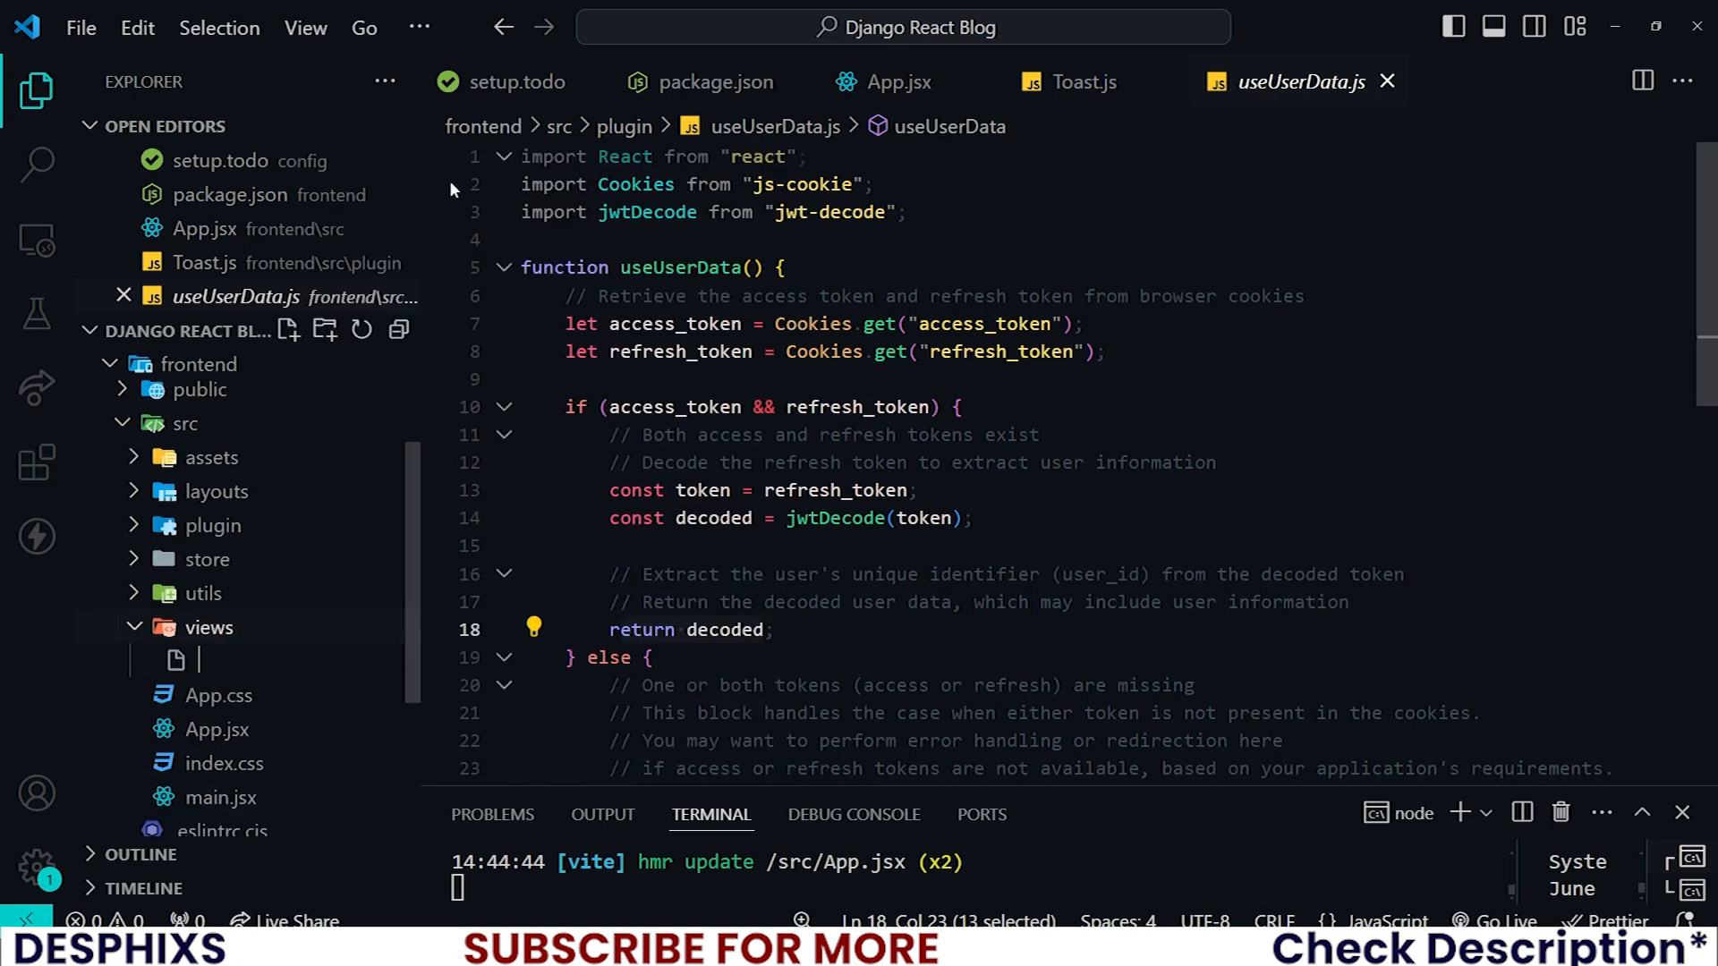
mouse_move(209, 629)
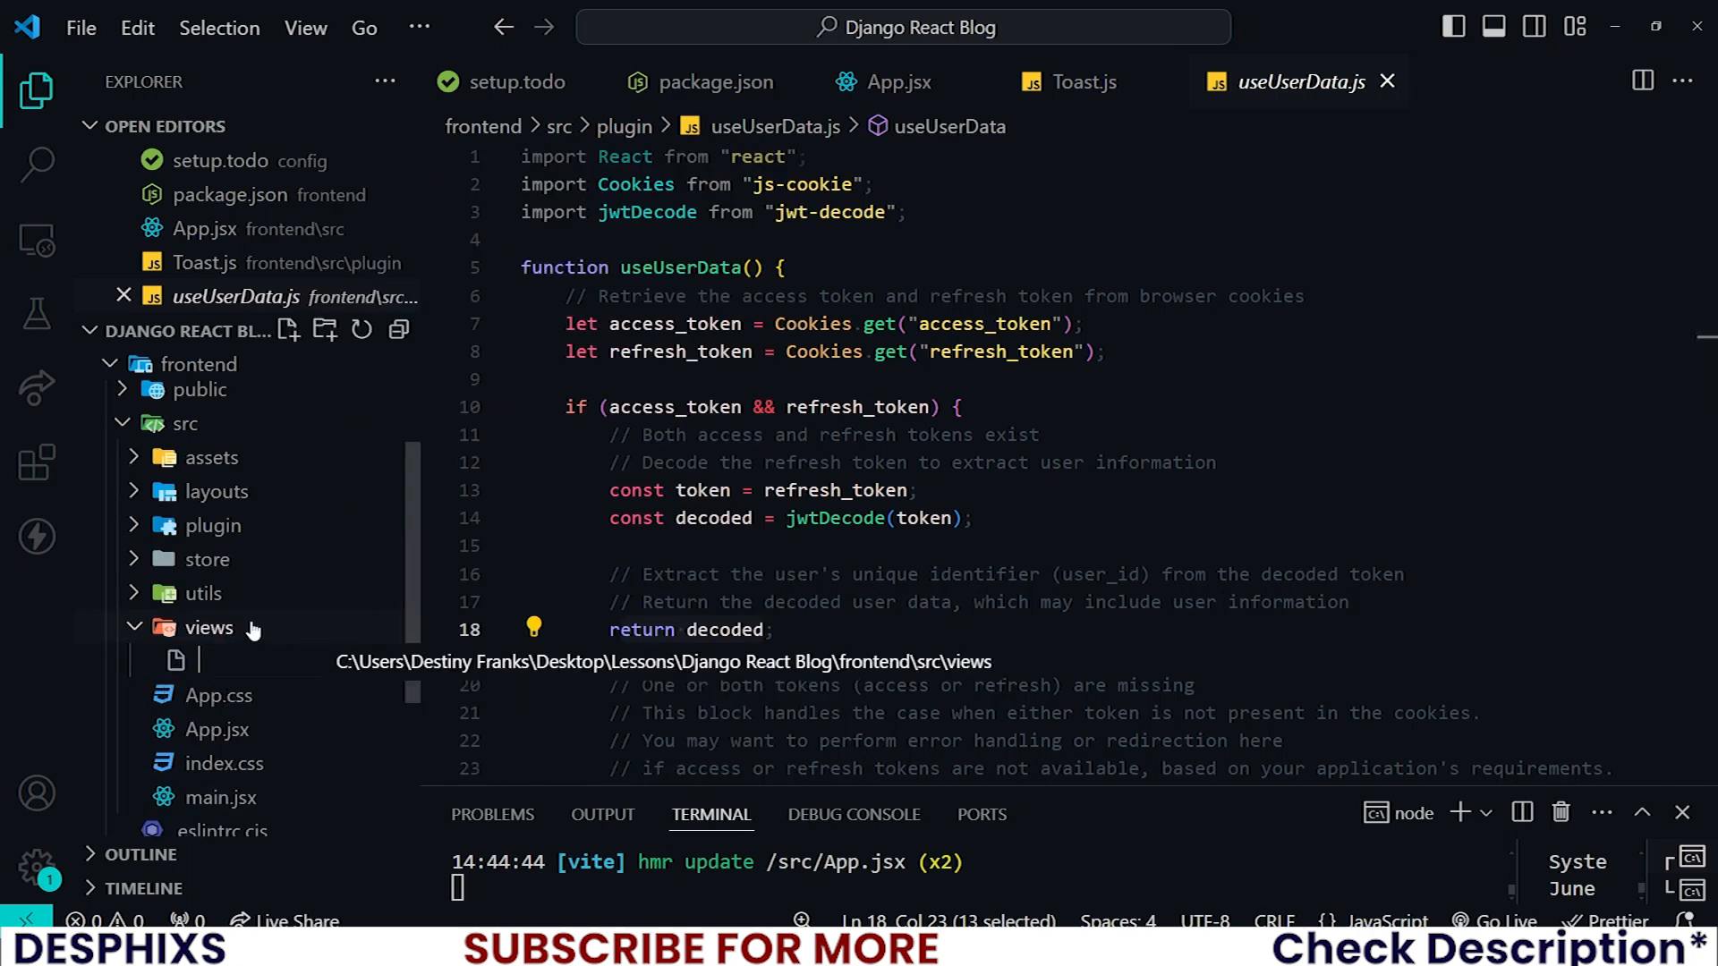
right_click(209, 628)
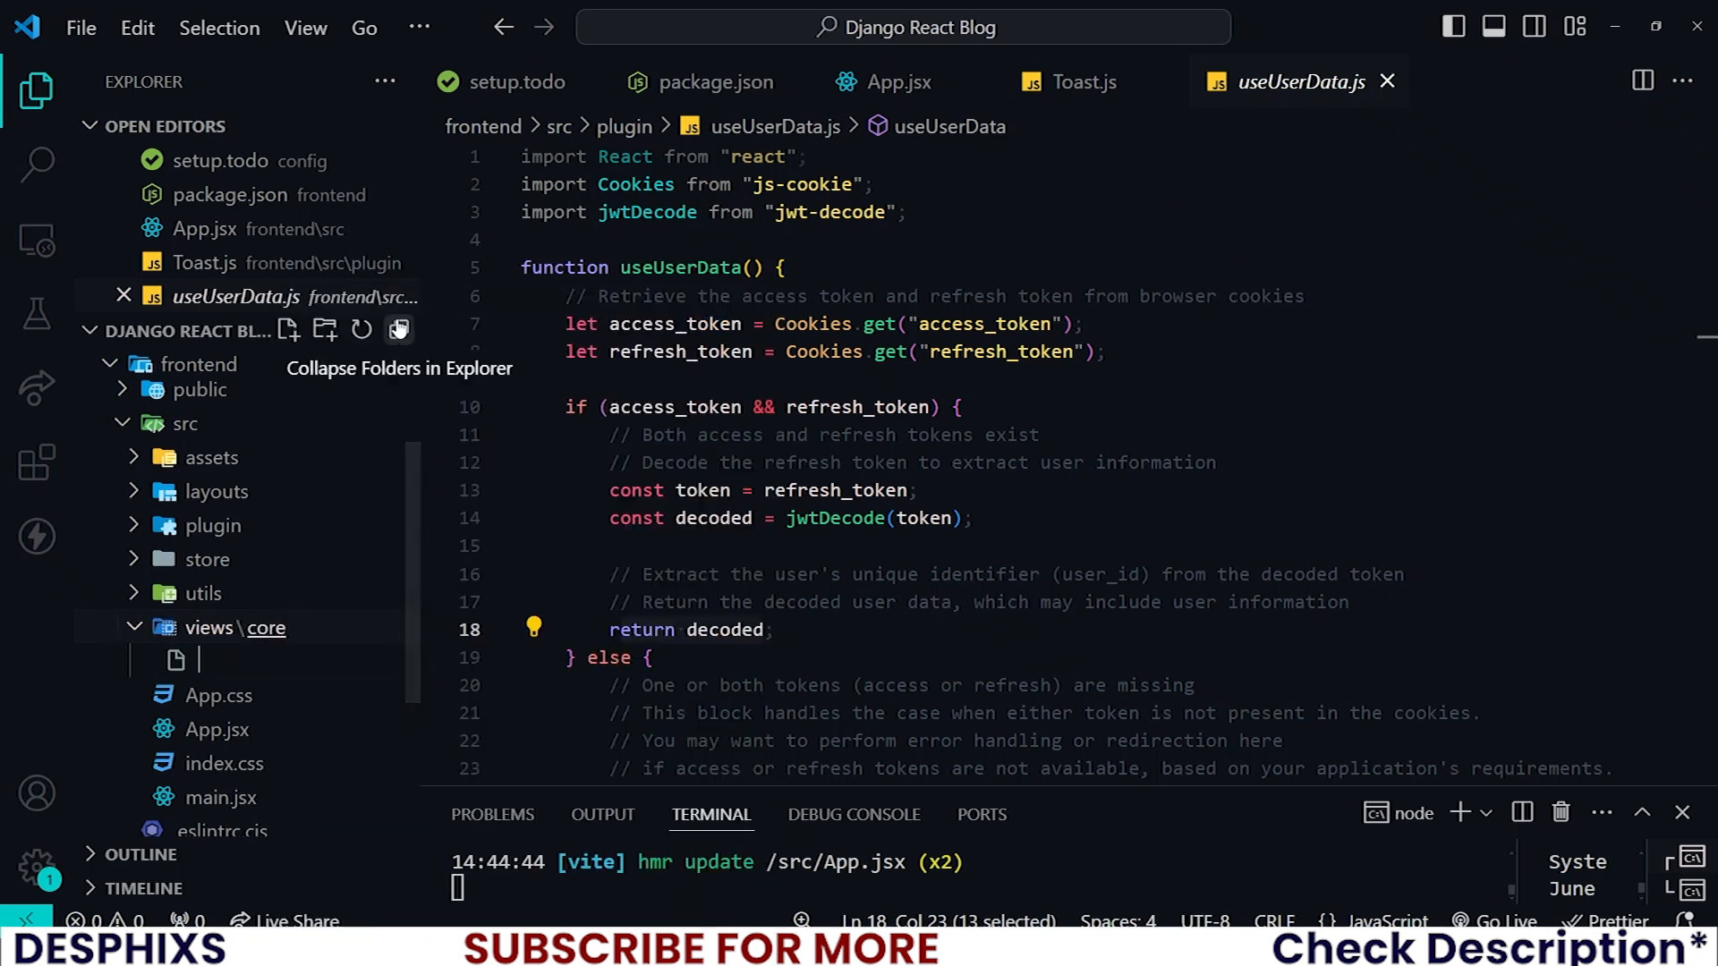
text(index.jsx)
text(t)
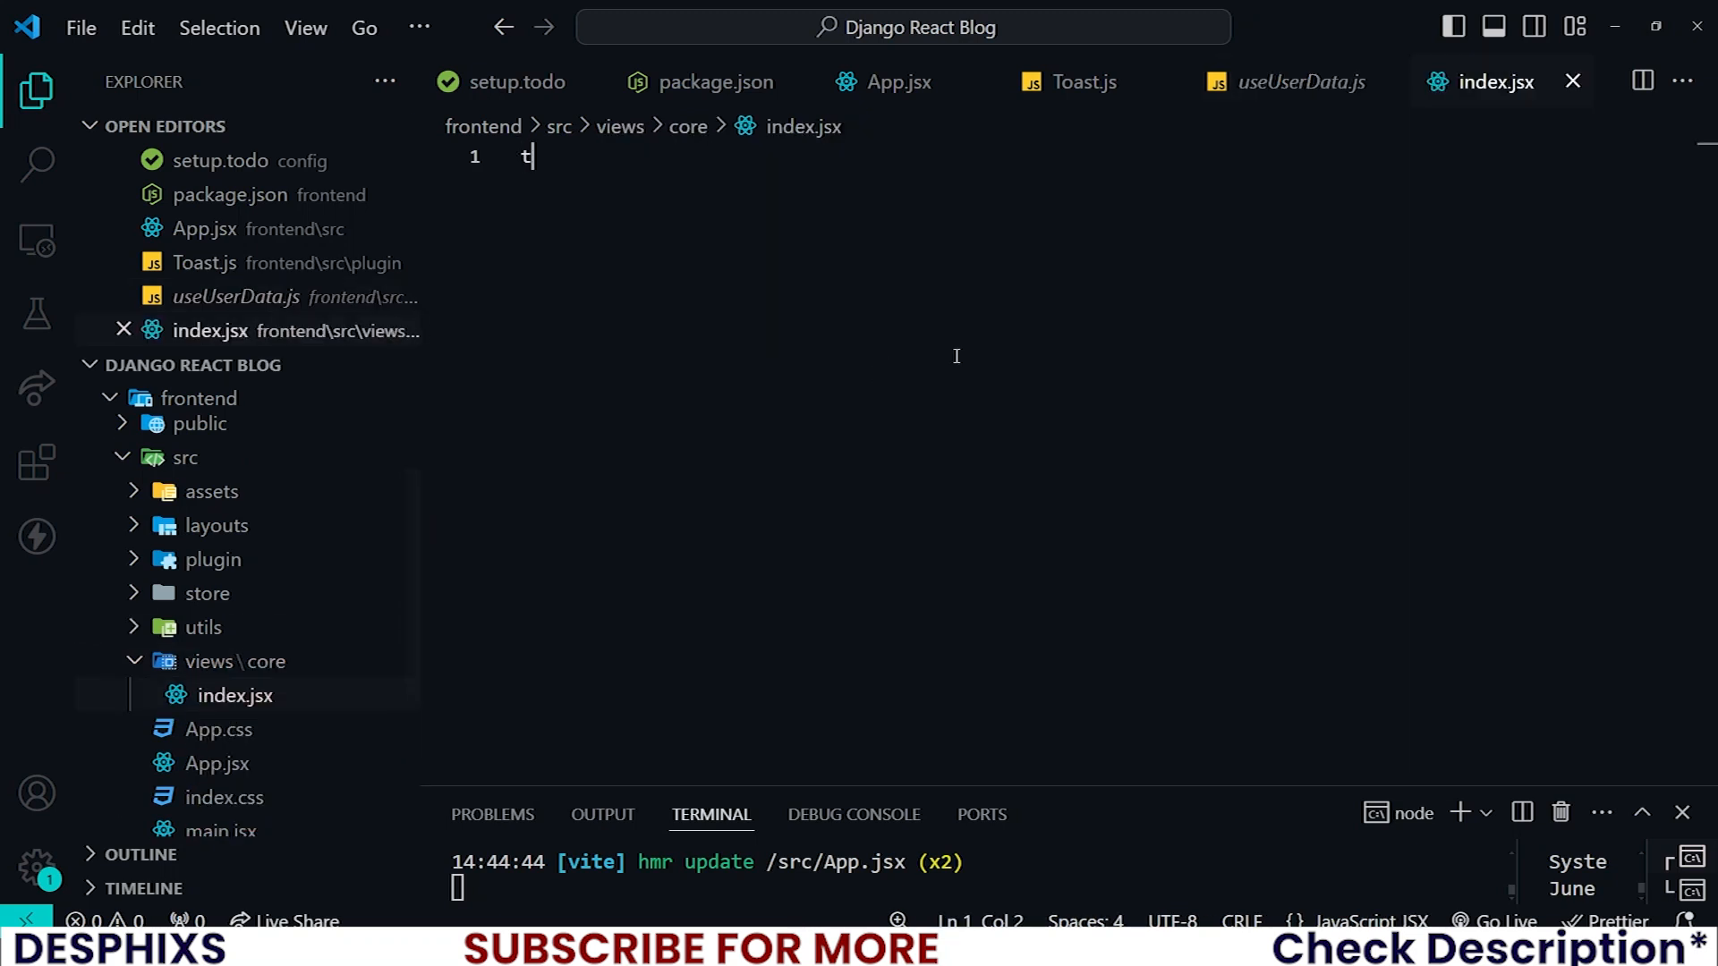
Insert a default-exported React arrow component in index.jsx using the rafc snippet, then view installed extensions.
text(ra)
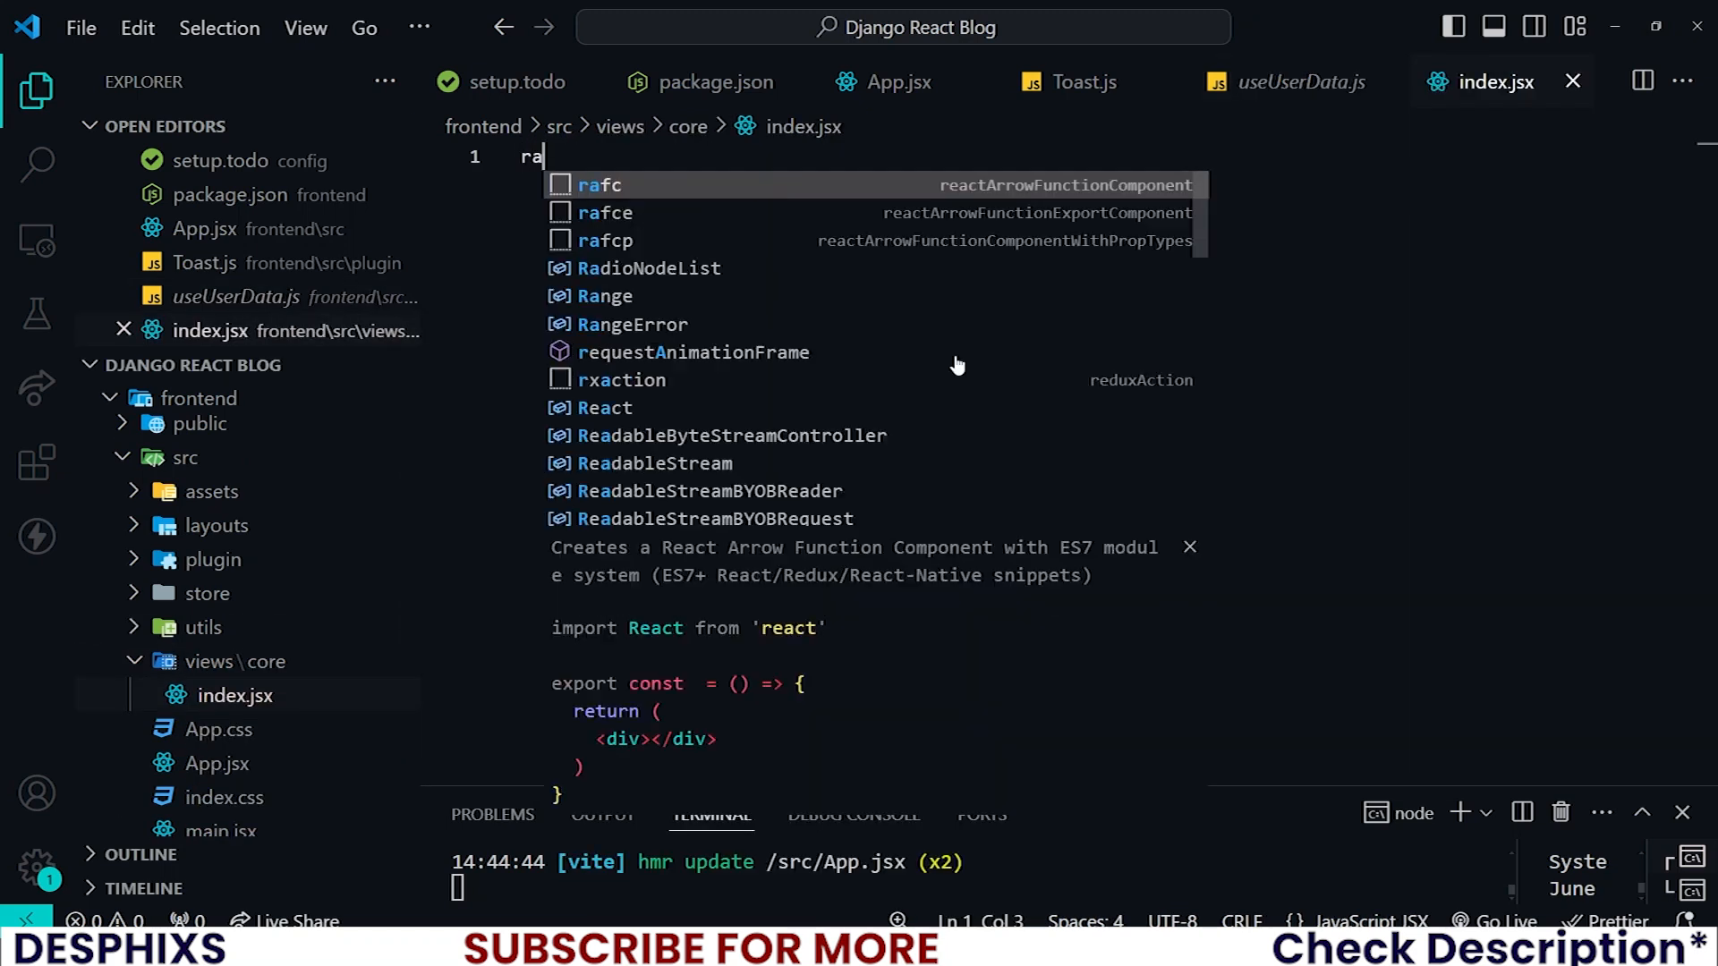
key(Enter)
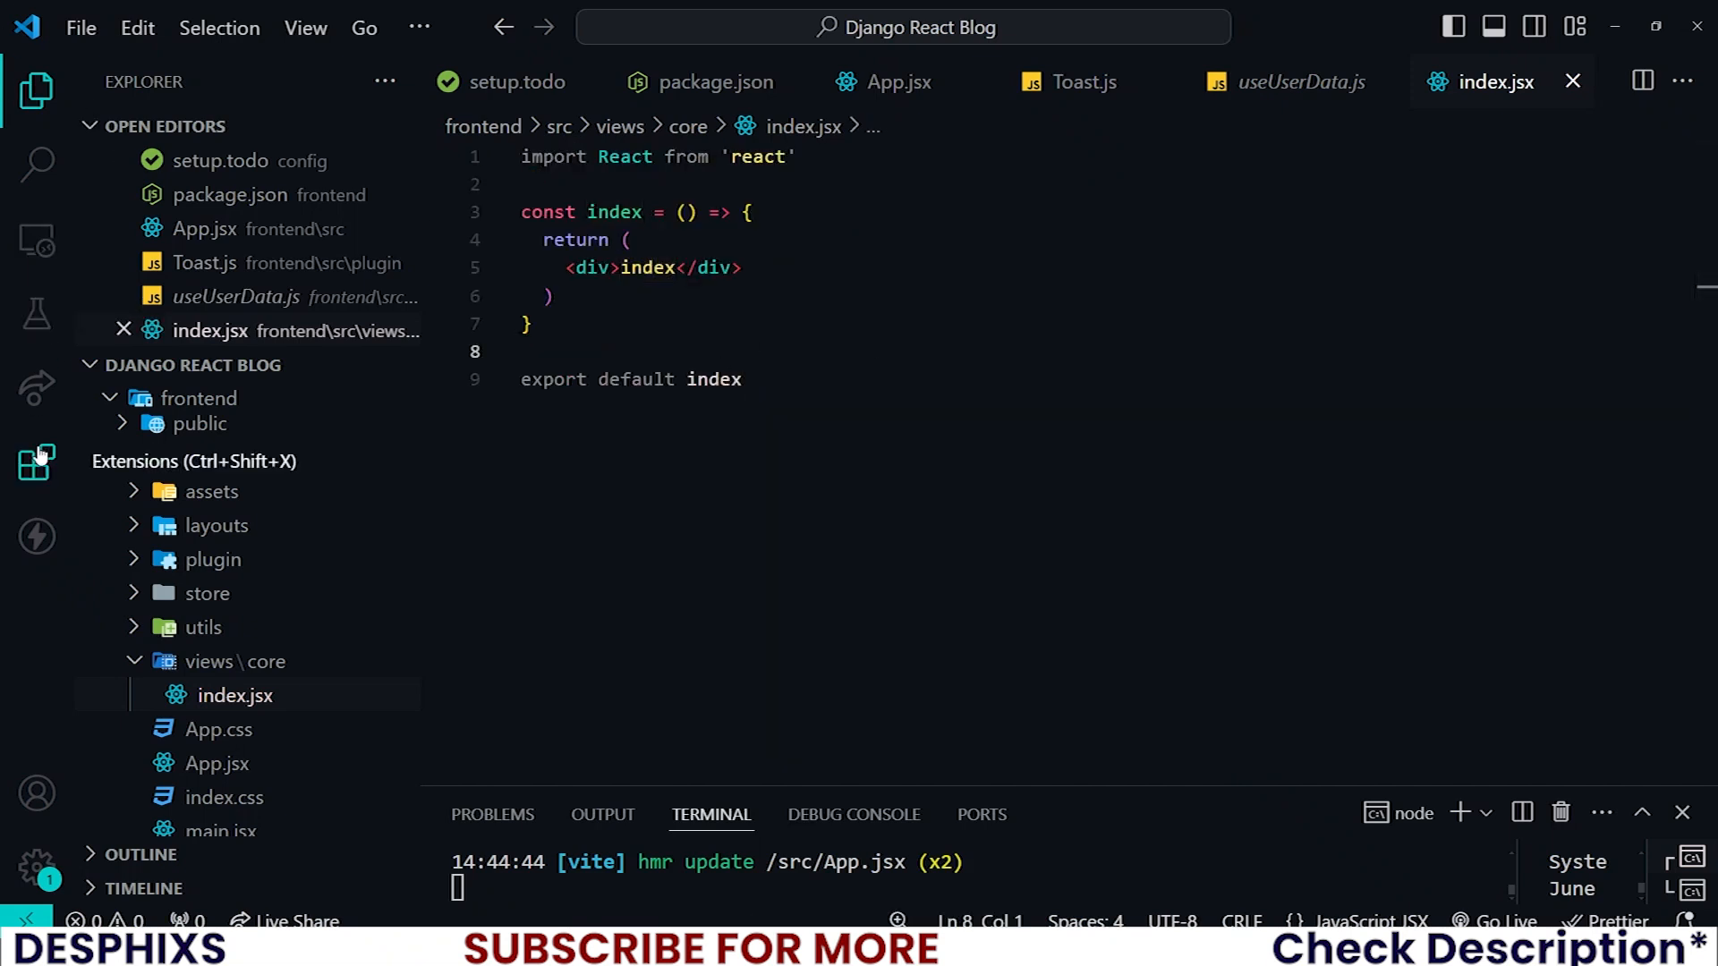
click(36, 462)
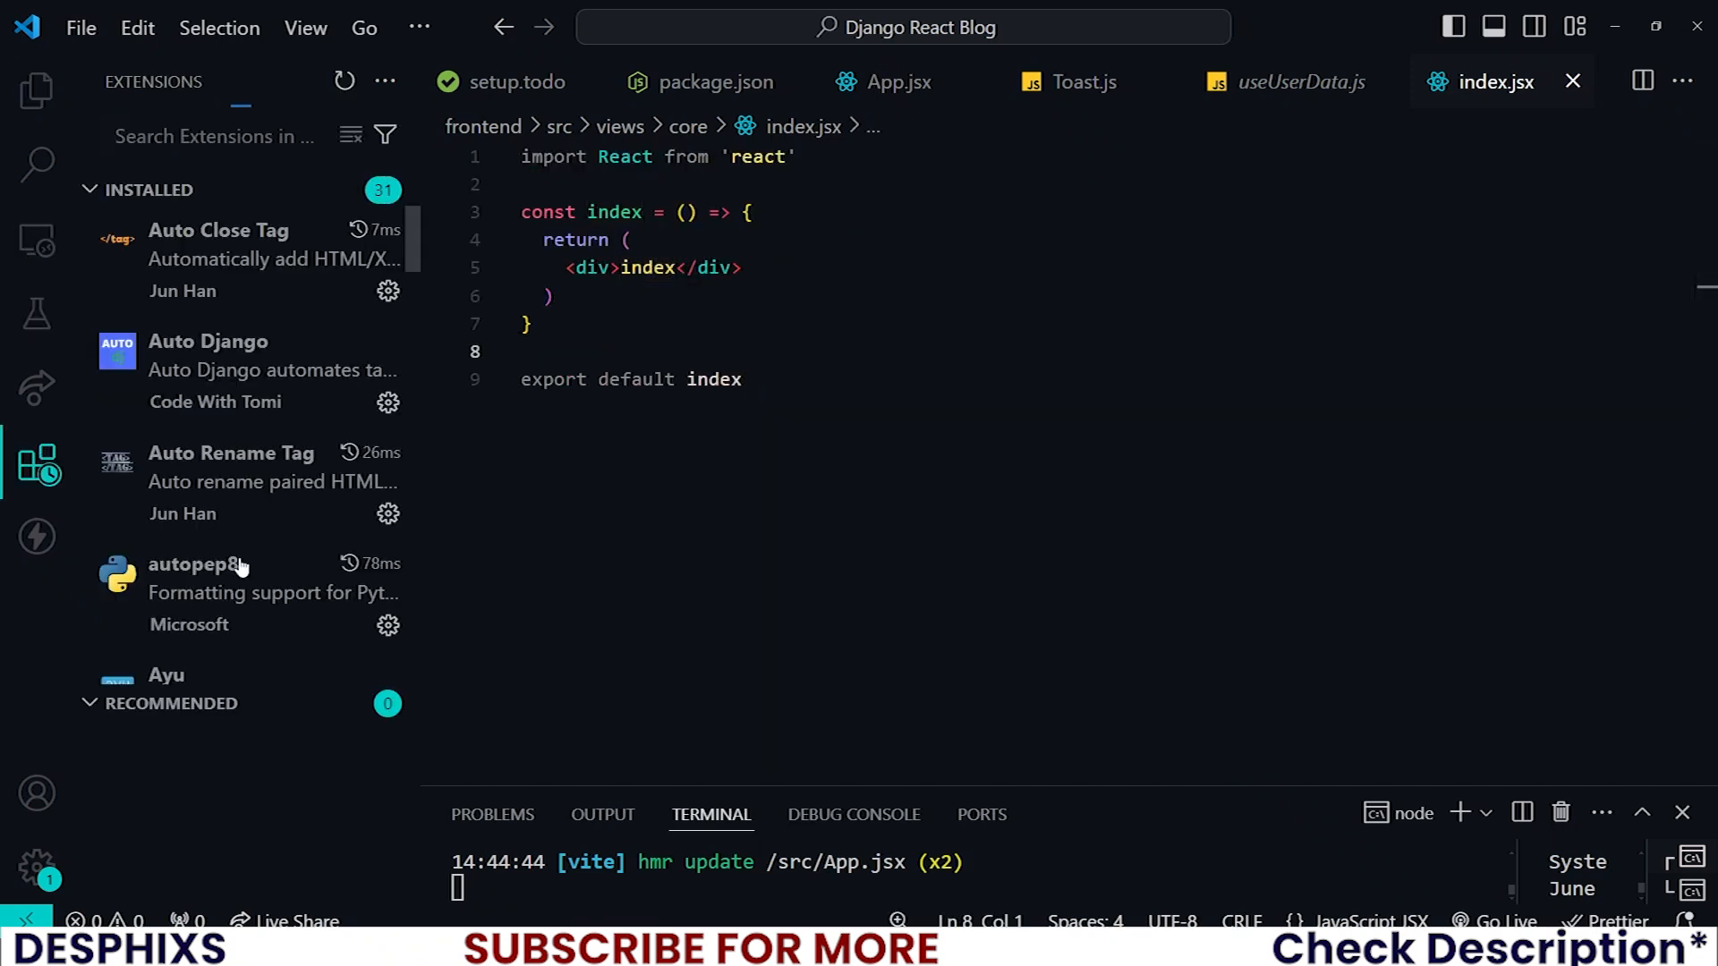
Find ES7+ React/Redux snippets in the Extensions list, then return to the project tree.
scroll(down, 3)
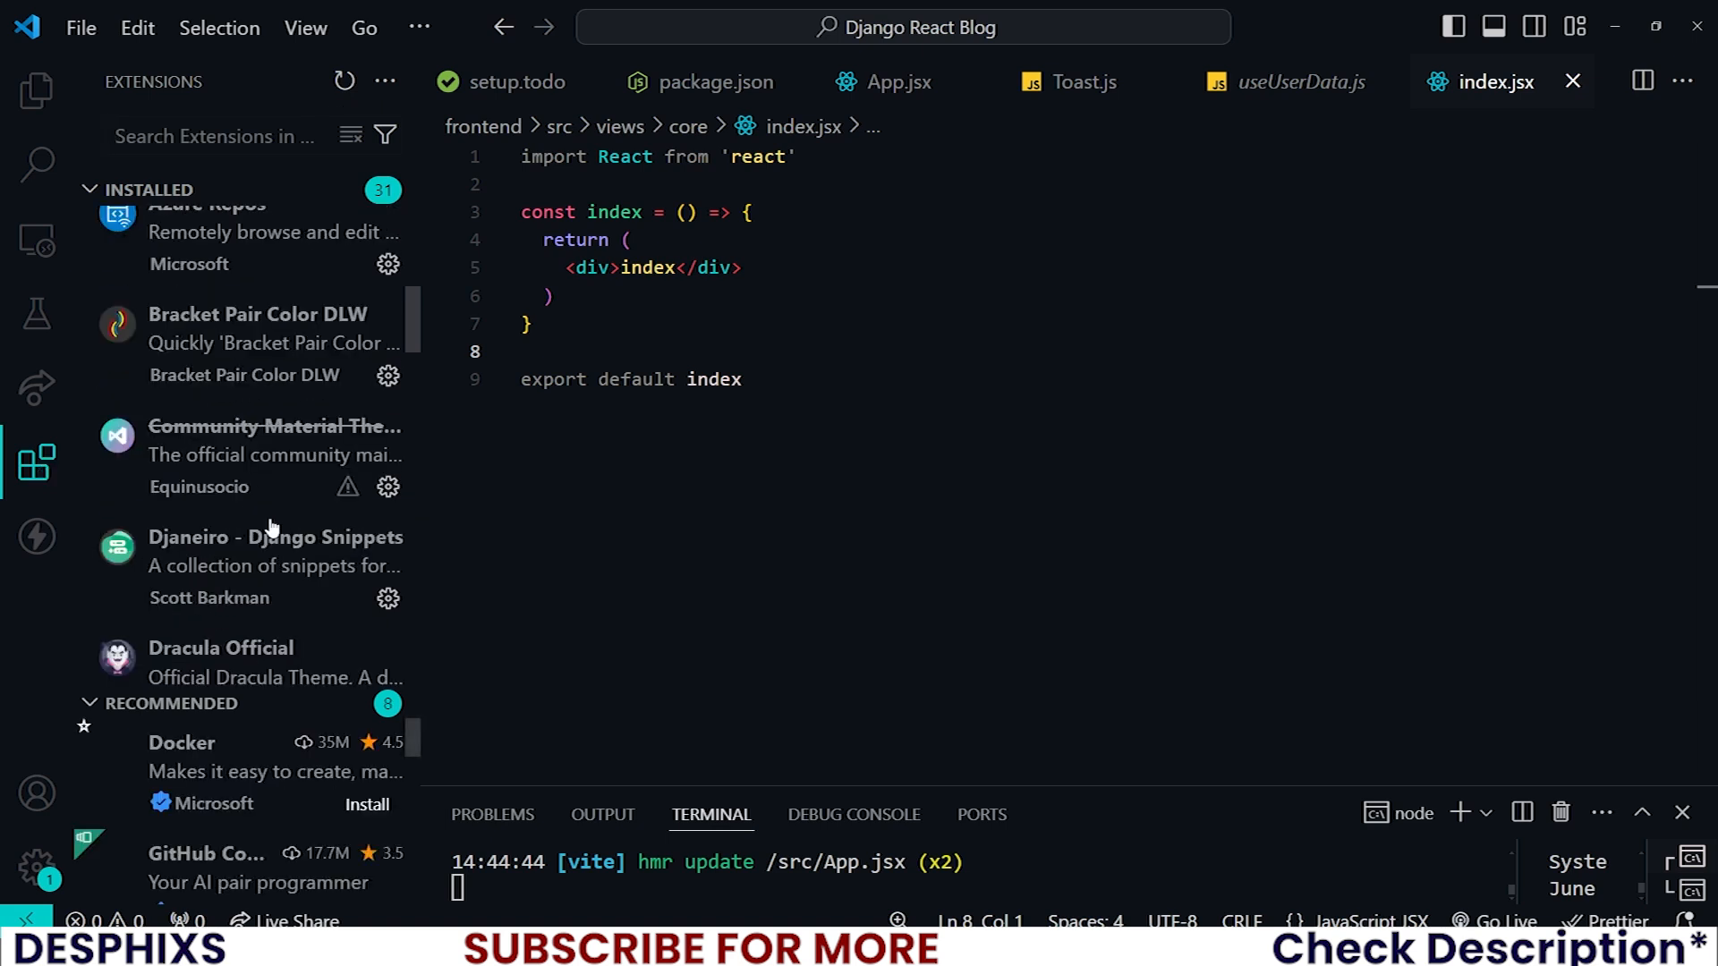
scroll(down, 3)
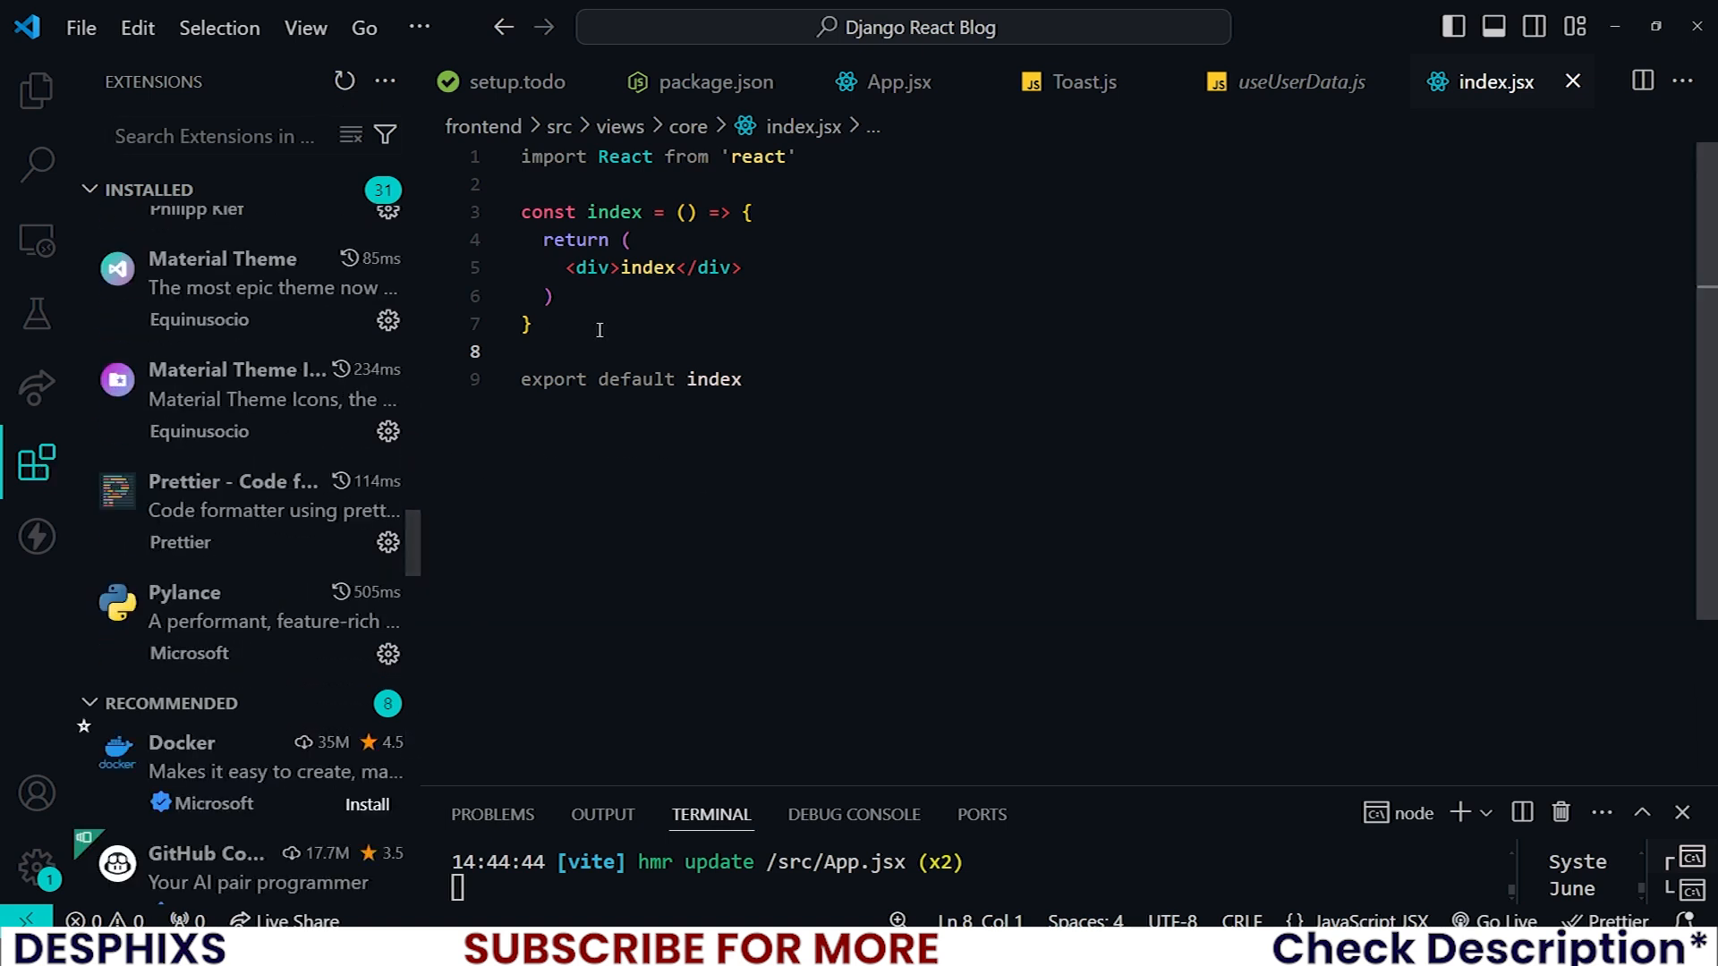
scroll(down, 3)
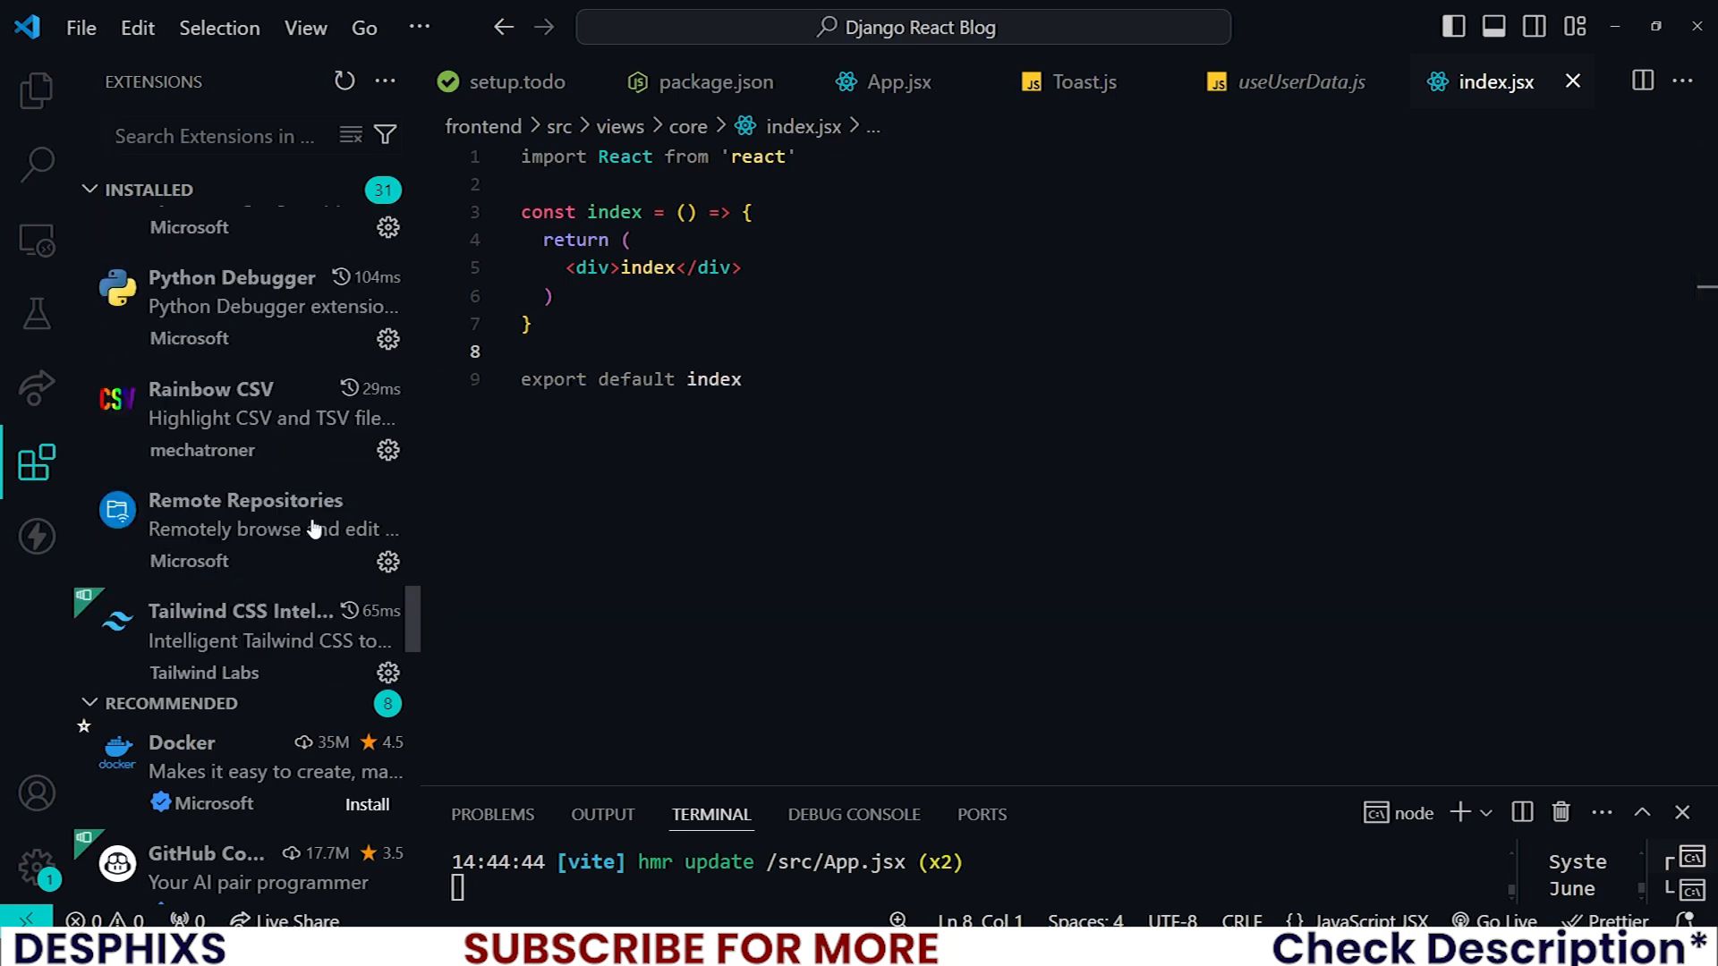
scroll(down, 3)
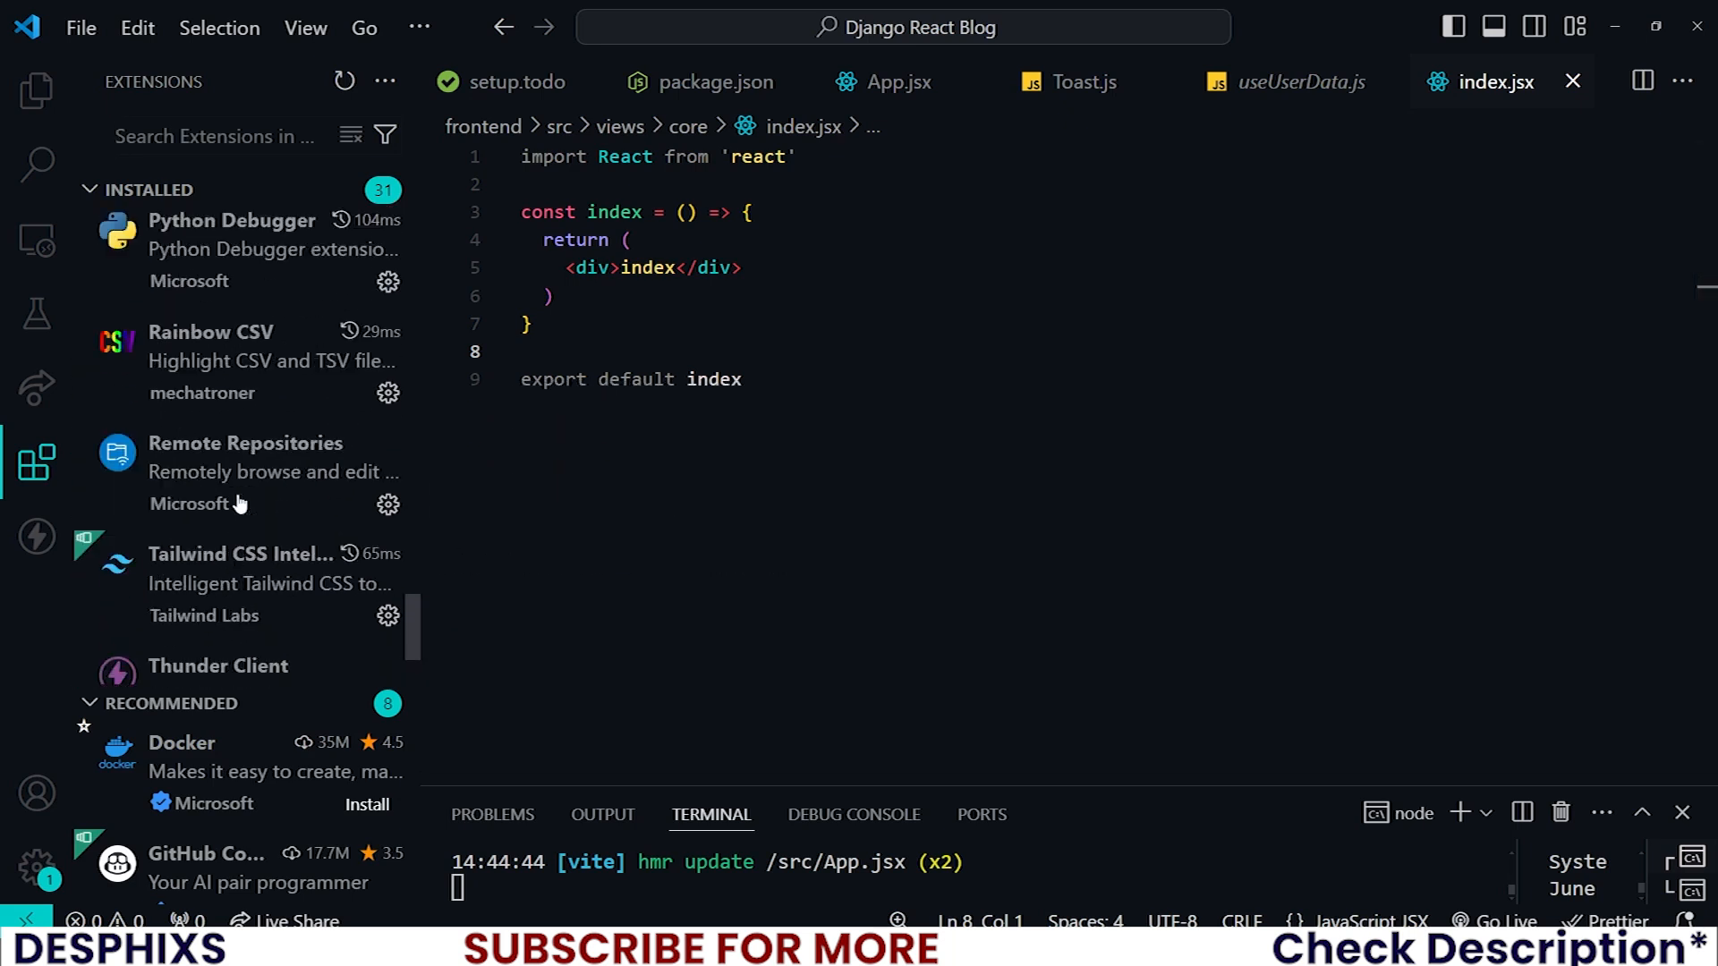
scroll(down, 3)
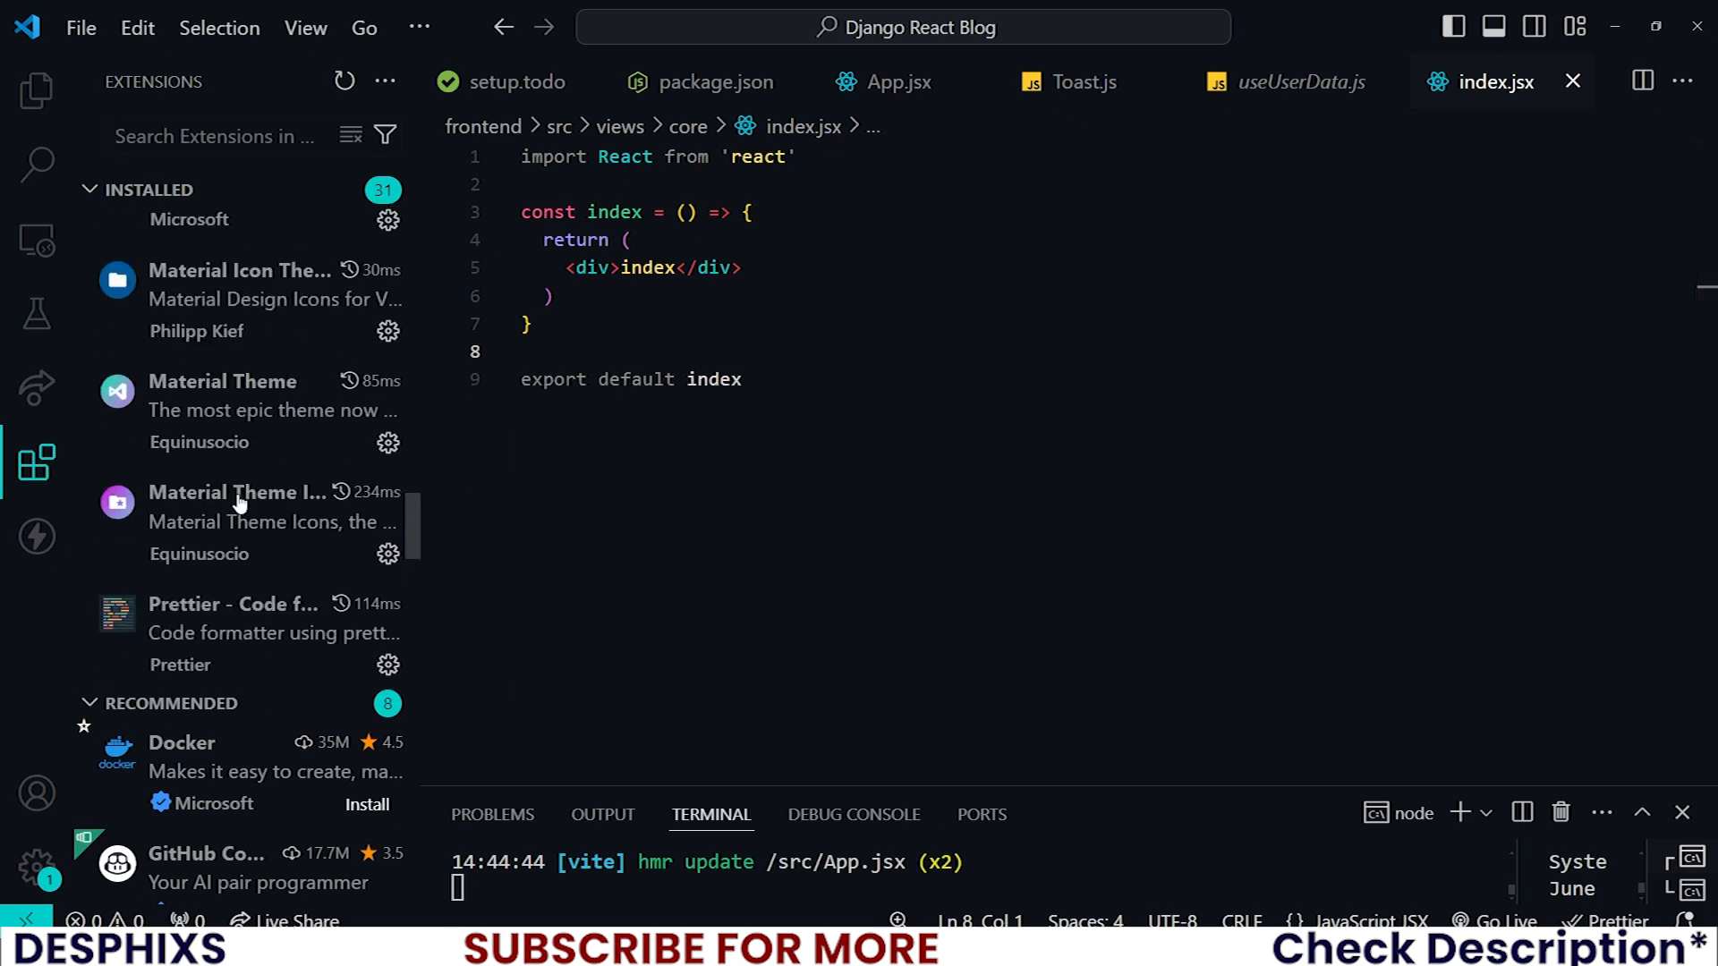
scroll(down, 3)
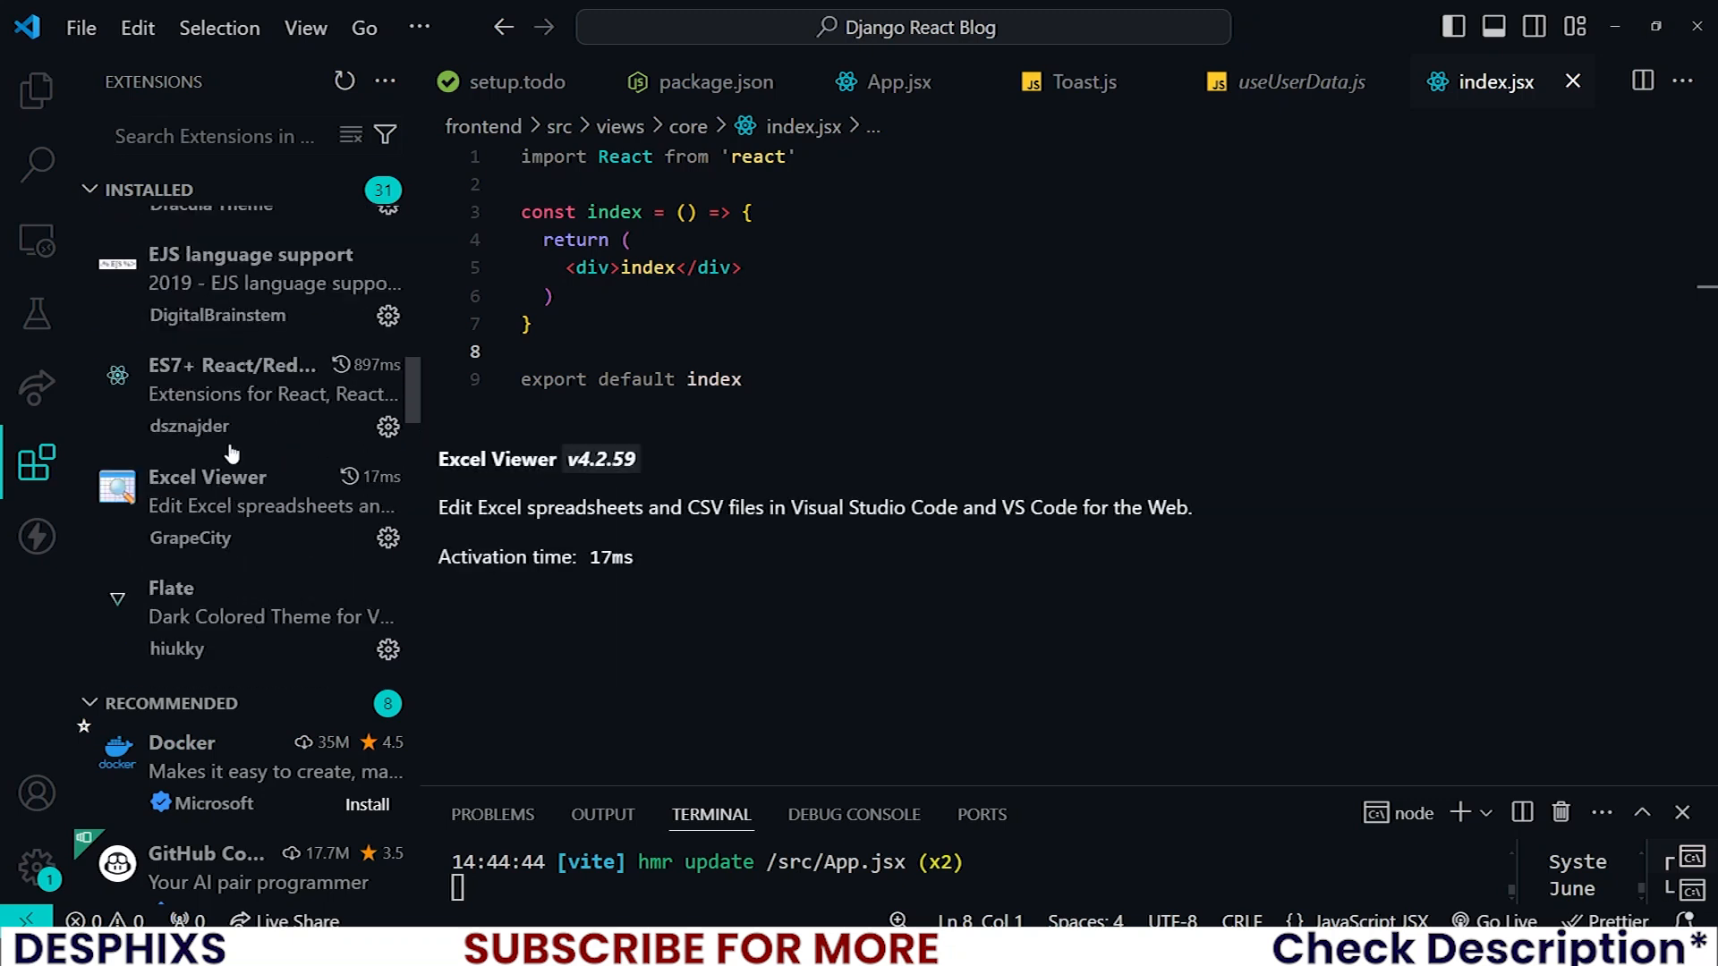
click(233, 378)
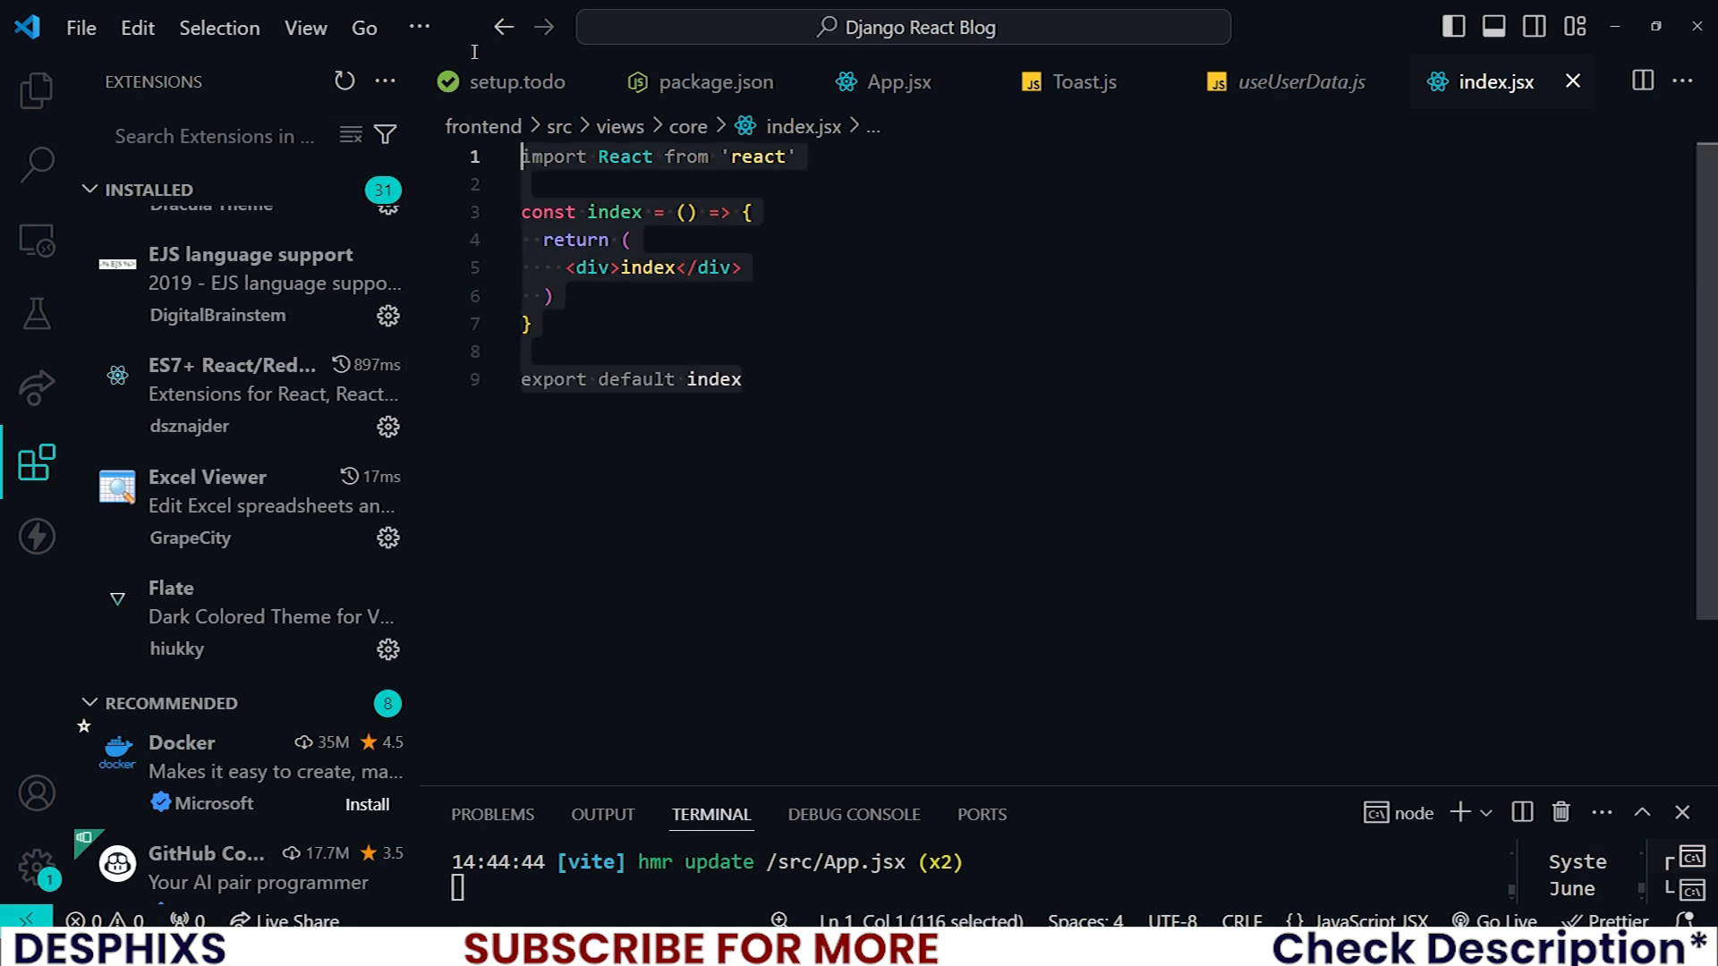
text(n)
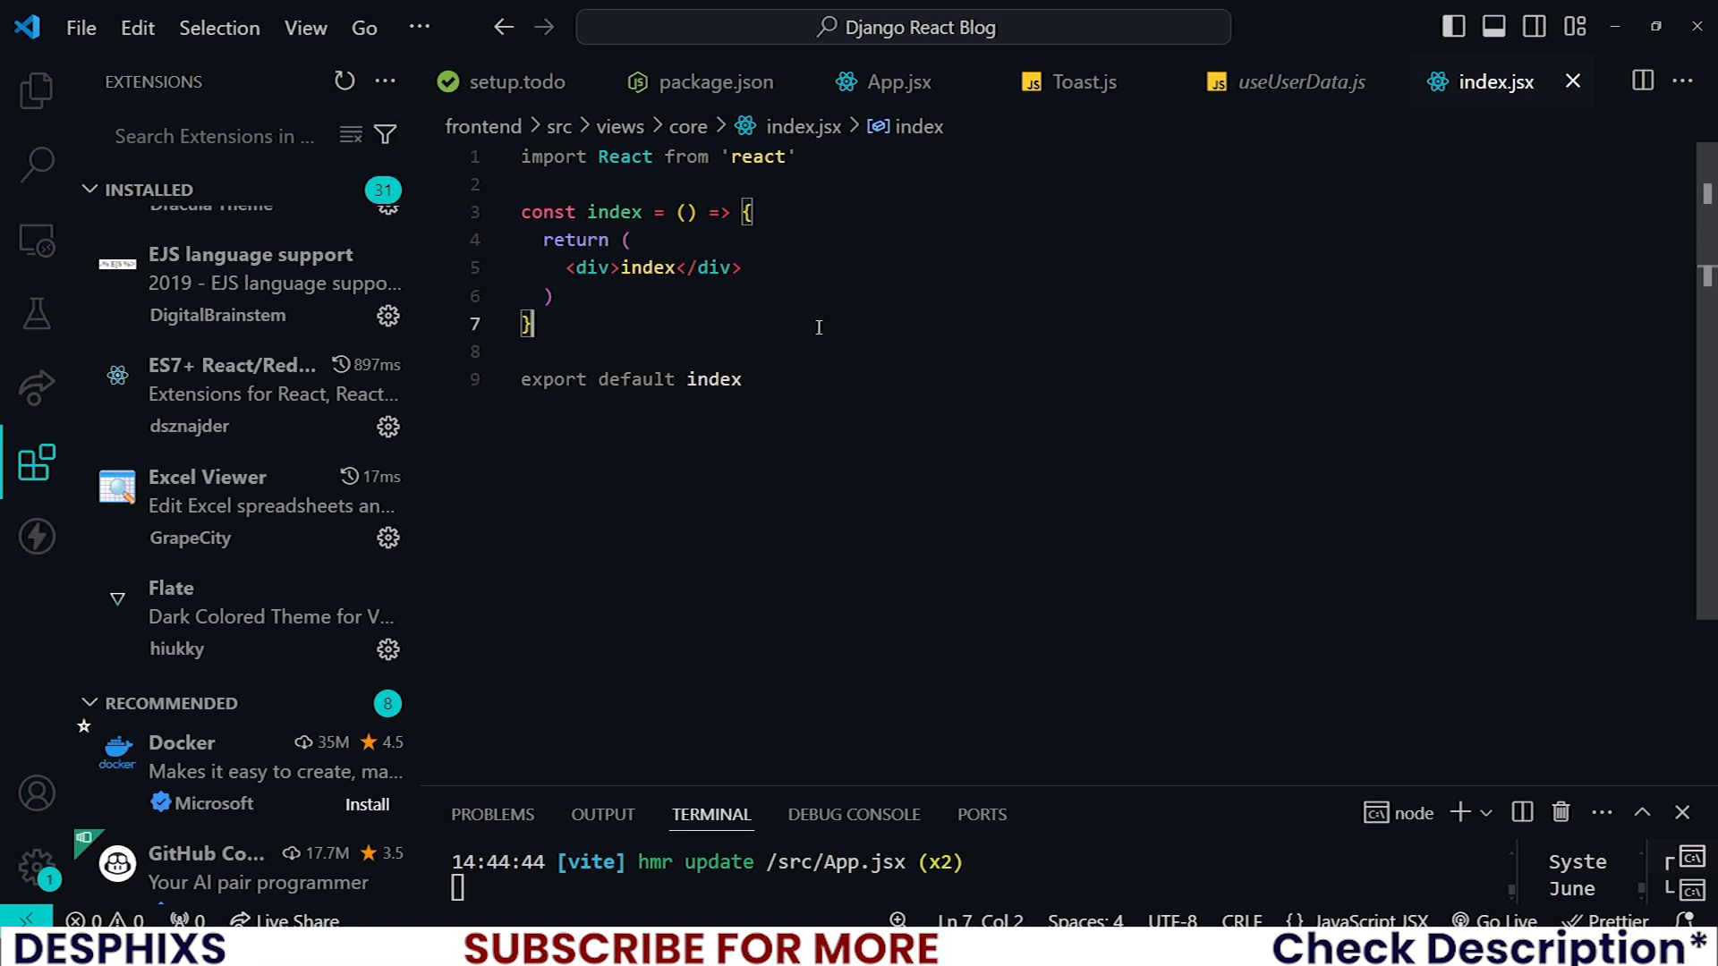
mouse_move(94, 114)
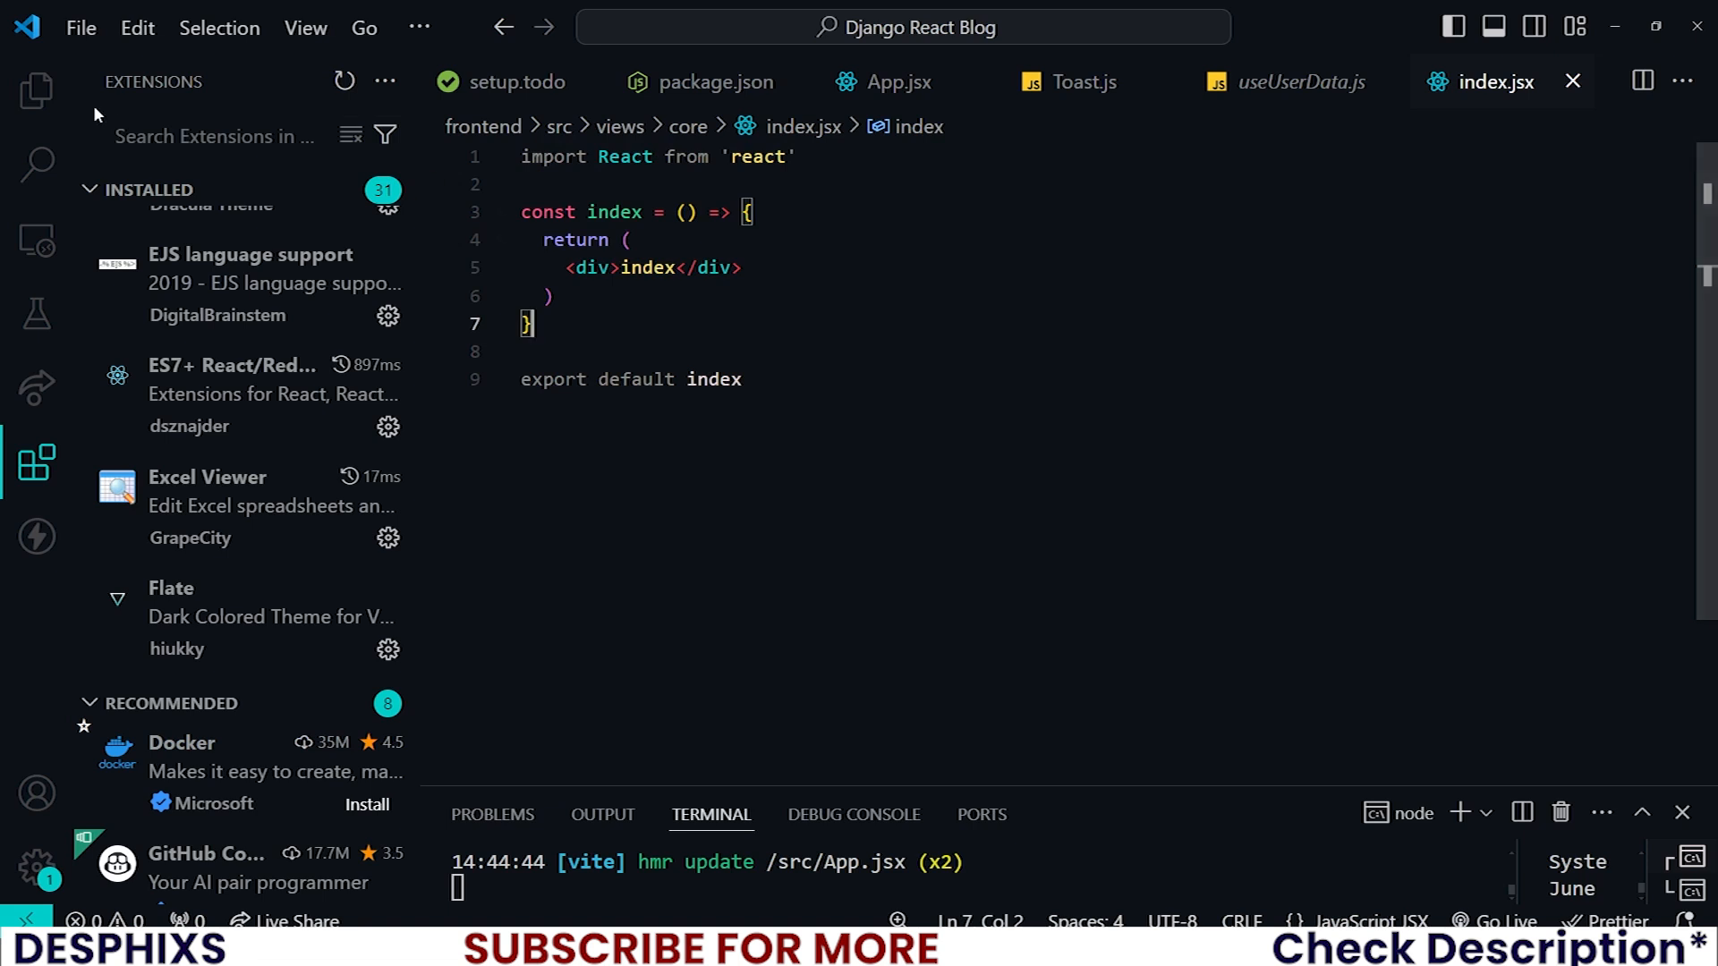
click(35, 92)
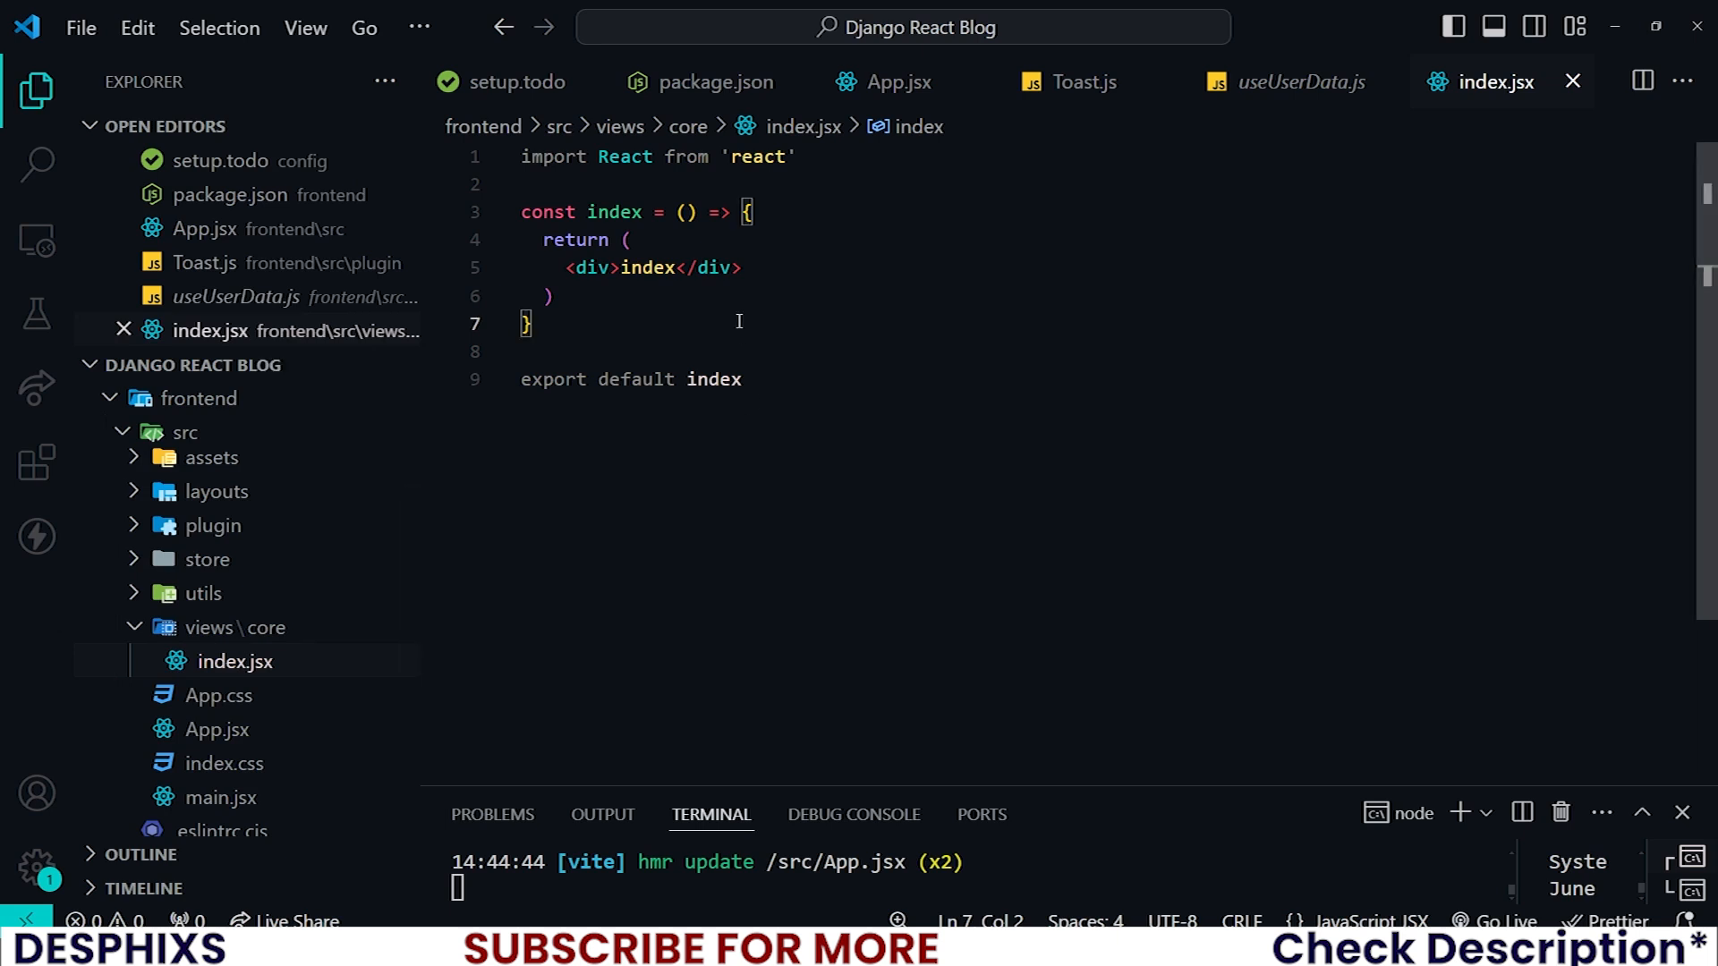
mouse_move(721, 321)
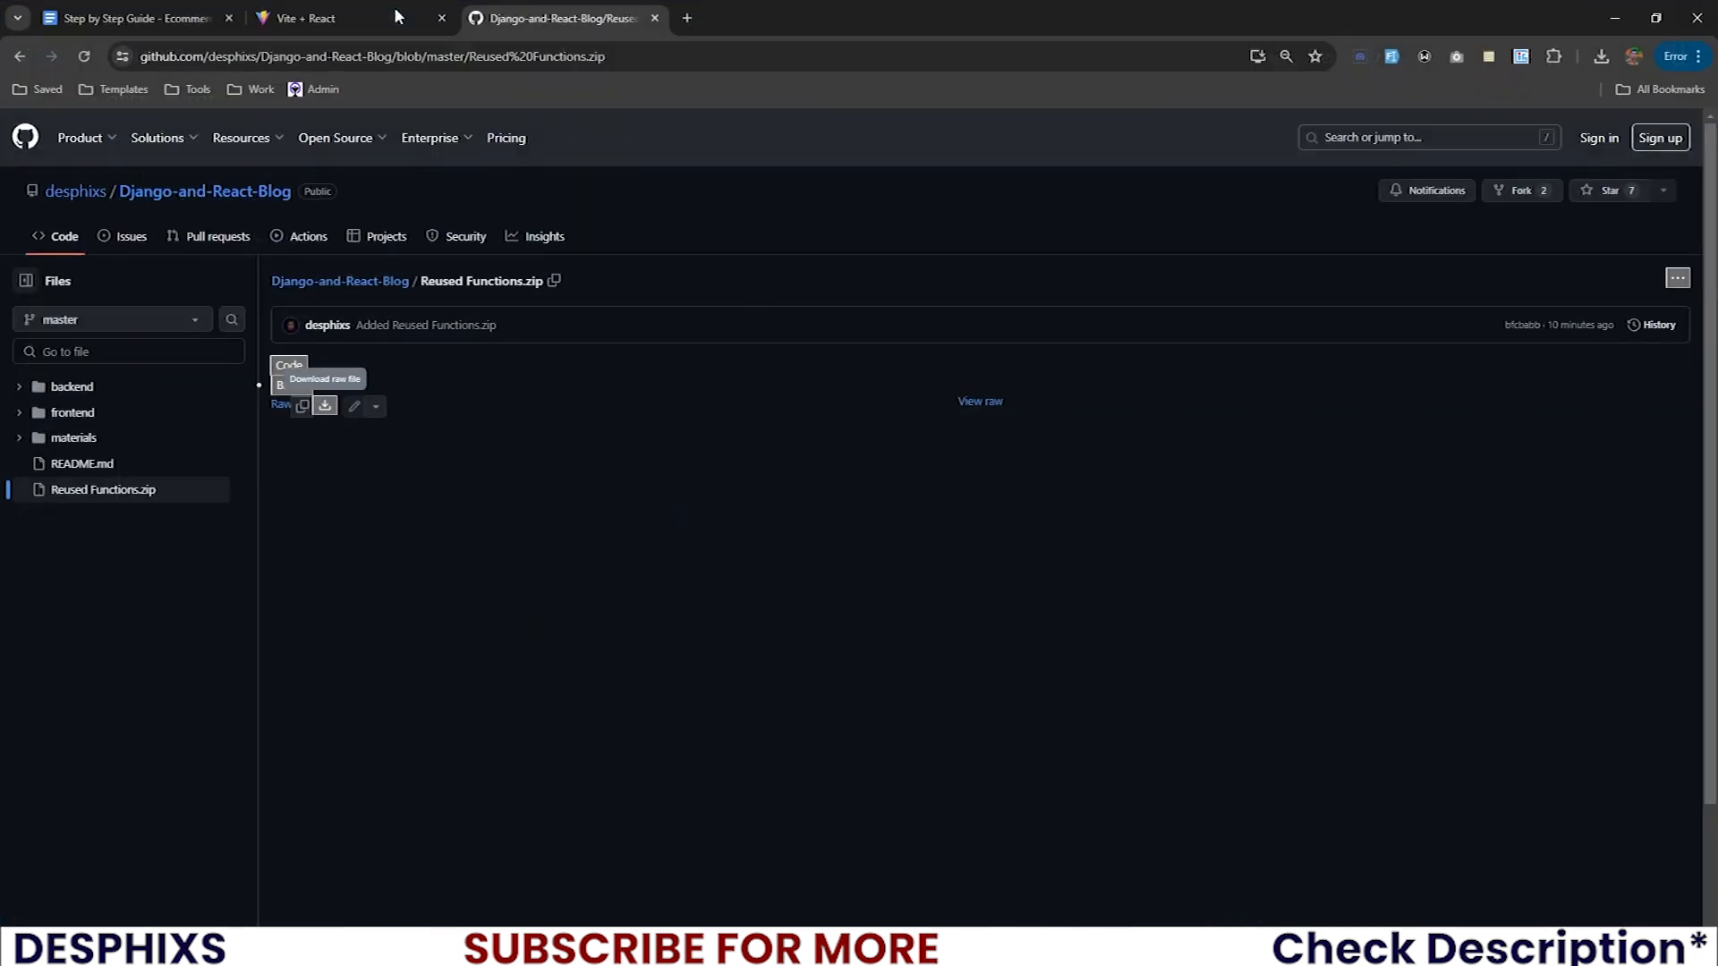
Download the Reused Functions.zip raw file from the Django-and-React-Blog repository.
click(310, 18)
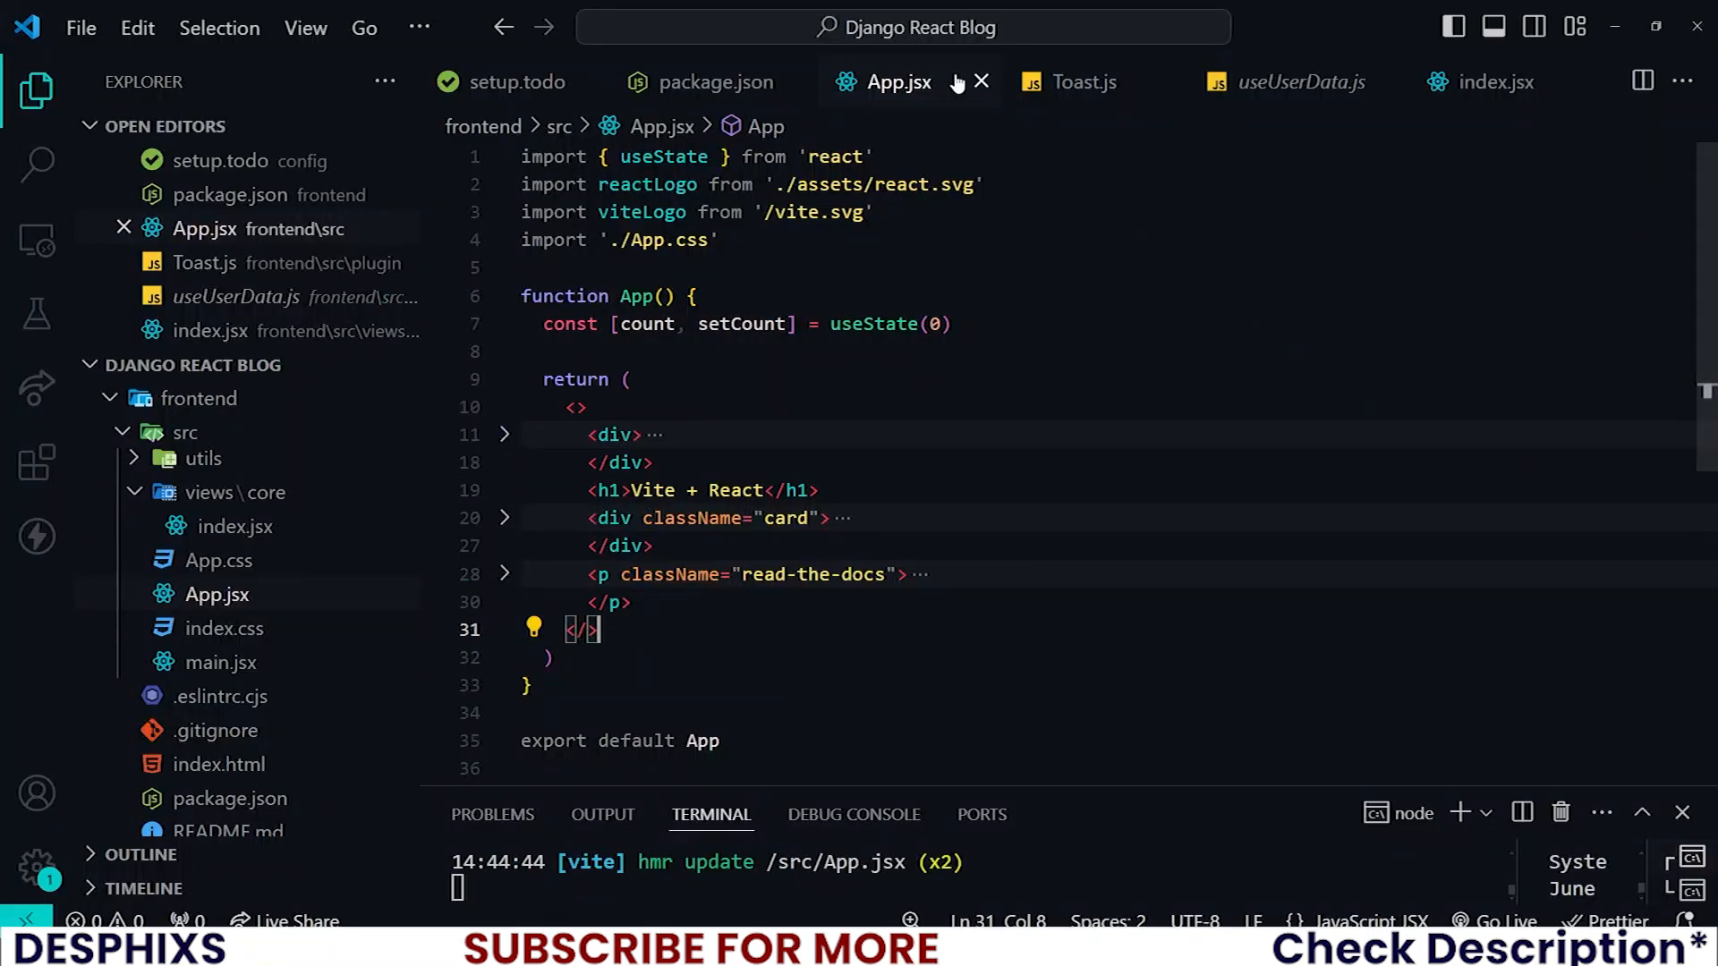
mouse_move(1494, 82)
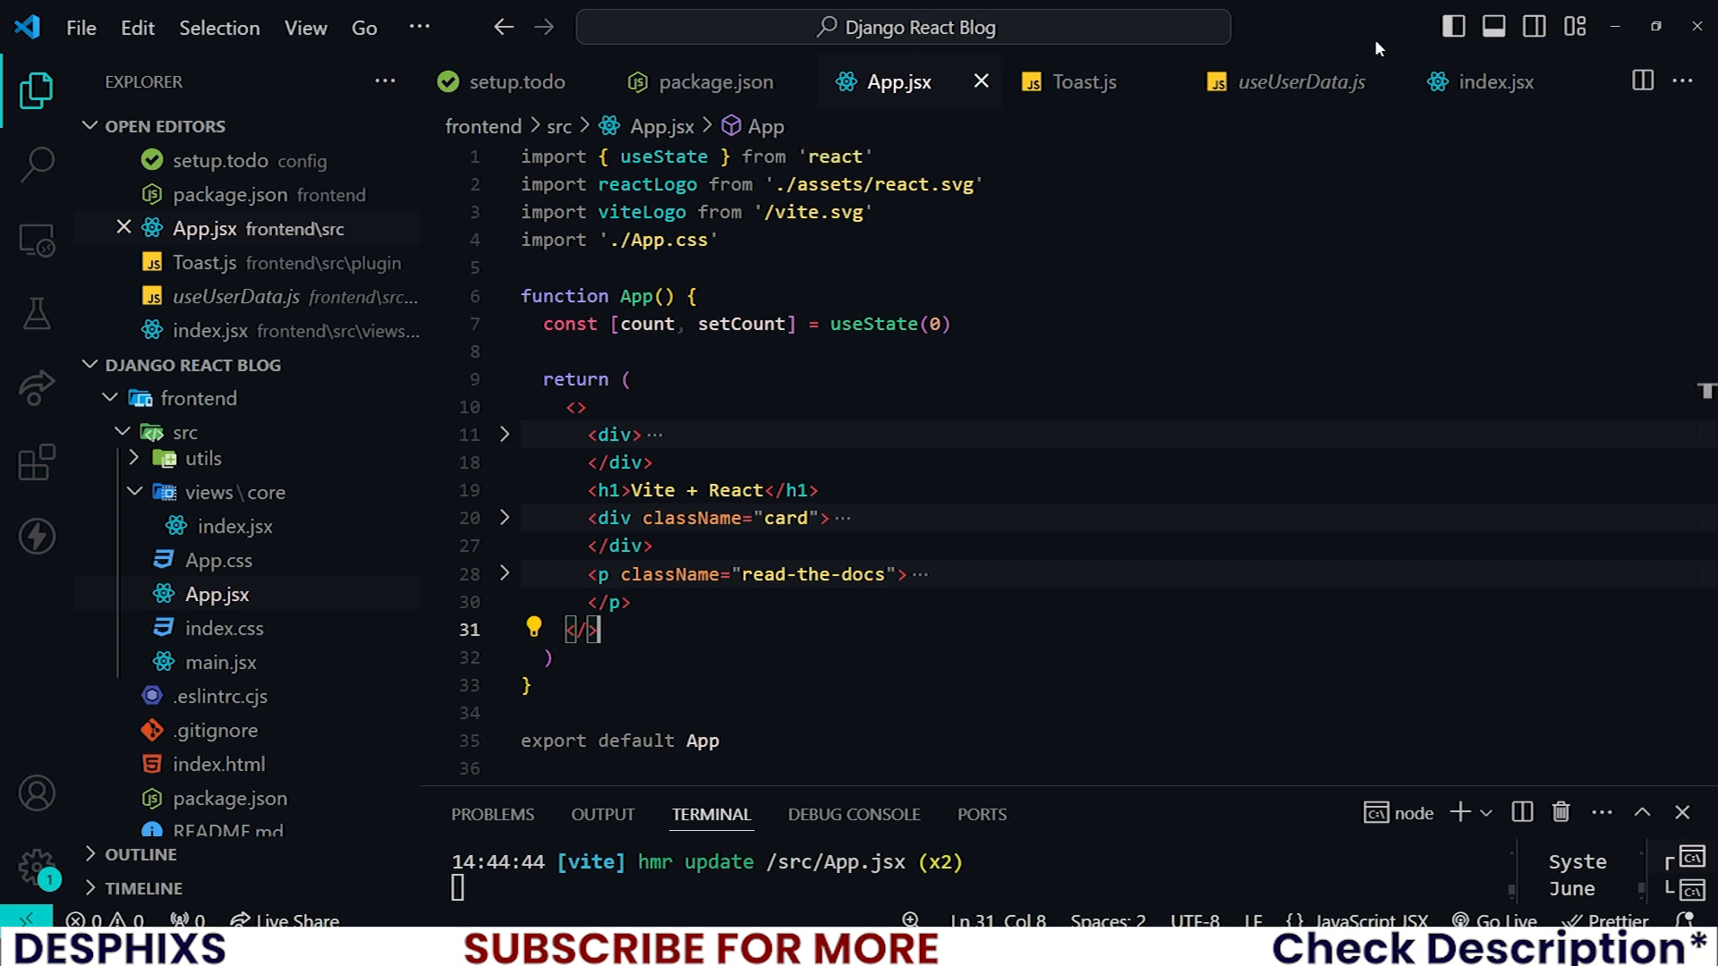
mouse_move(981, 82)
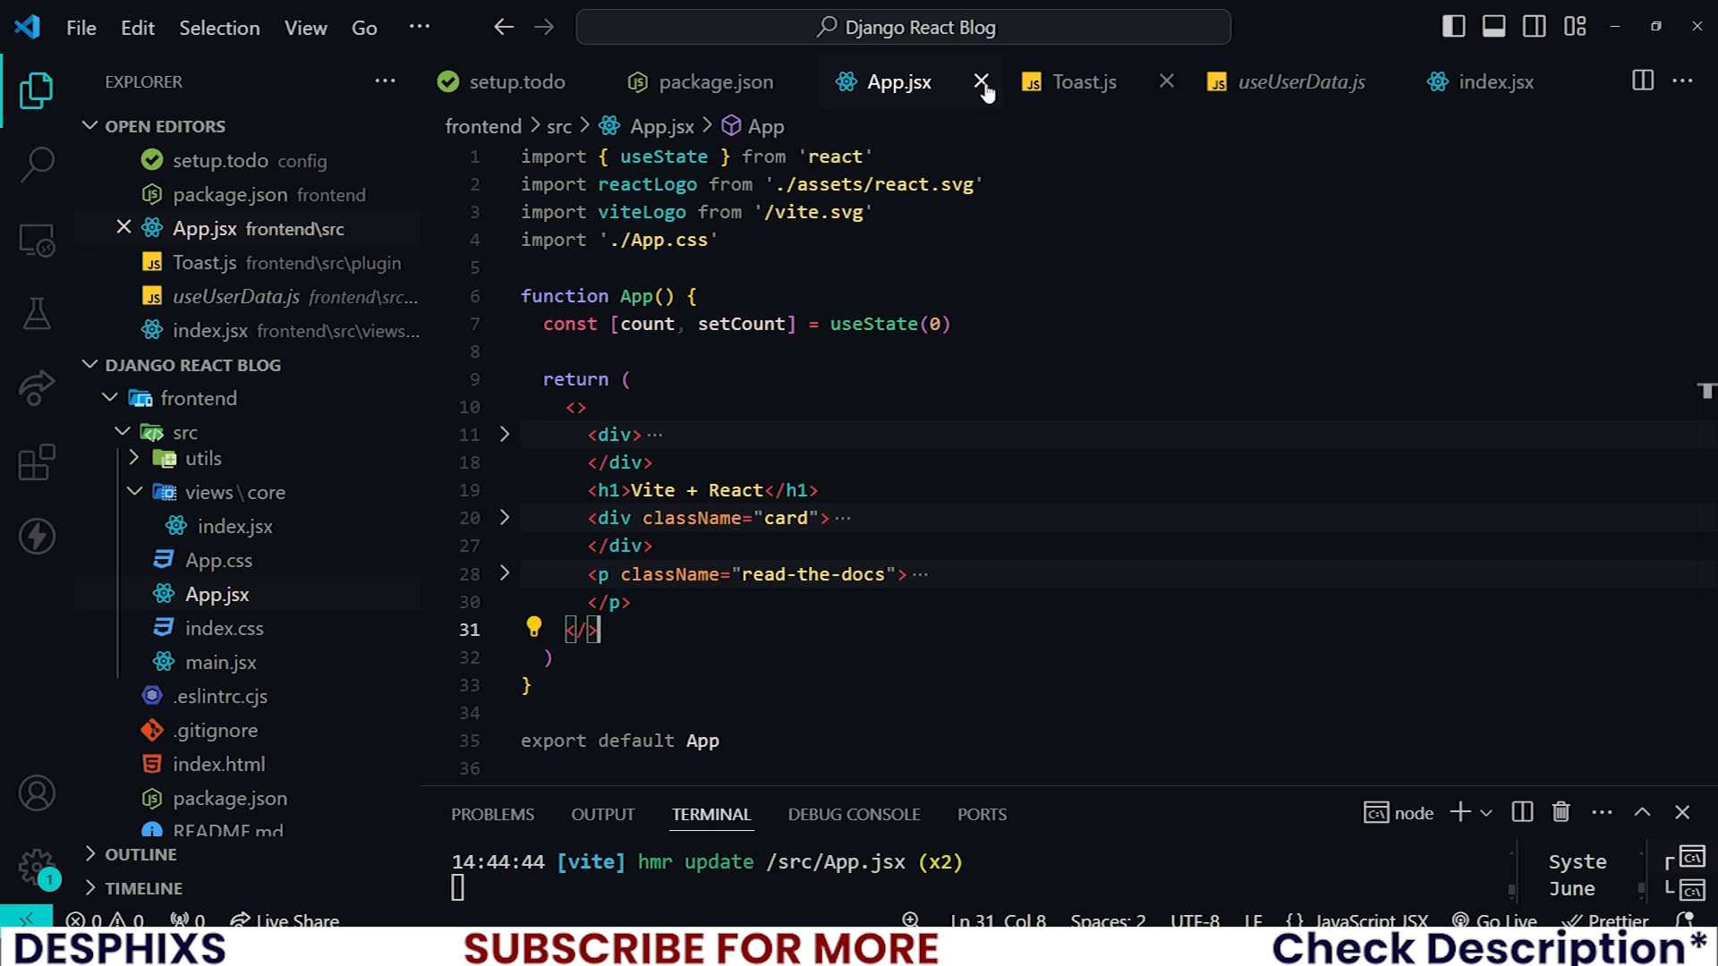
mouse_move(748, 265)
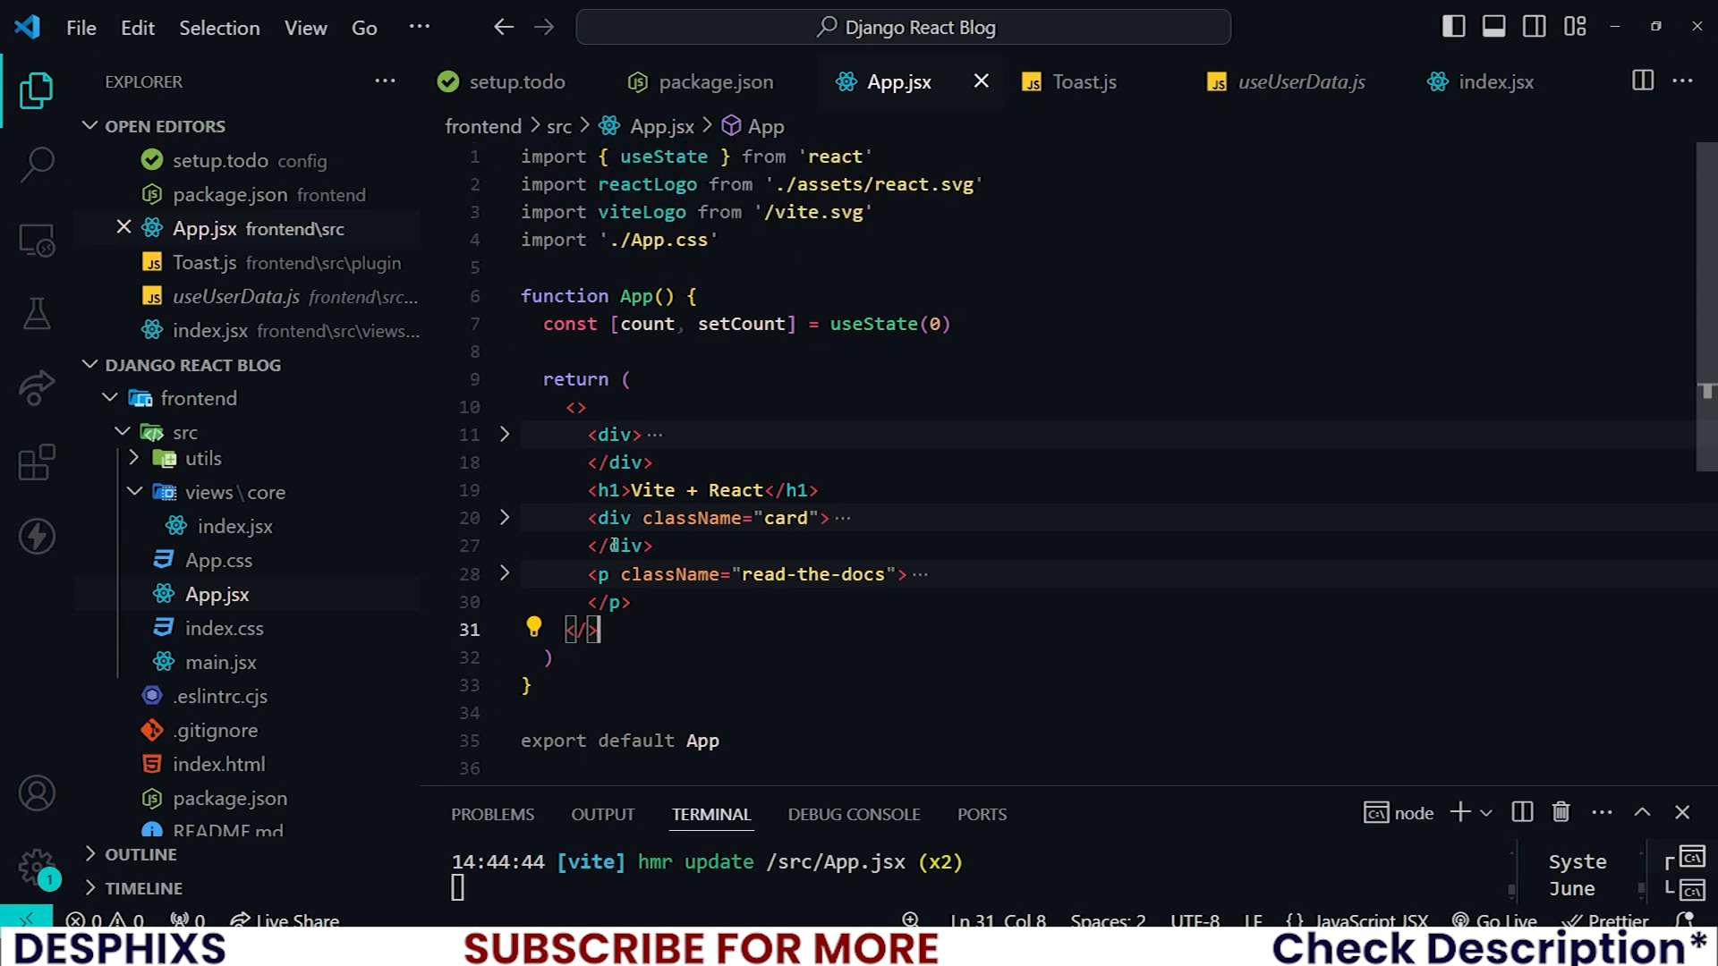
Delete the leftover Vite import lines from App.jsx, leaving an empty App function.
scroll(down, 3)
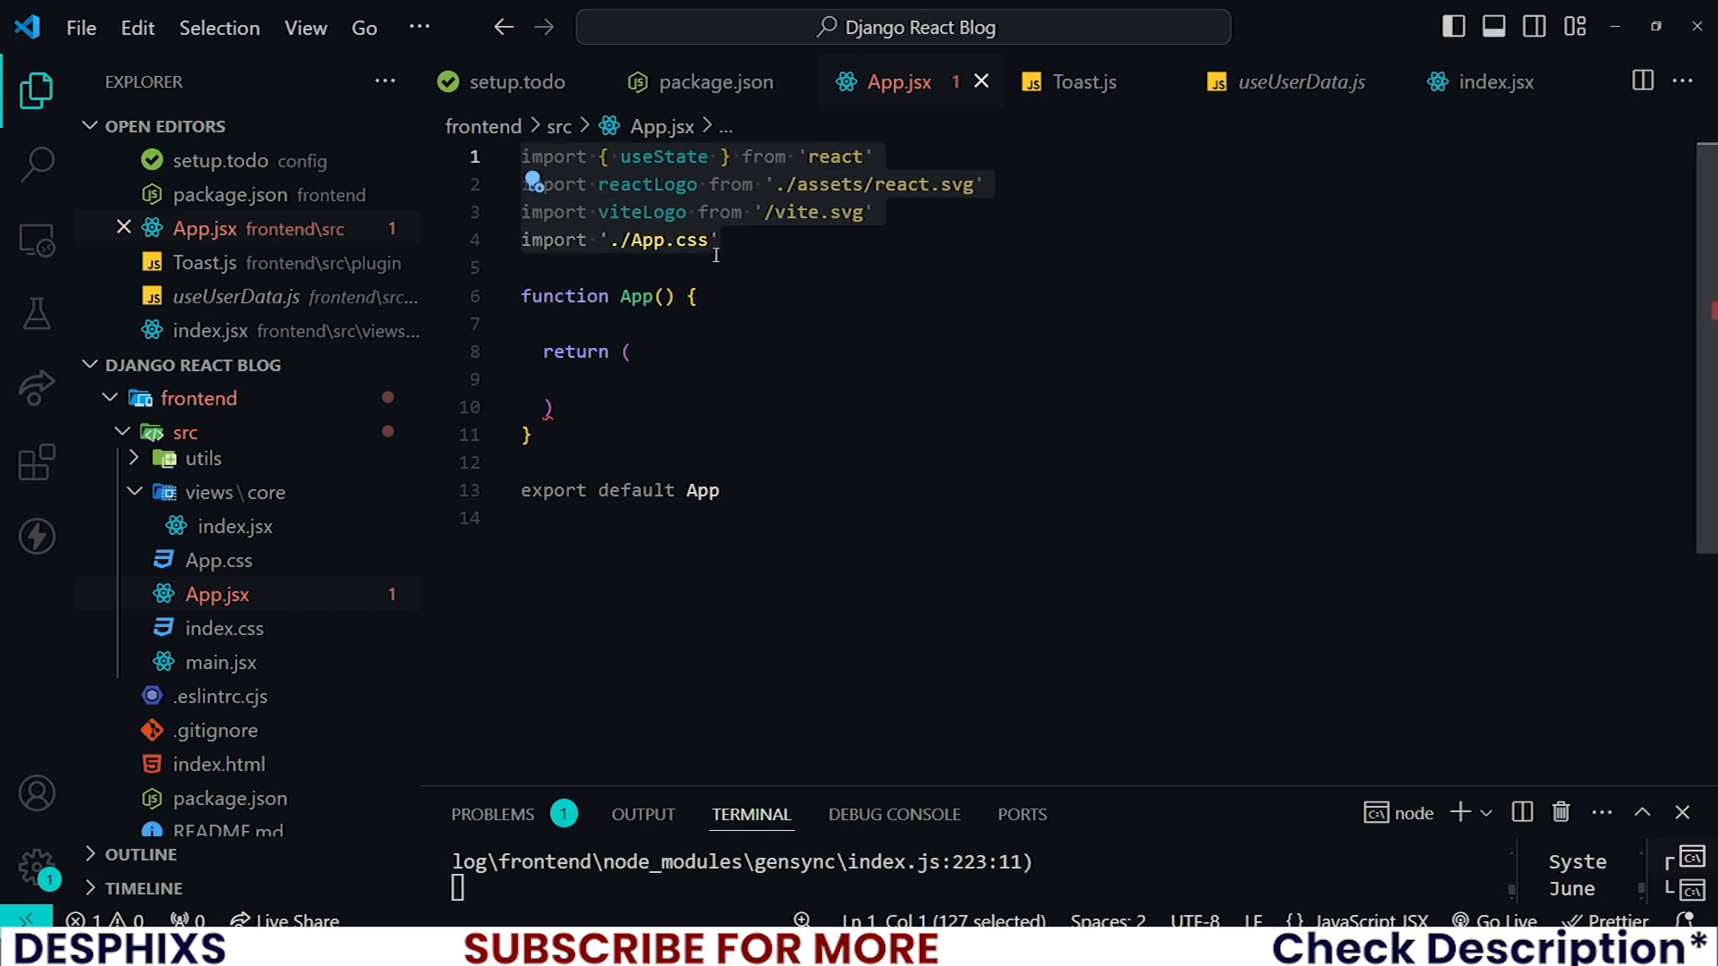
key(Delete)
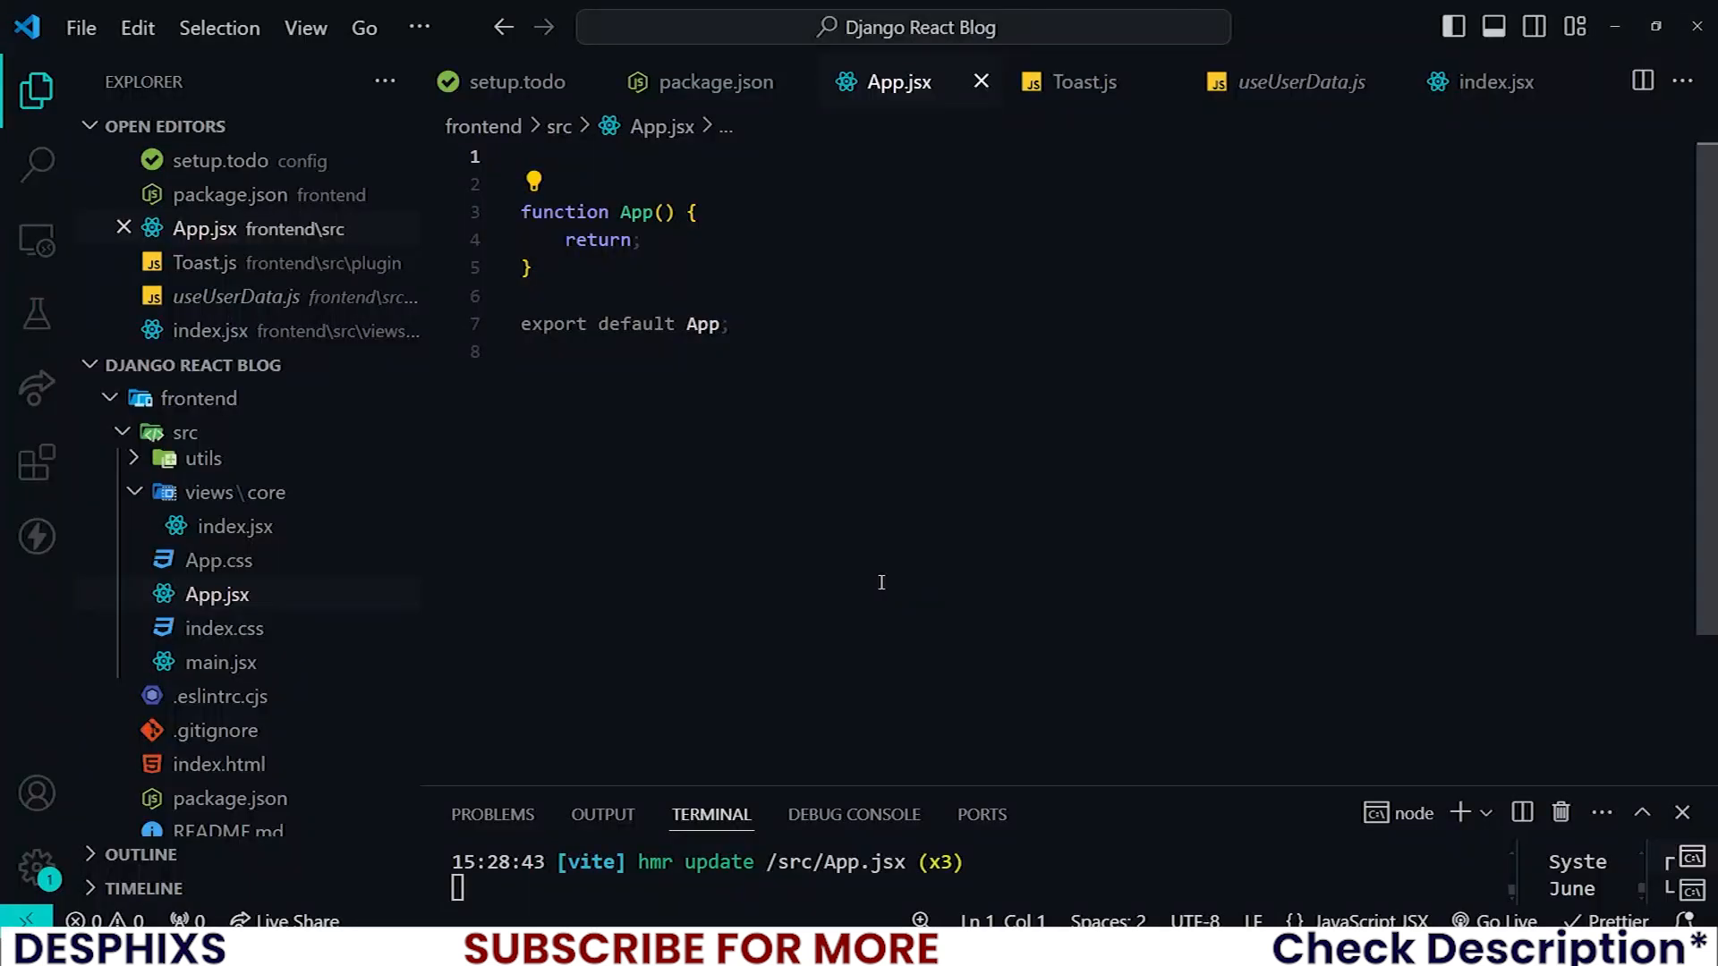
Import Route, Routes and BrowserRouter from react-router-dom in App.jsx.
text(import)
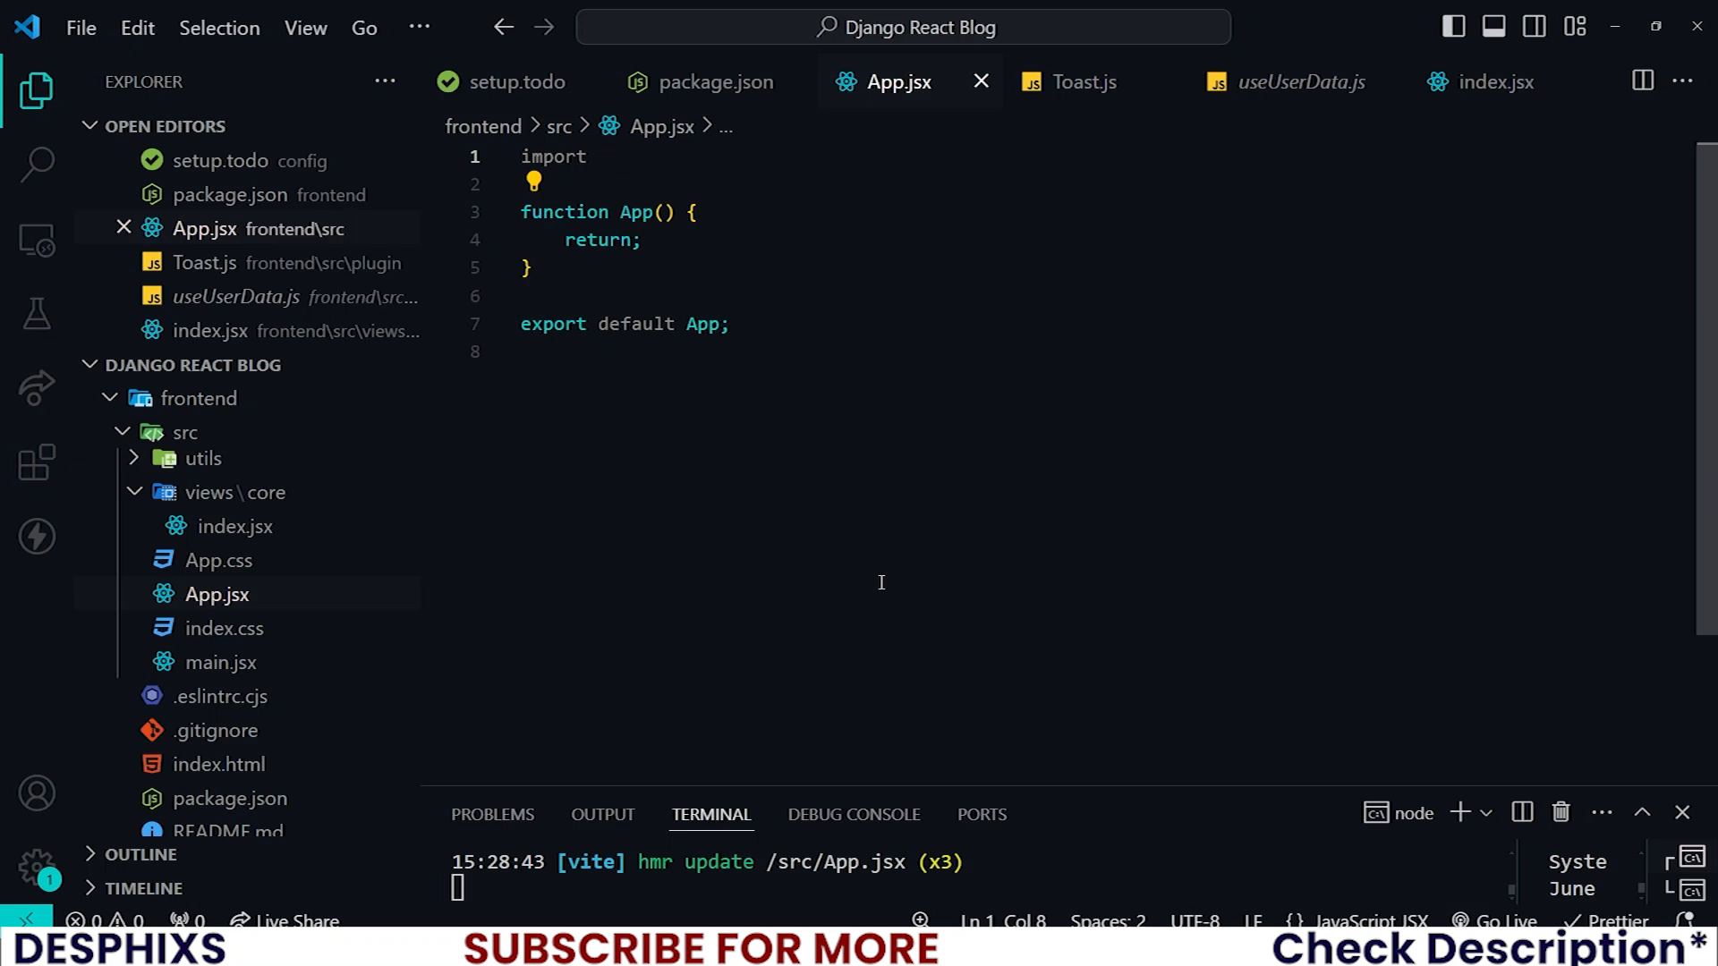
text({R)
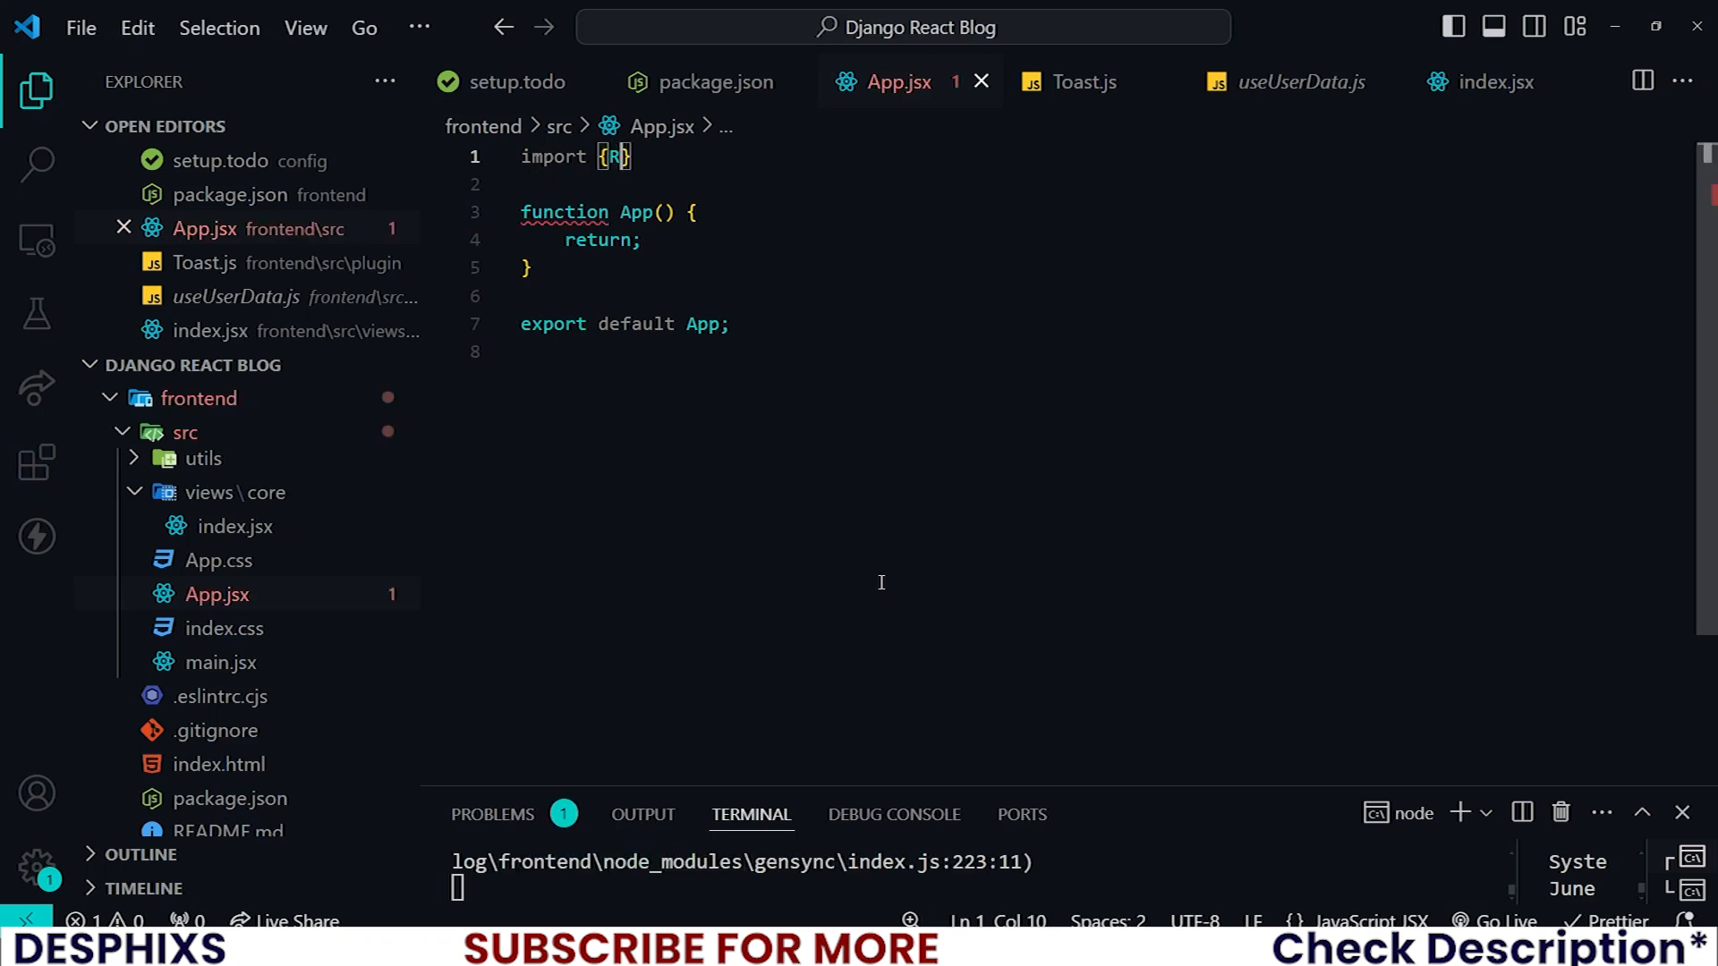
text(oute,)
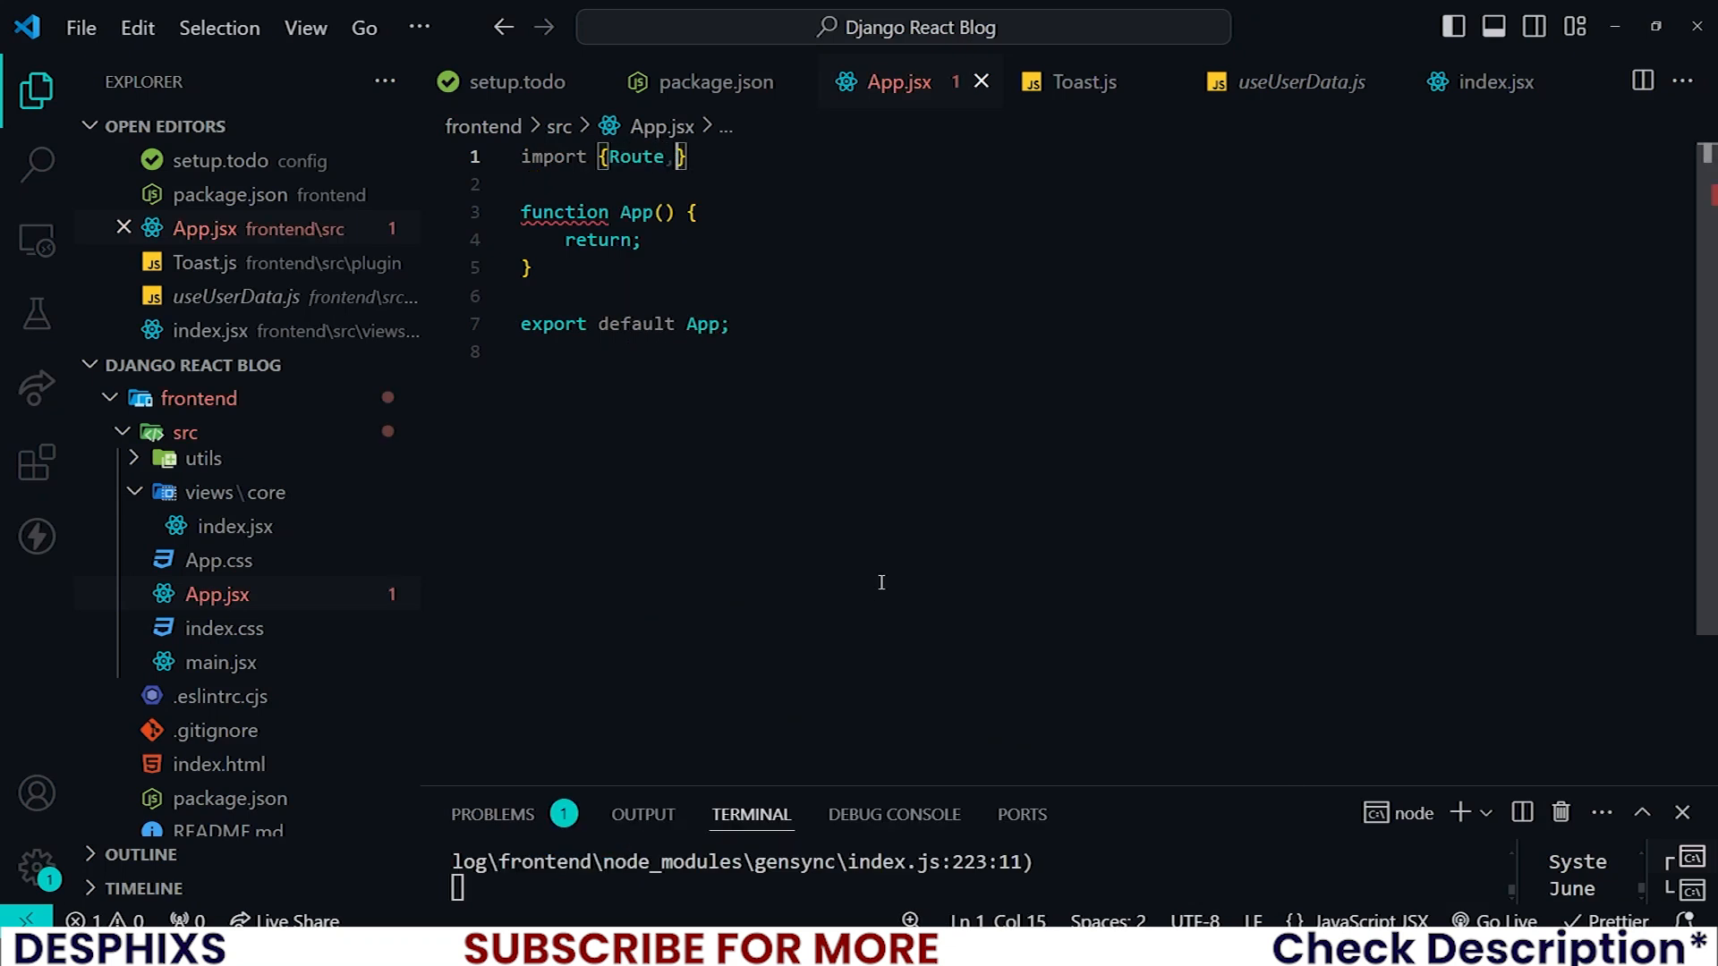
key(Backspace)
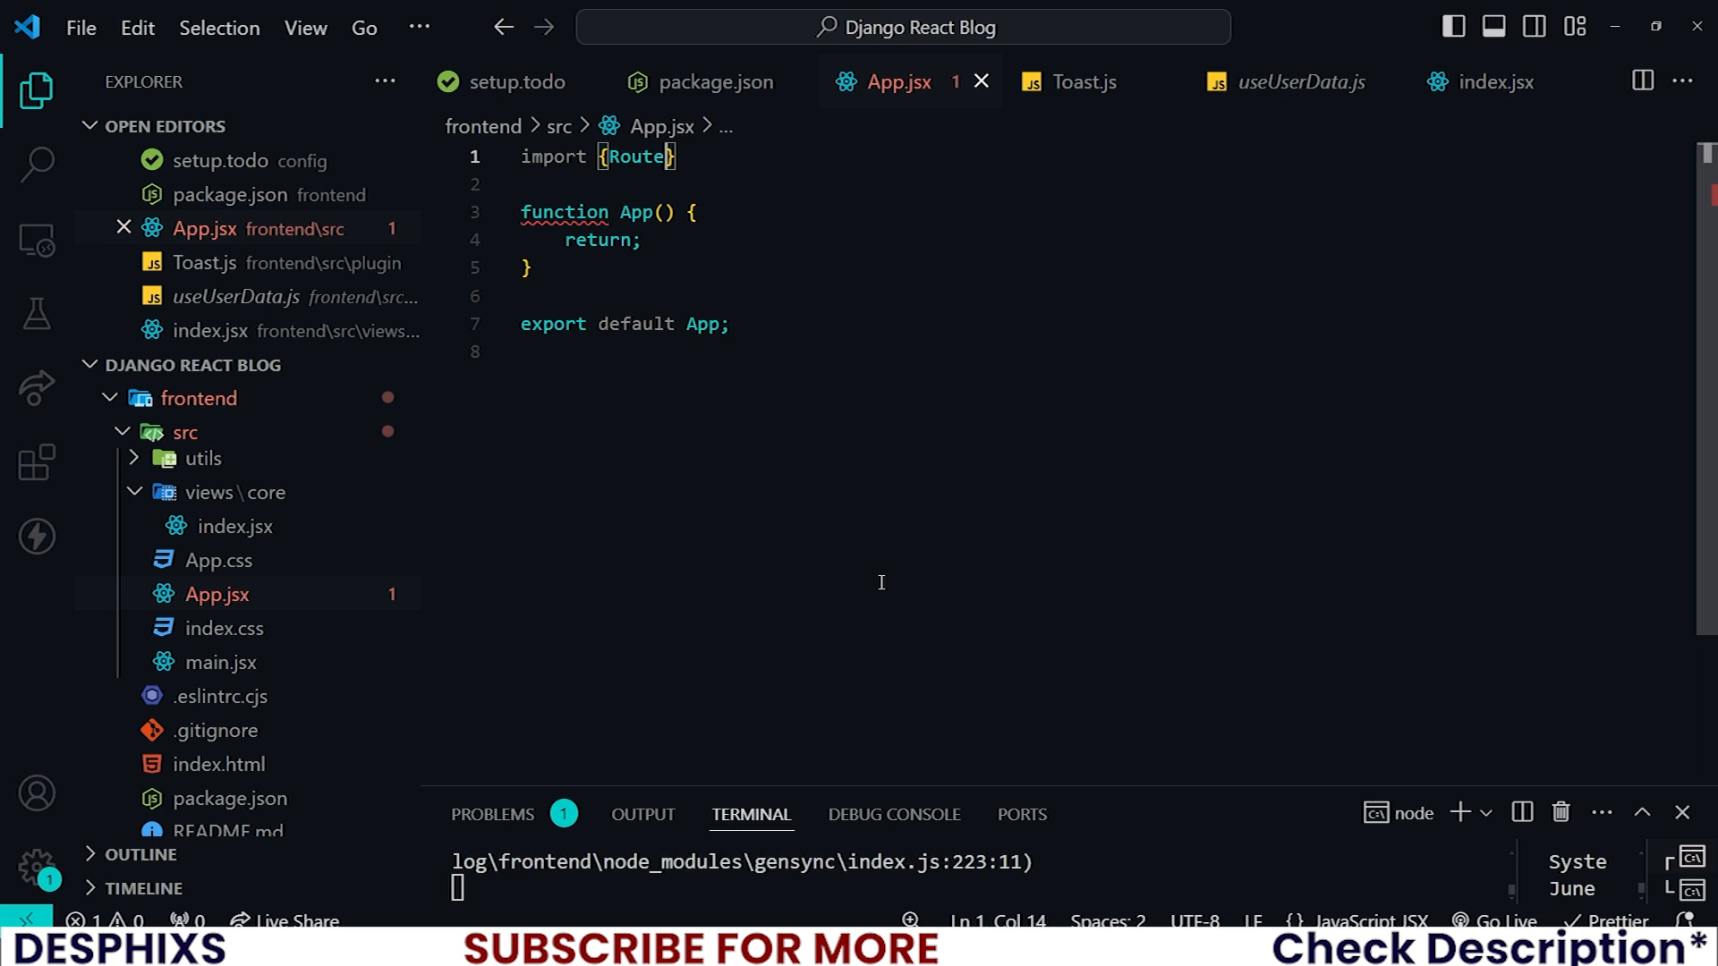
text(from)
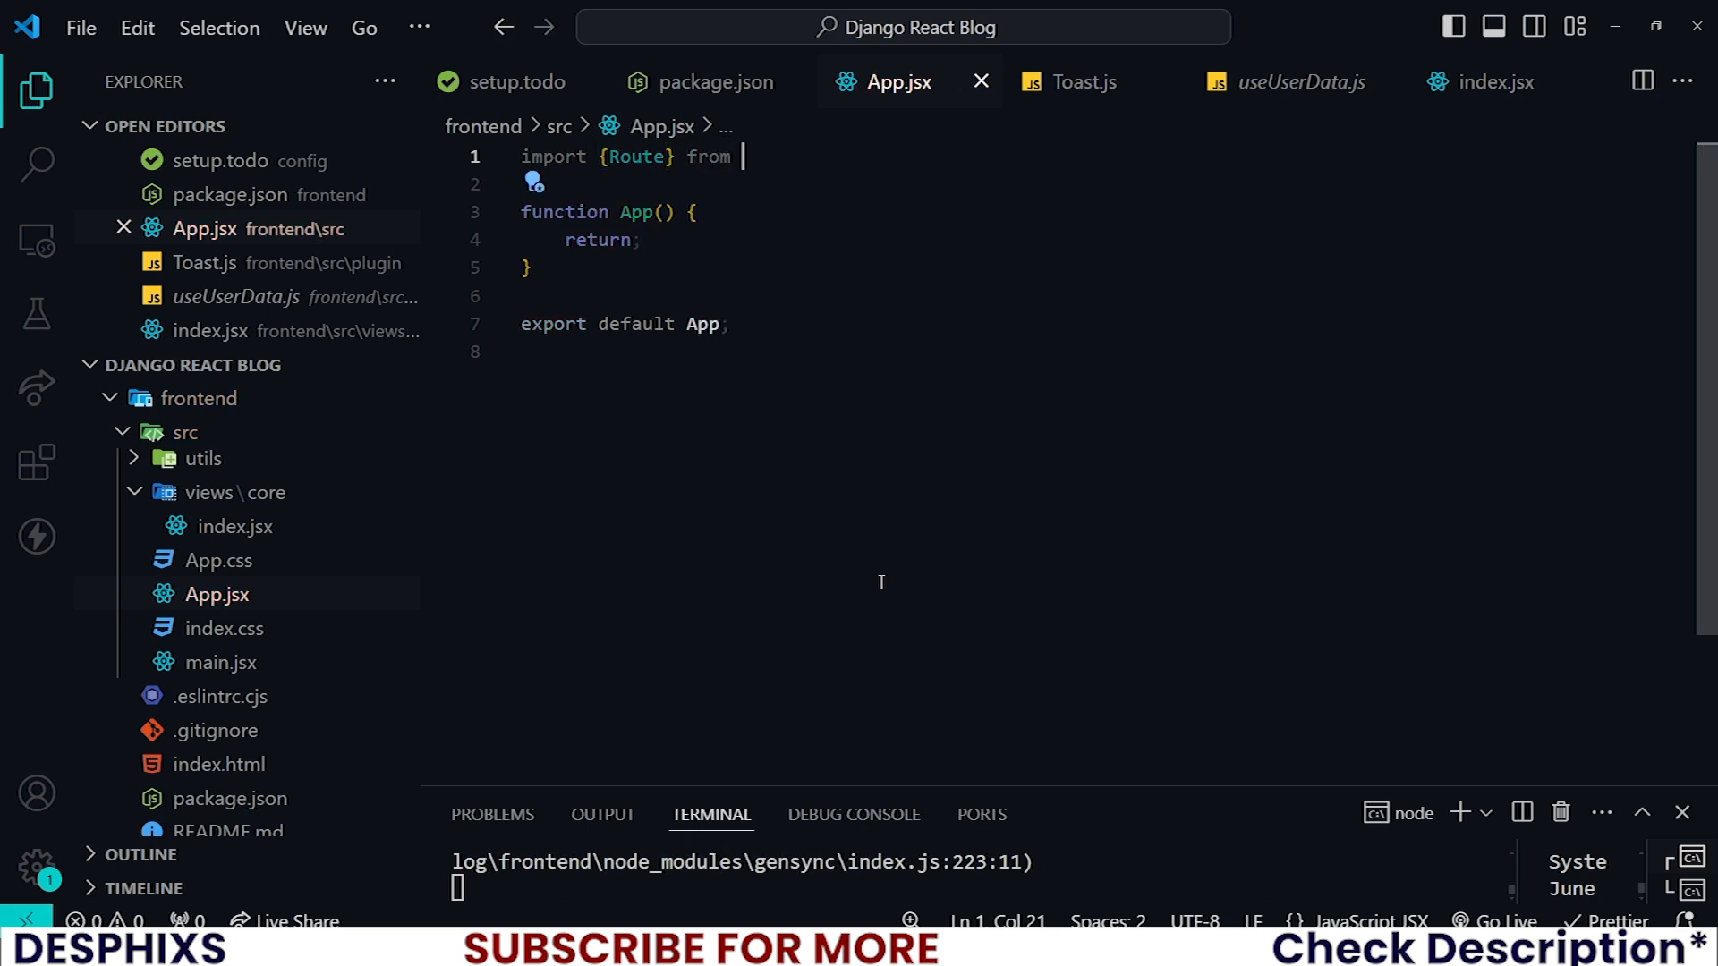
text("react")
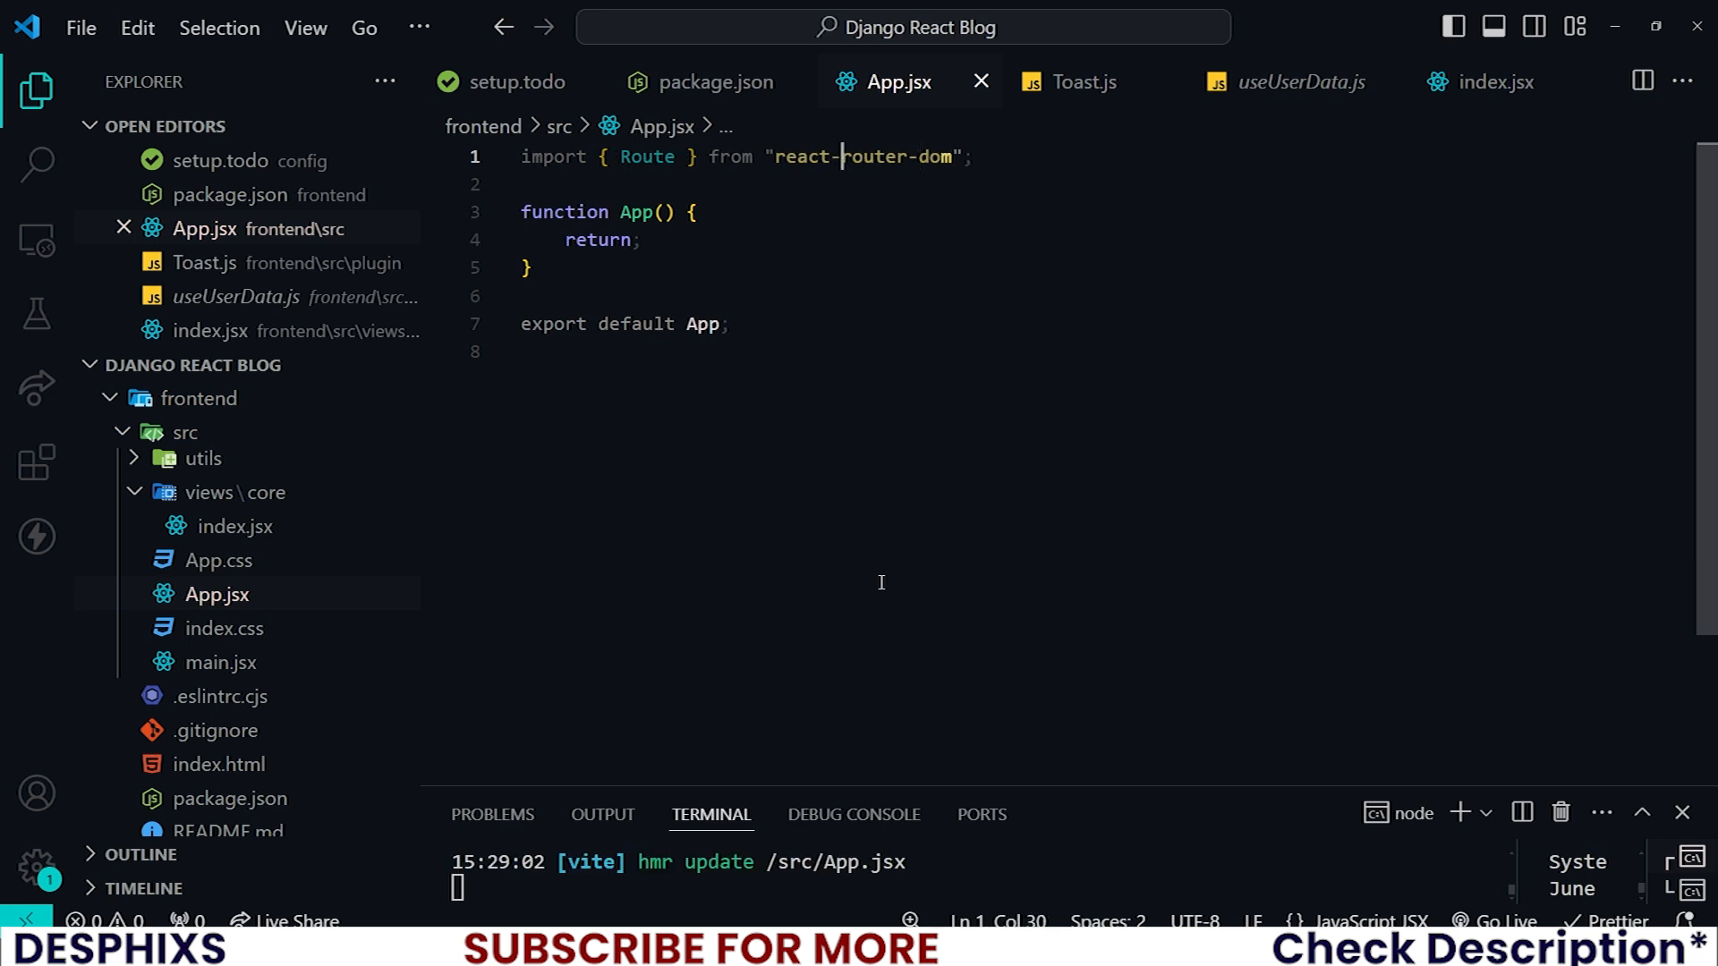
text(, Routes, BrowserRouter)
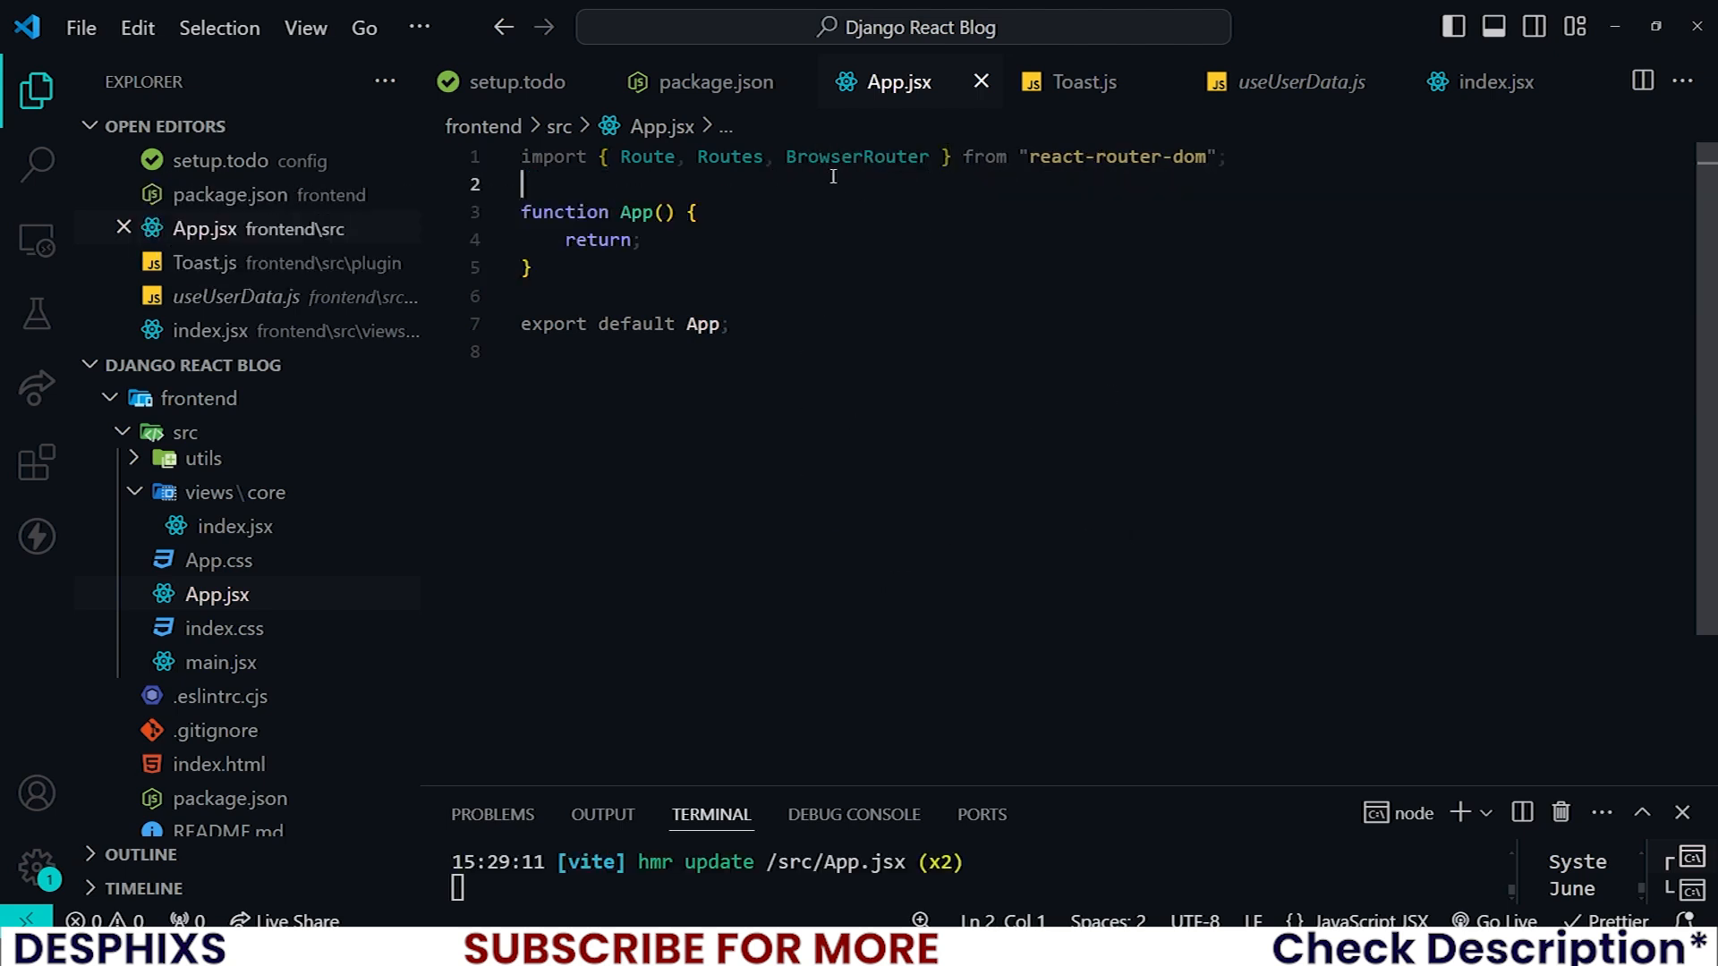
Add imports for index from ./views/core and MainWrapper from src/layouts.
text(import index)
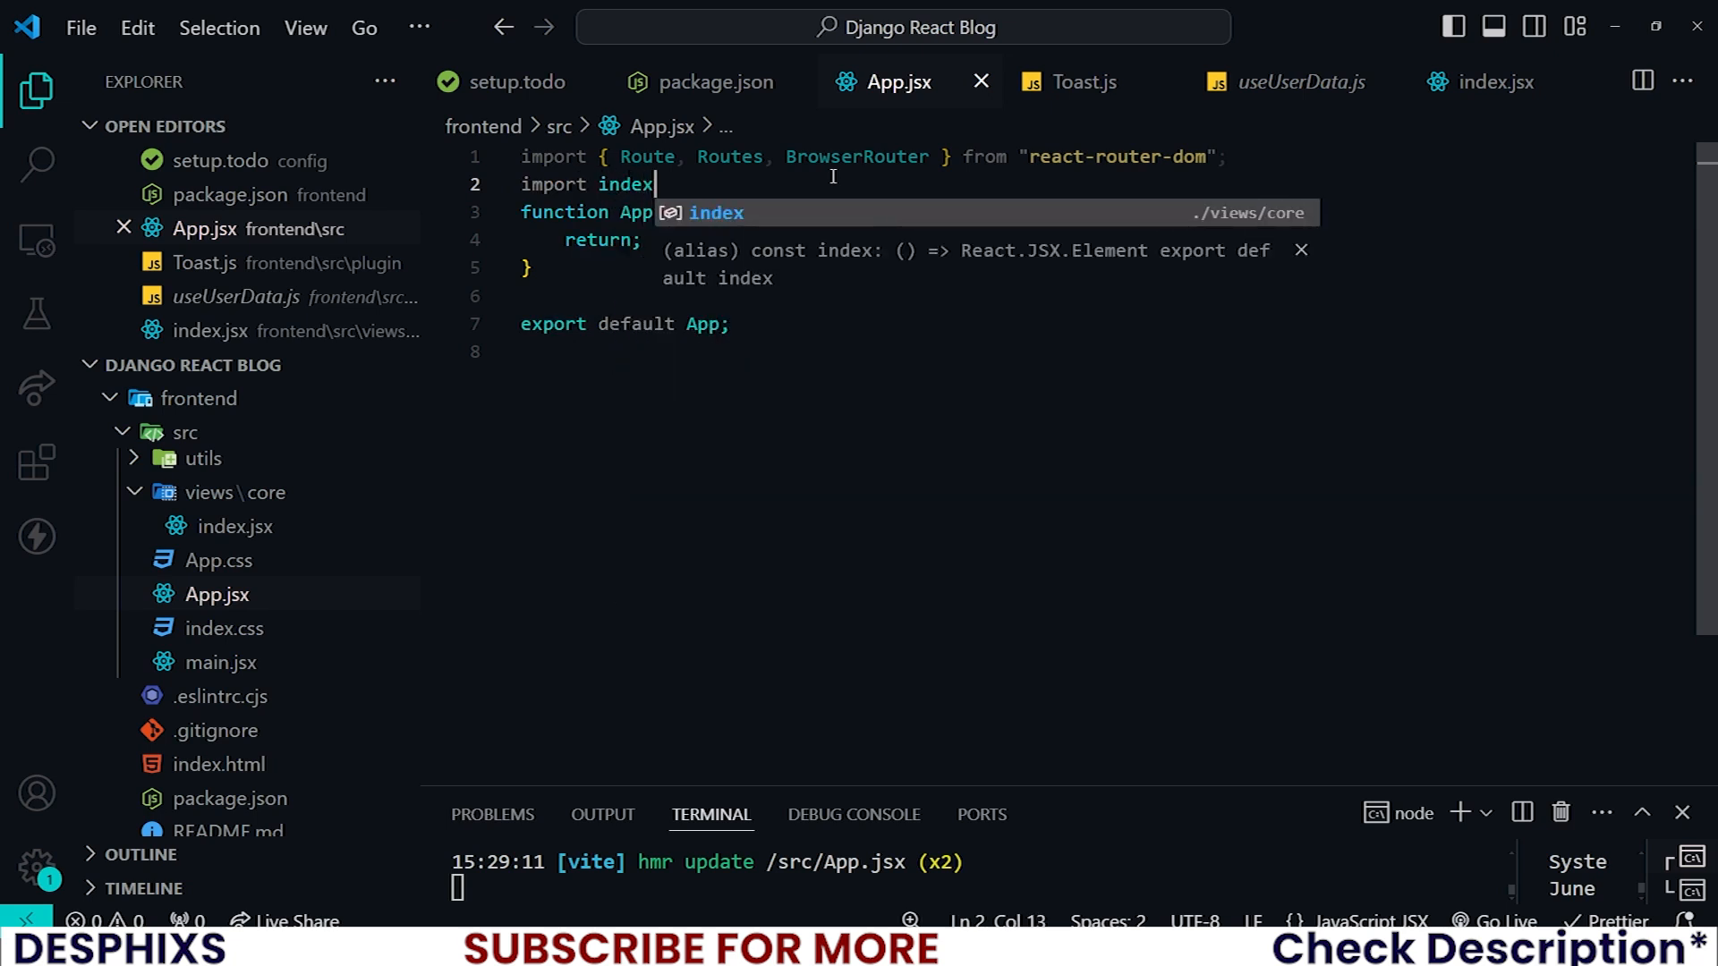
key(Tab)
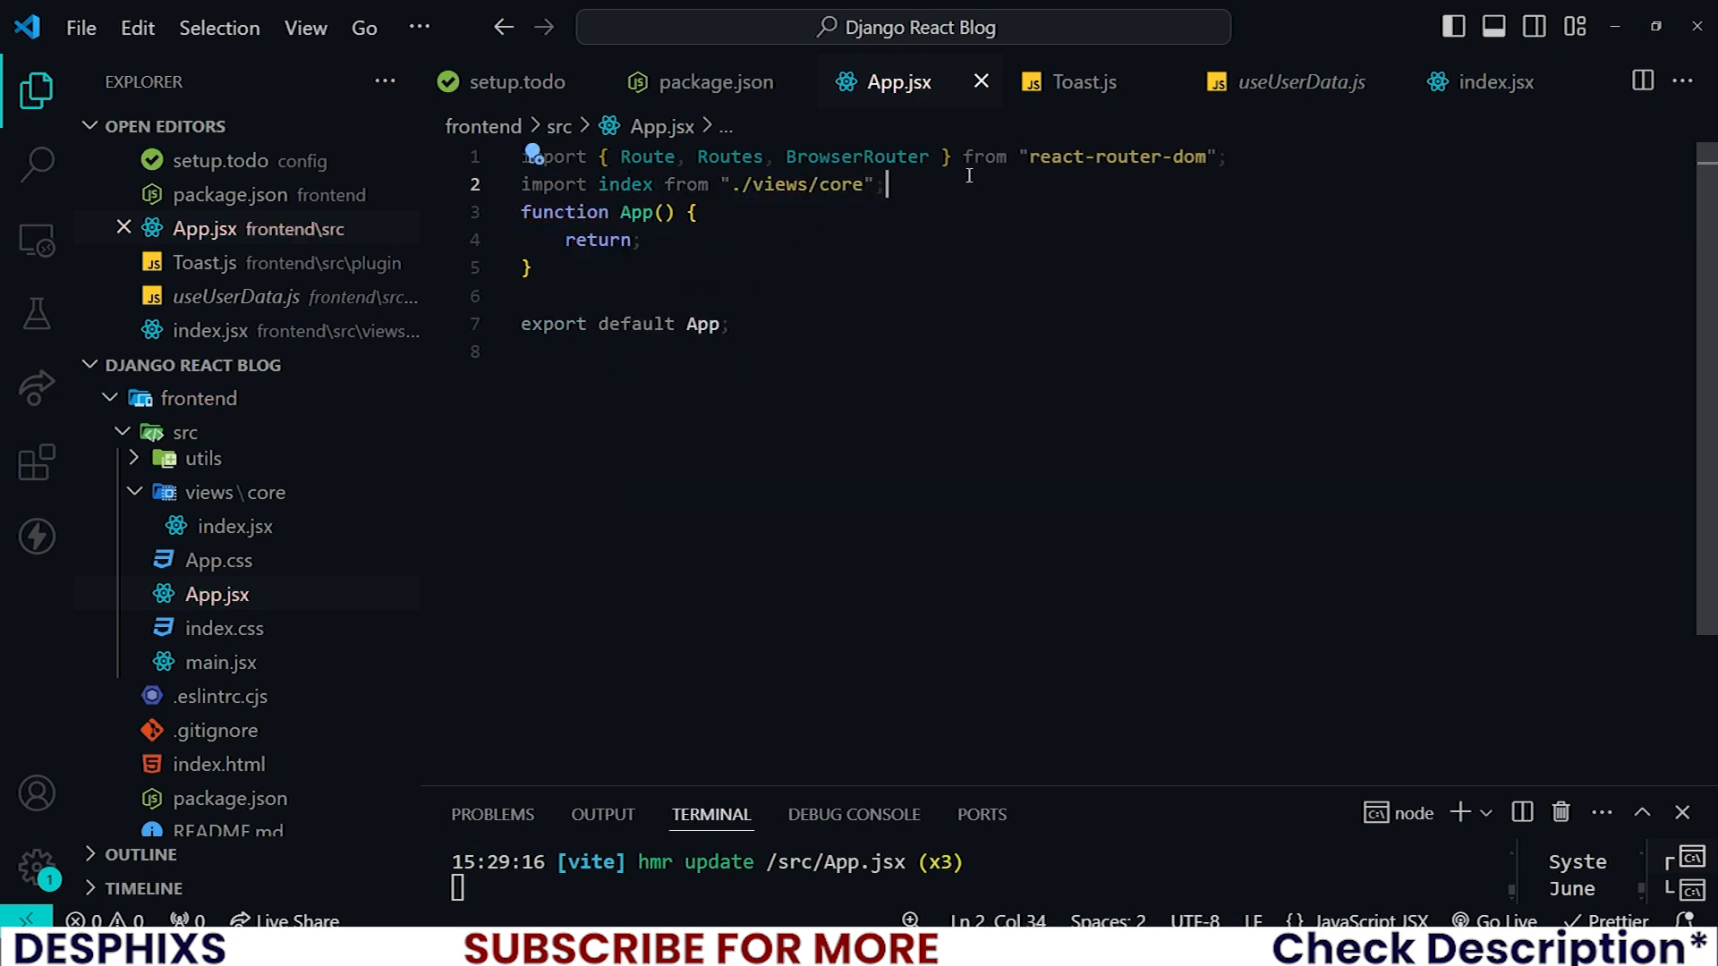
key(Enter)
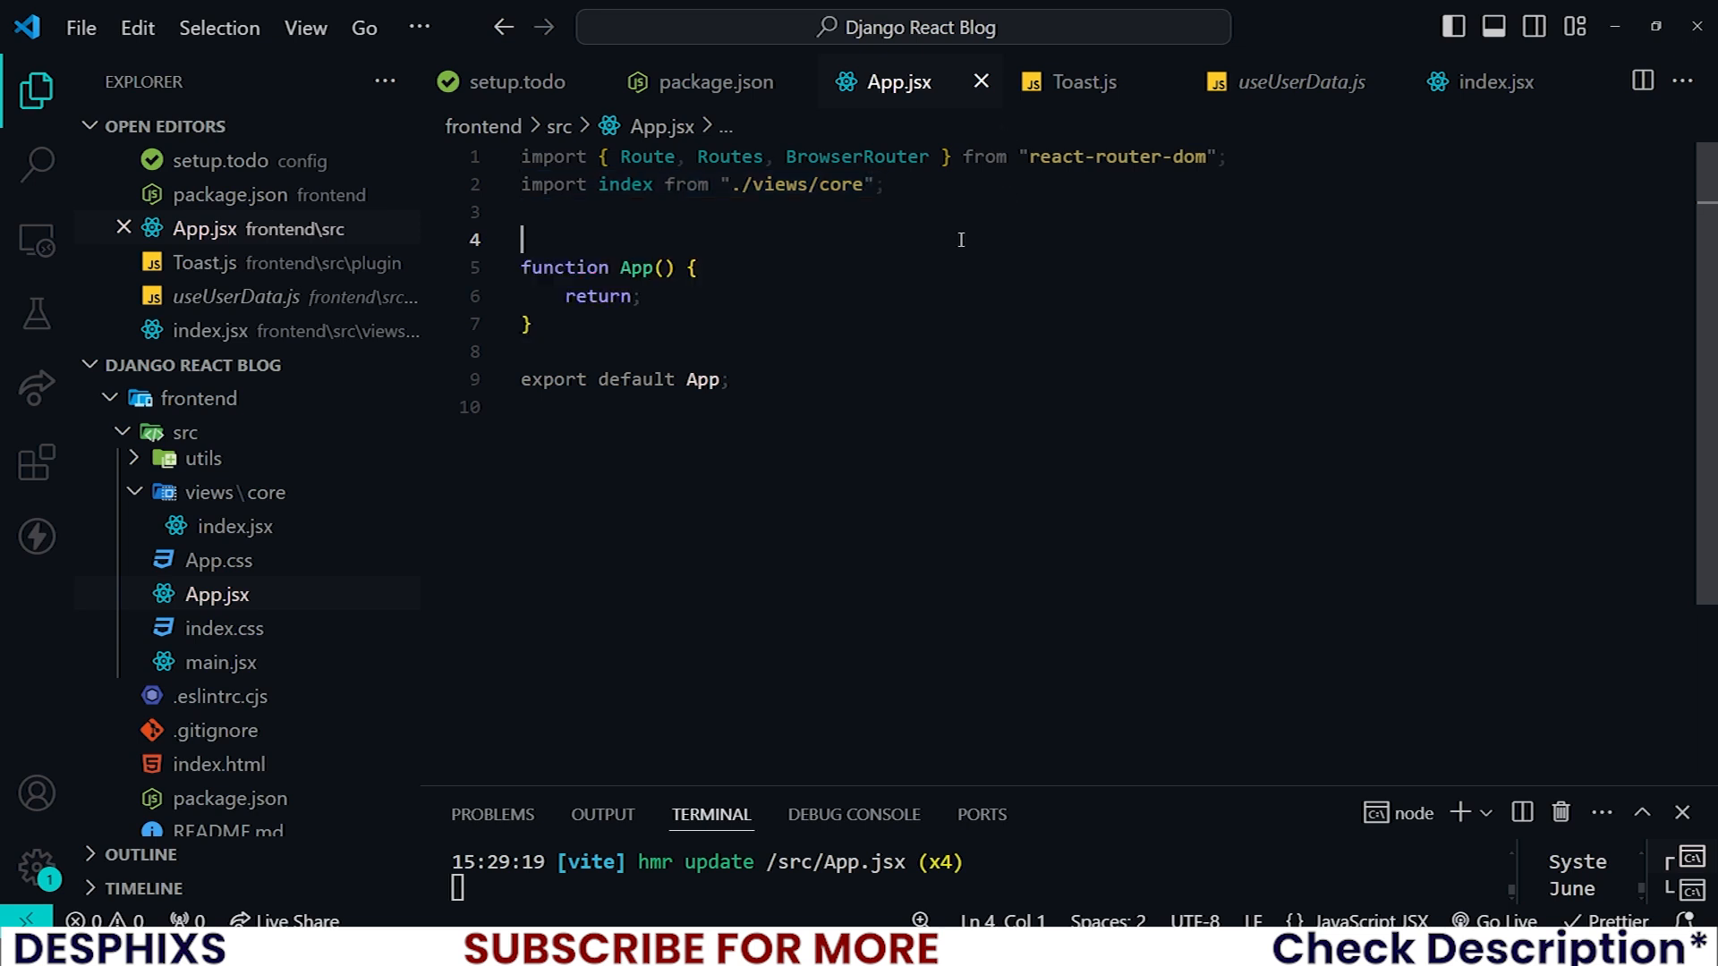
text(import MainW)
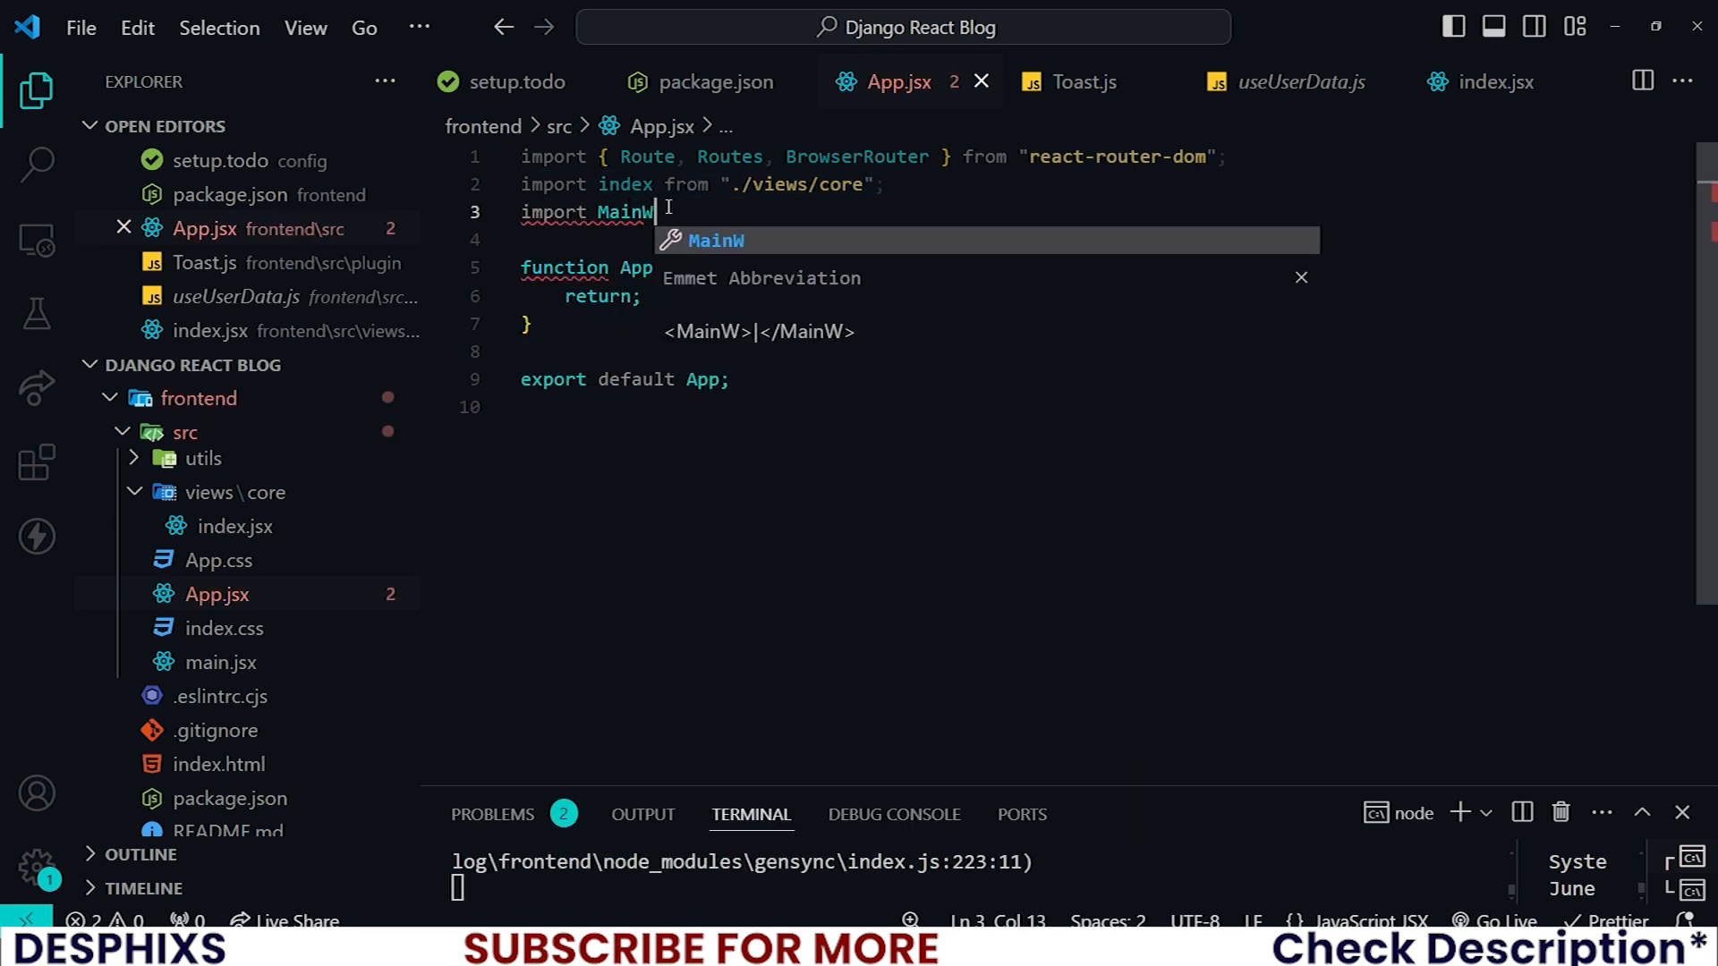
text(rapper from "../)
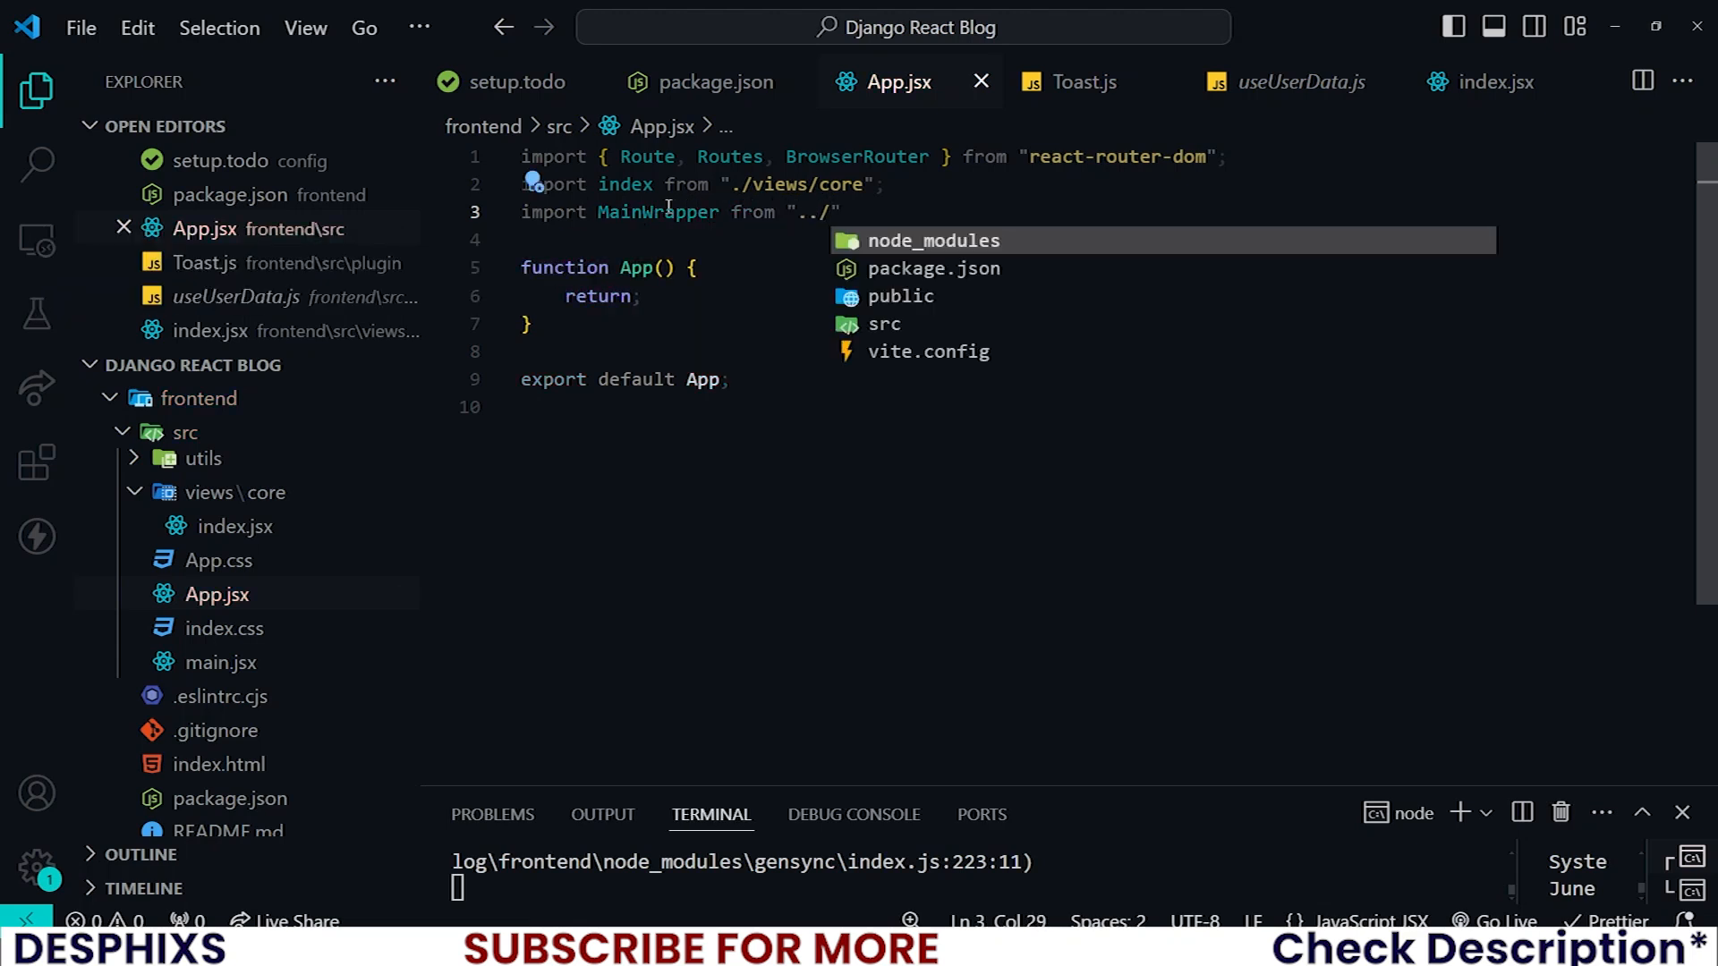
text(src/)
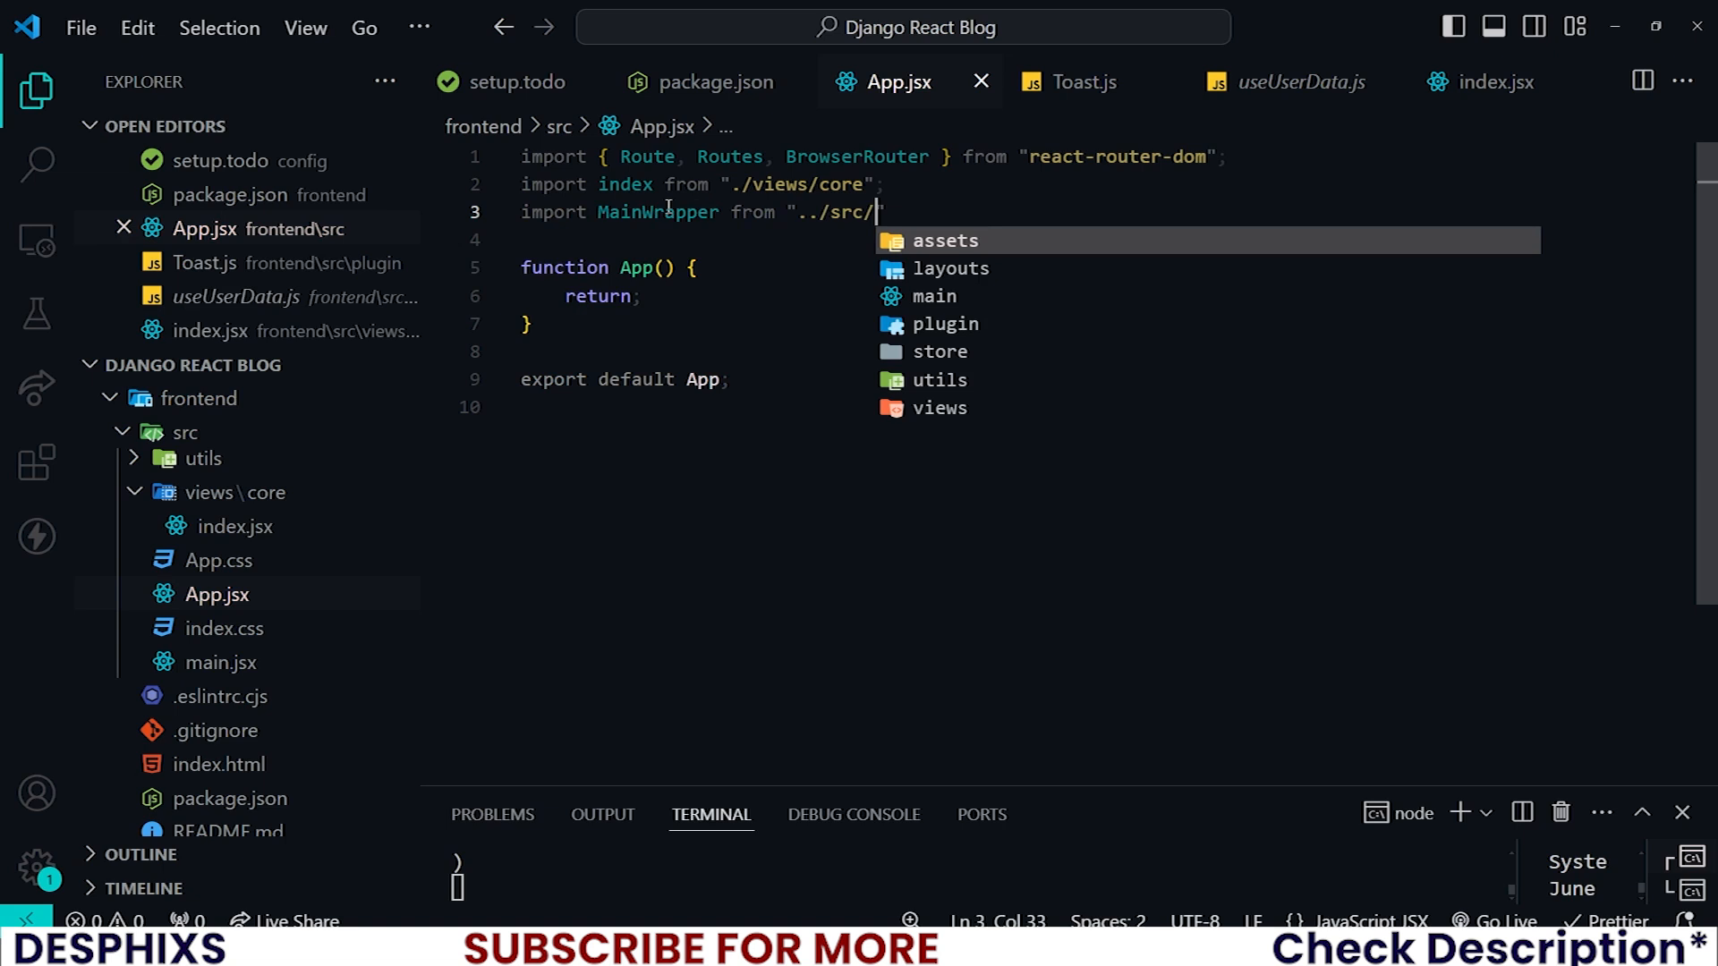
text(layouts/)
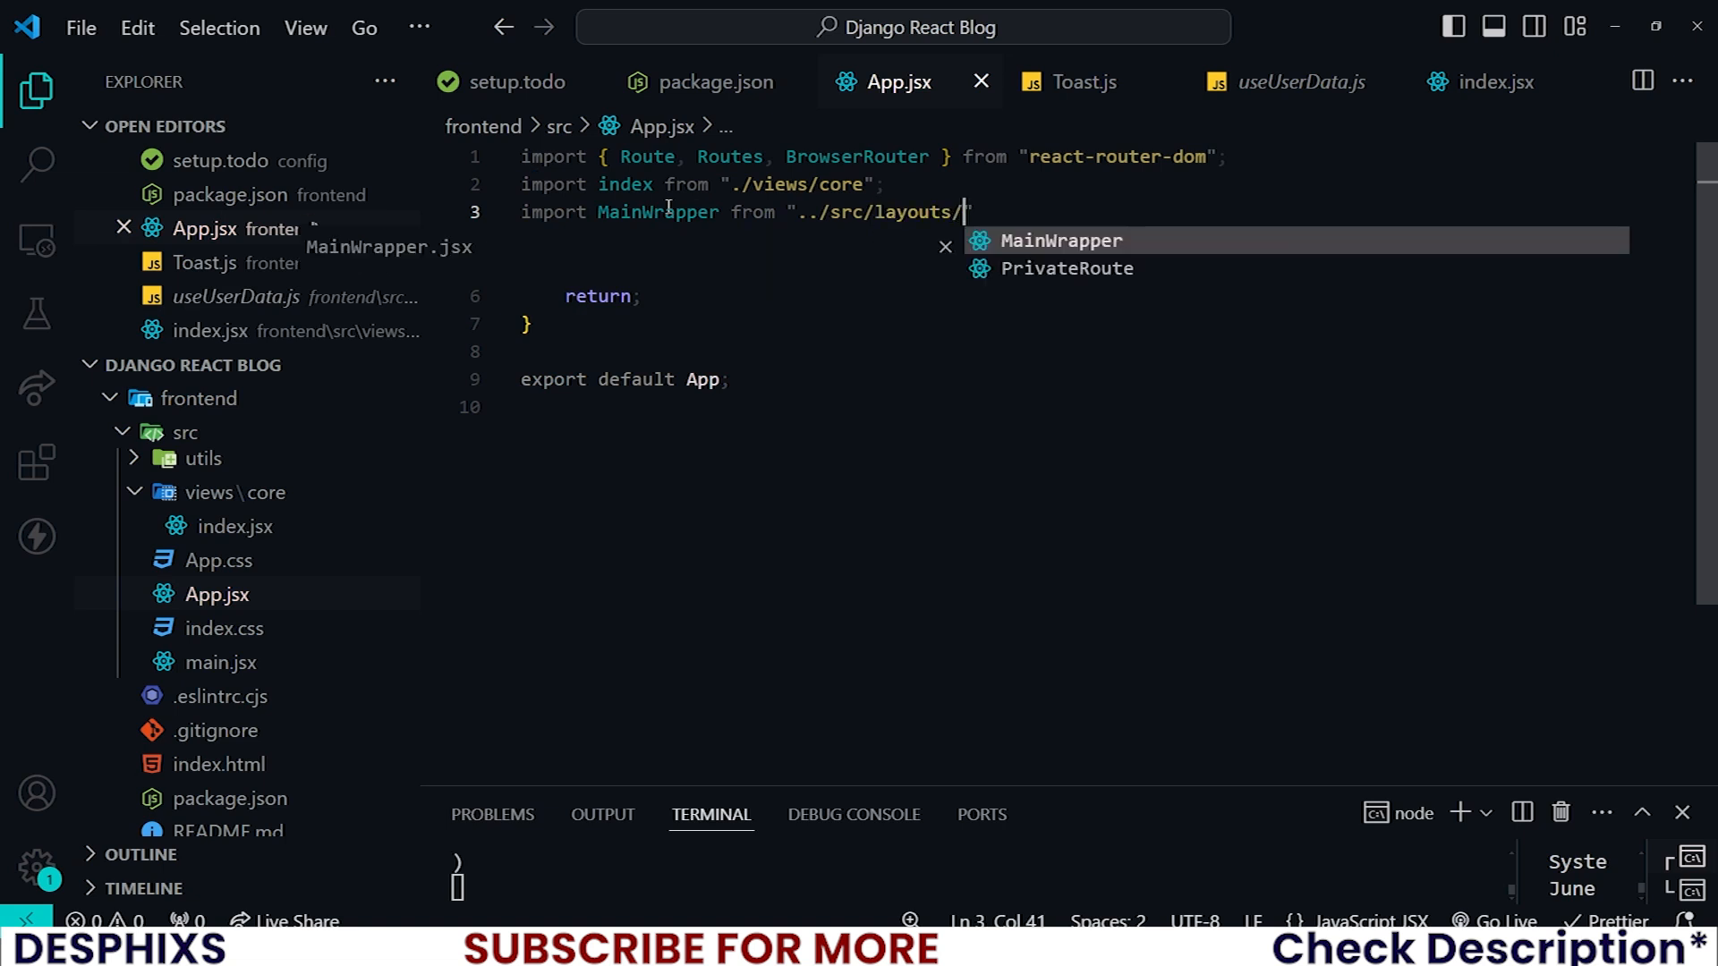
key(Enter)
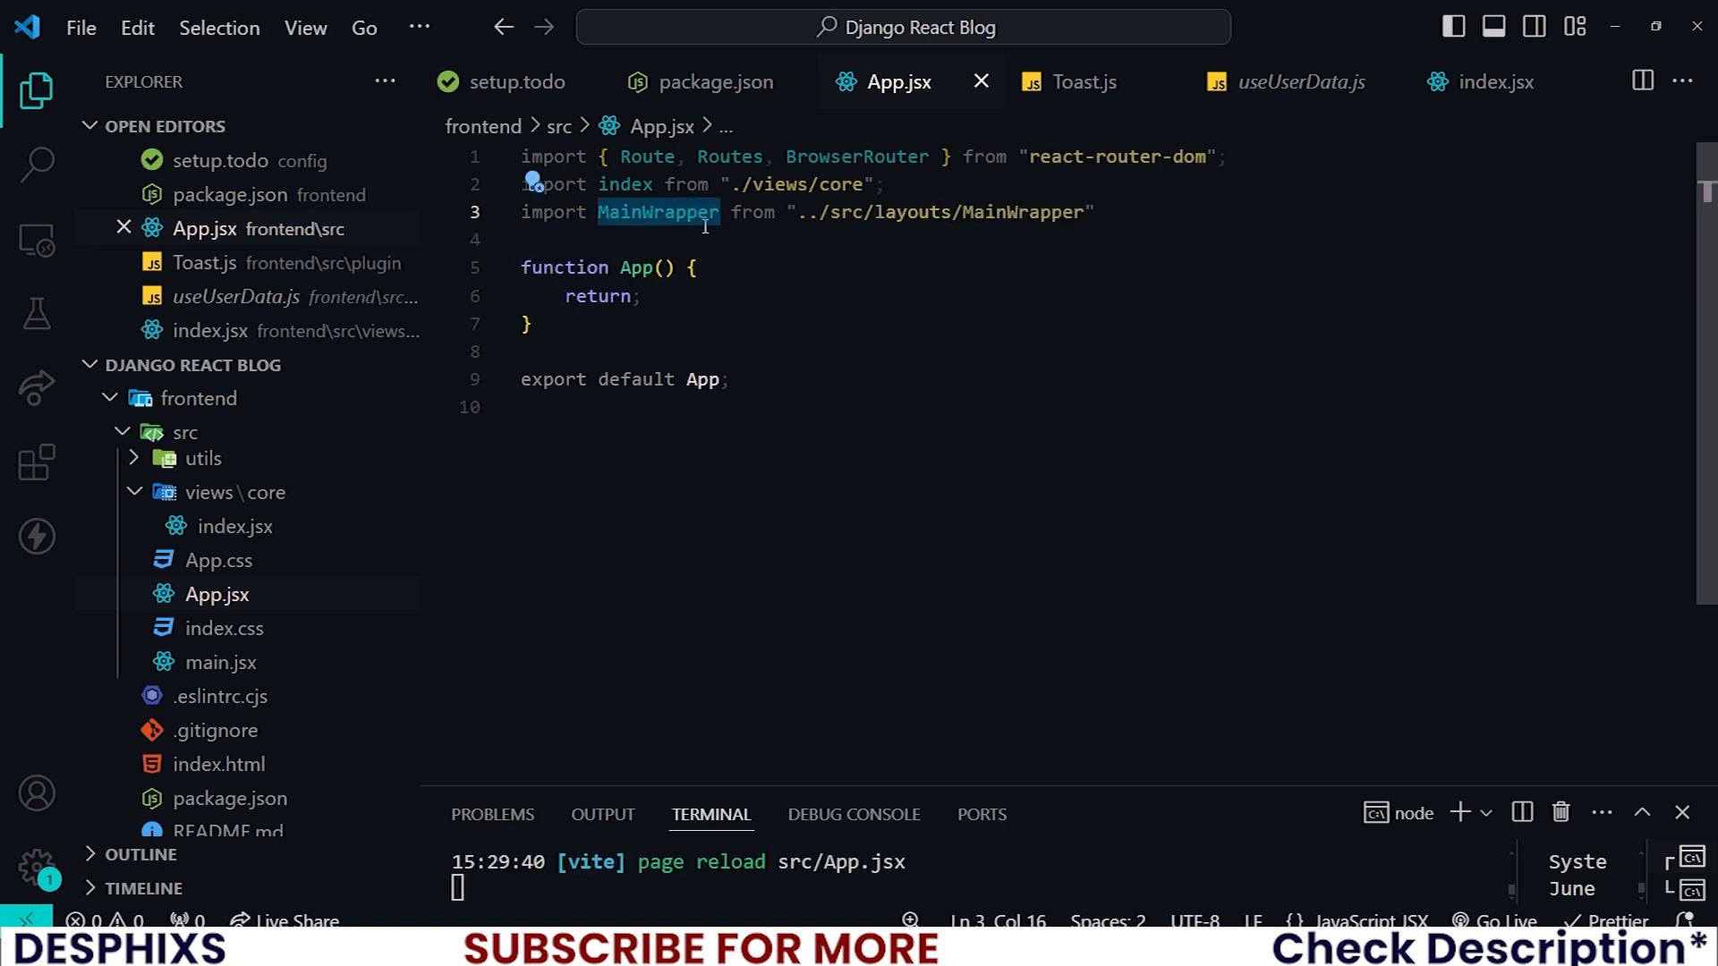
click(659, 211)
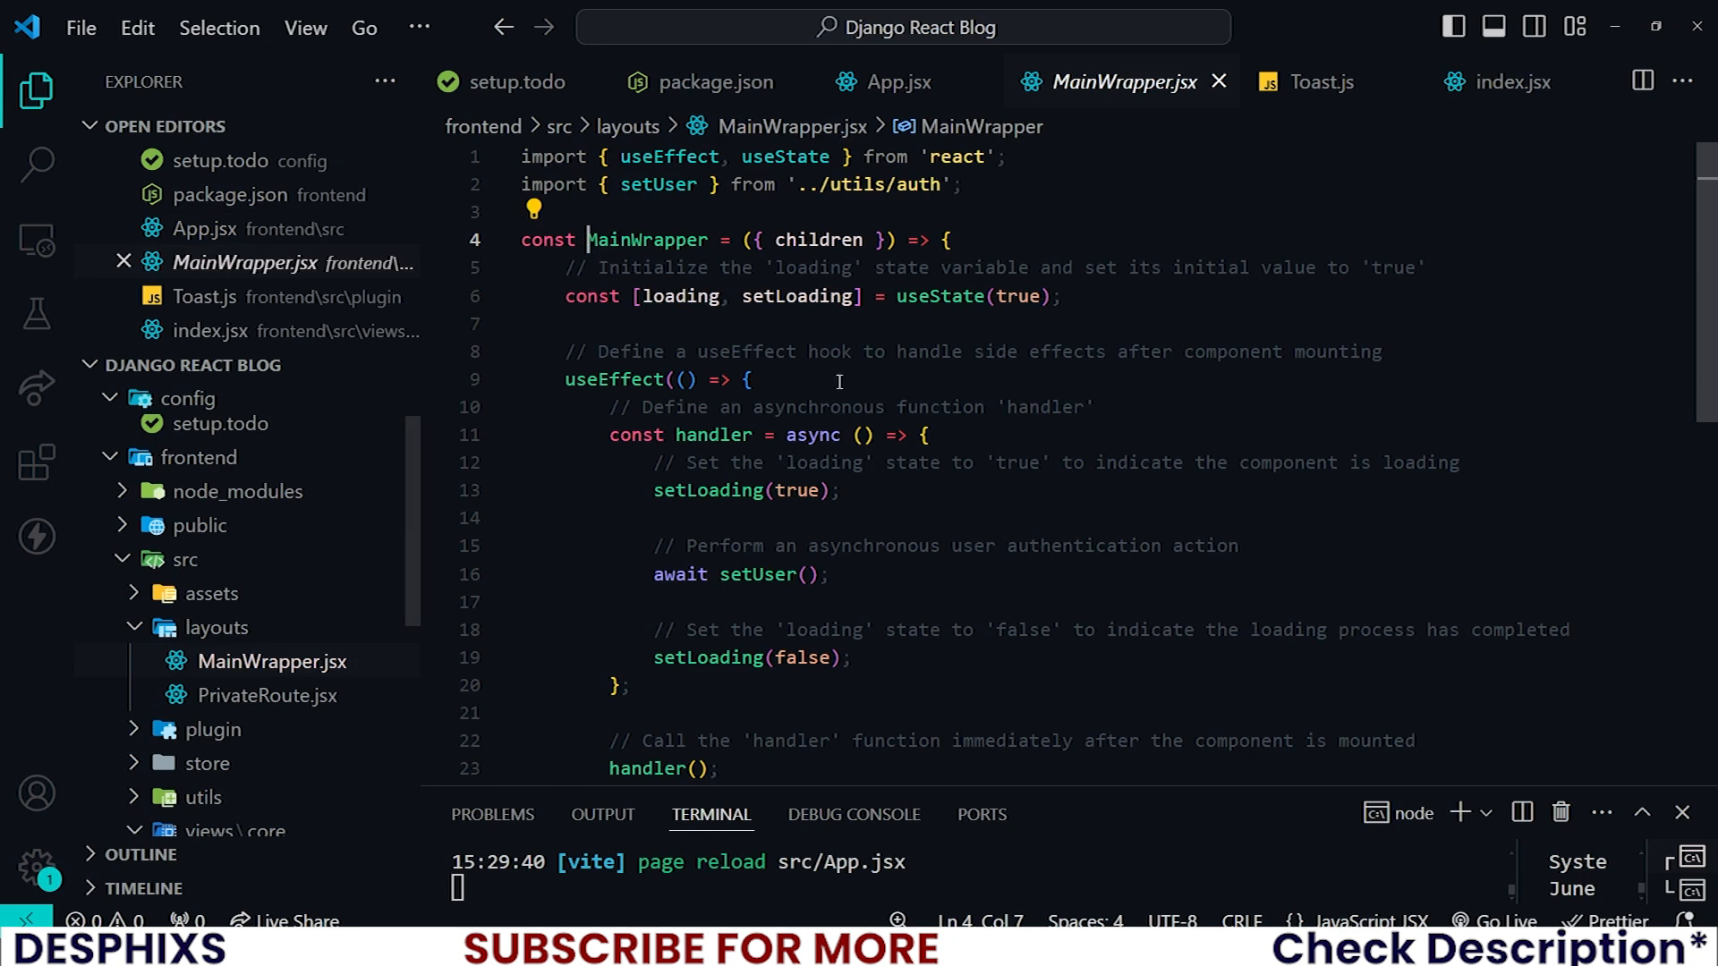
click(897, 81)
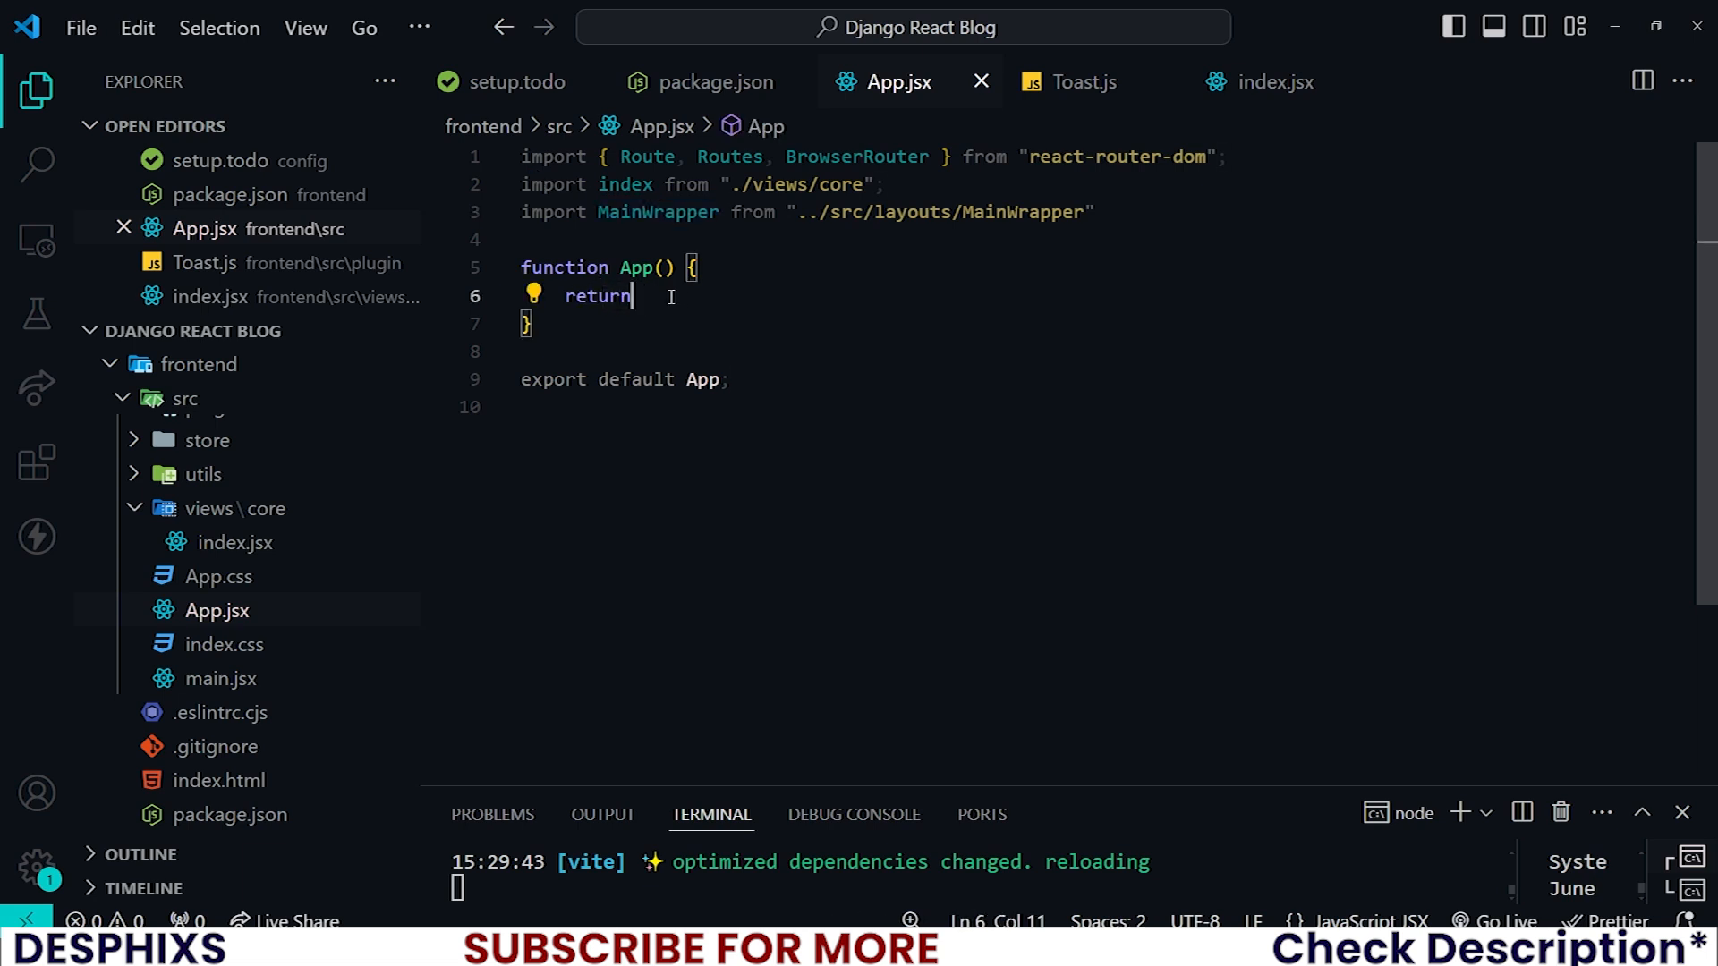
Return a BrowserRouter wrapping a MainWrapper tag pair from App.
text(()
text(<></>)
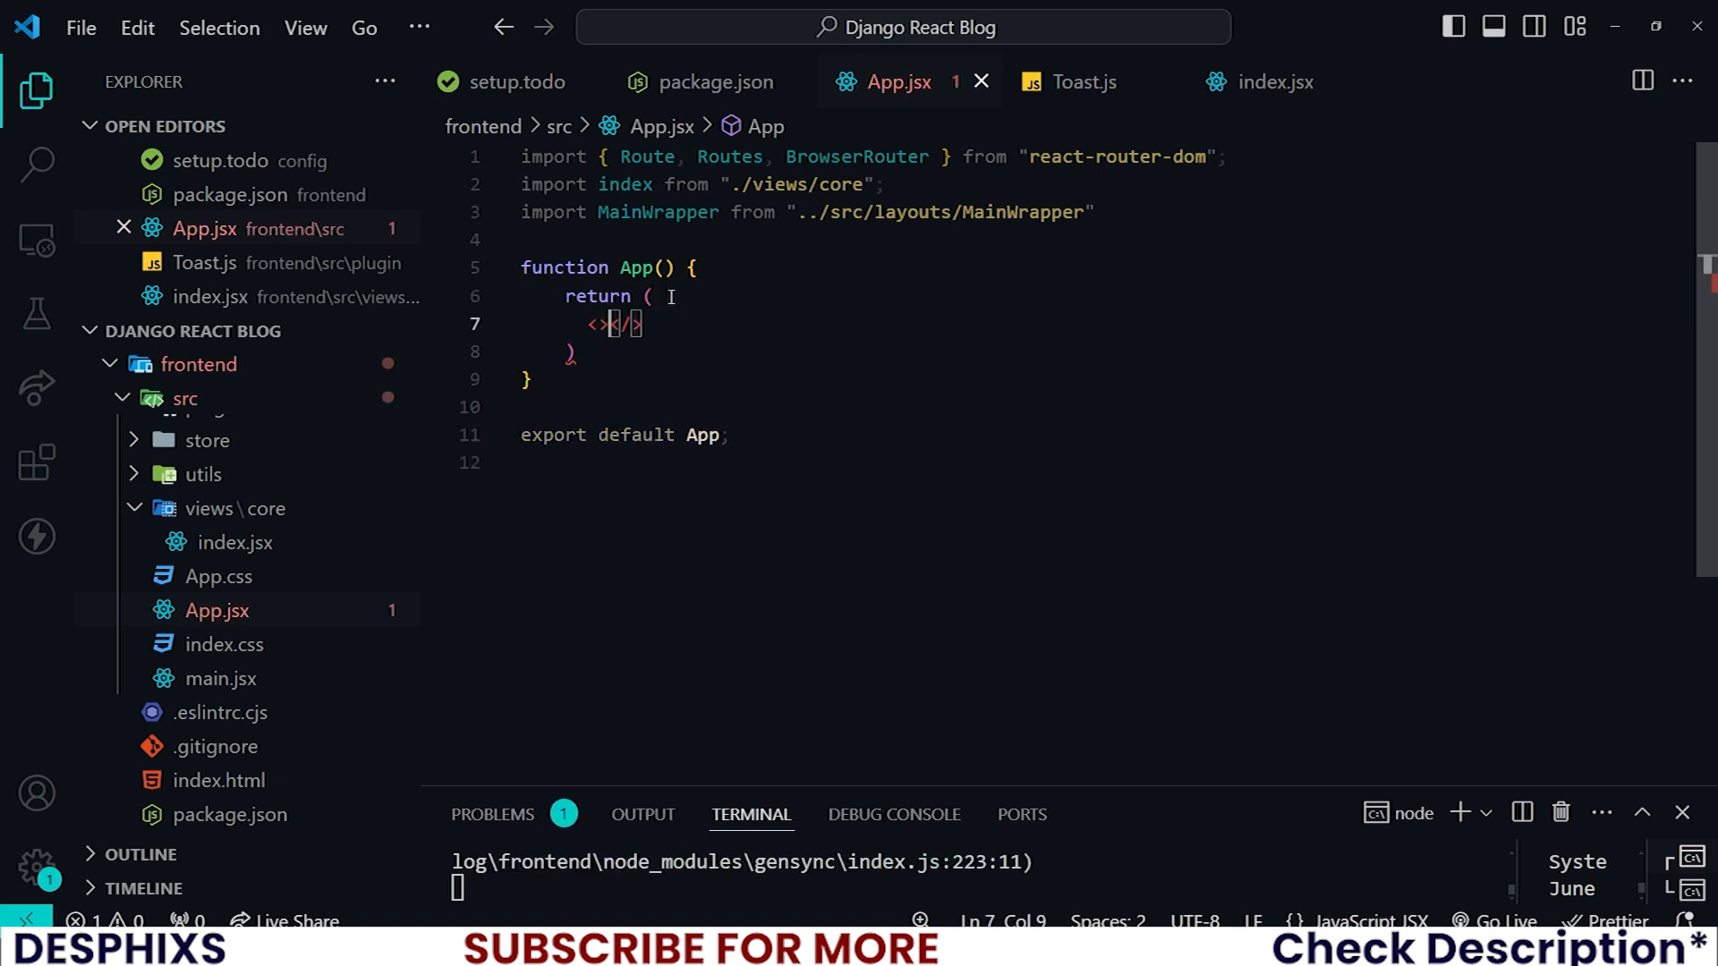
key(Enter)
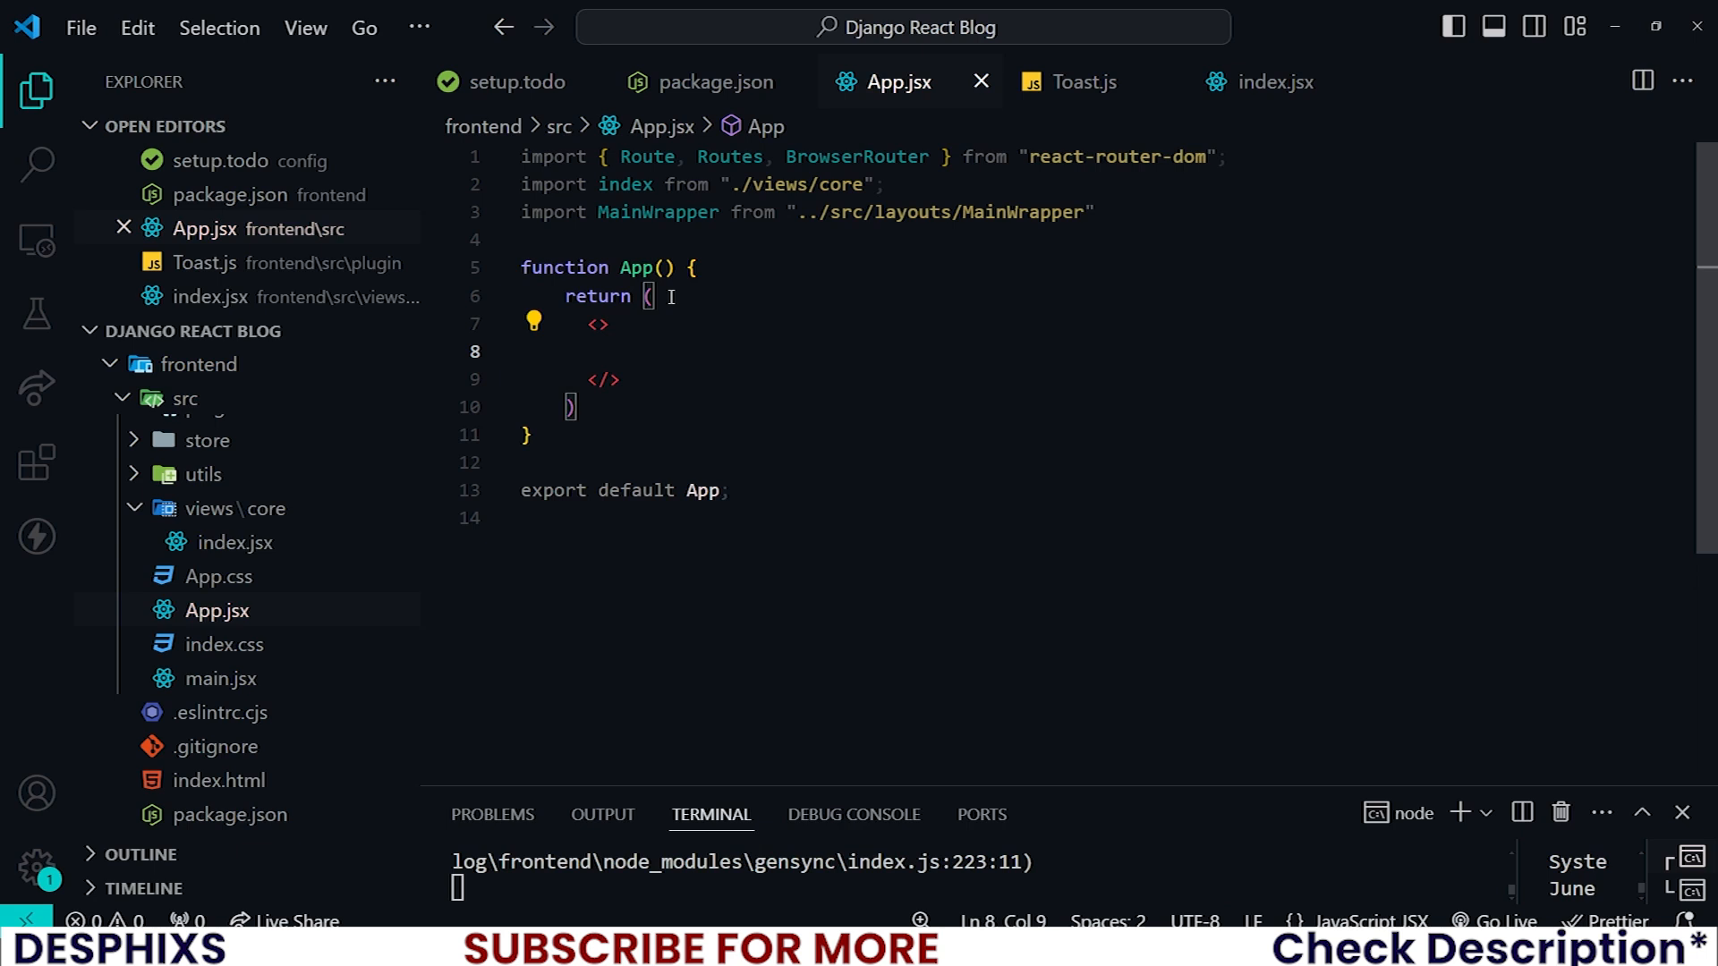
text(<)
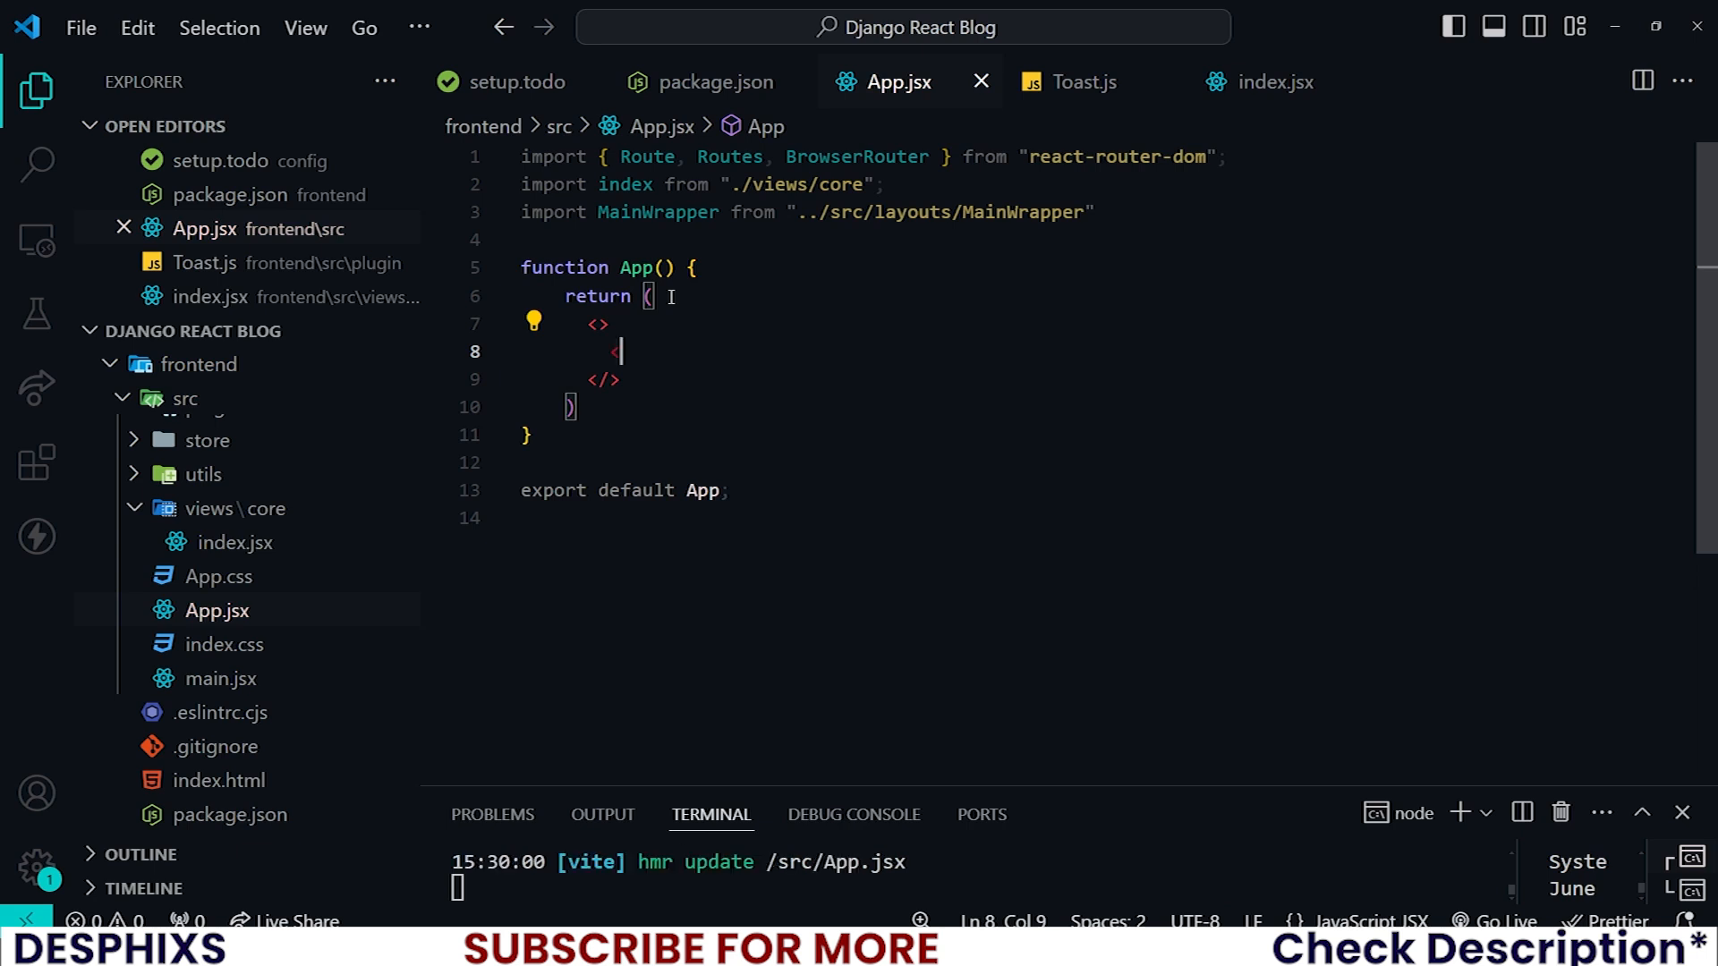
text(Br></B>)
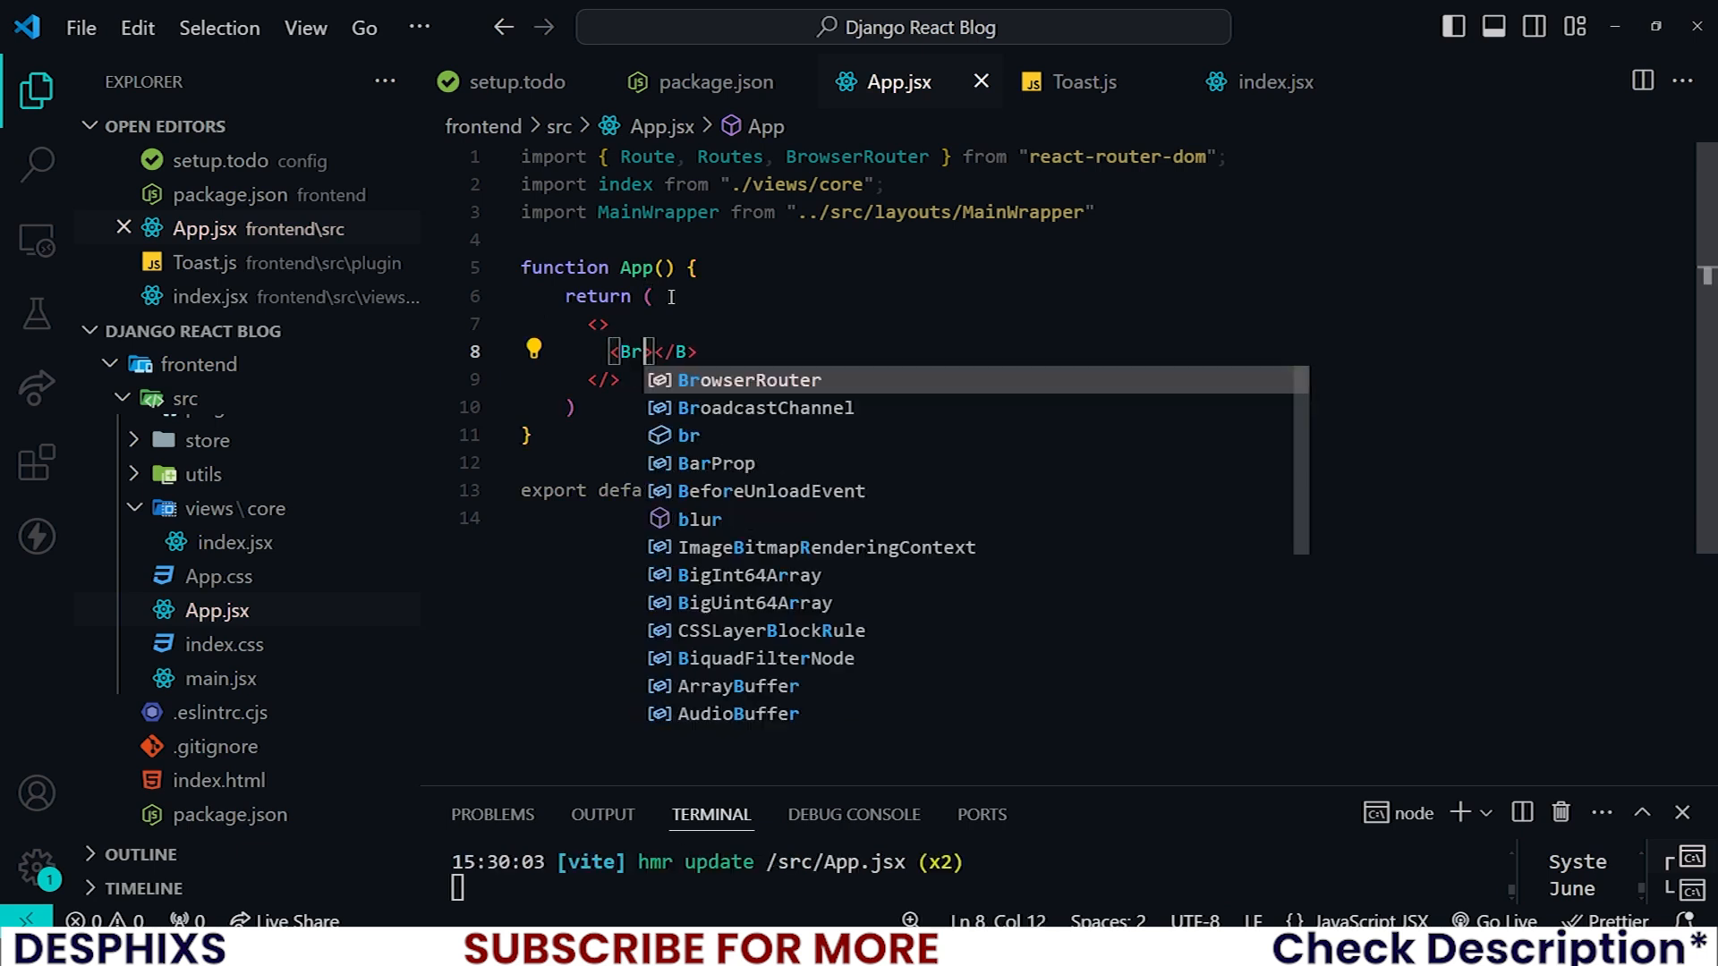
key(Enter)
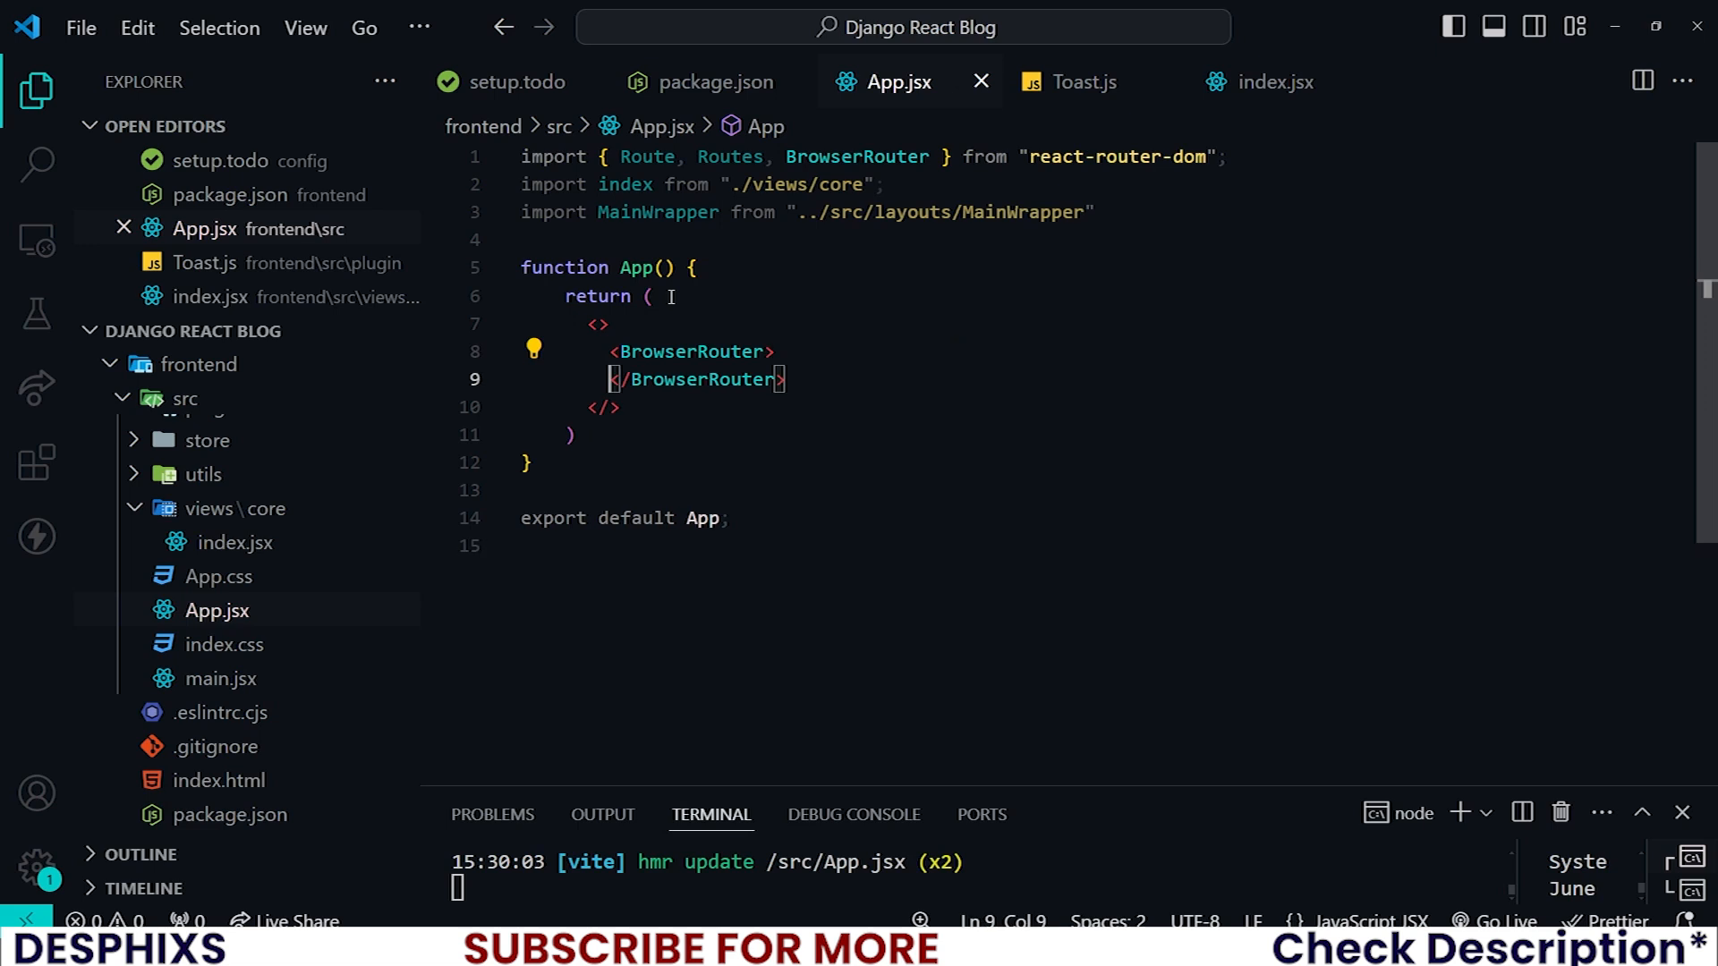
key(Enter)
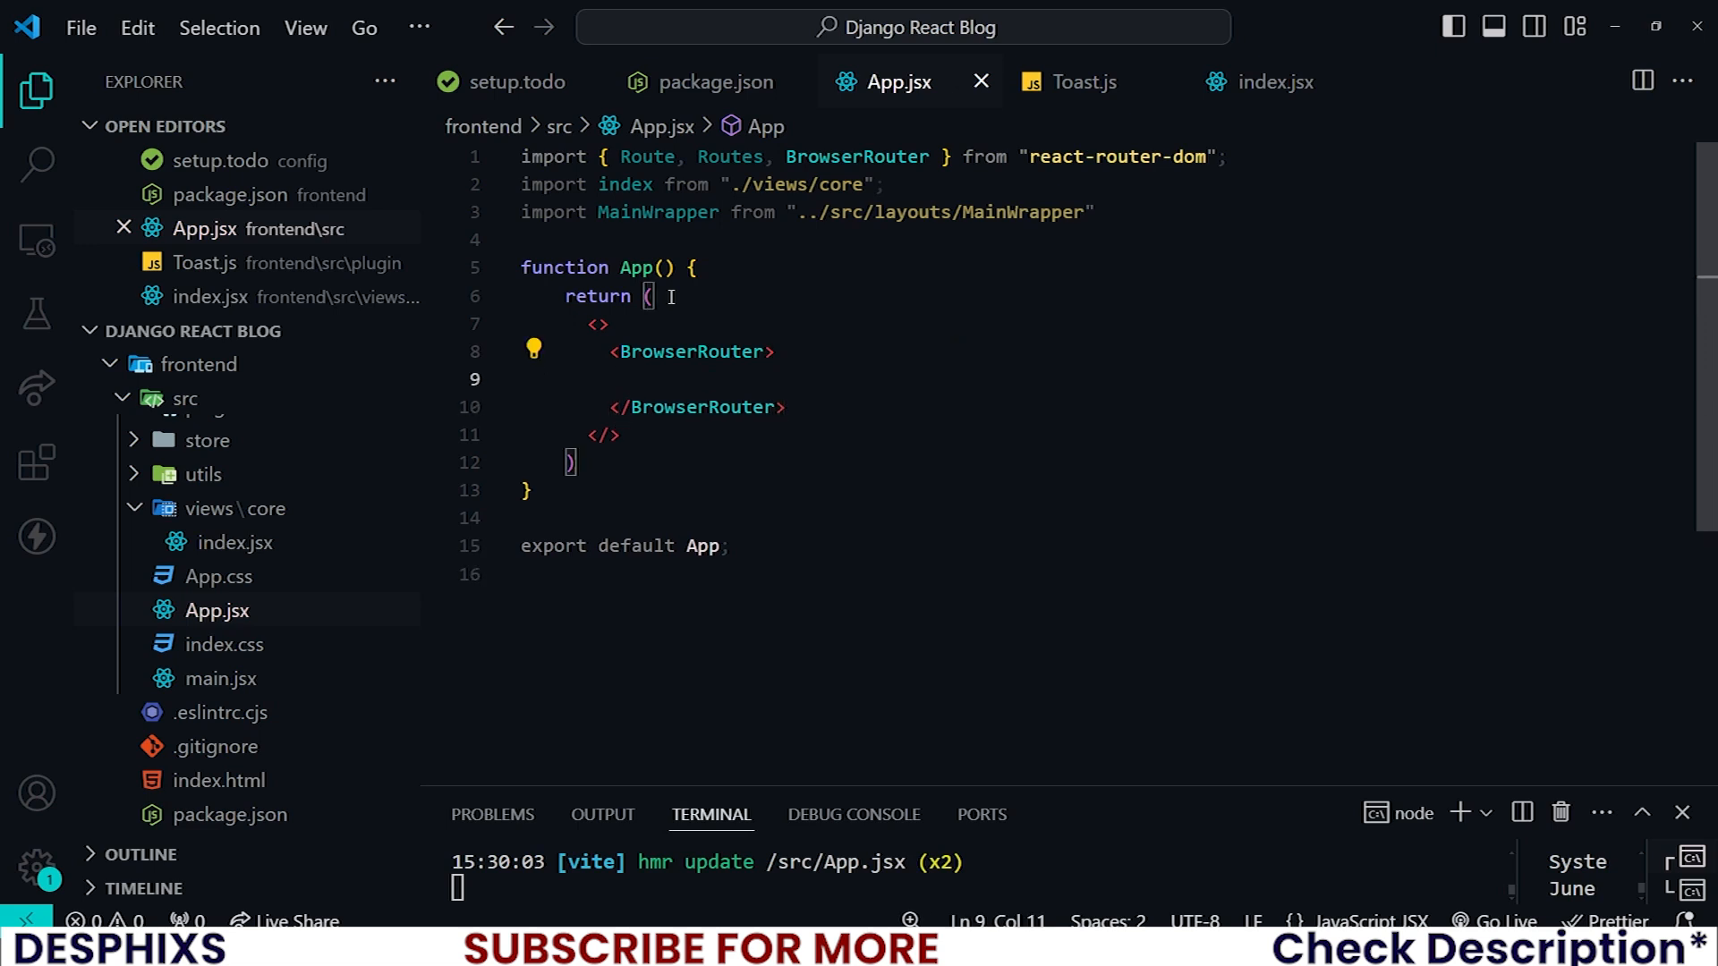
text(Main)
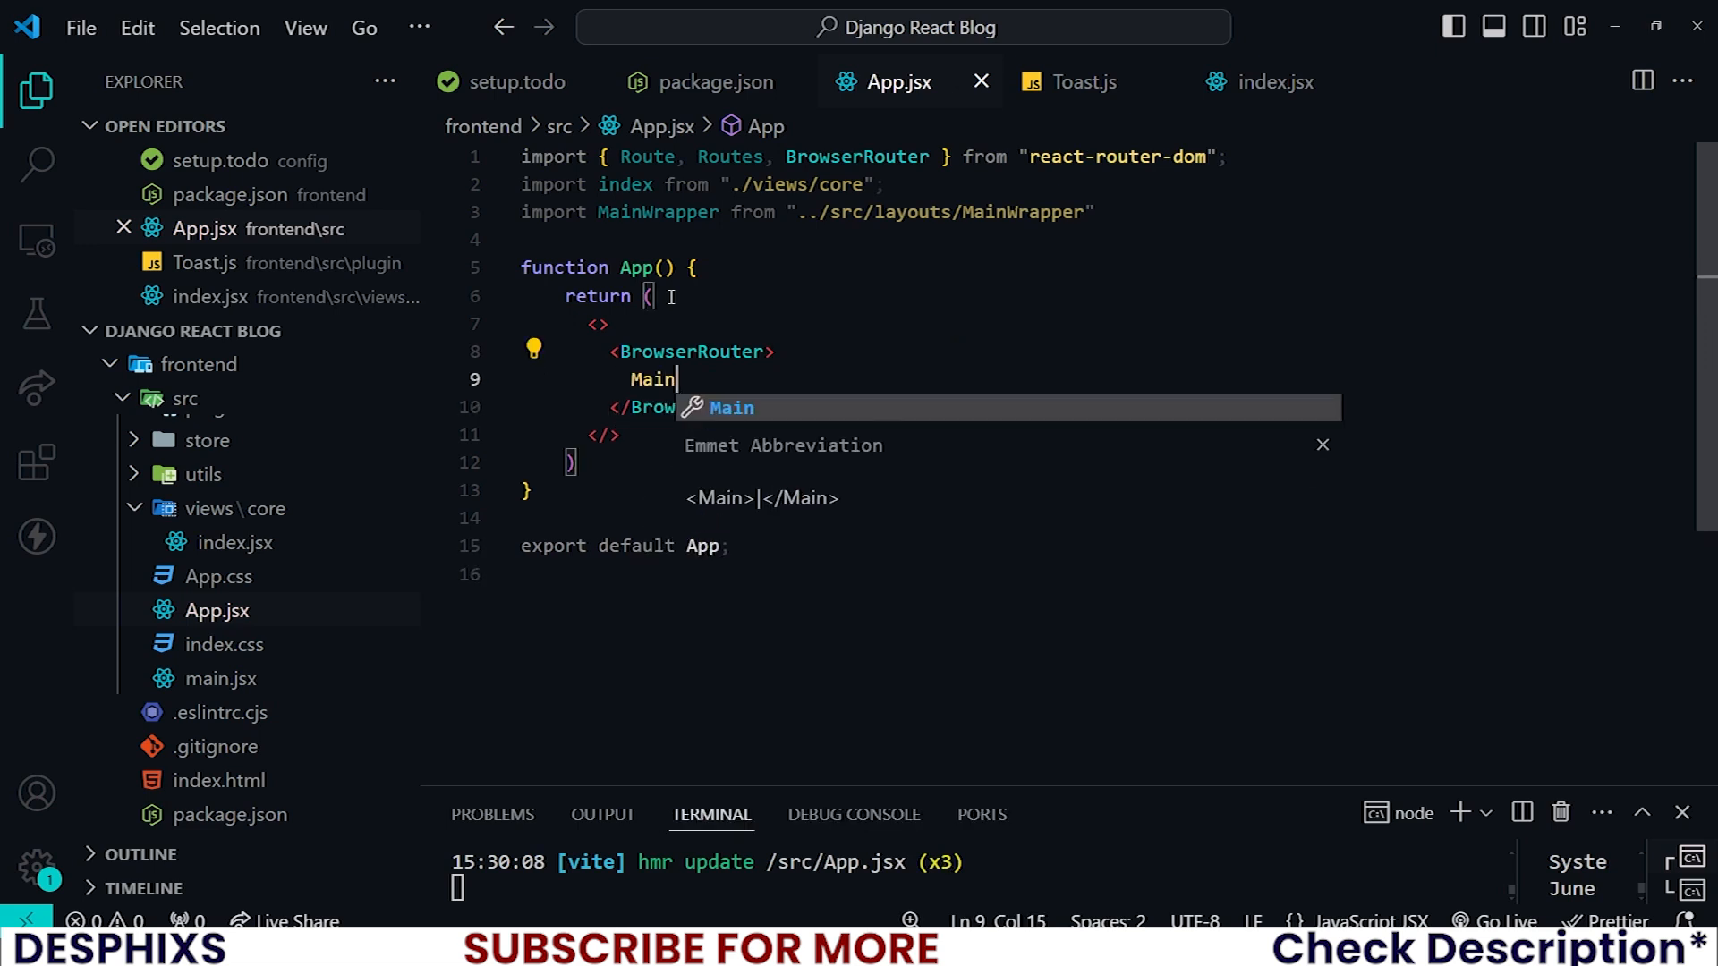
text(W)
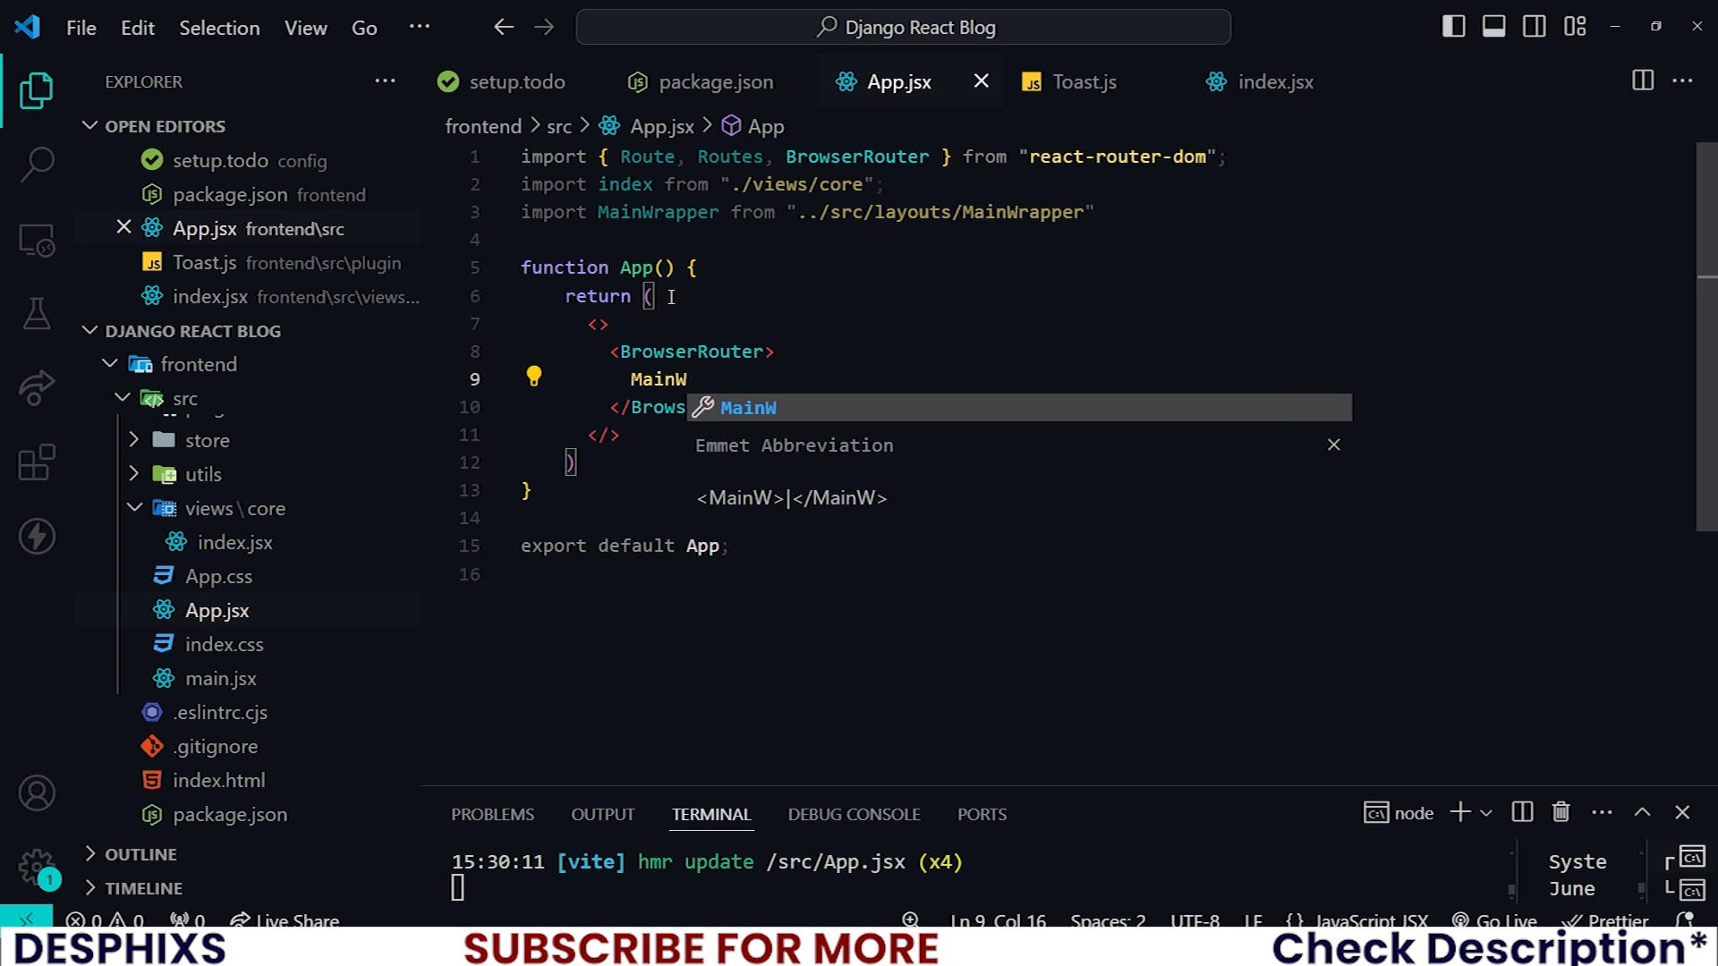
double_click(658, 212)
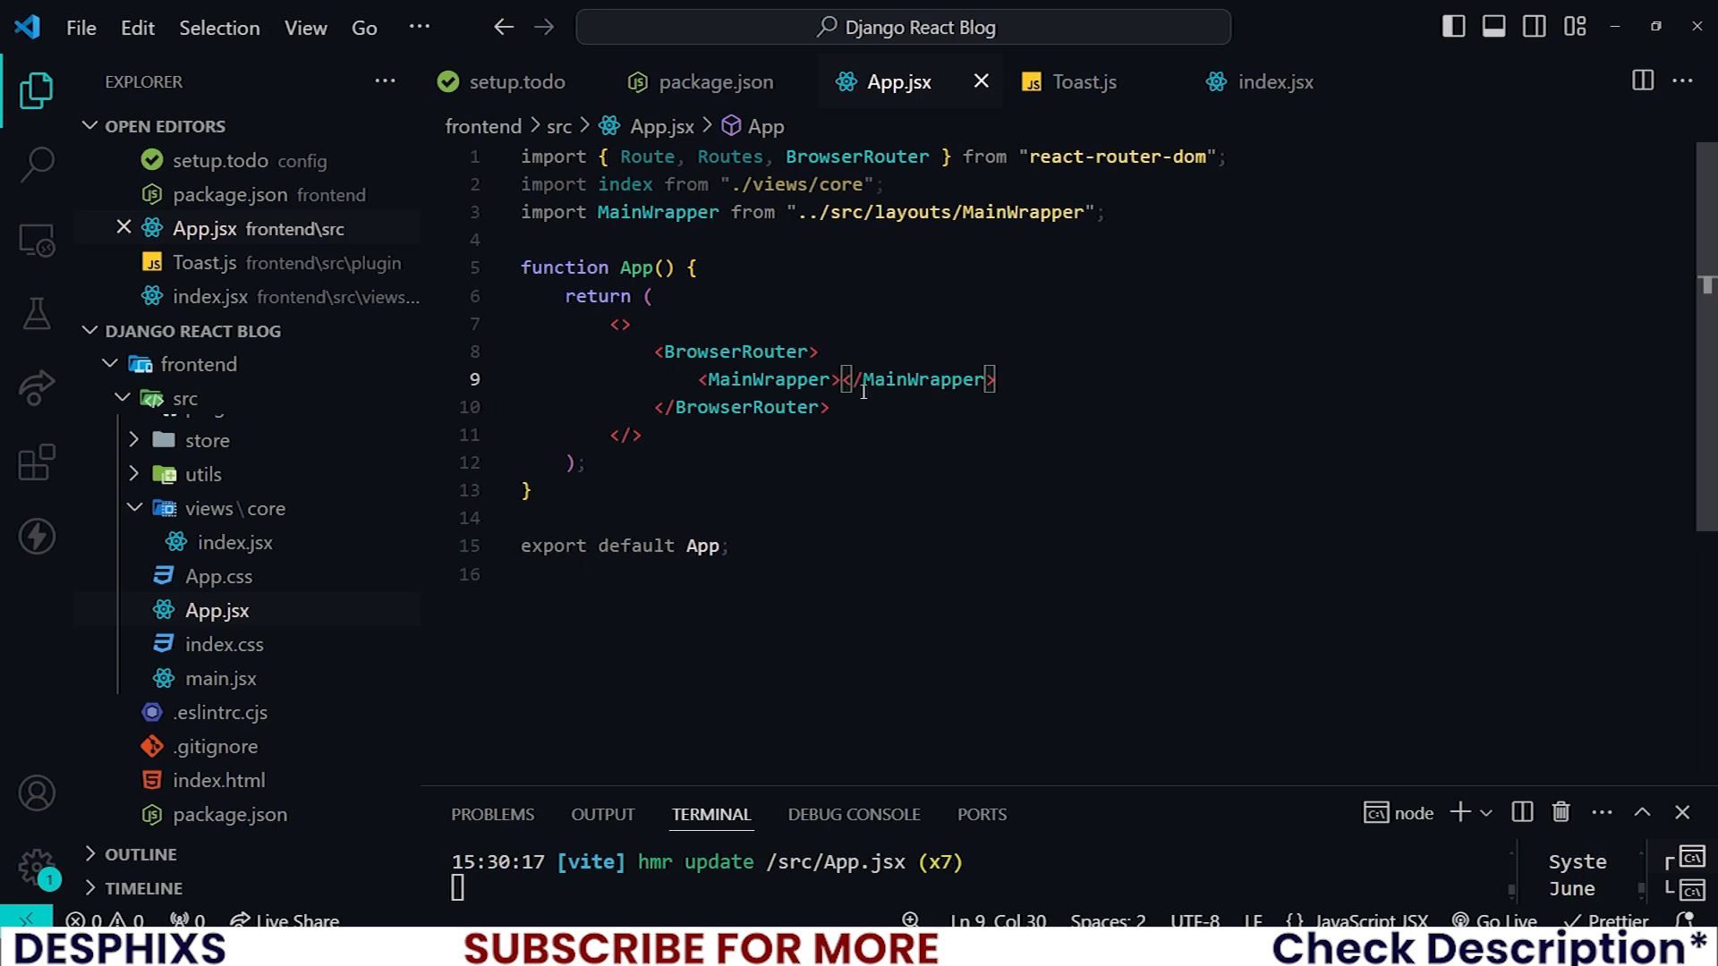
key(Enter)
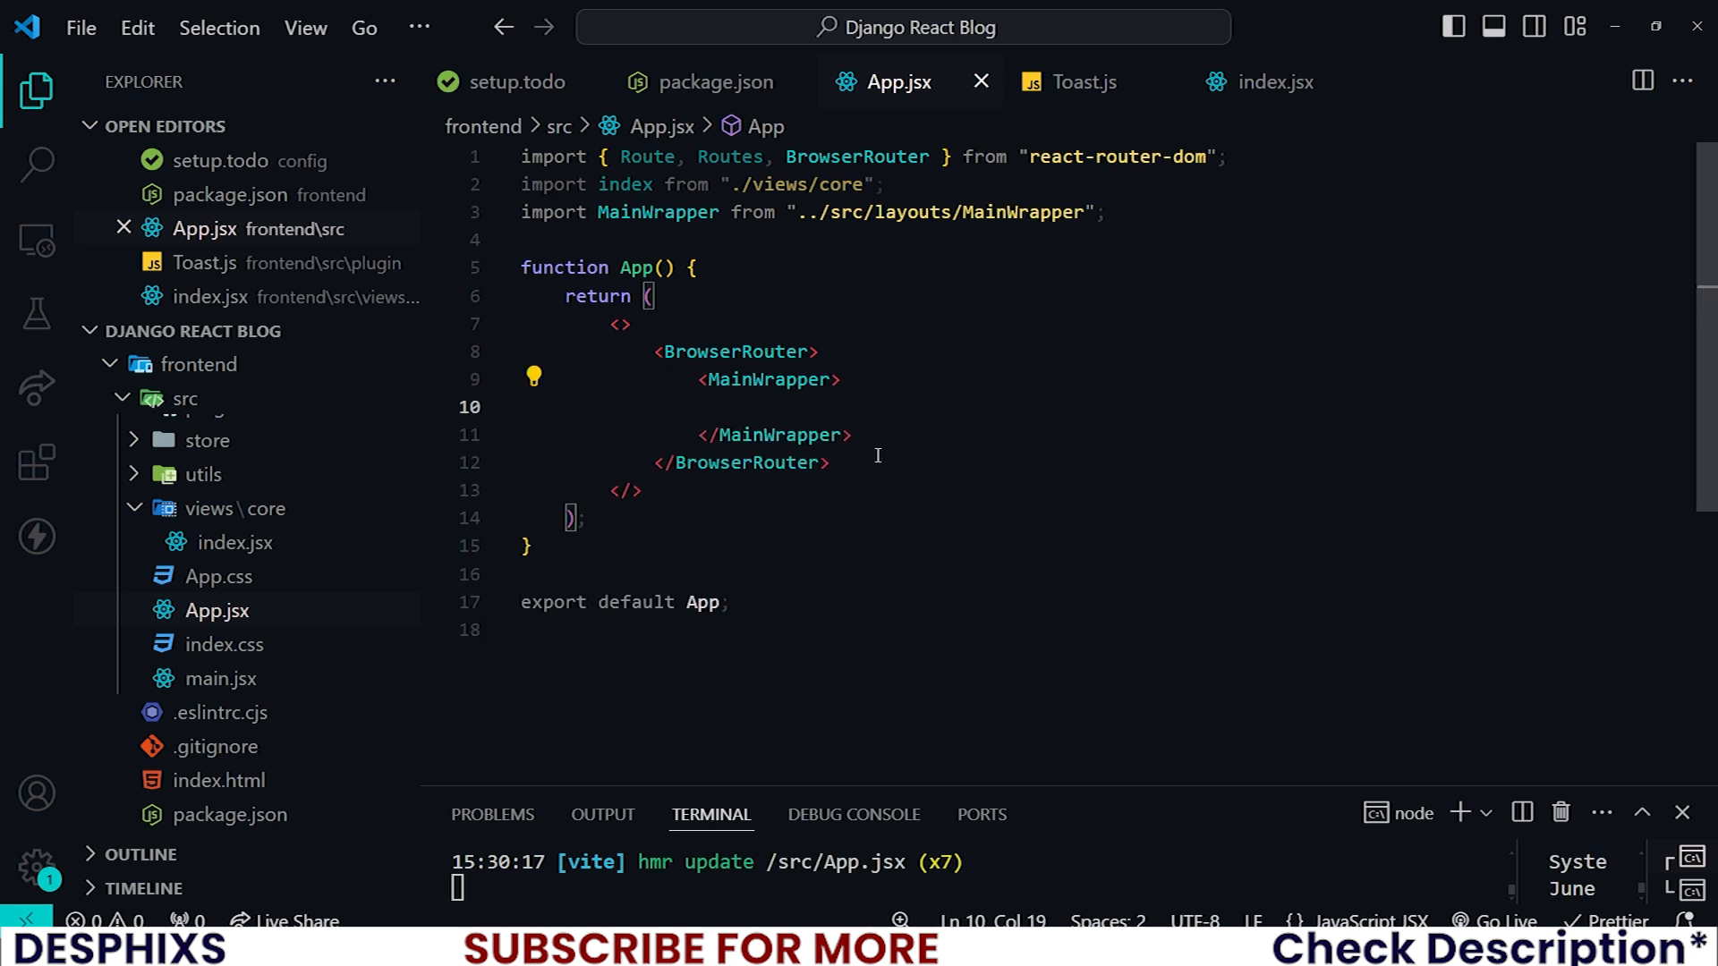
Add Routes inside MainWrapper with a Route path="/" and element={index}.
text(Rou)
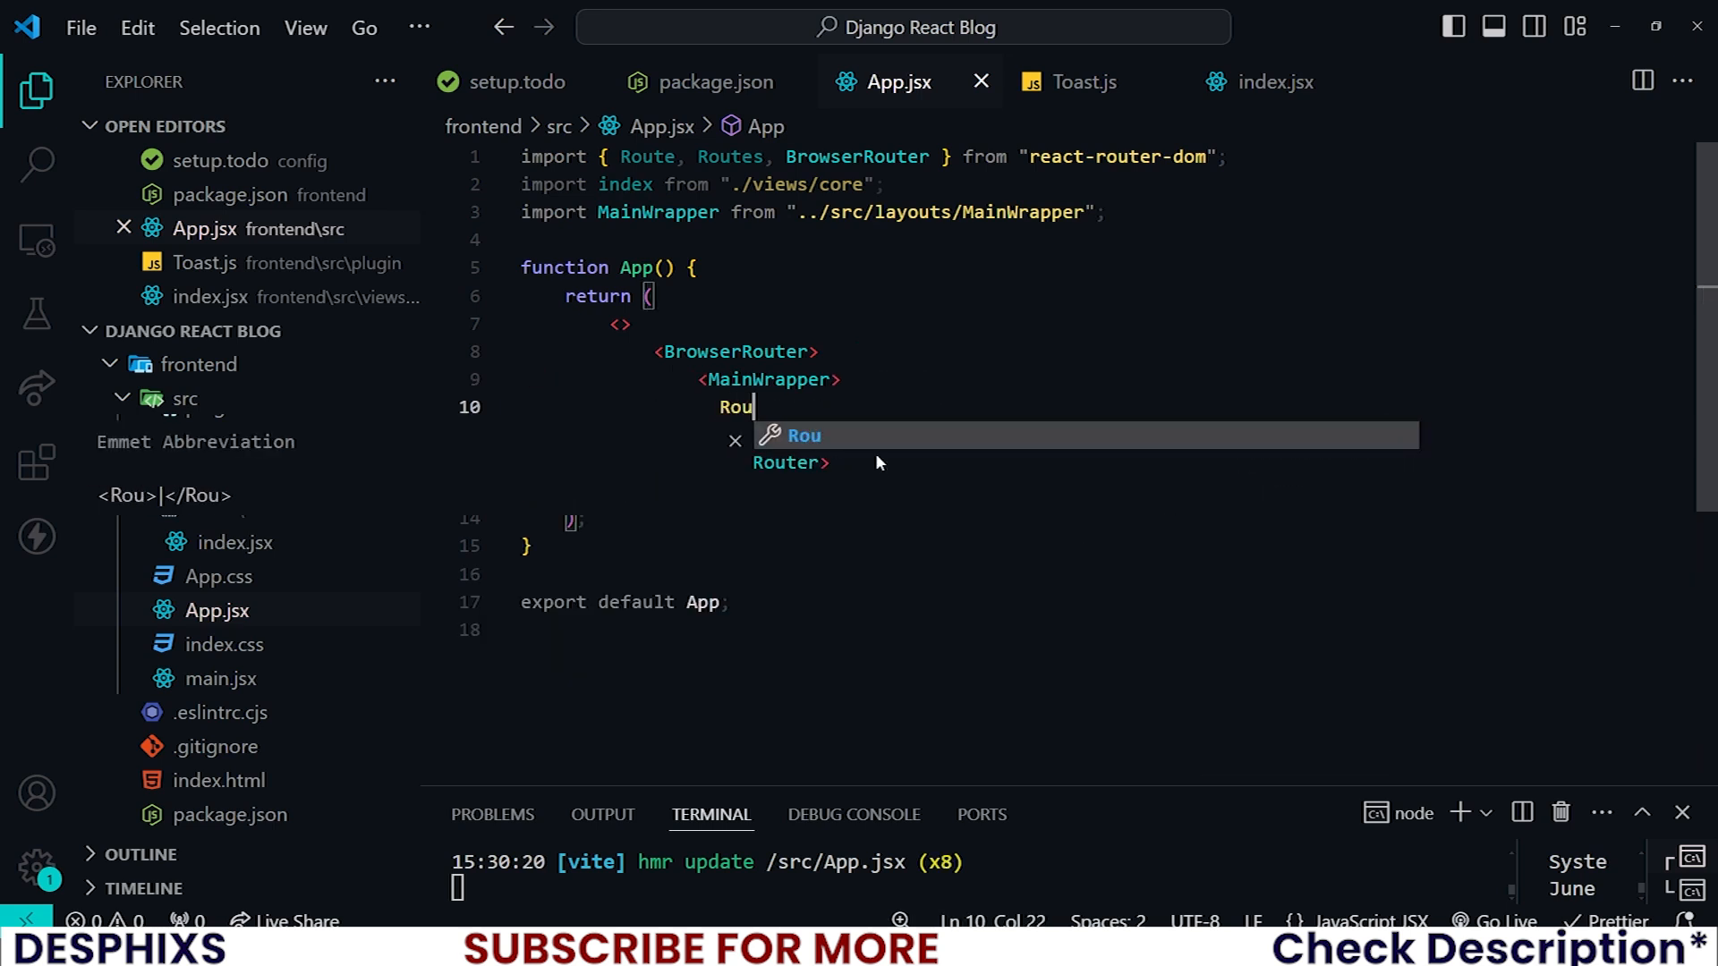
text(tes>)
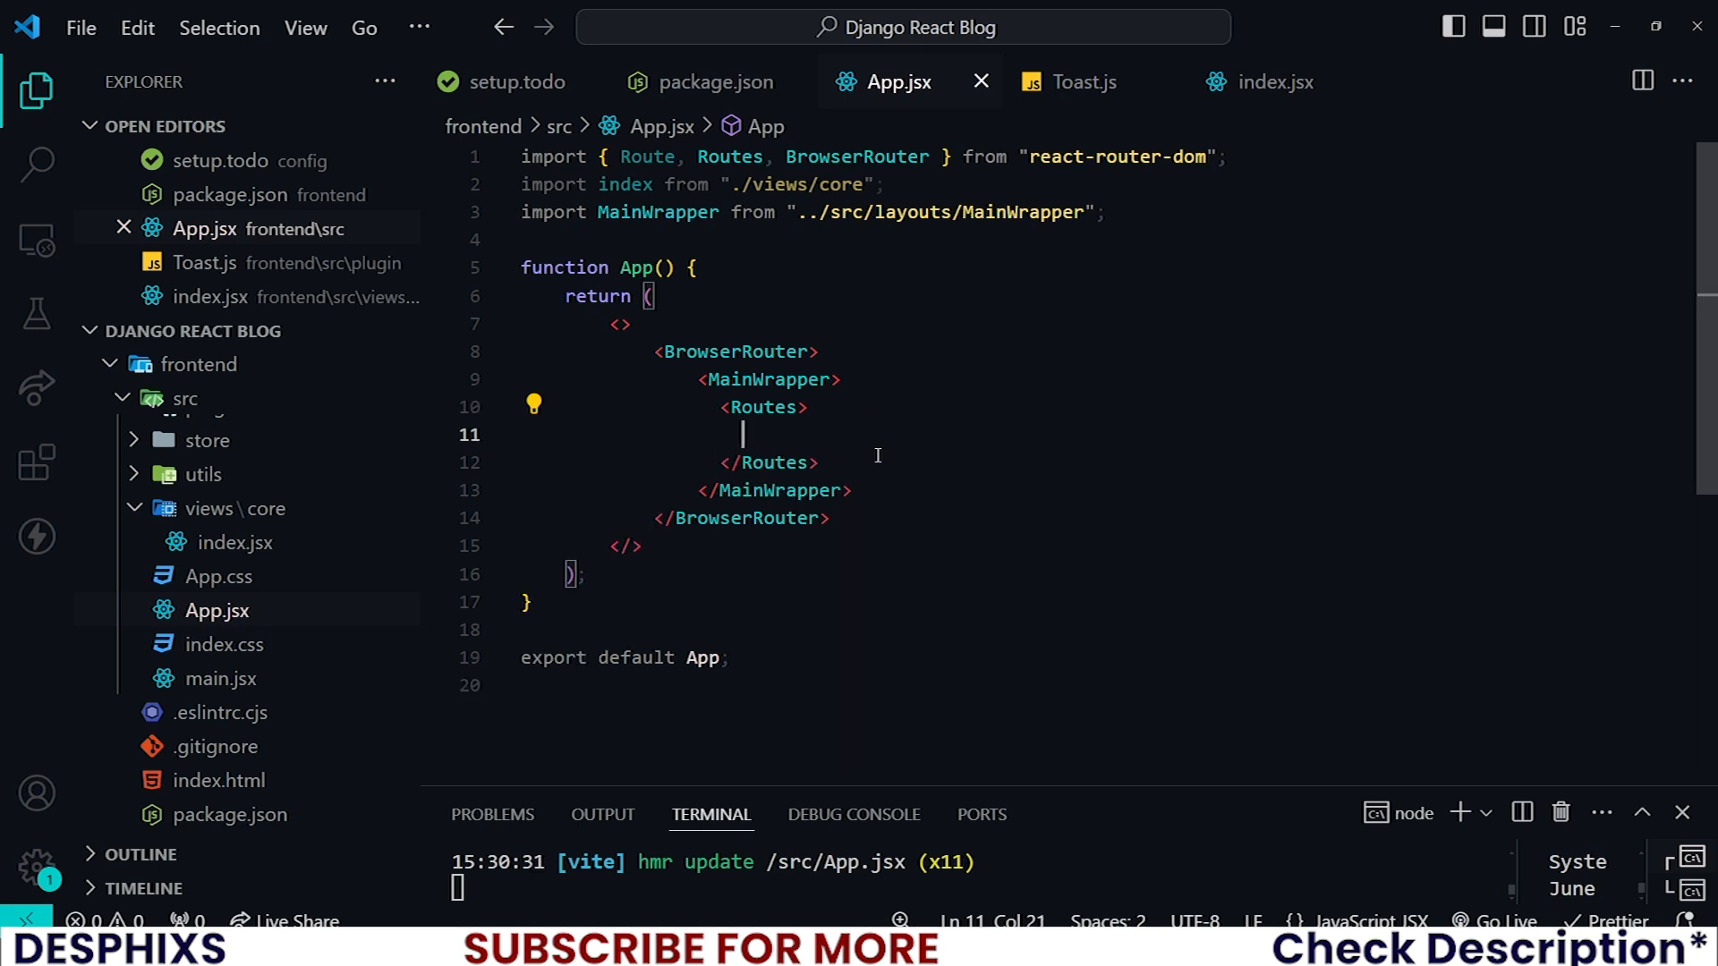
text(</)
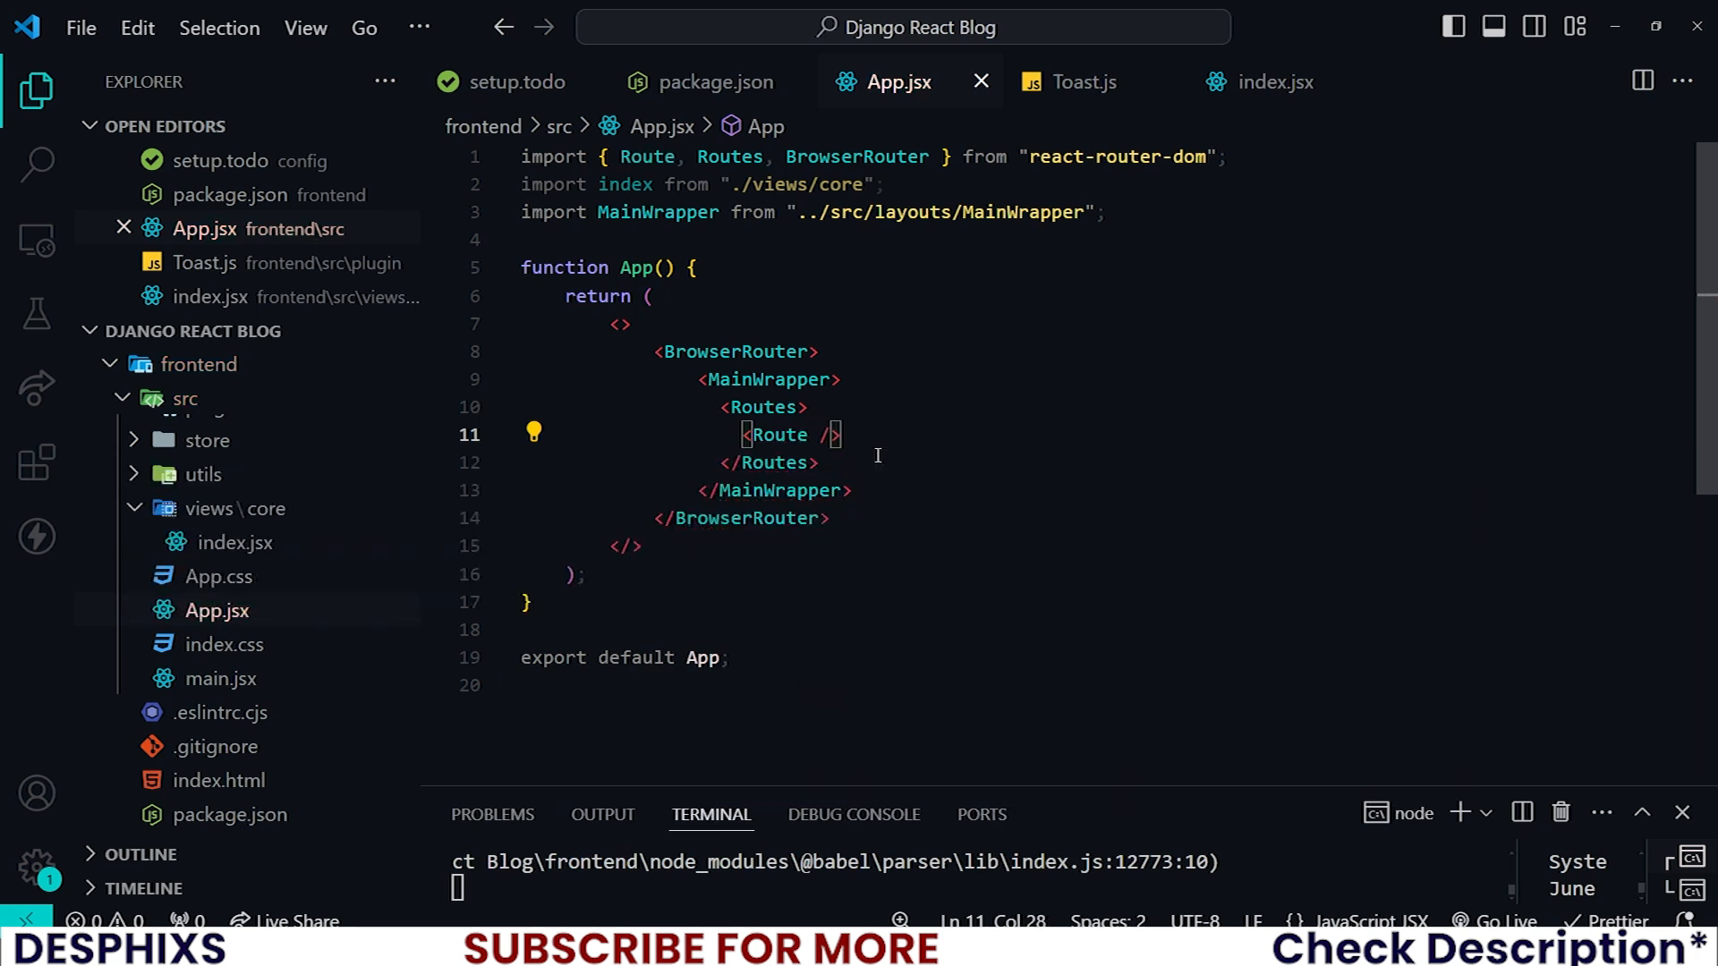
text(path="")
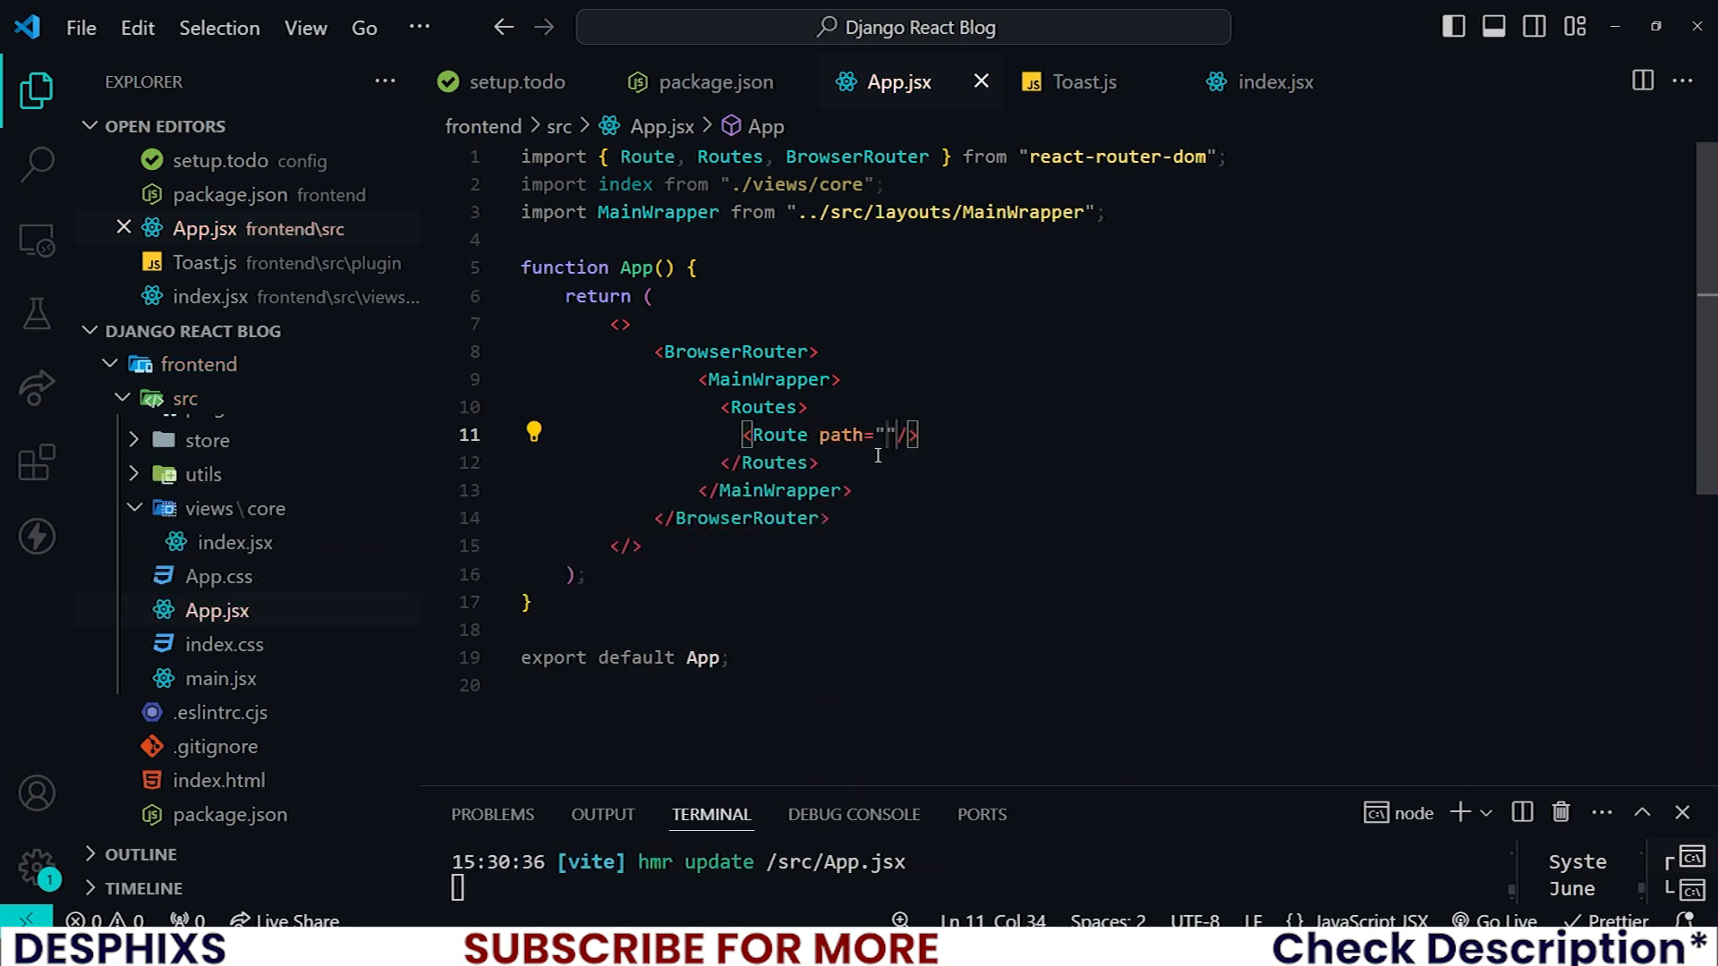
text(/)
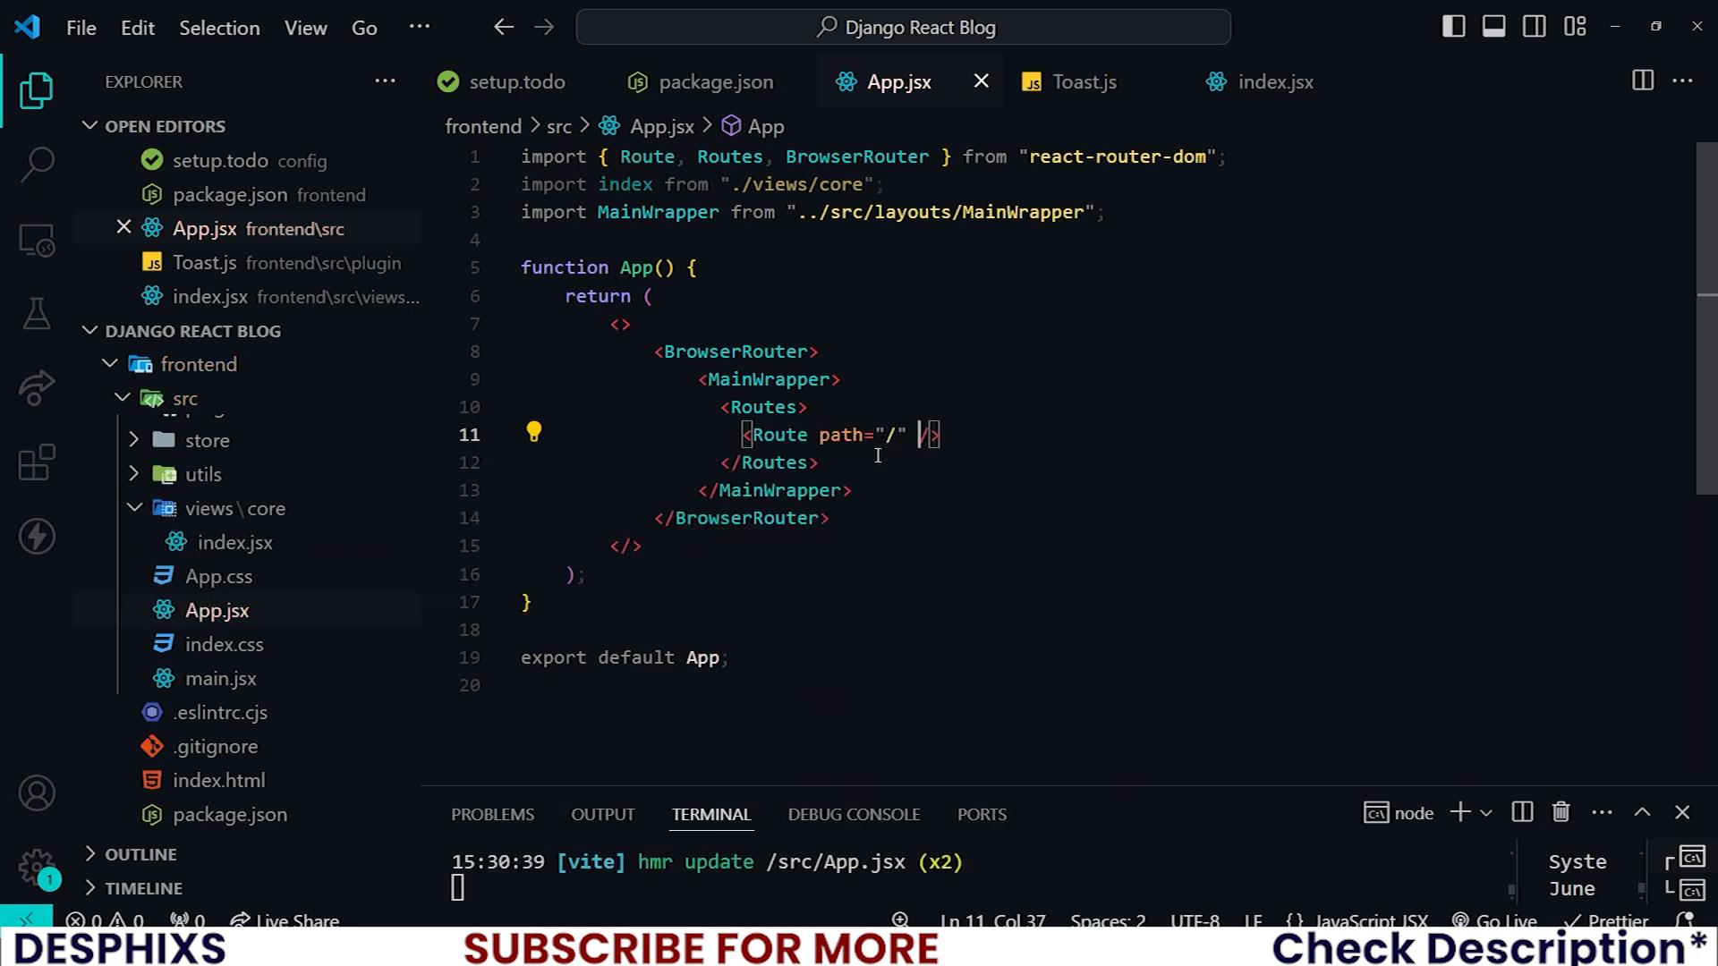
text(element=)
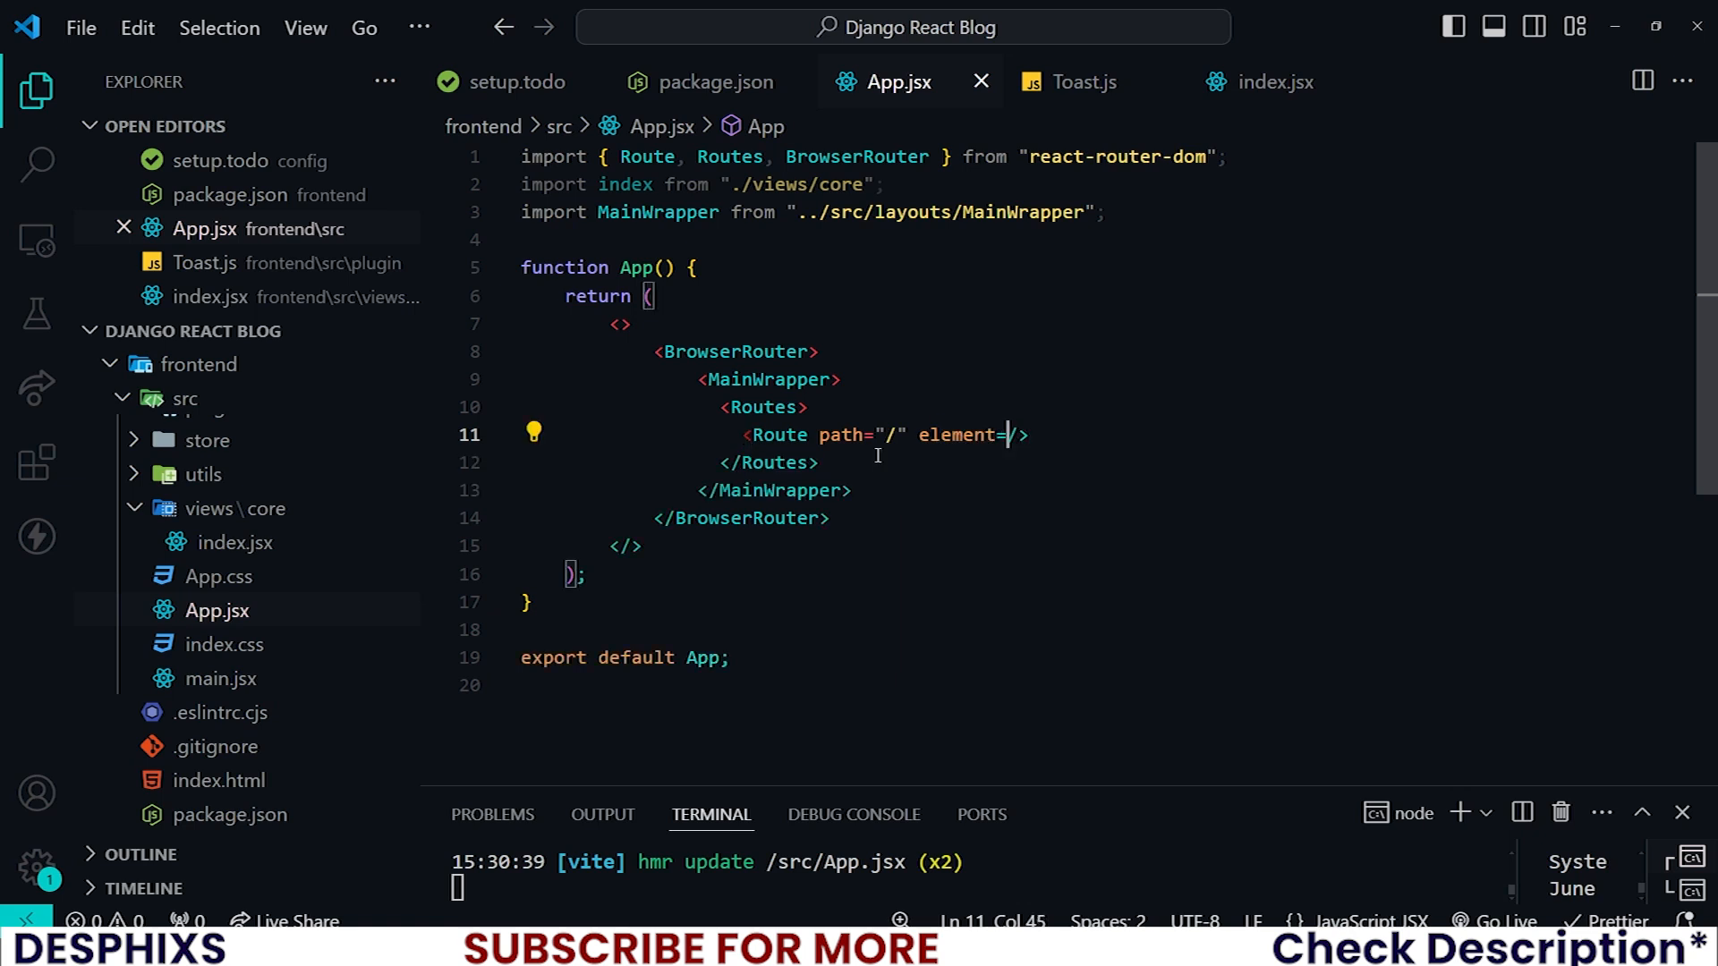
text({)
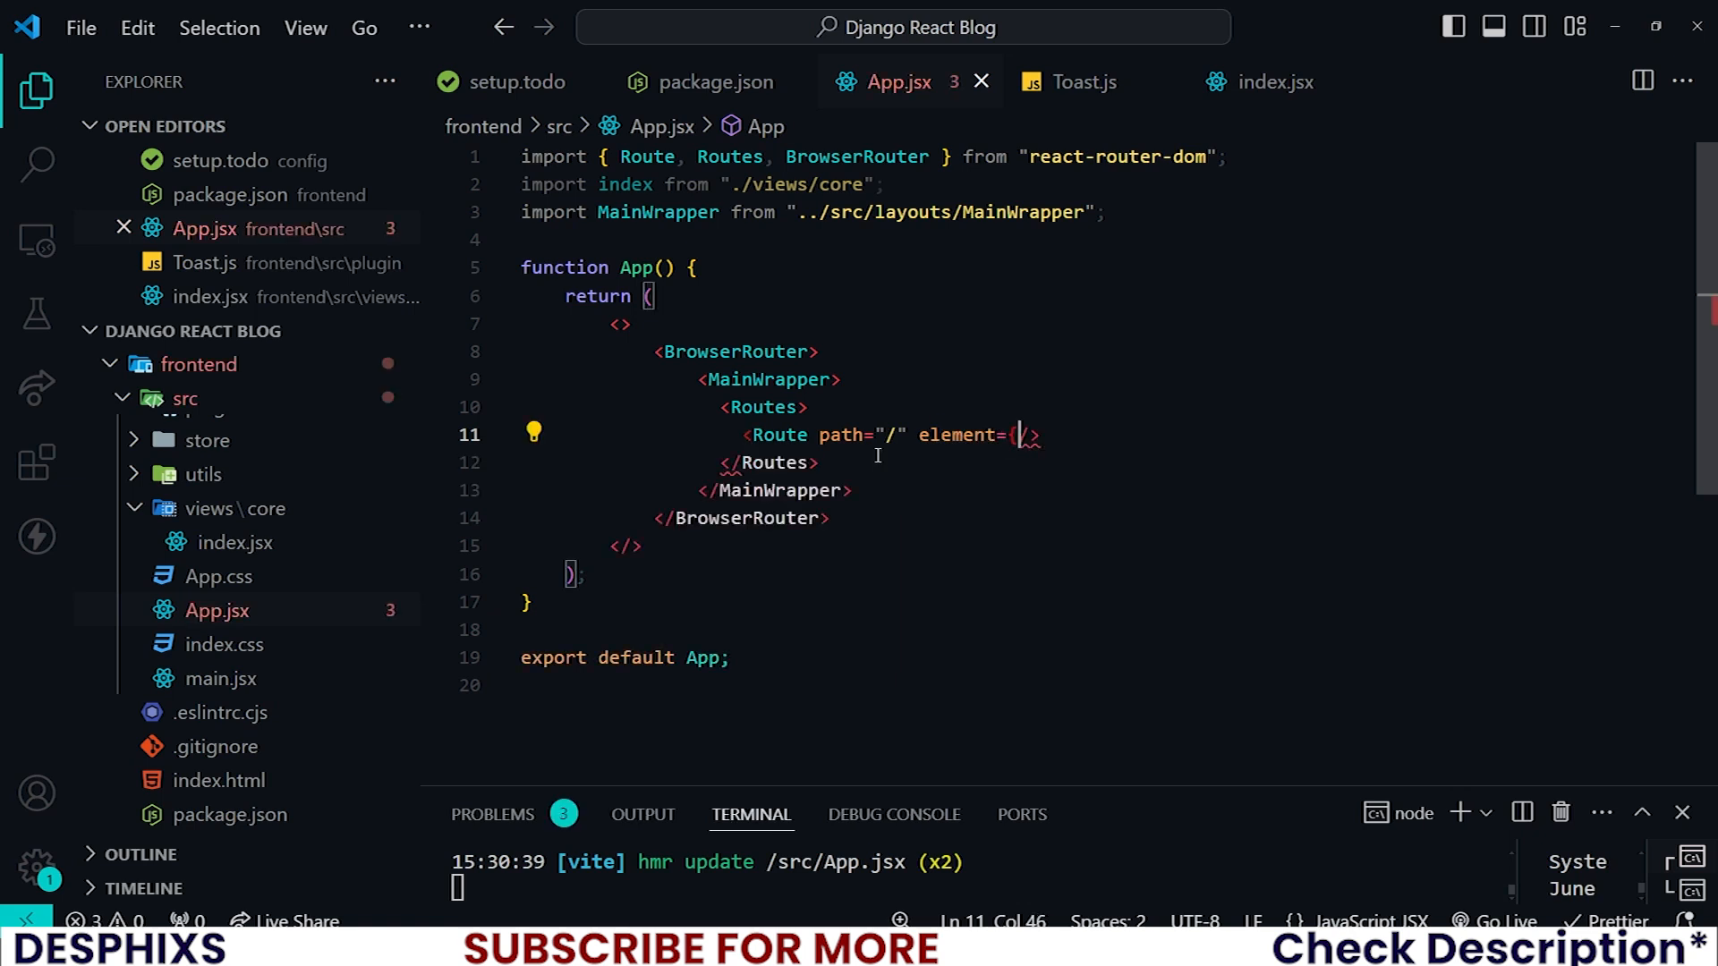
text(index)
click(977, 888)
text(yarn dev)
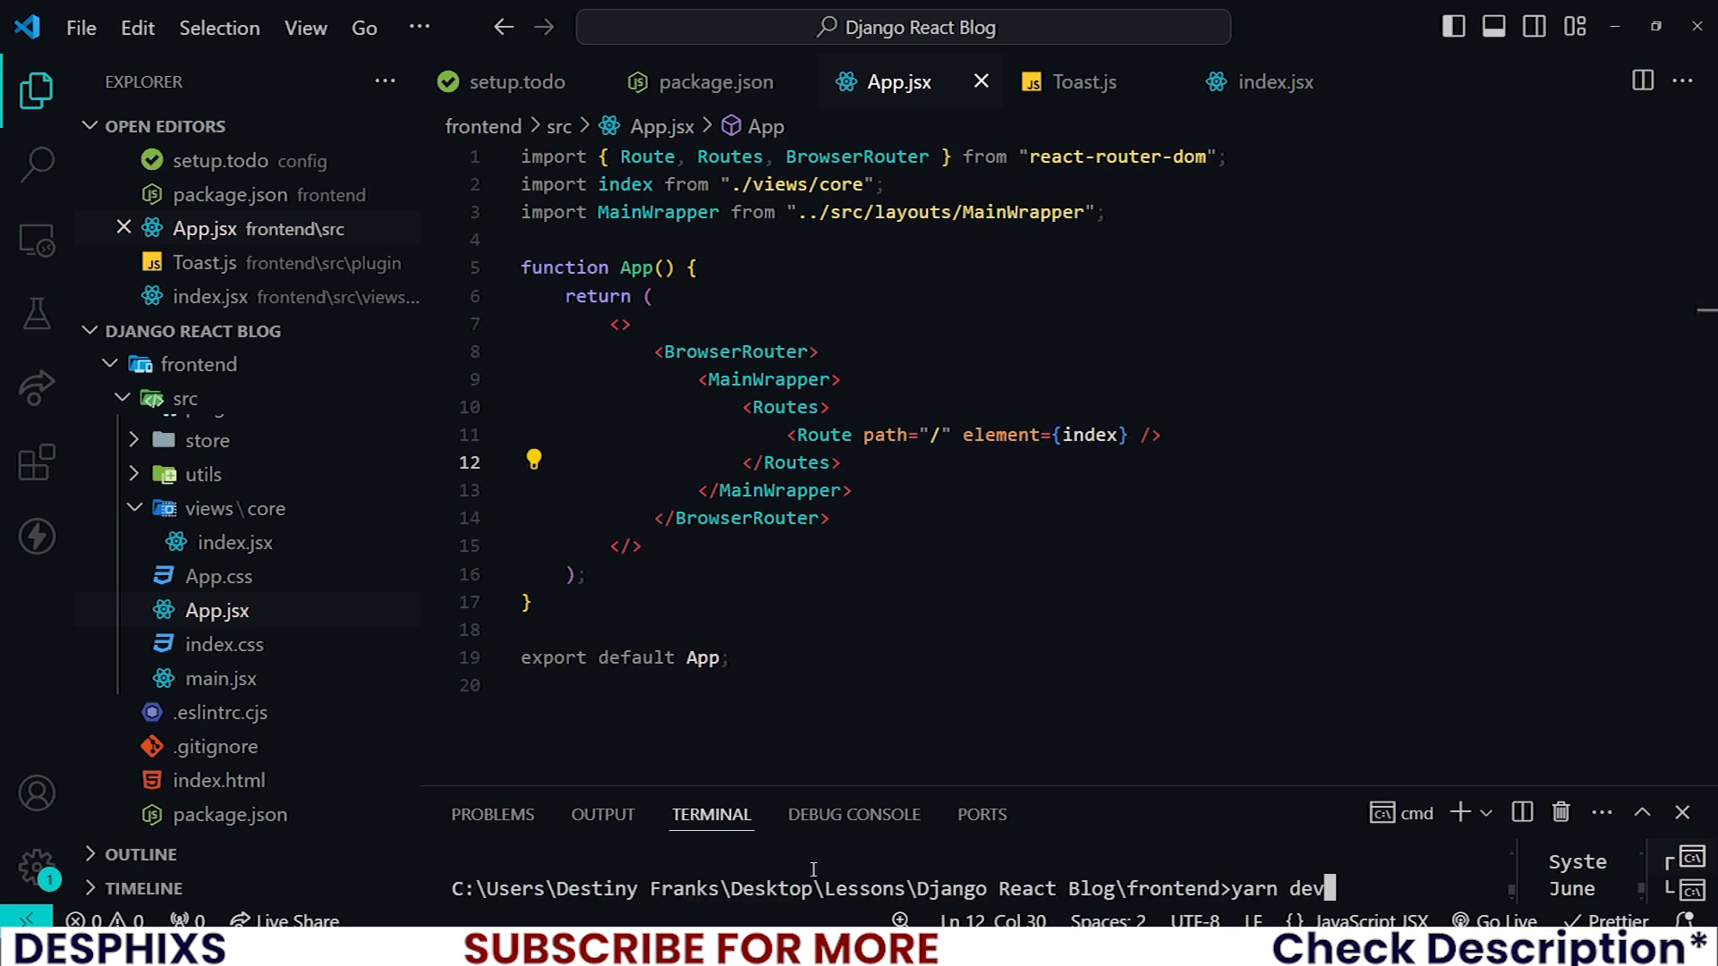
Restart the dev server with yarn dev and open the stylesheet to comment out its defaults.
key(Enter)
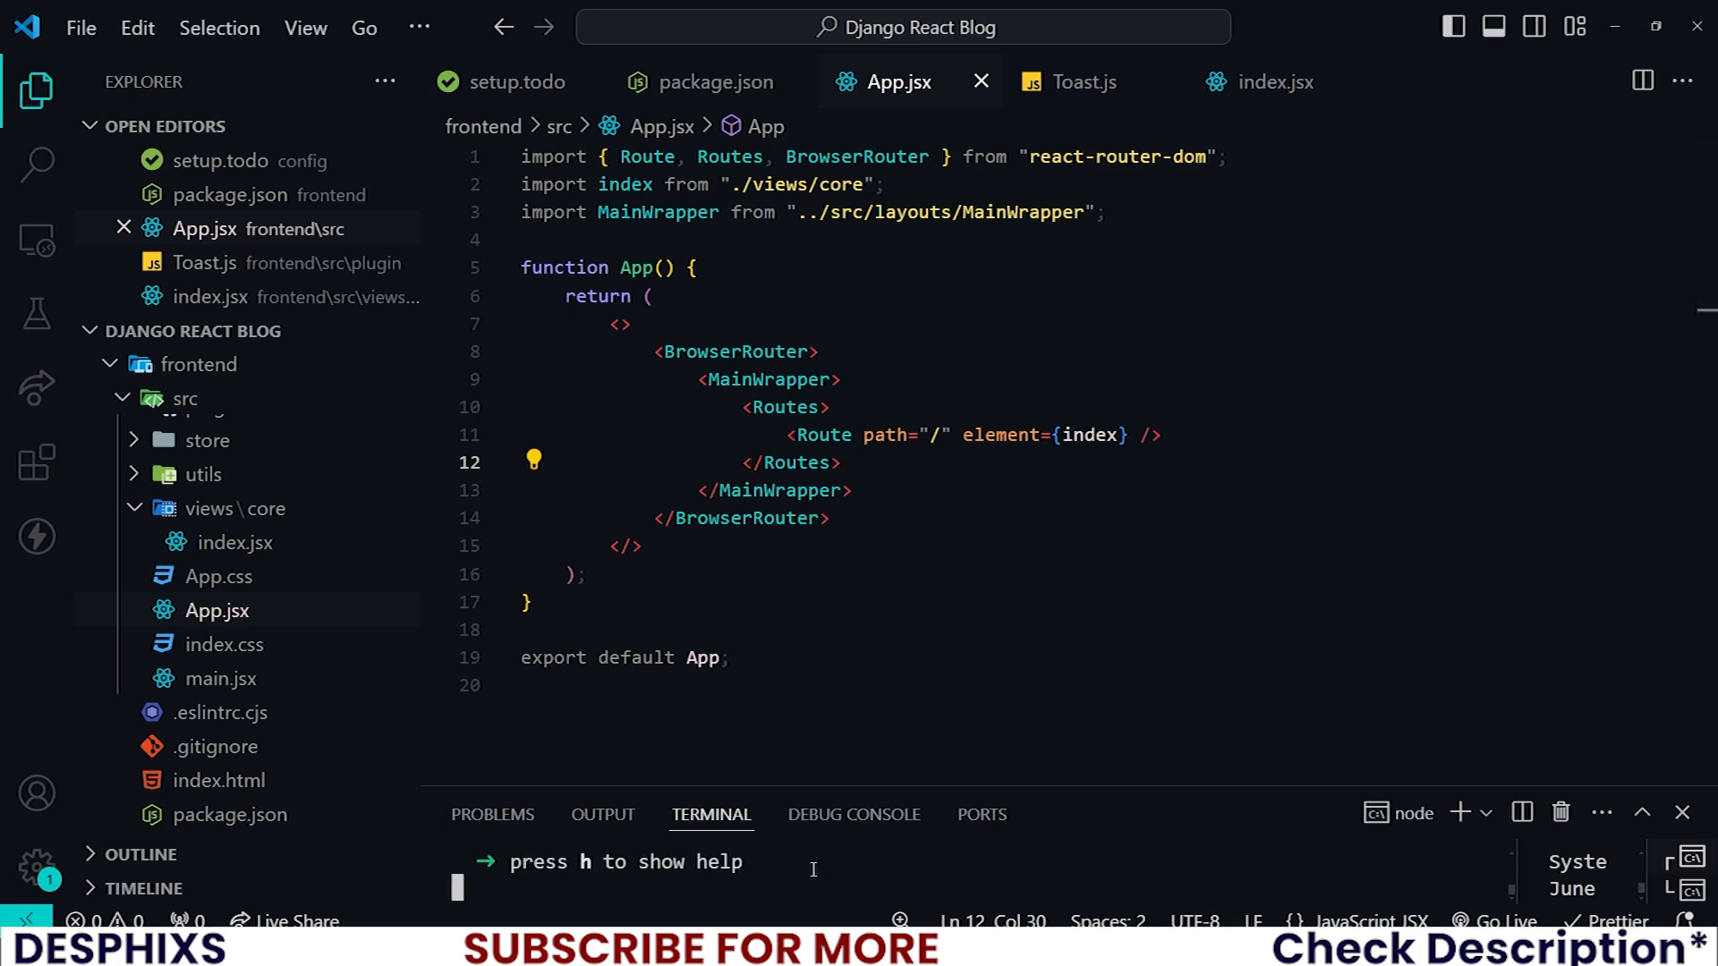
click(351, 18)
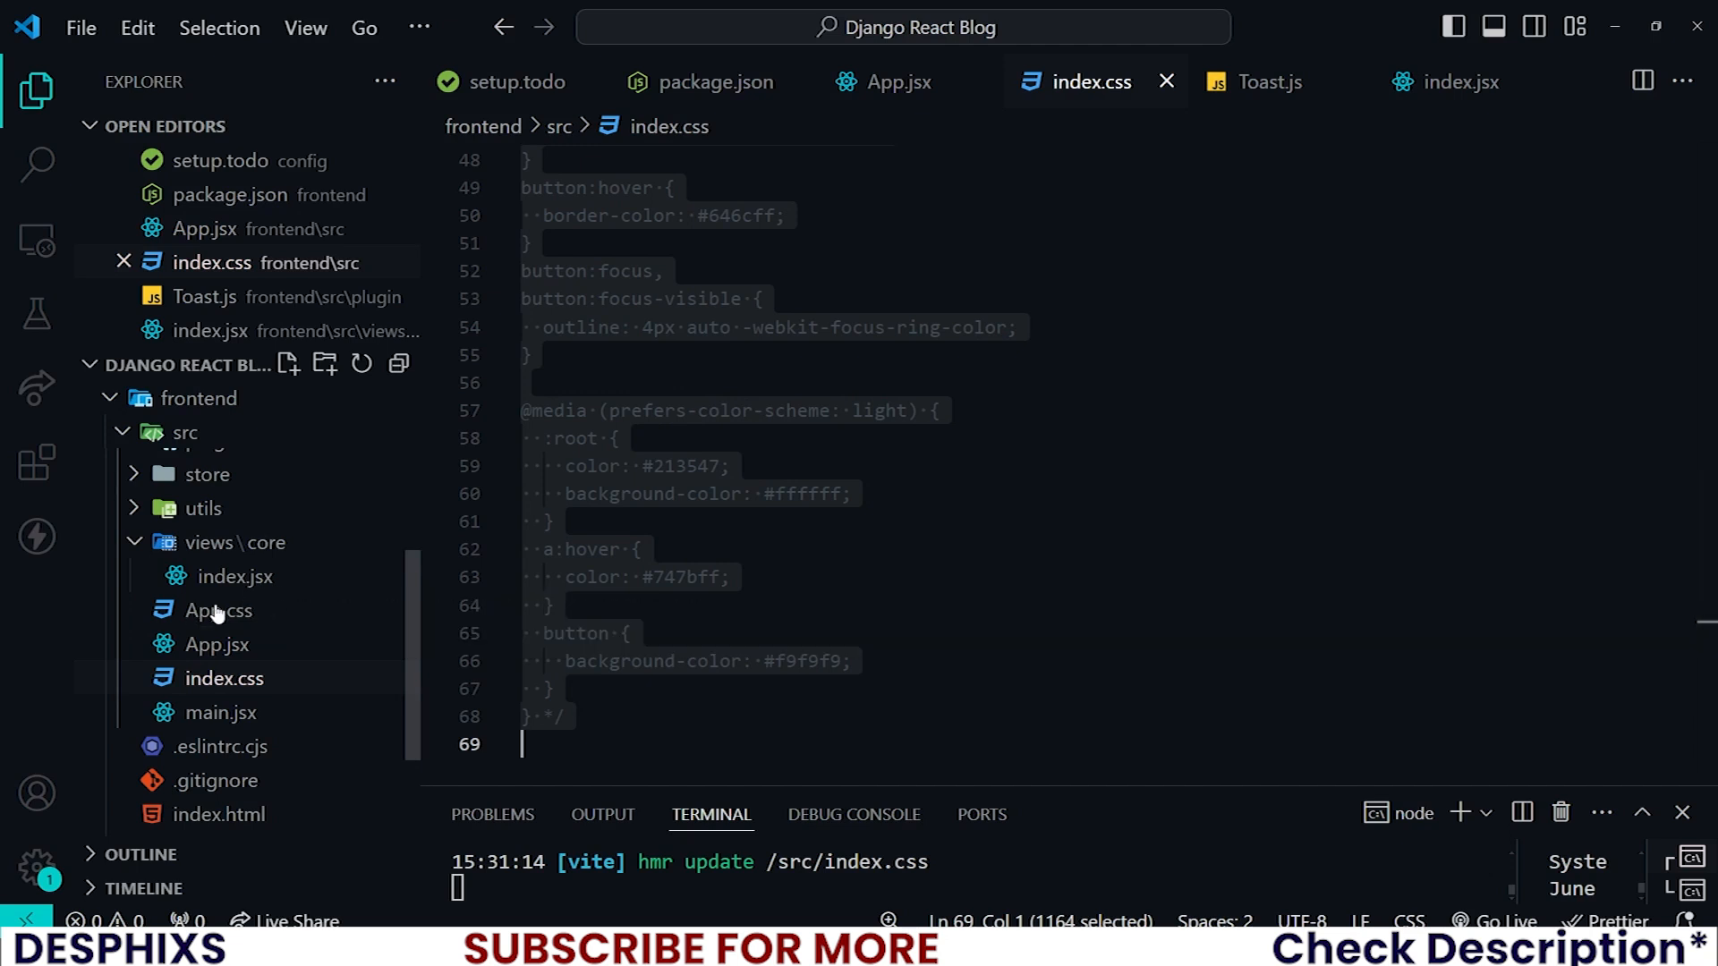
click(218, 610)
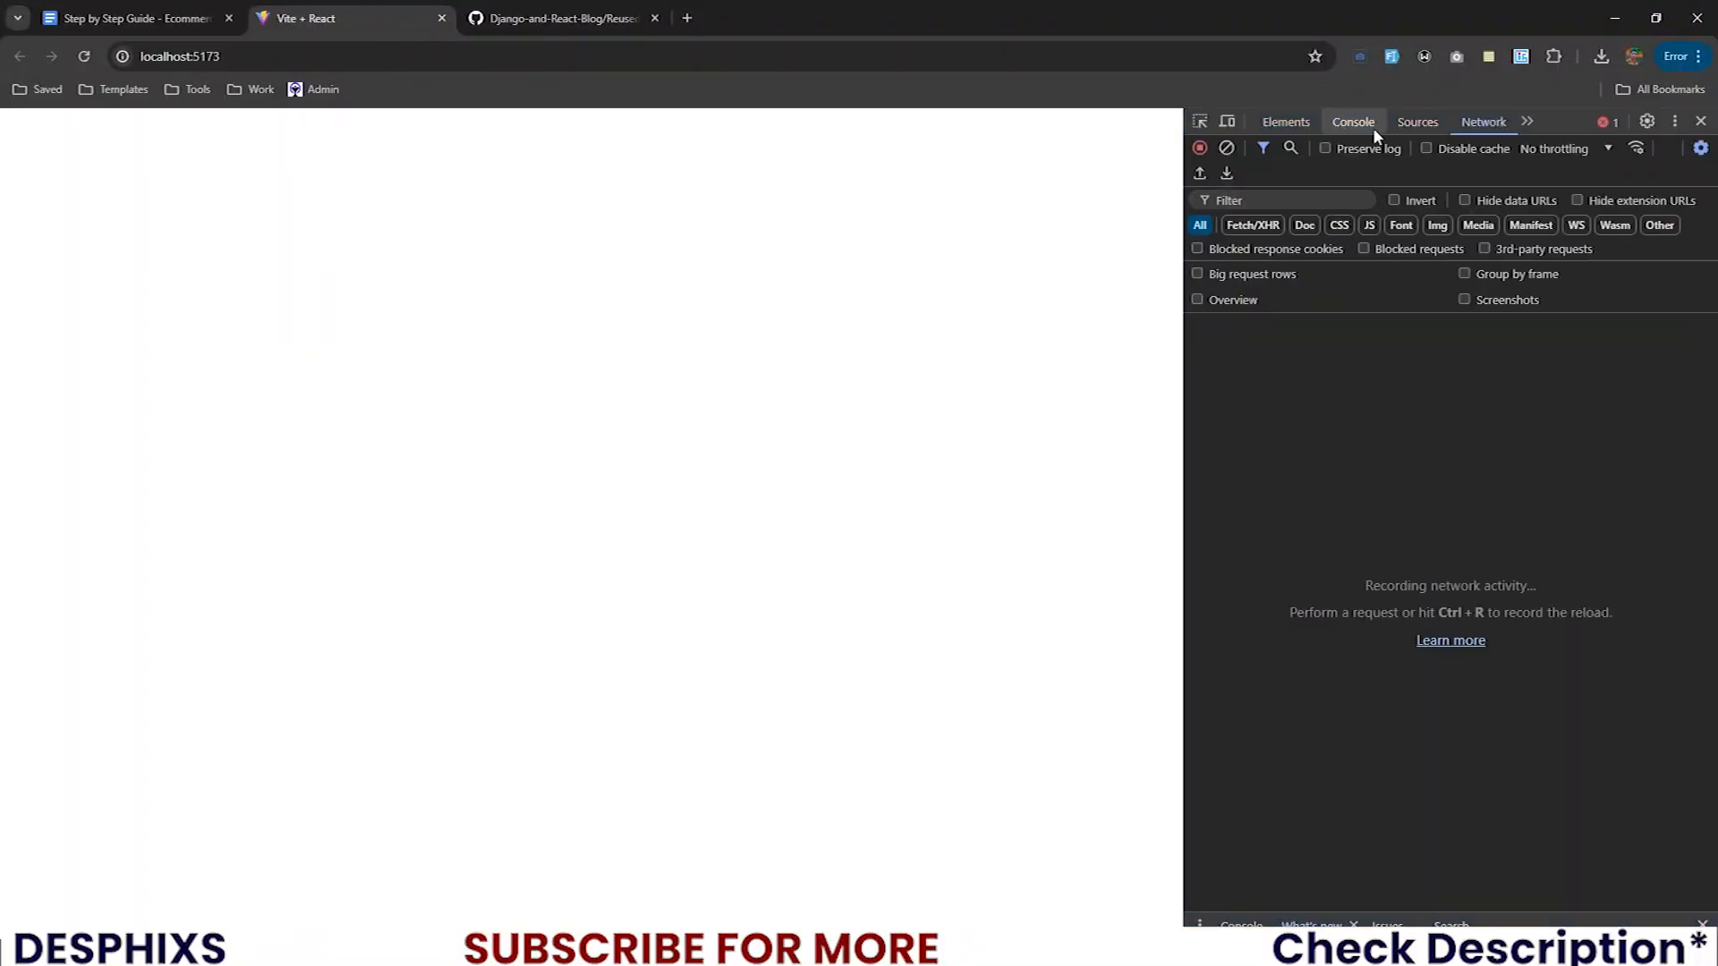
Show Chrome's Console and reload the localhost:5173 app page twice.
click(1353, 122)
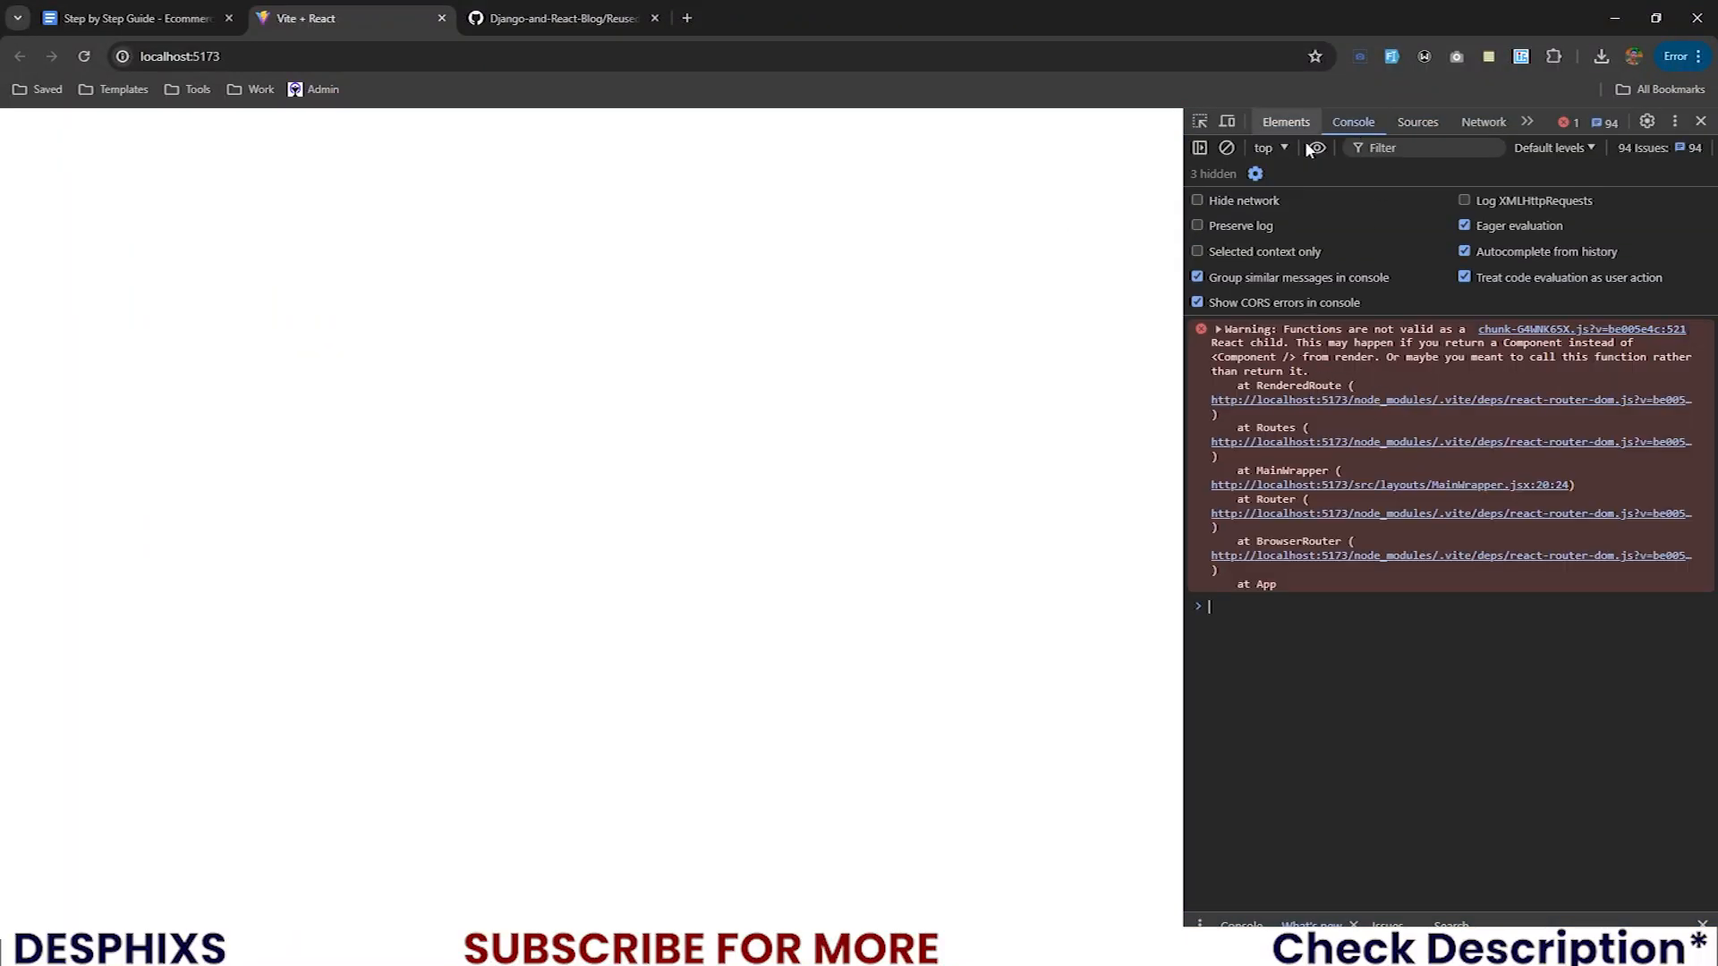
click(84, 55)
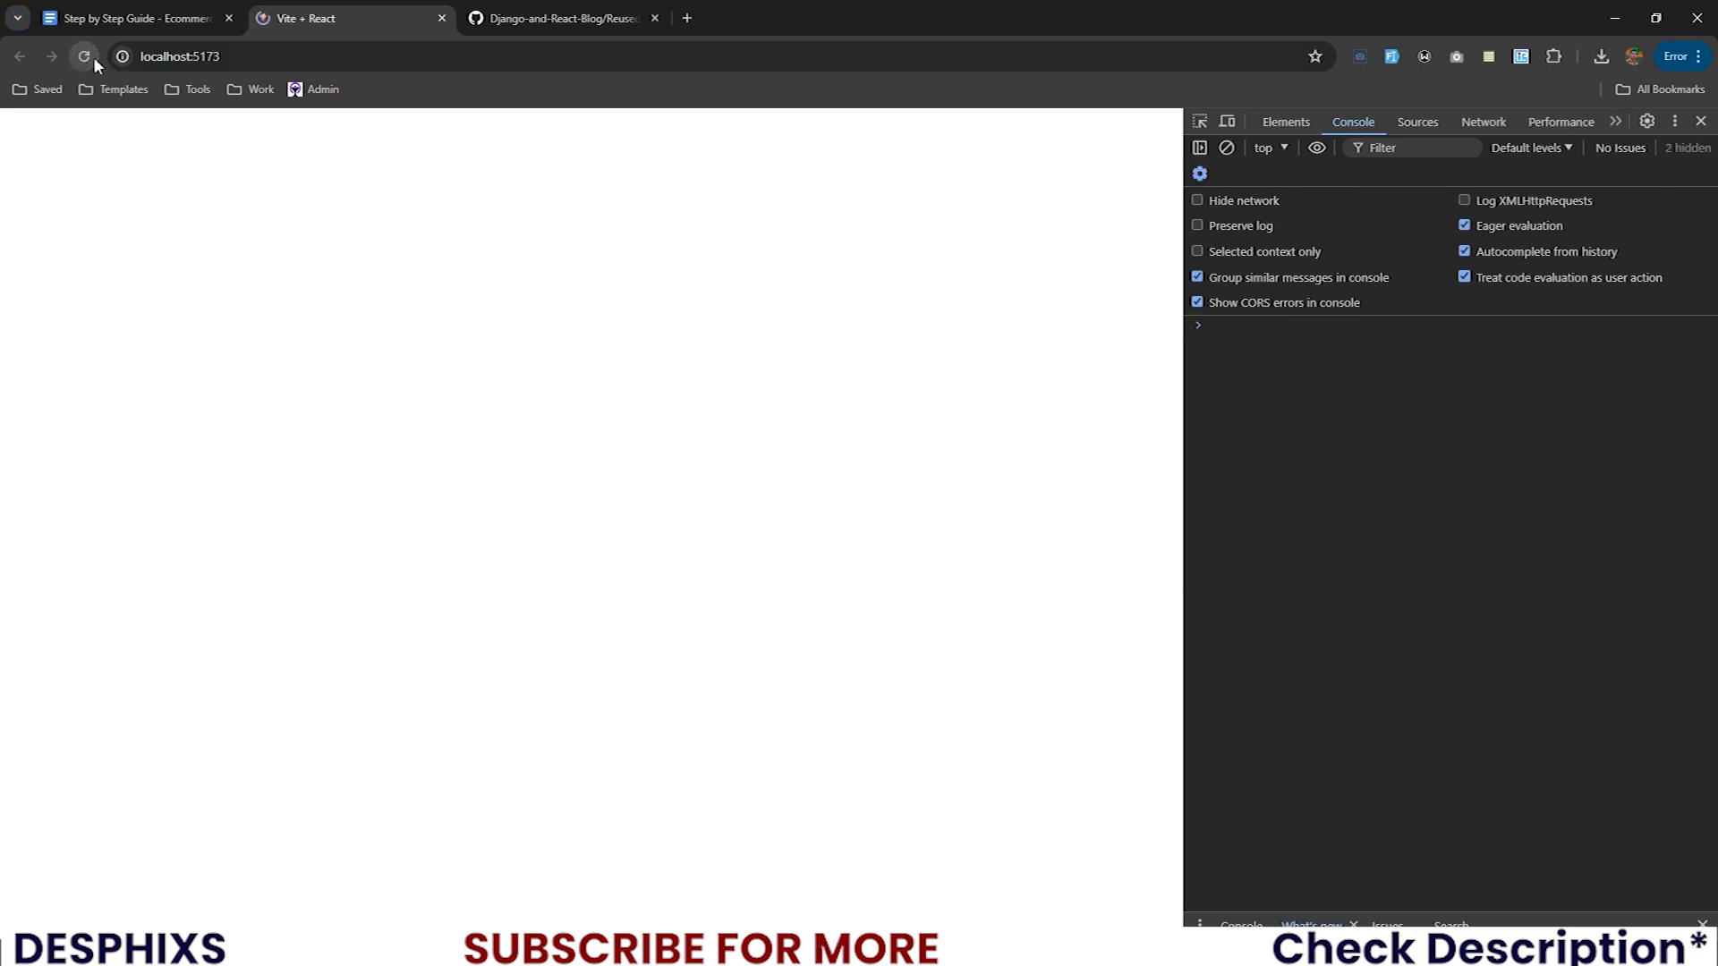
click(85, 55)
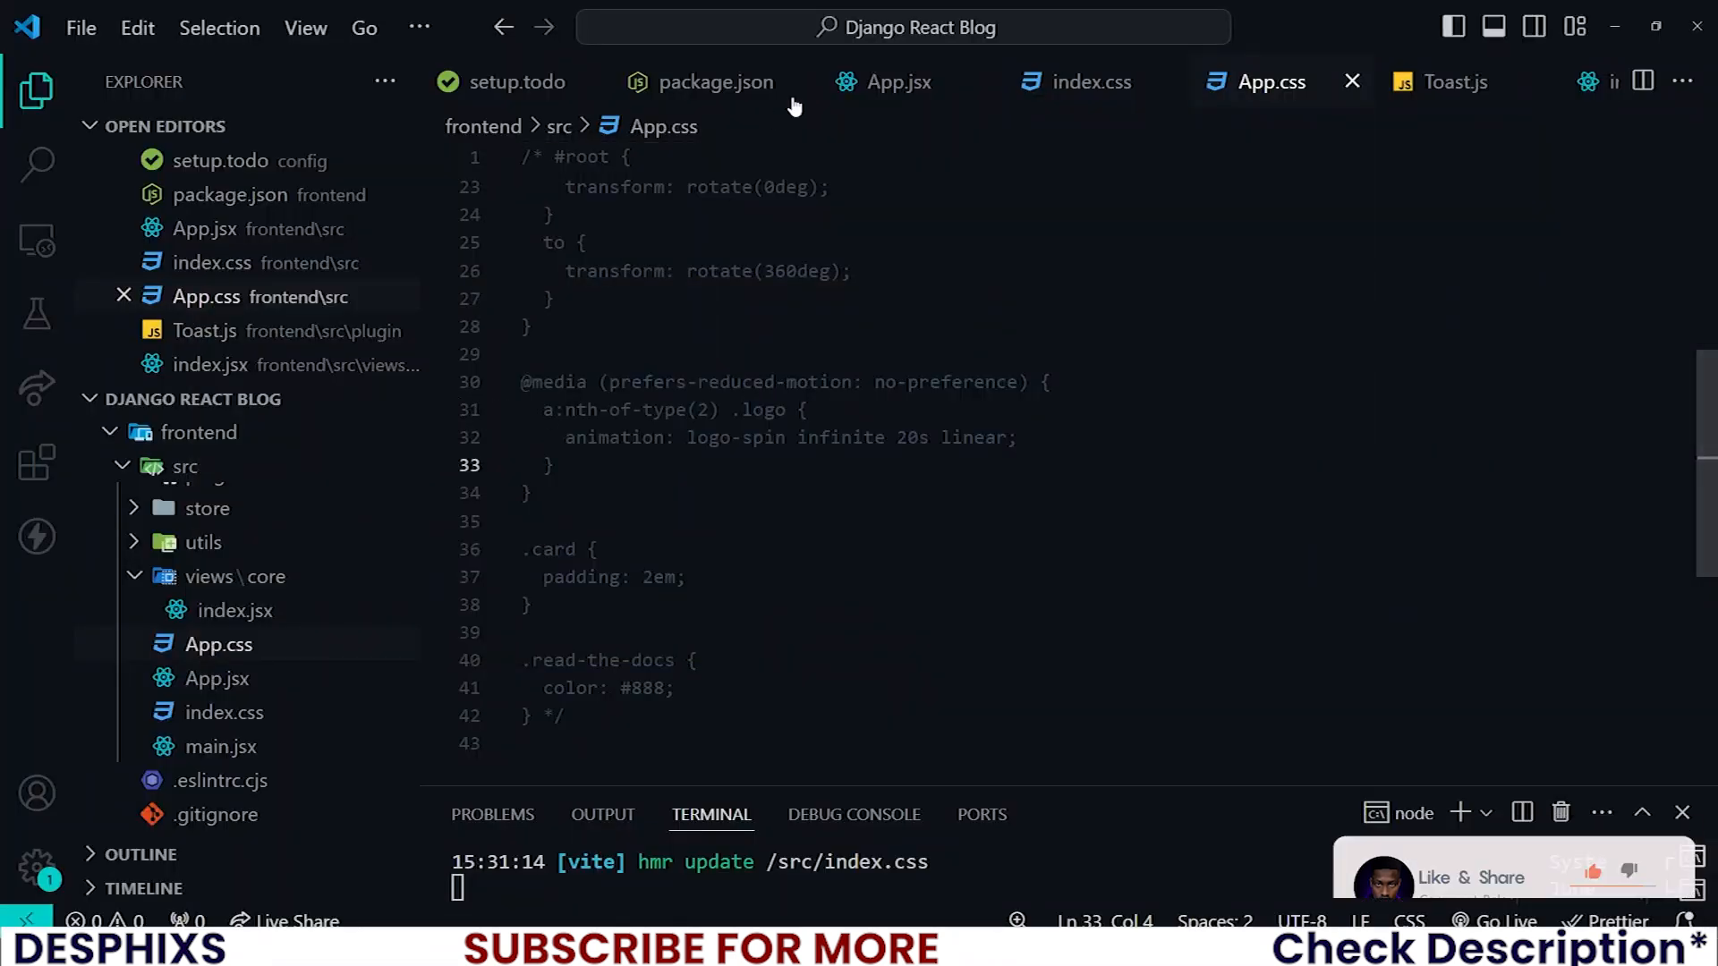
In App.jsx, replace element={index} with the JSX tag <index />.
click(897, 81)
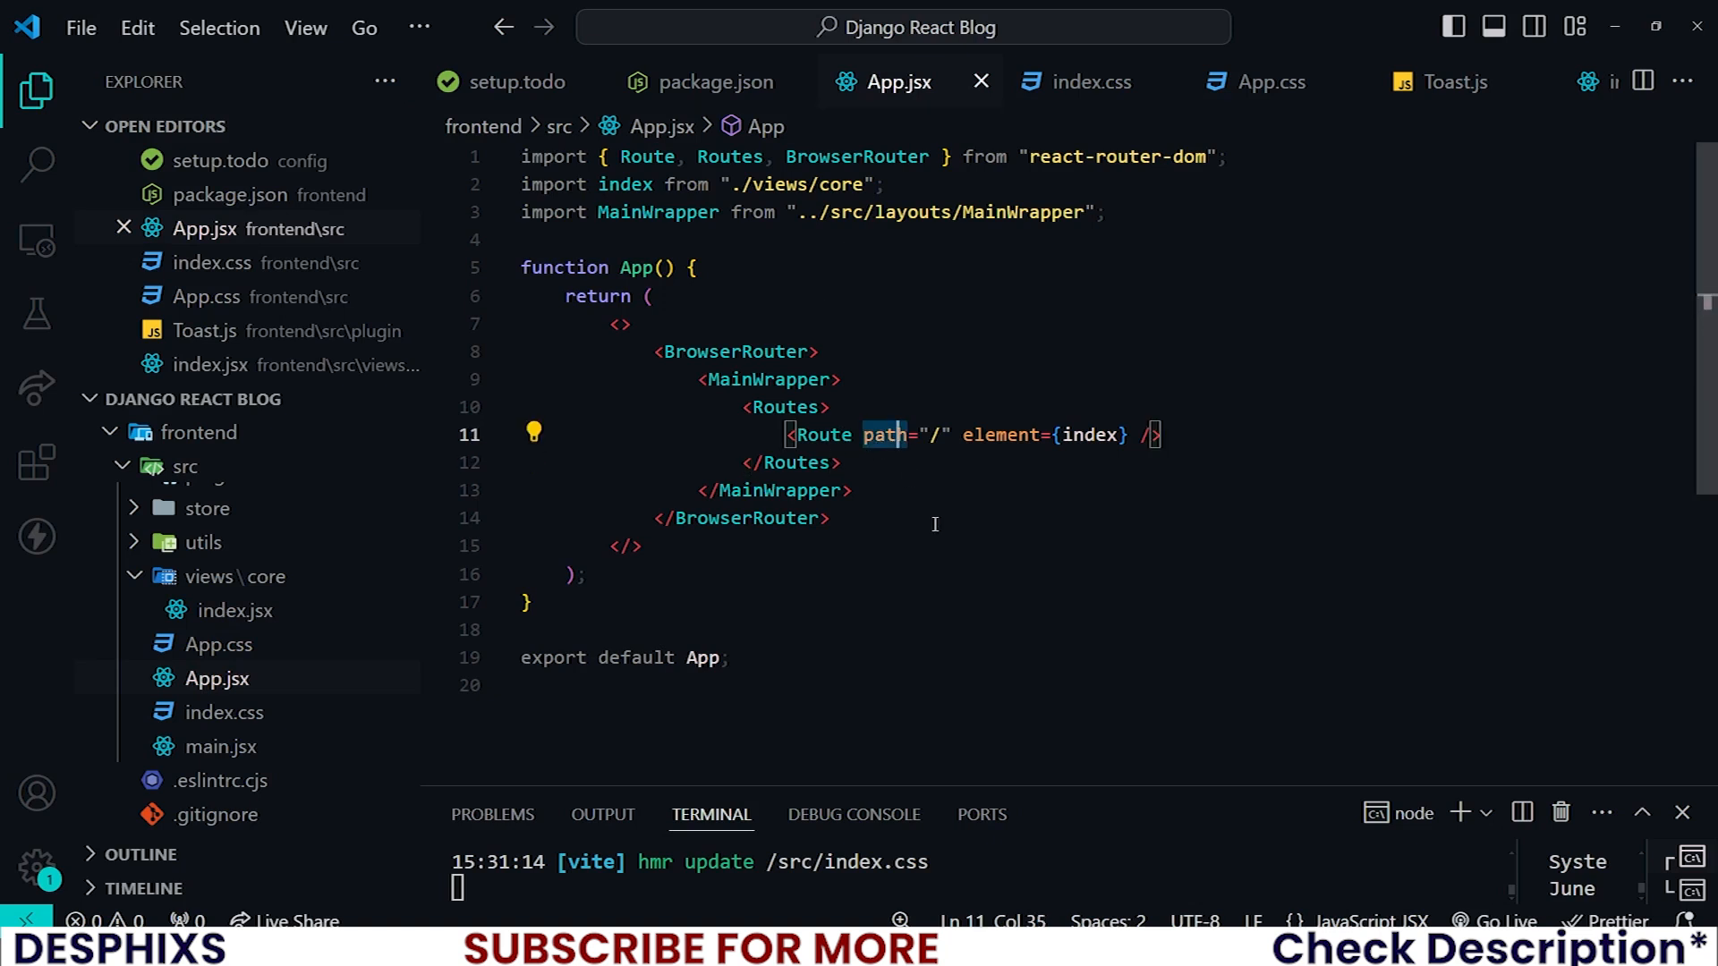
key(Ctrl+/)
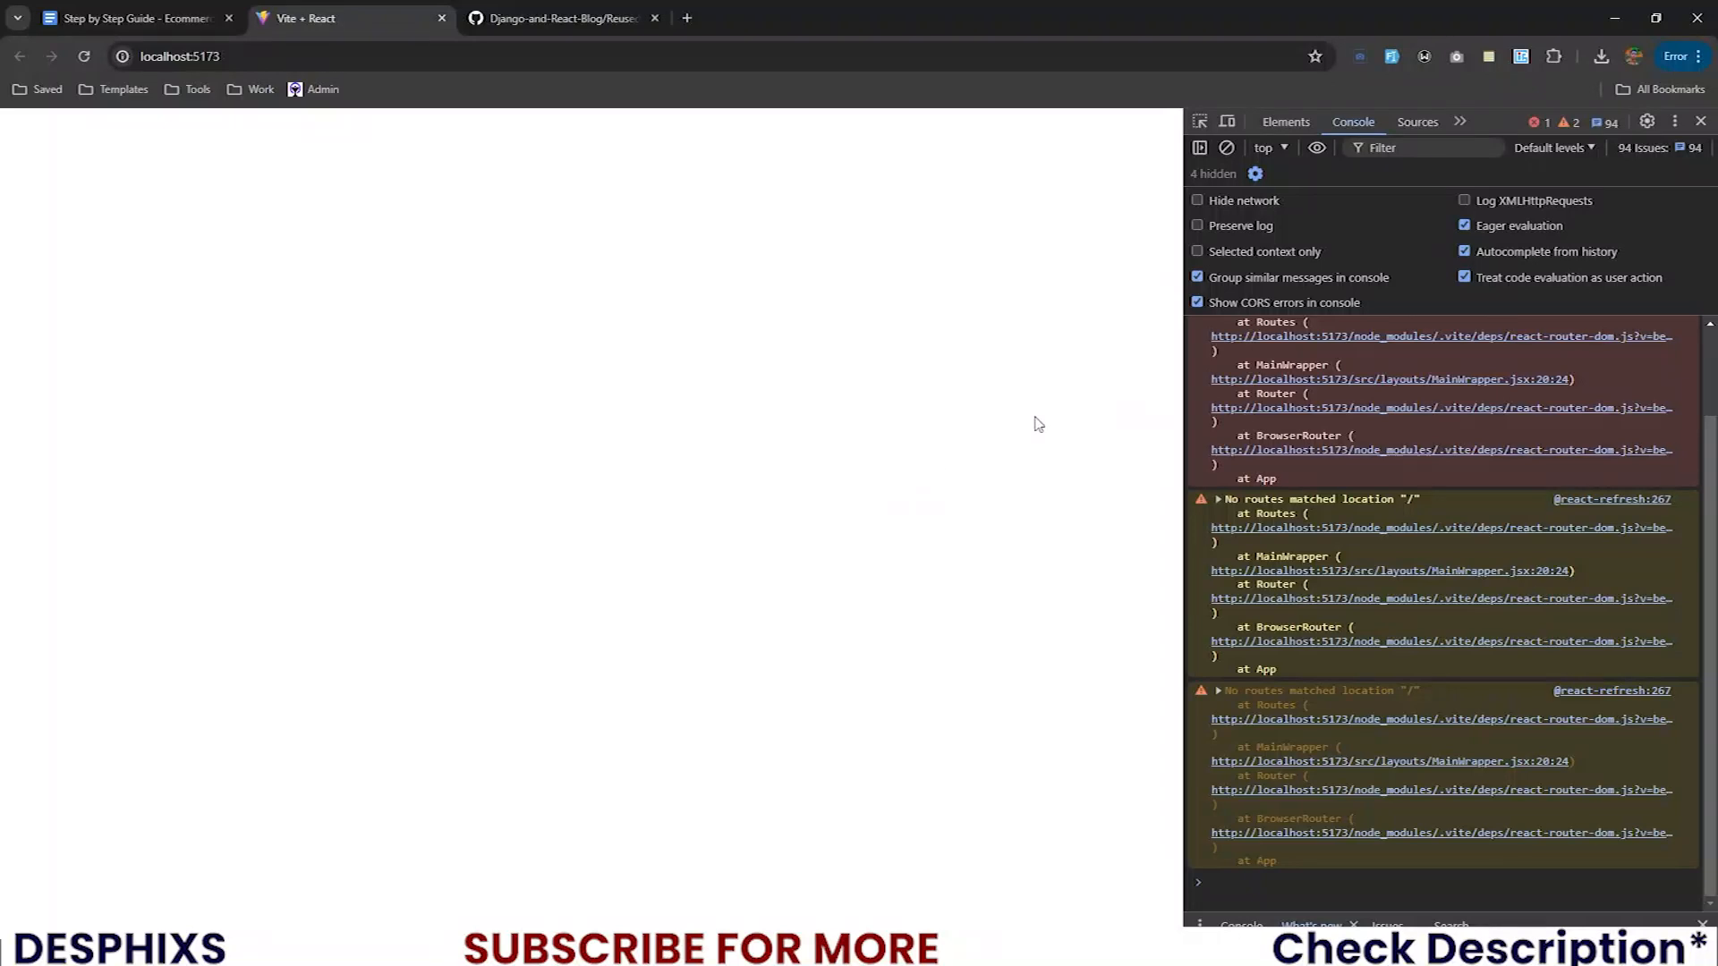
mouse_move(817, 485)
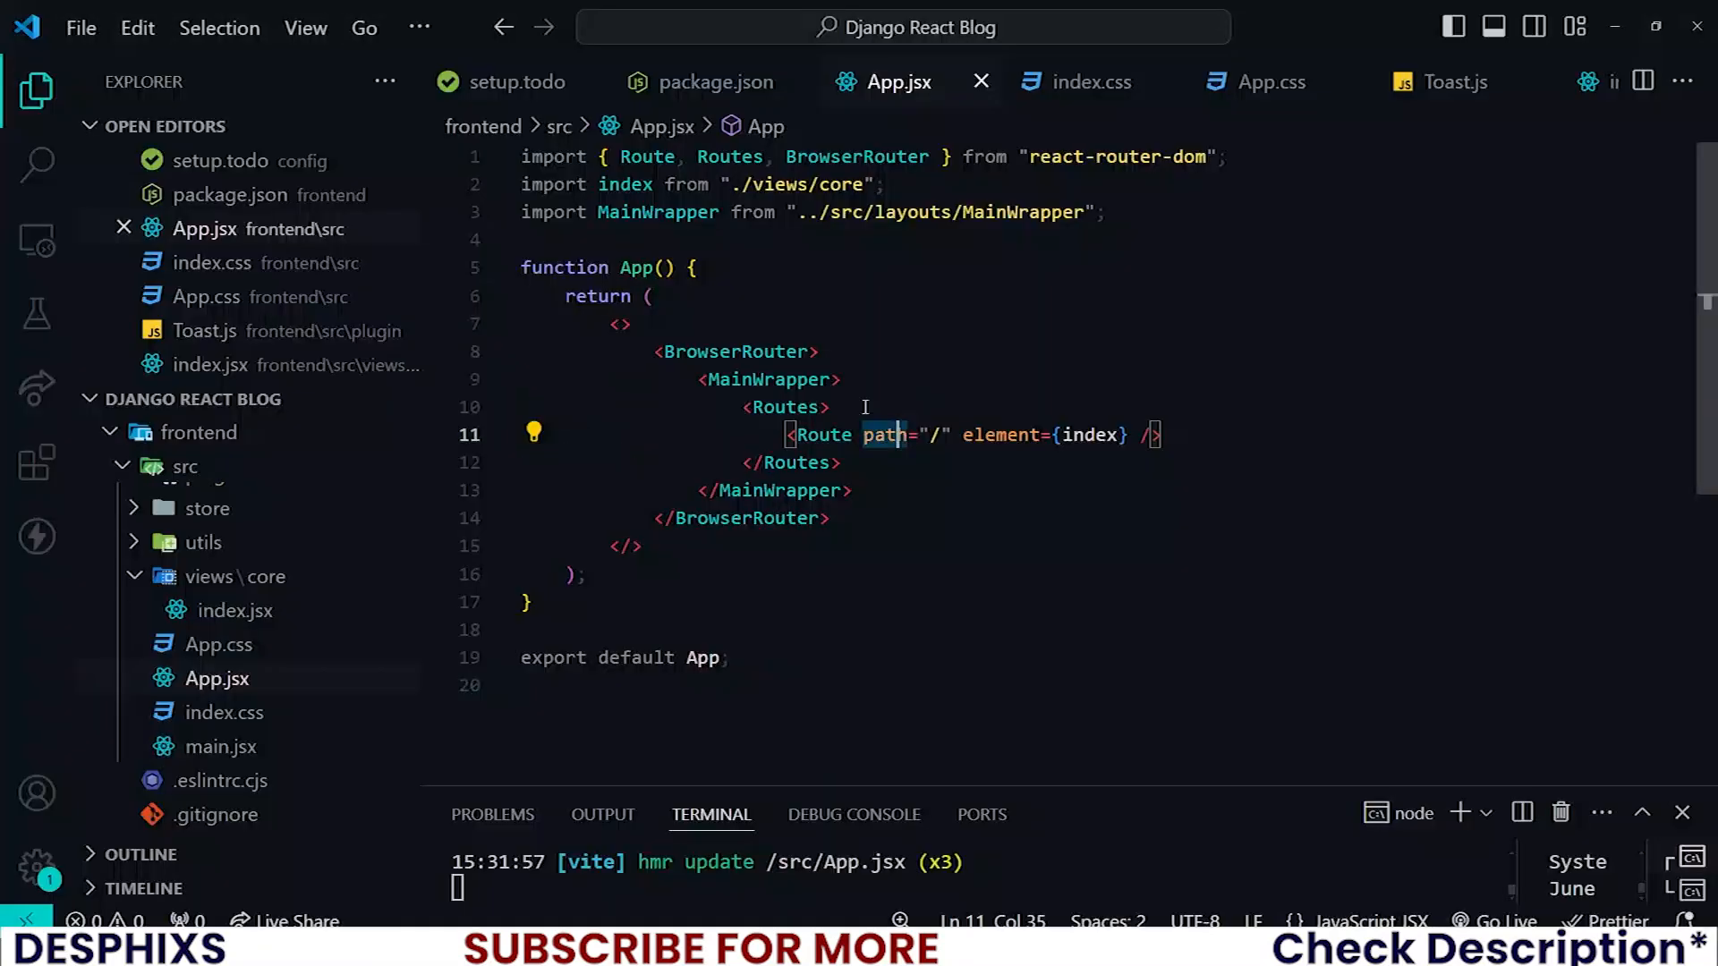
mouse_move(1014, 478)
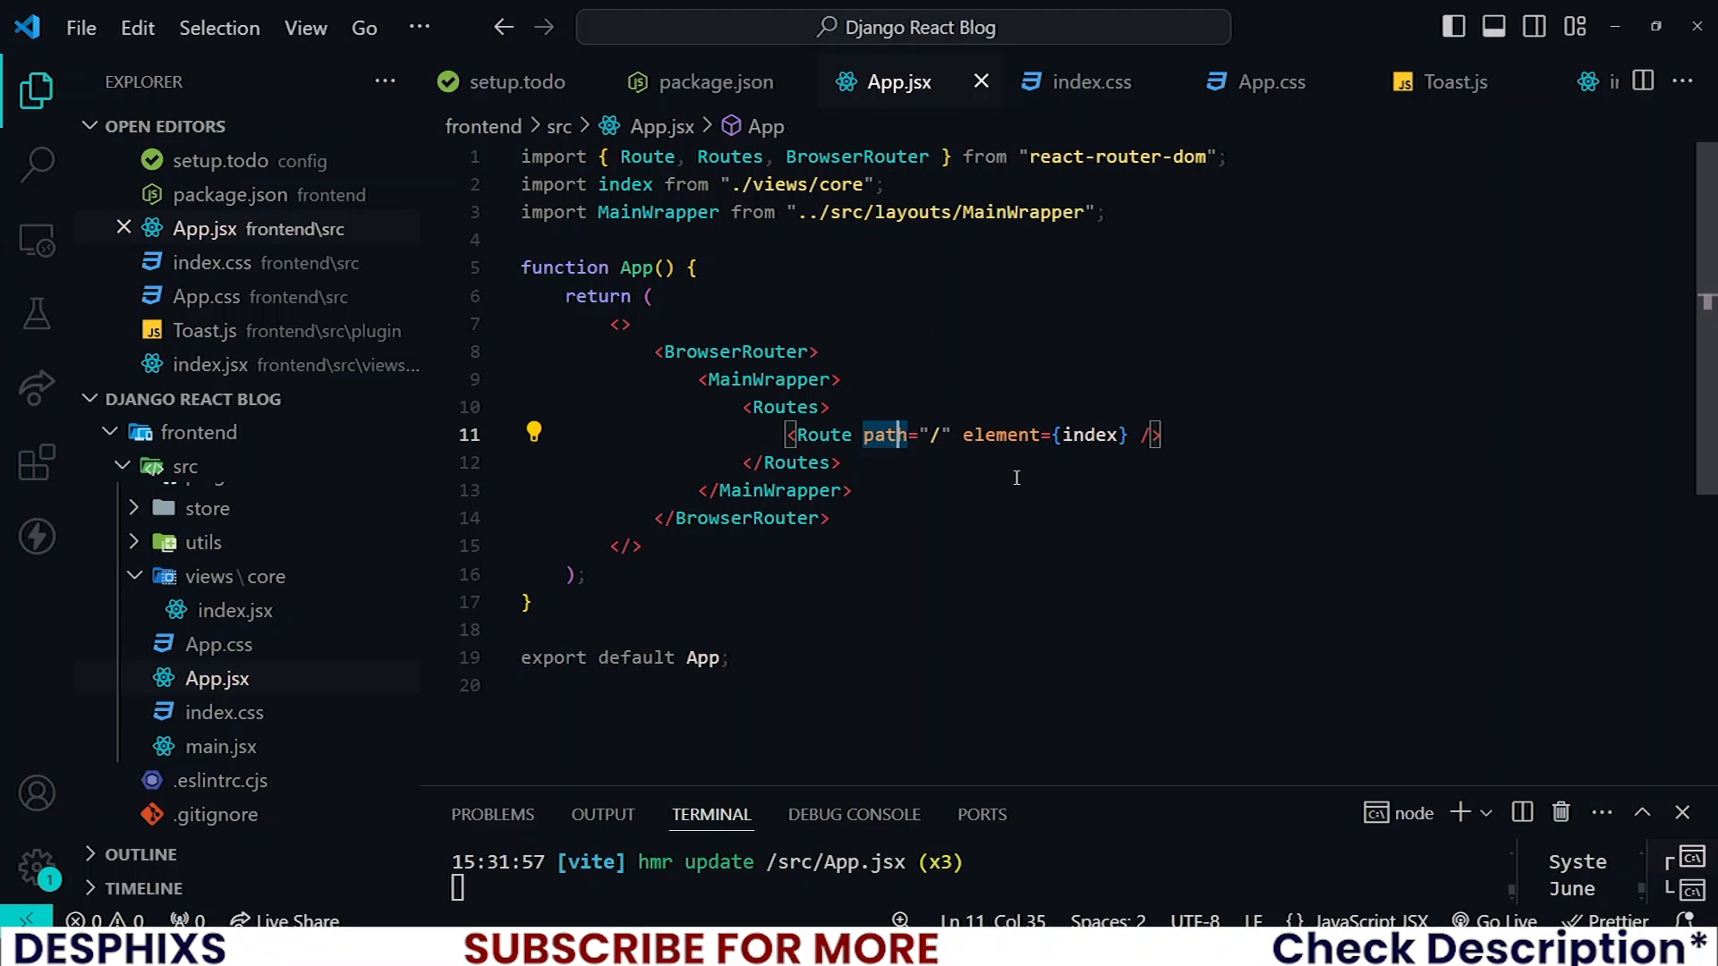
double_click(1089, 435)
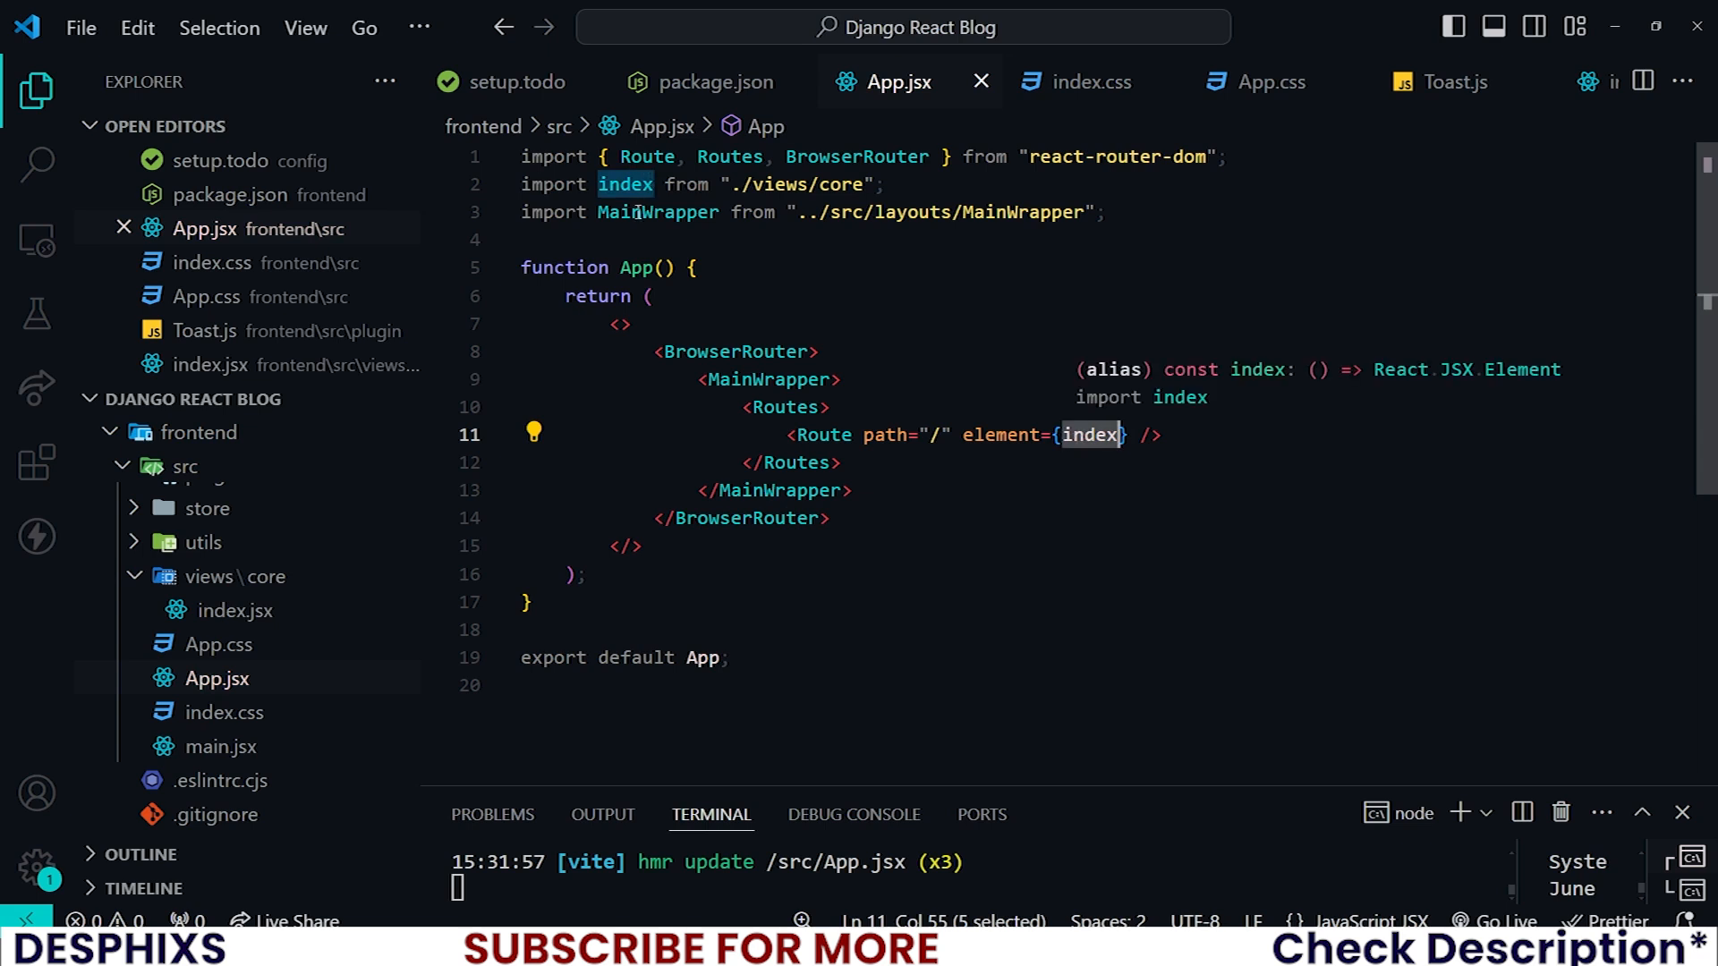
key(Delete)
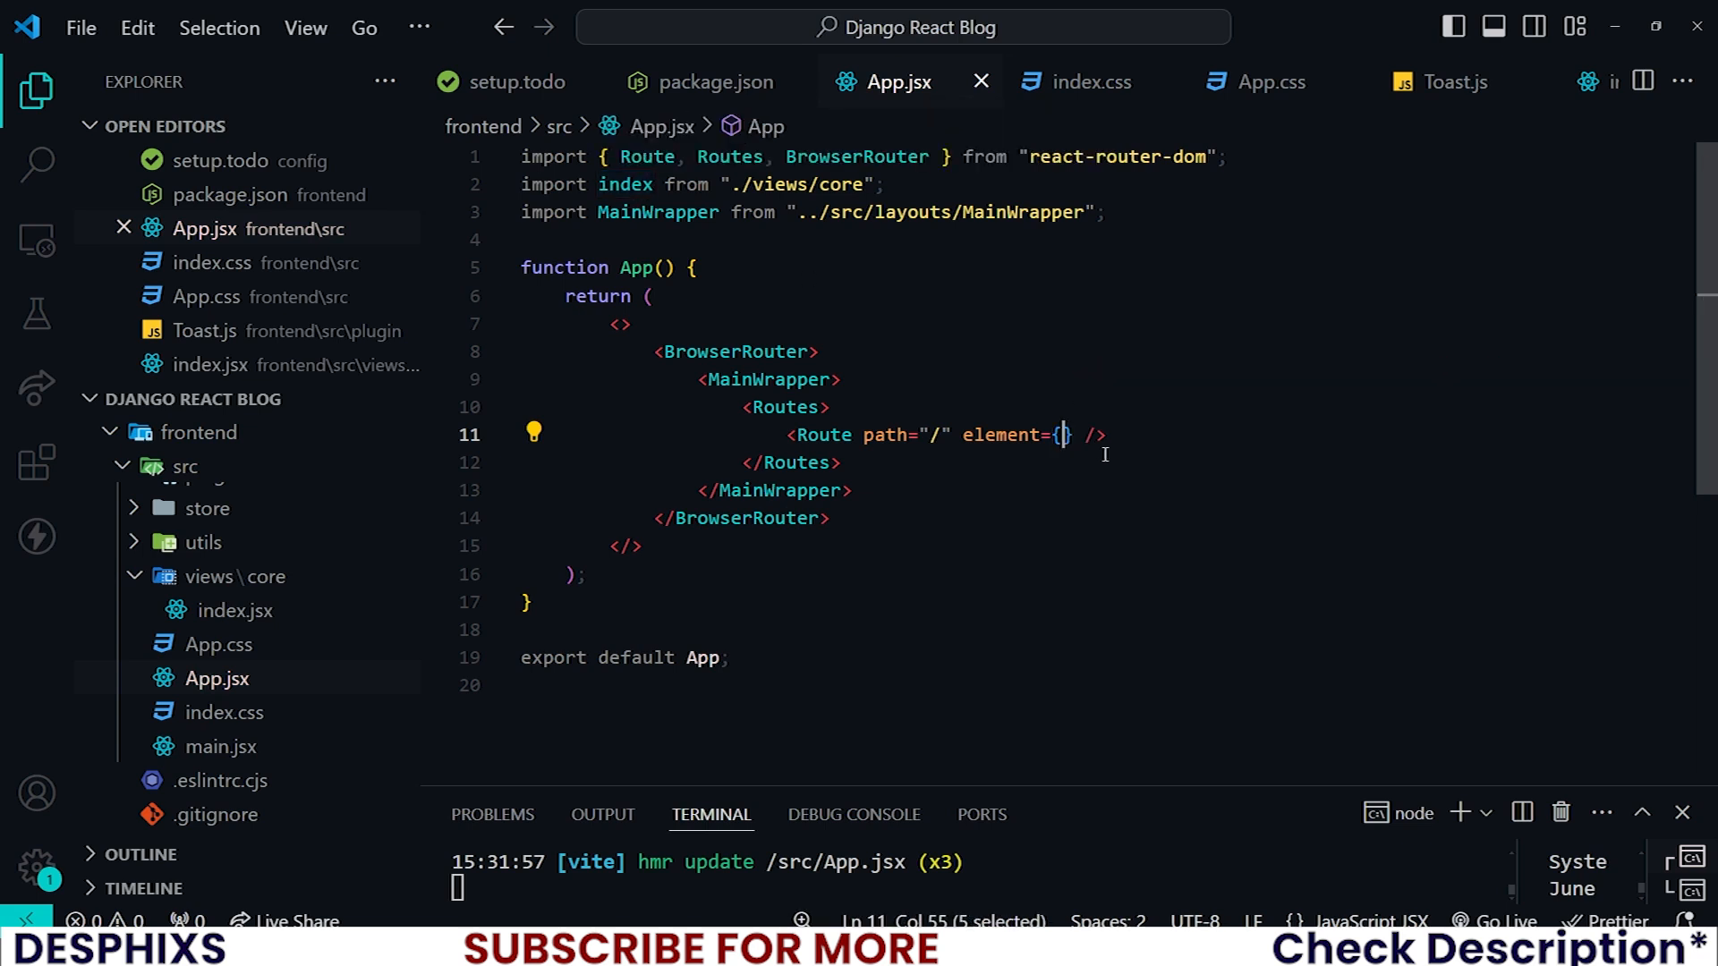
text(</>)
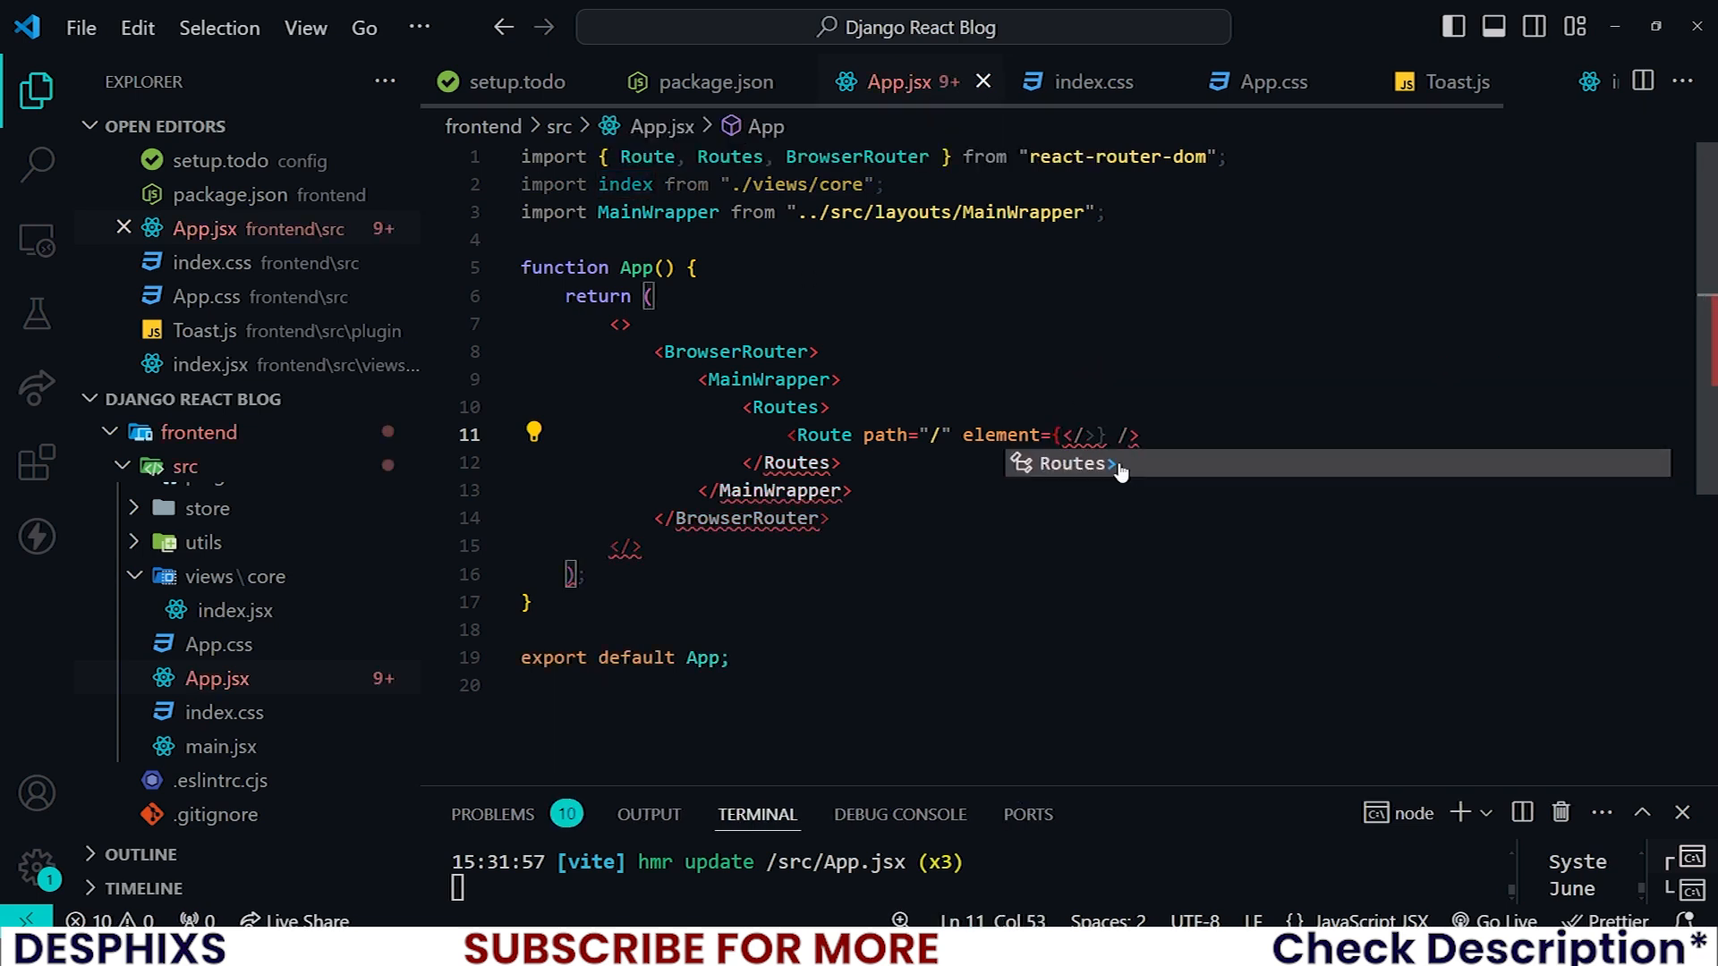
text(index)
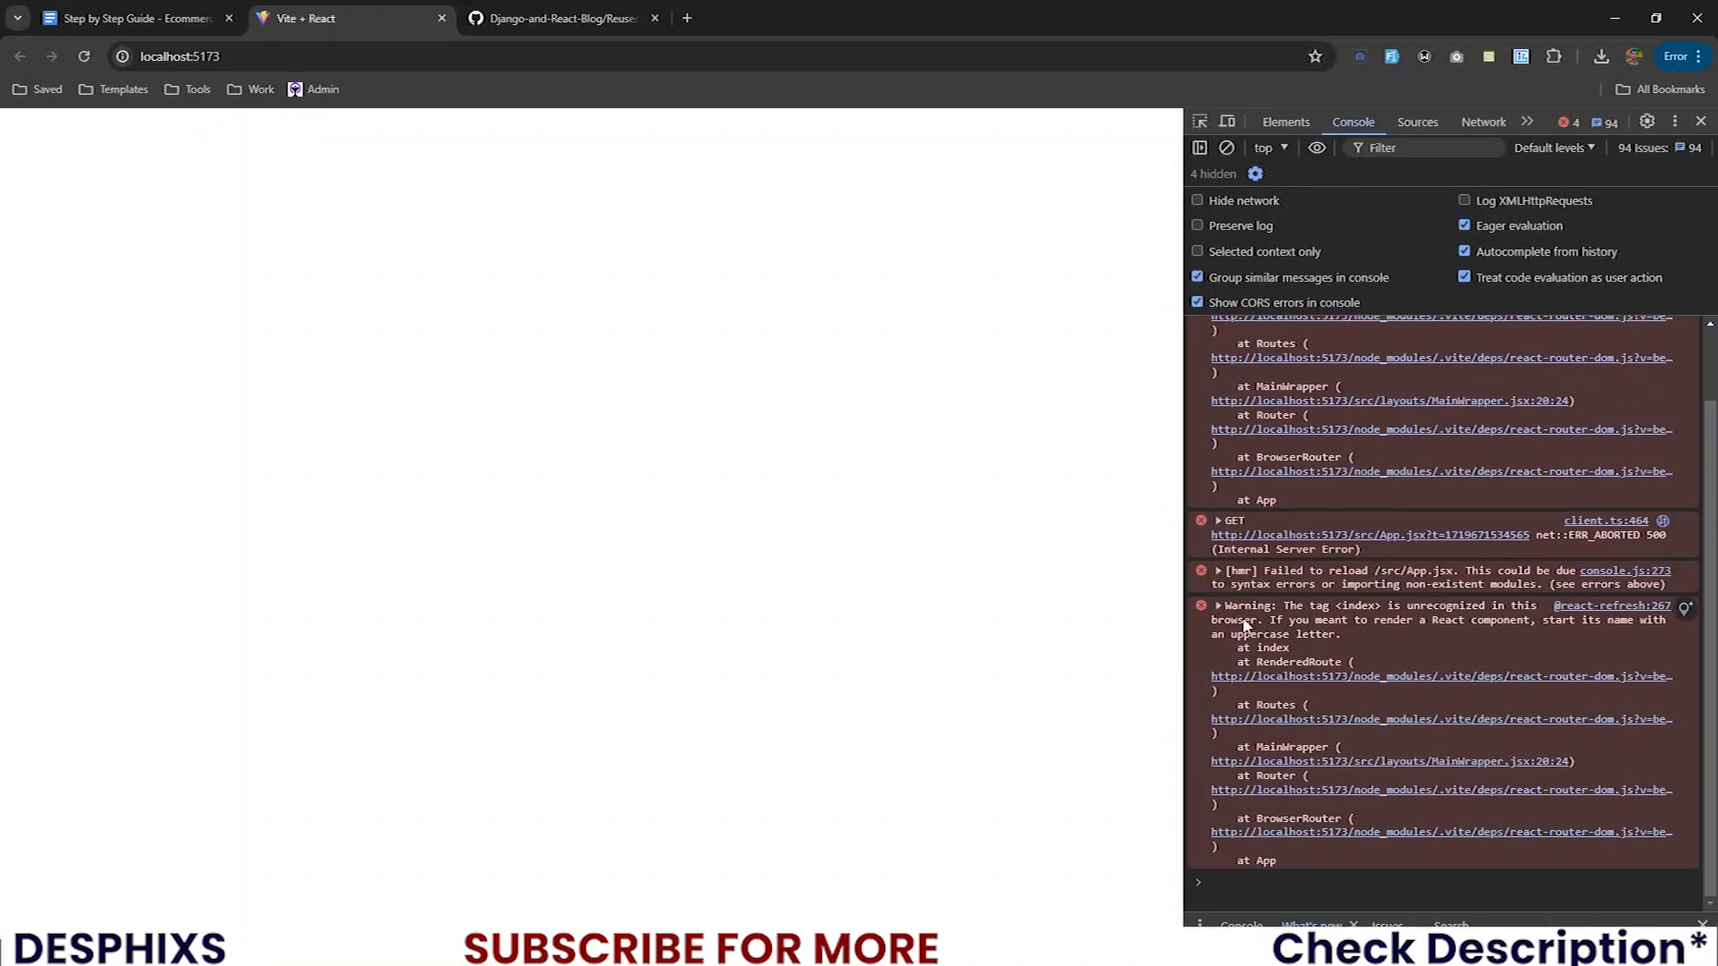
mouse_move(1299, 659)
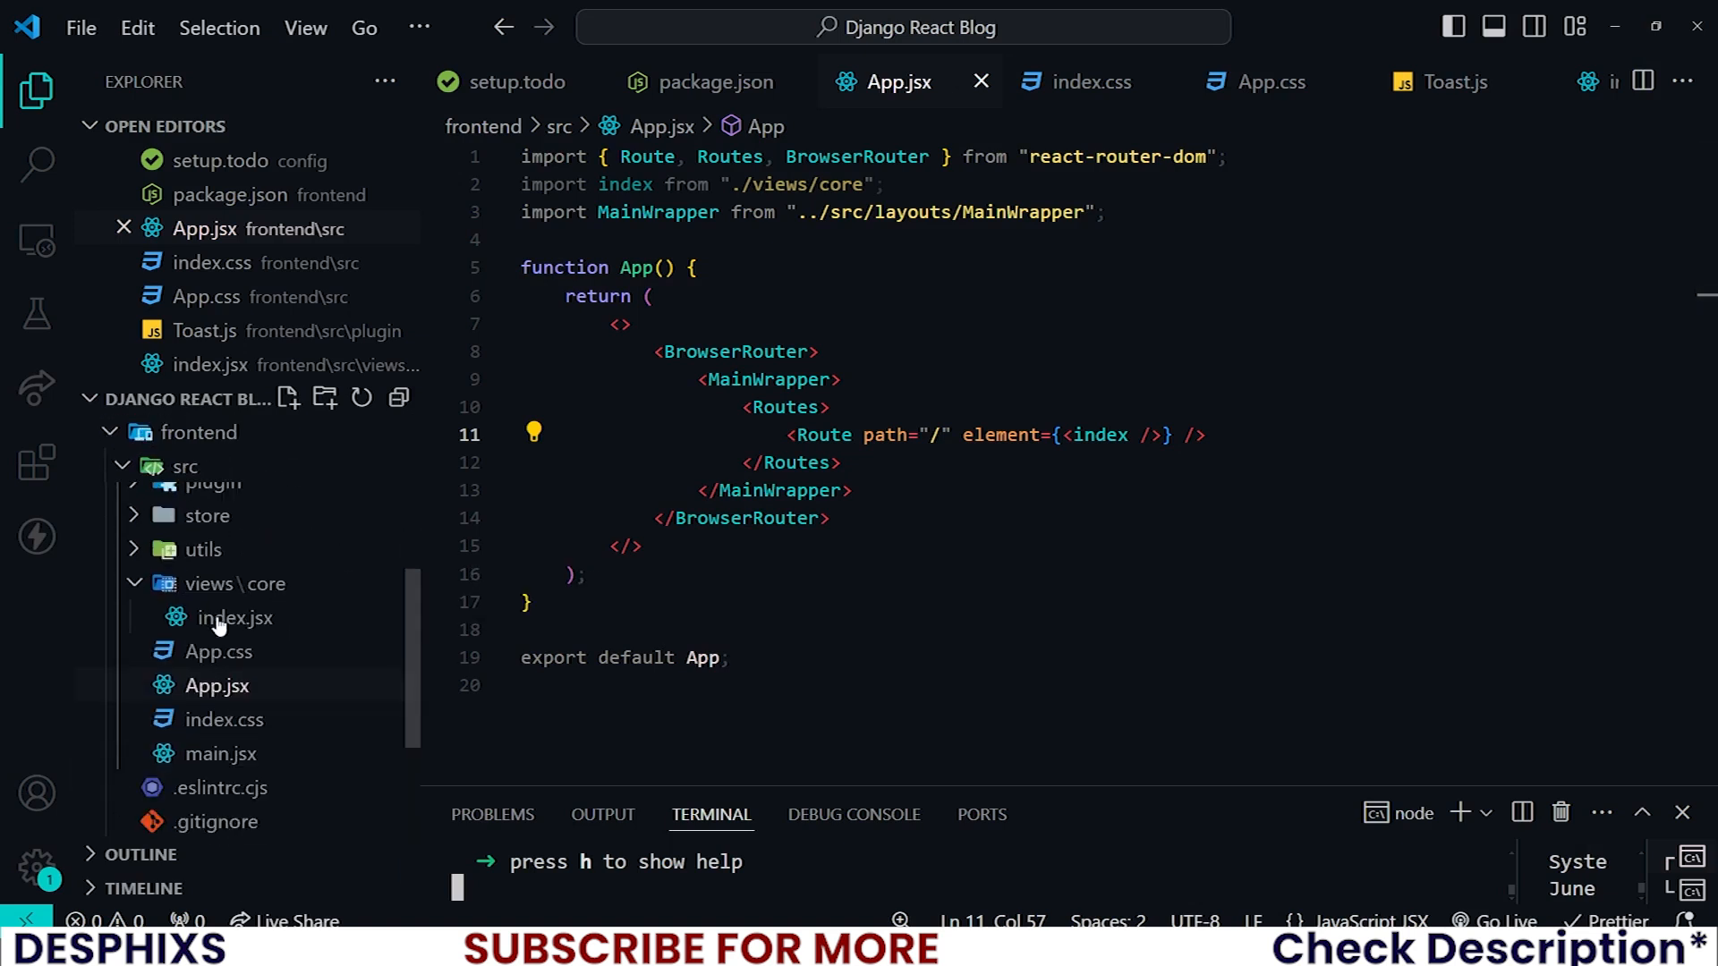
Rename the core view file and component from index to Index, updating App.jsx to <Index />.
double_click(234, 618)
text(I)
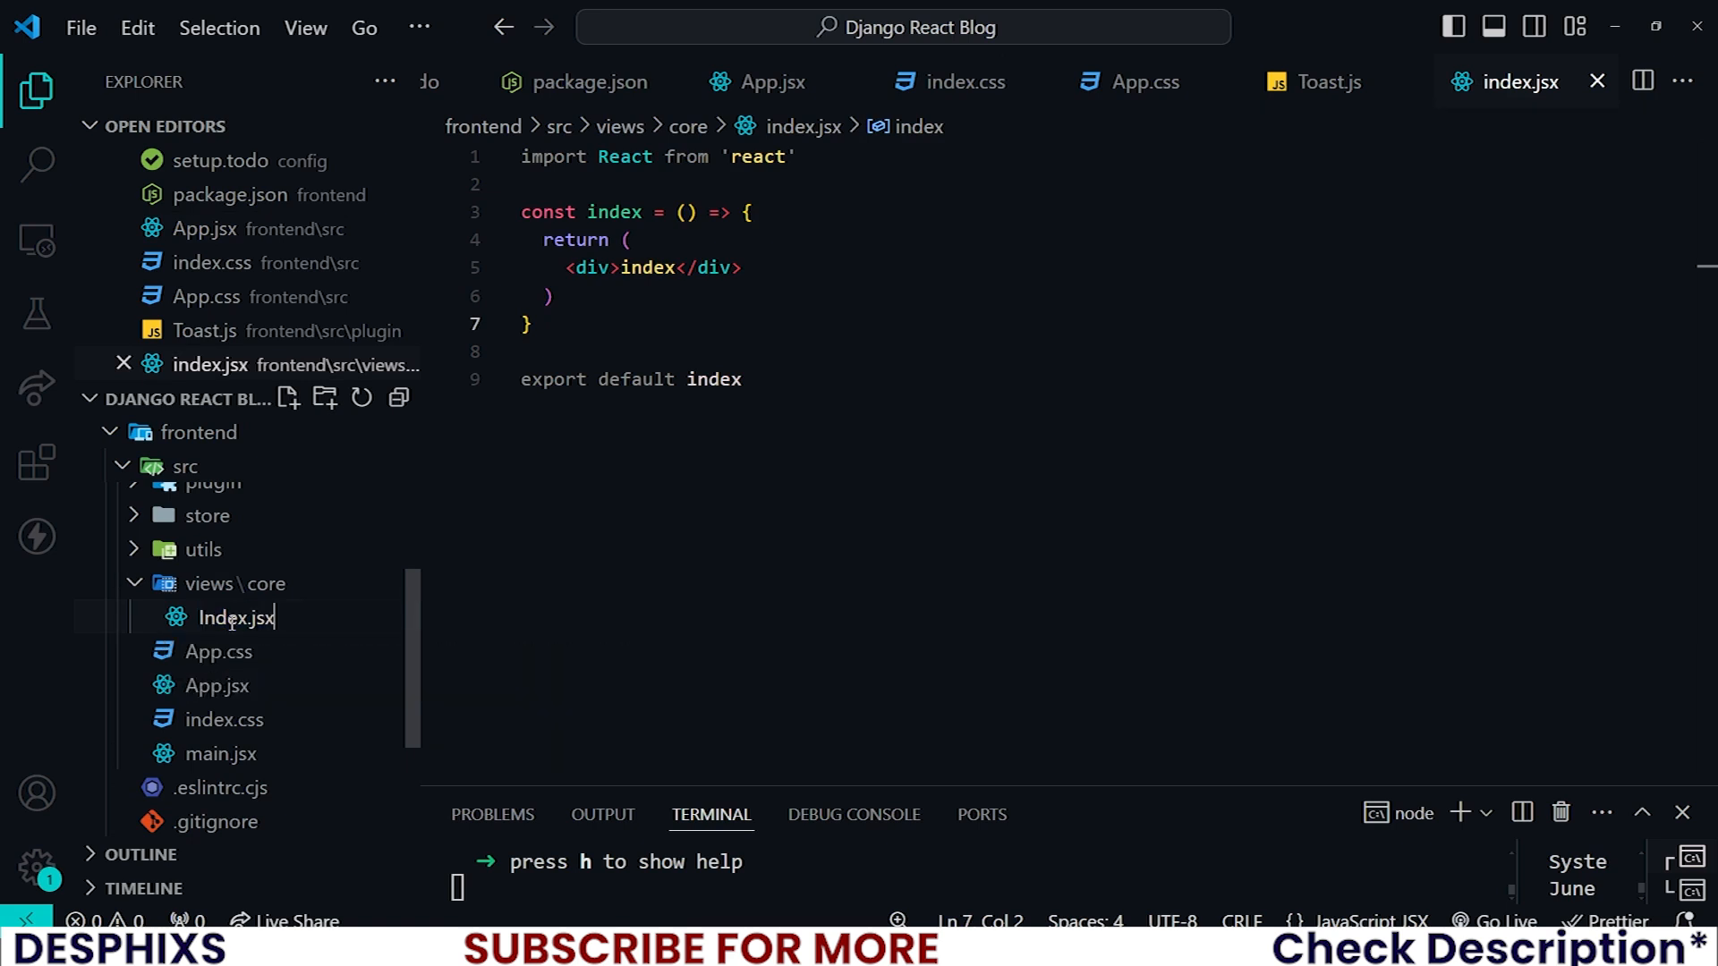
double_click(223, 617)
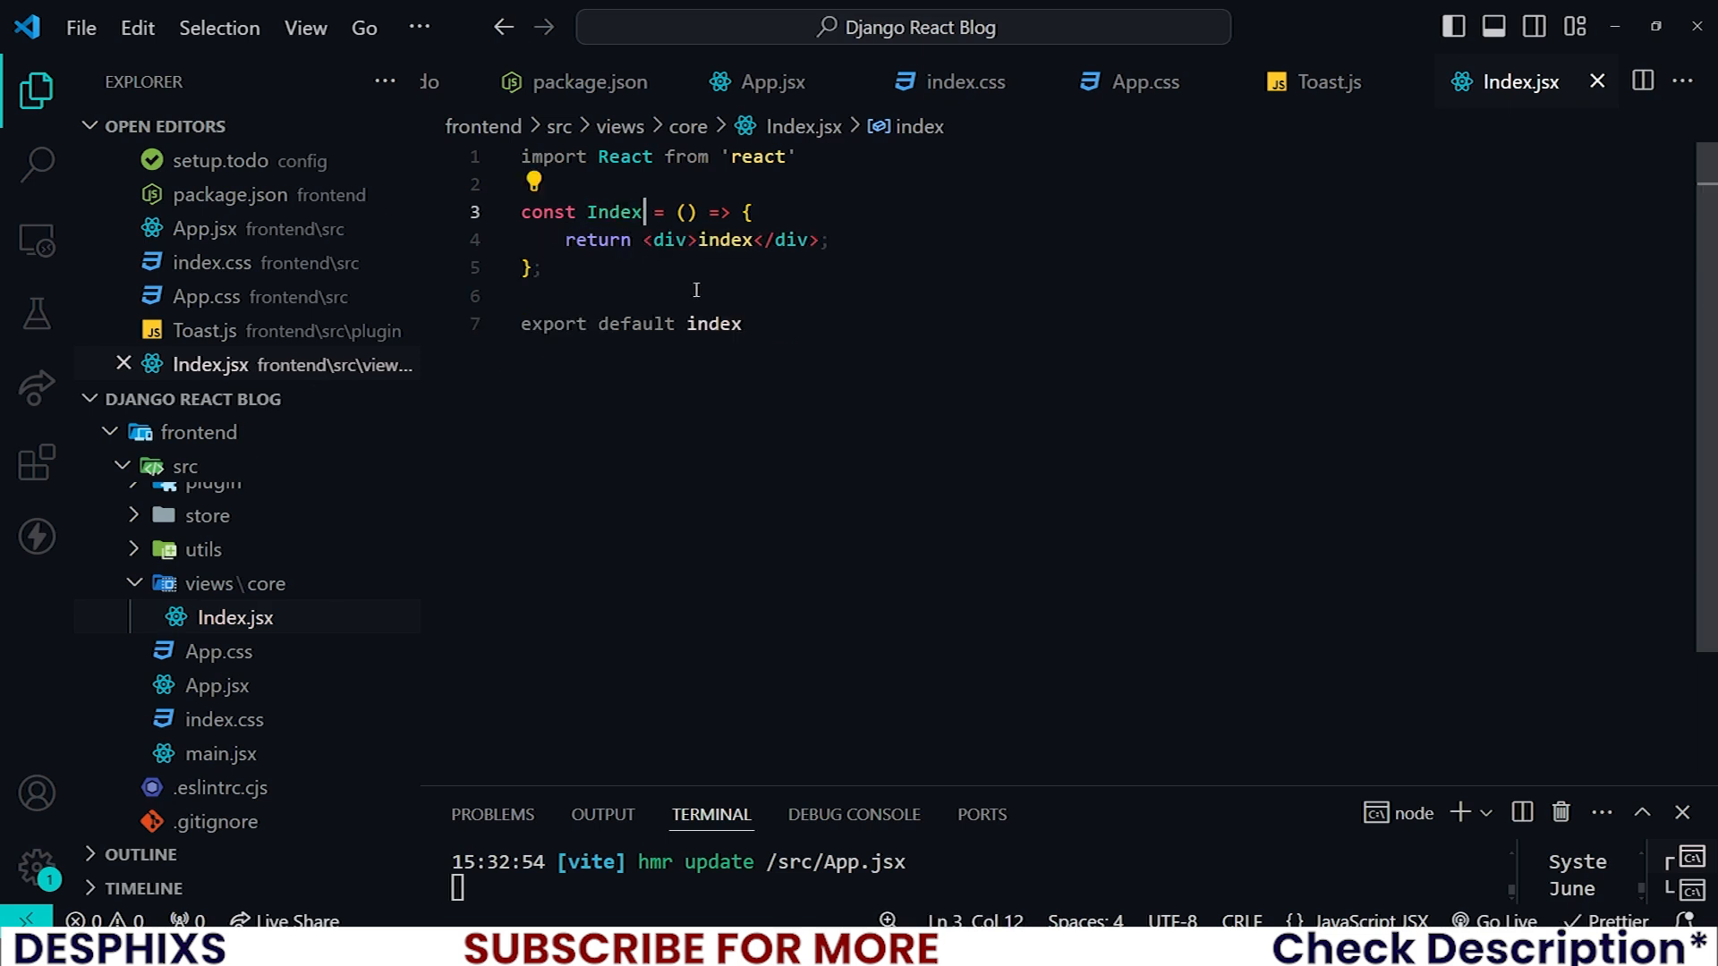
double_click(722, 239)
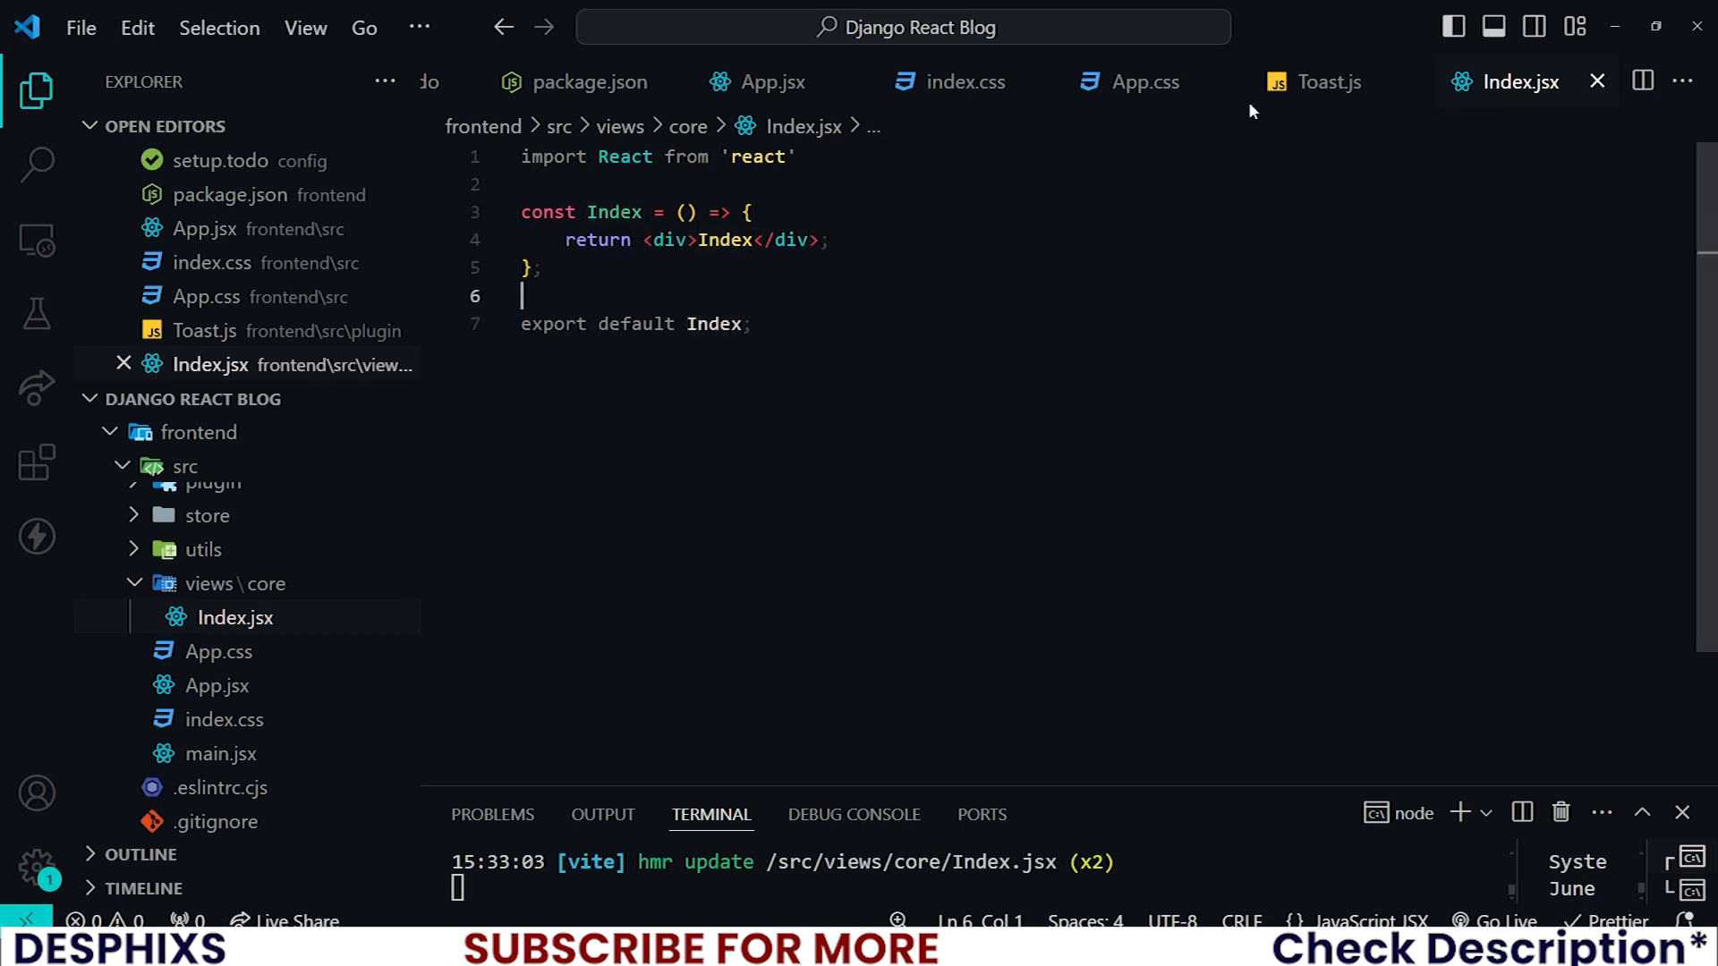
click(769, 82)
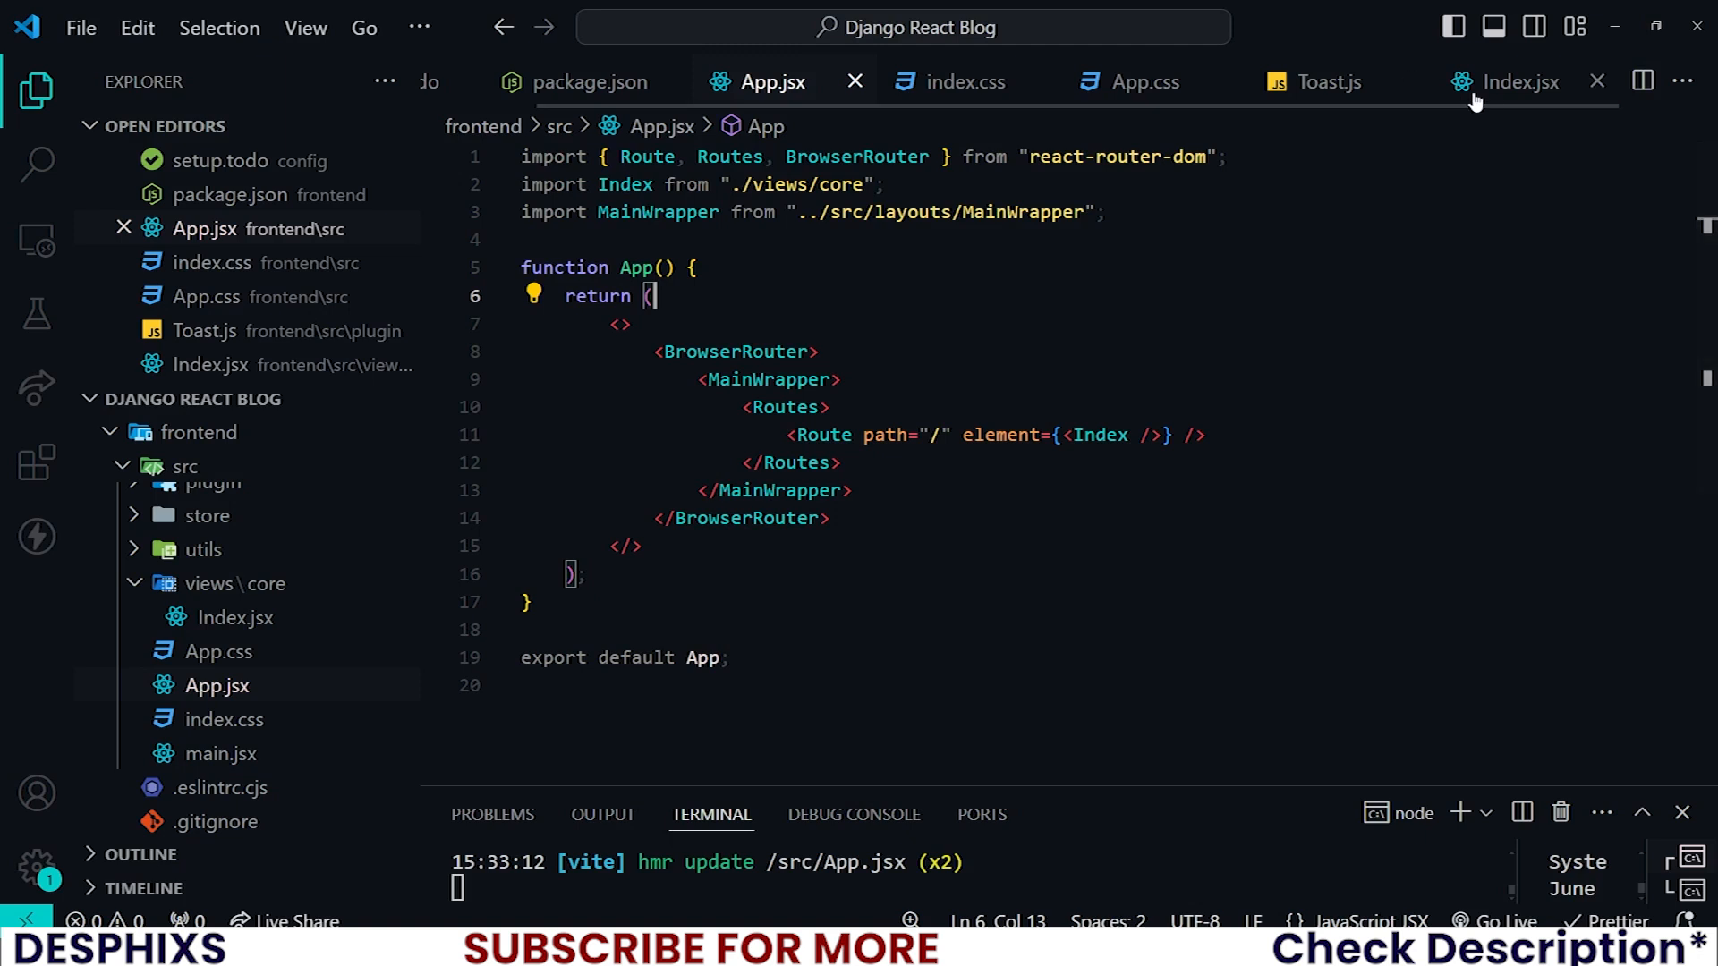
click(1517, 82)
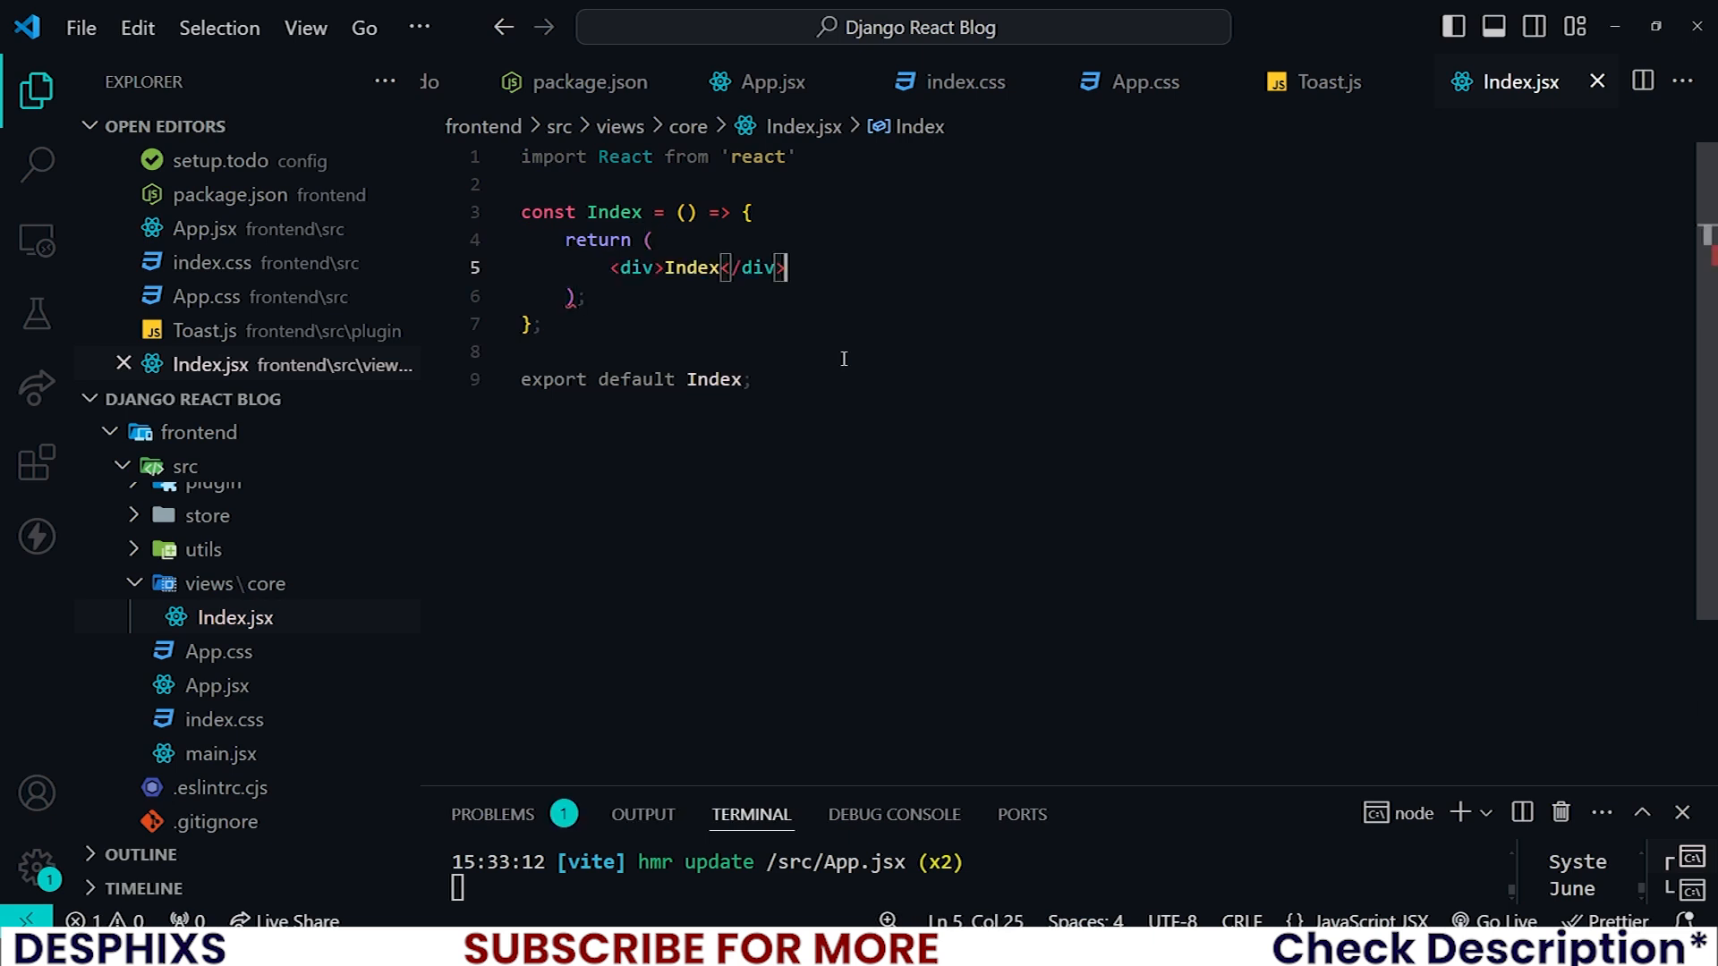
Save Index.jsx and add an <h1> heading reading 'Hello' below the Index div.
key(ctrl+s)
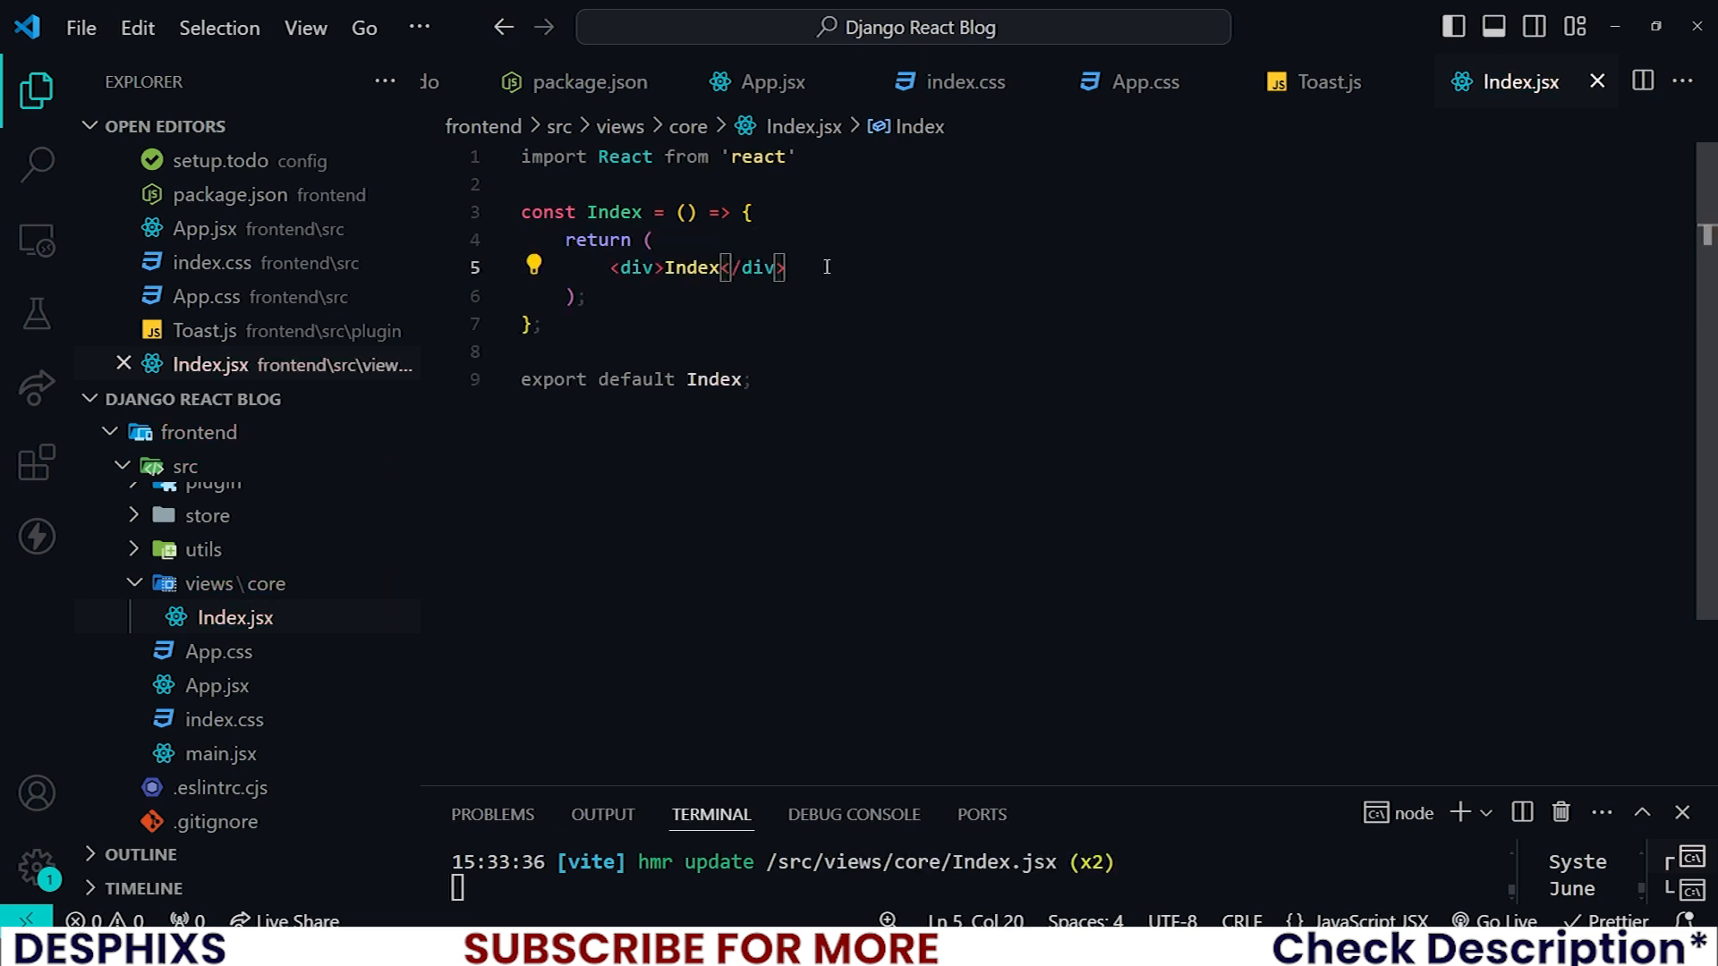
text(<h1></h1>)
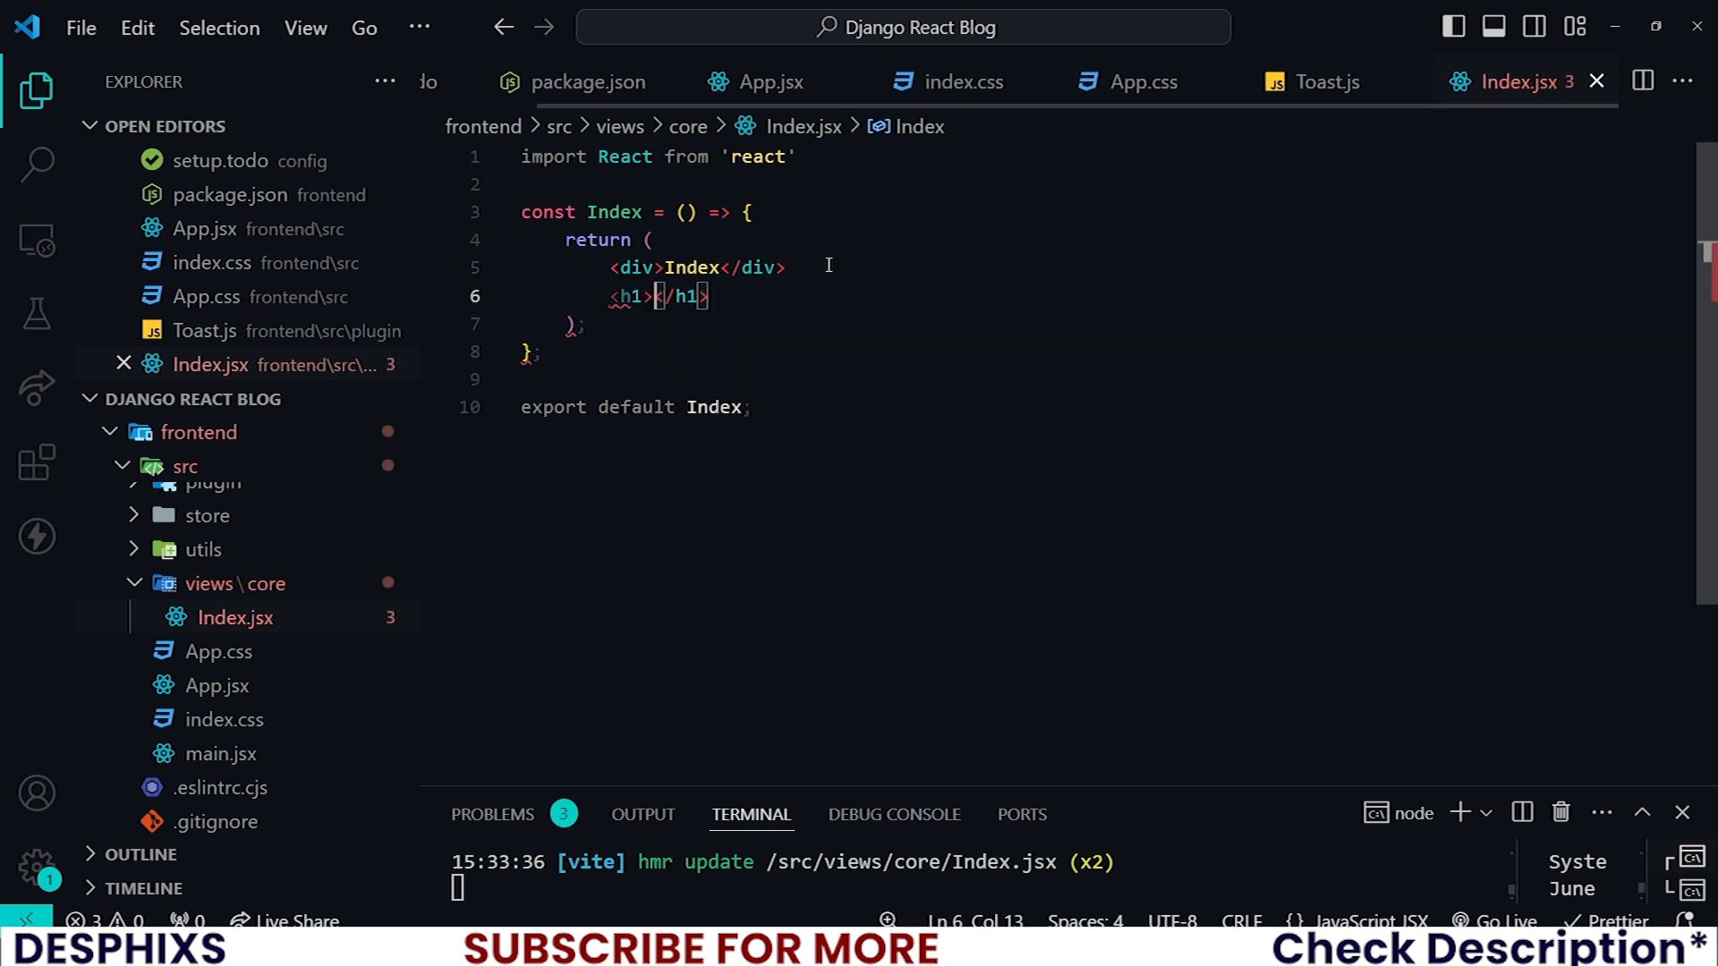
text(He;)
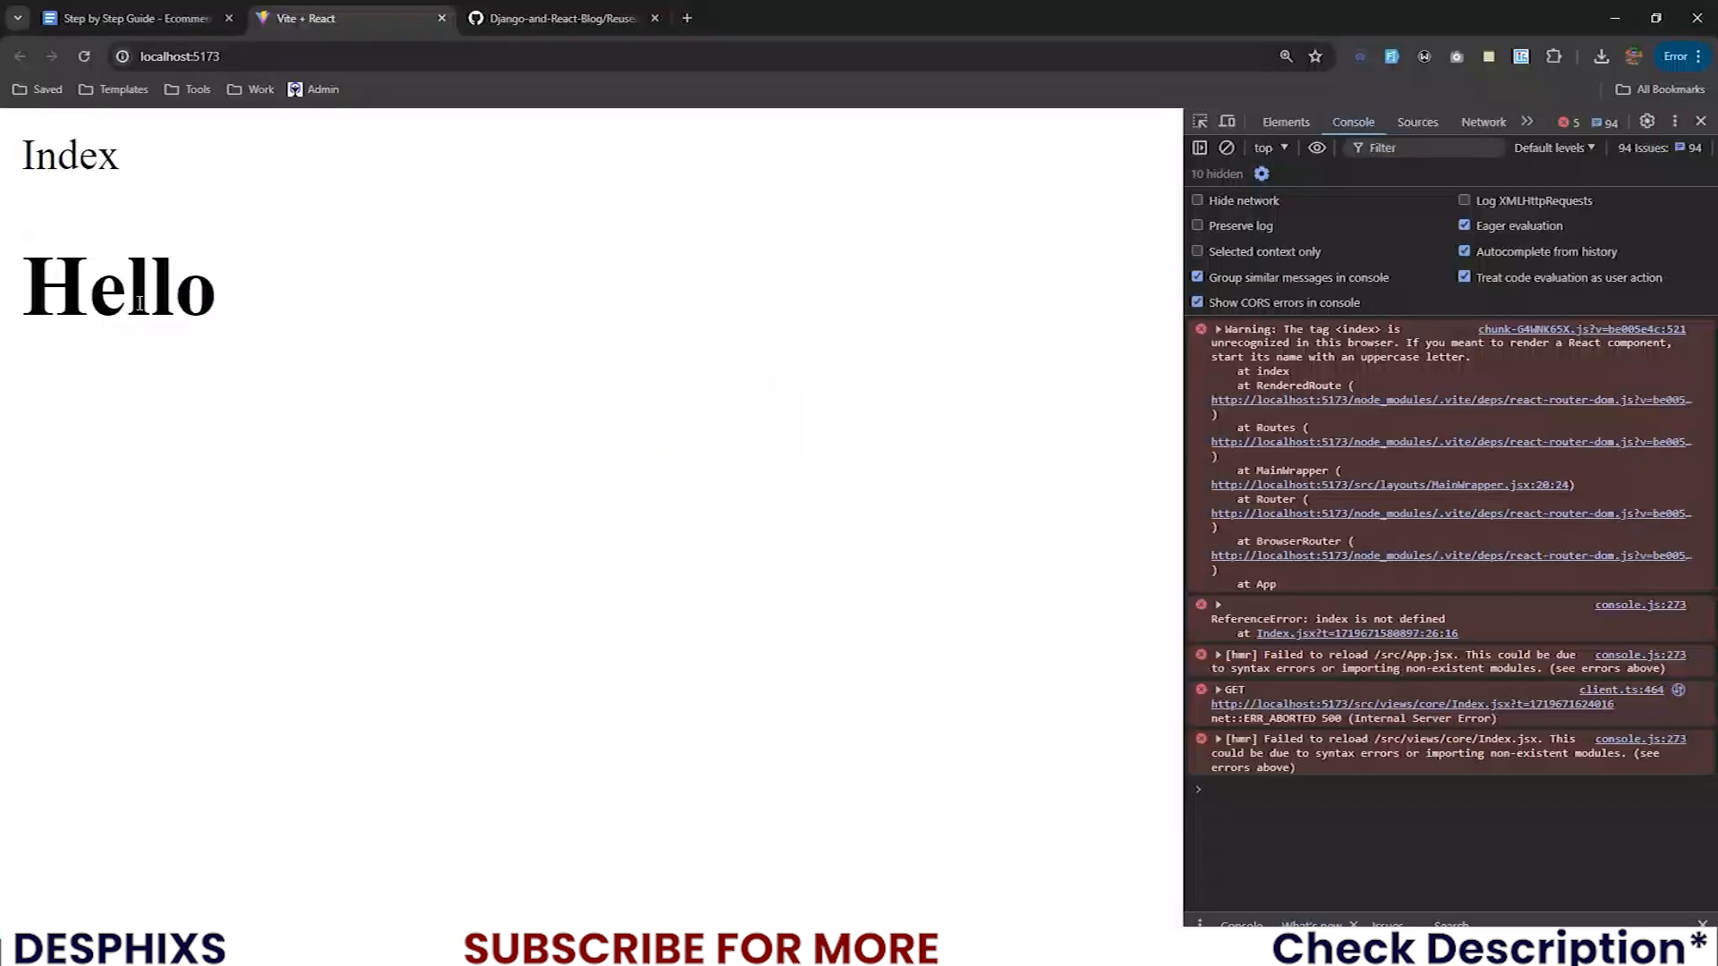
mouse_move(273, 340)
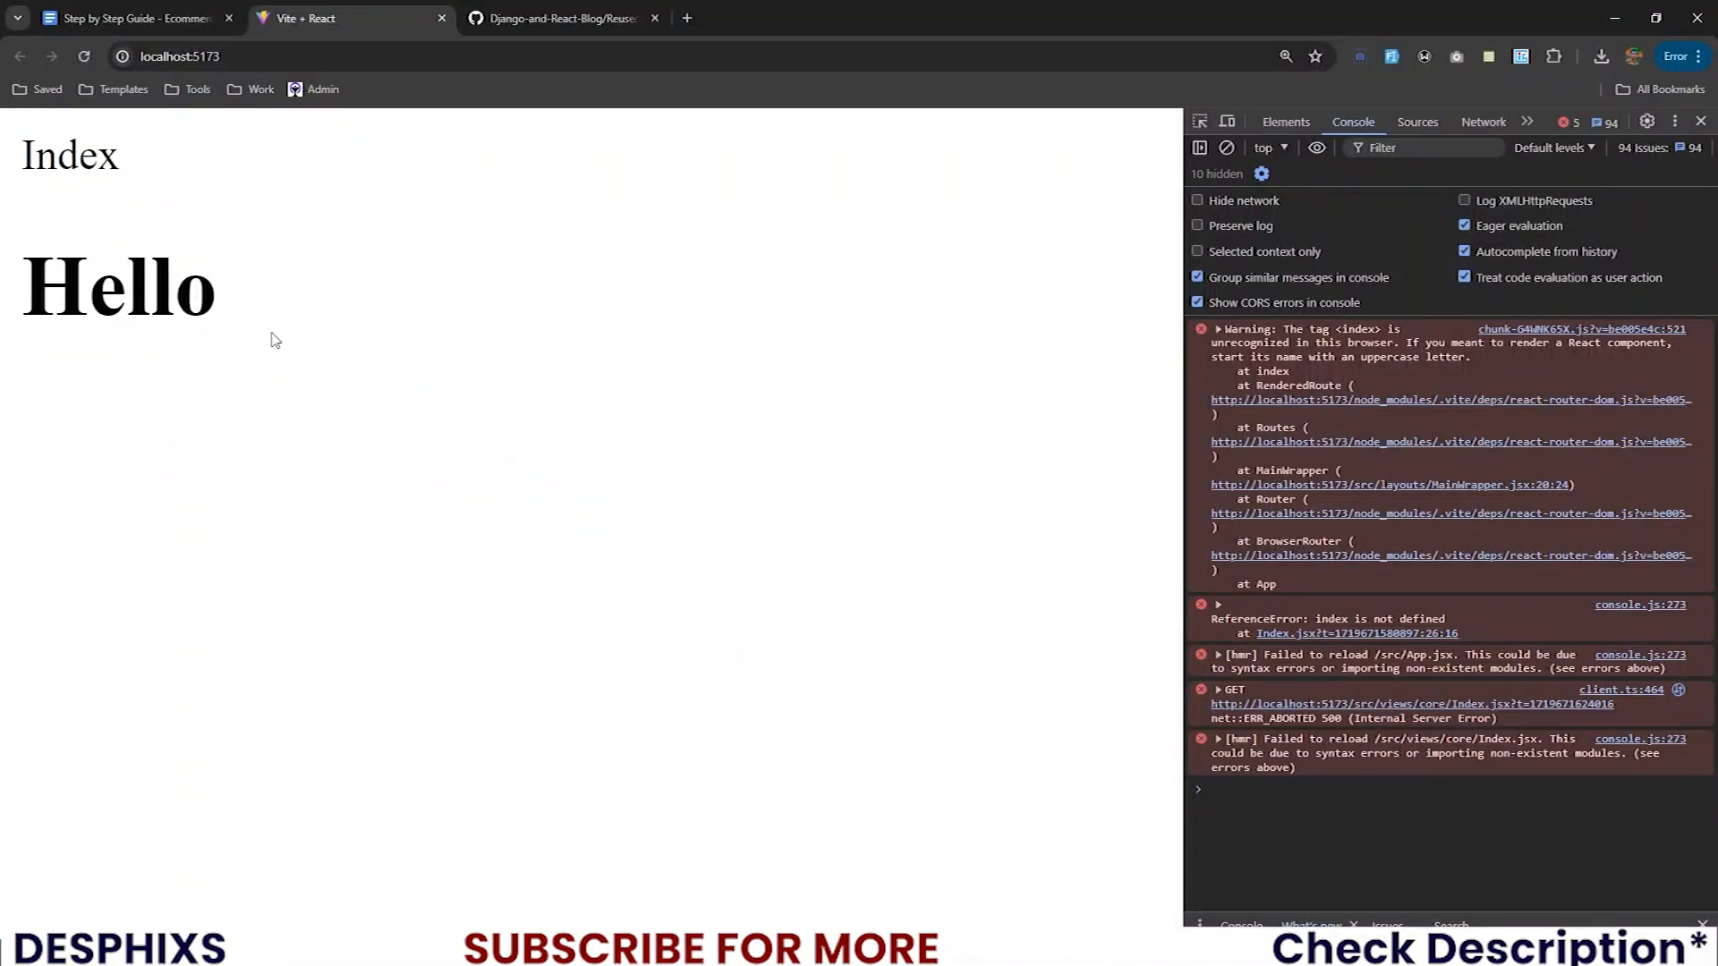